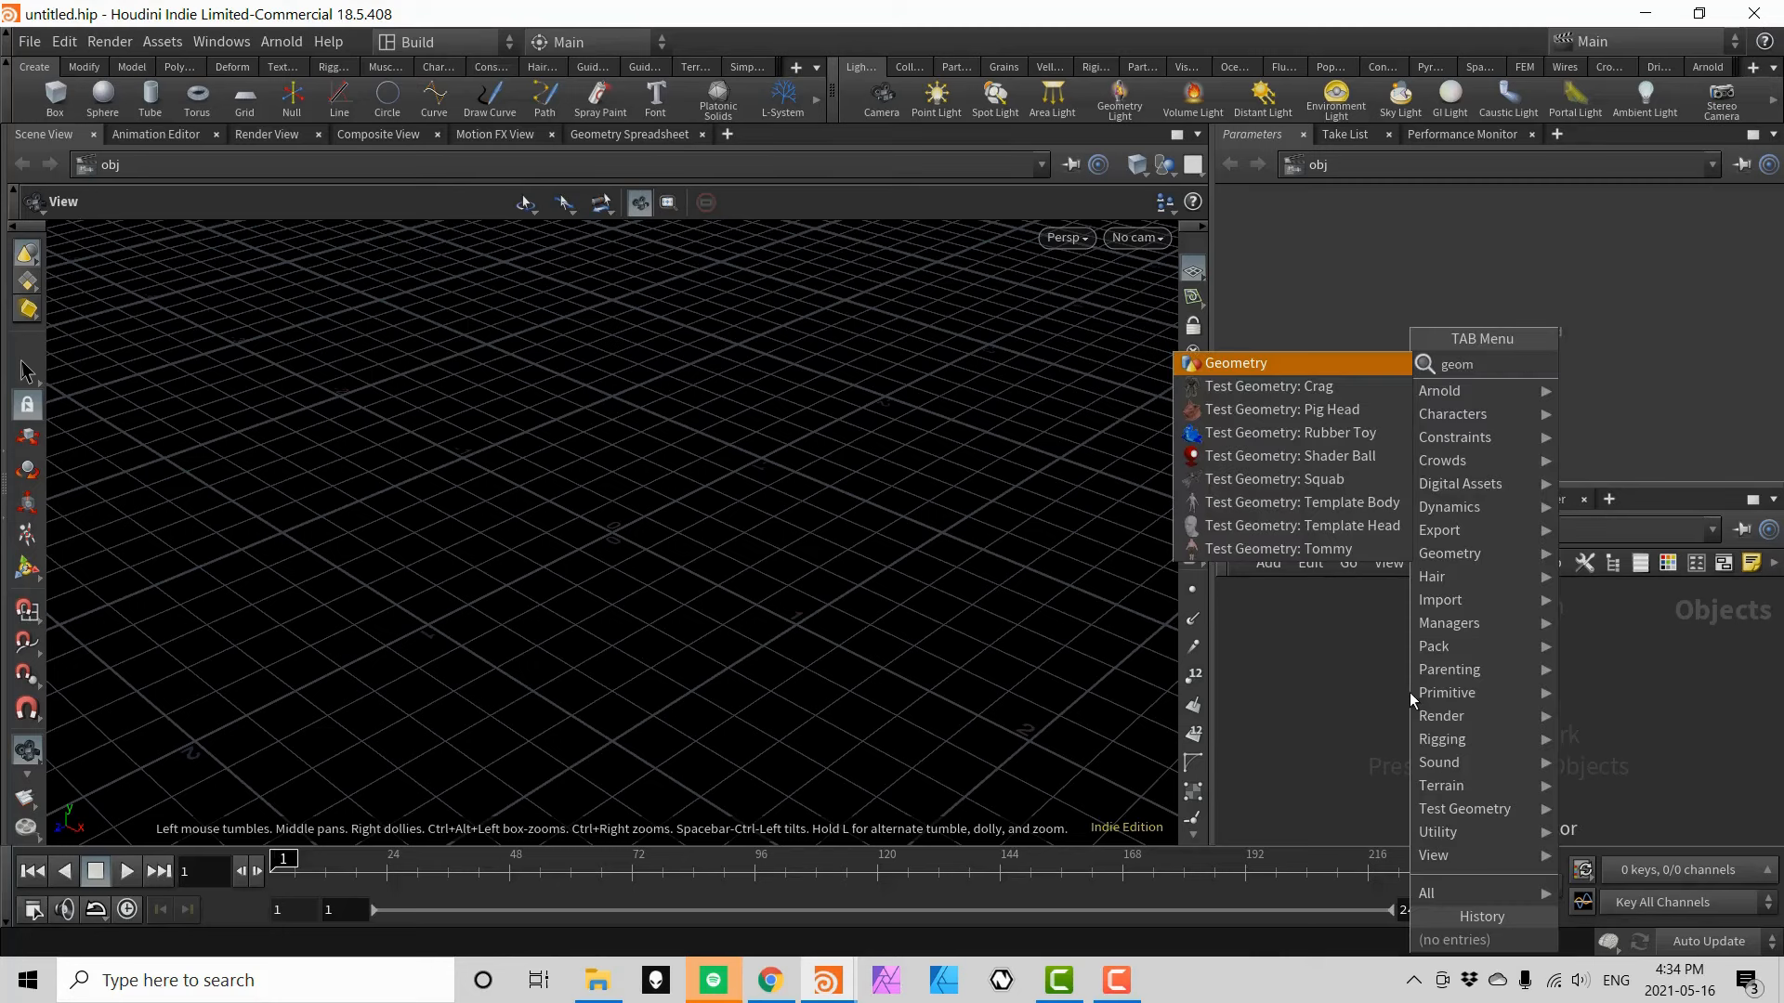
Add a Geometry container object and rename it 'Ink'.
left_click(1235, 362)
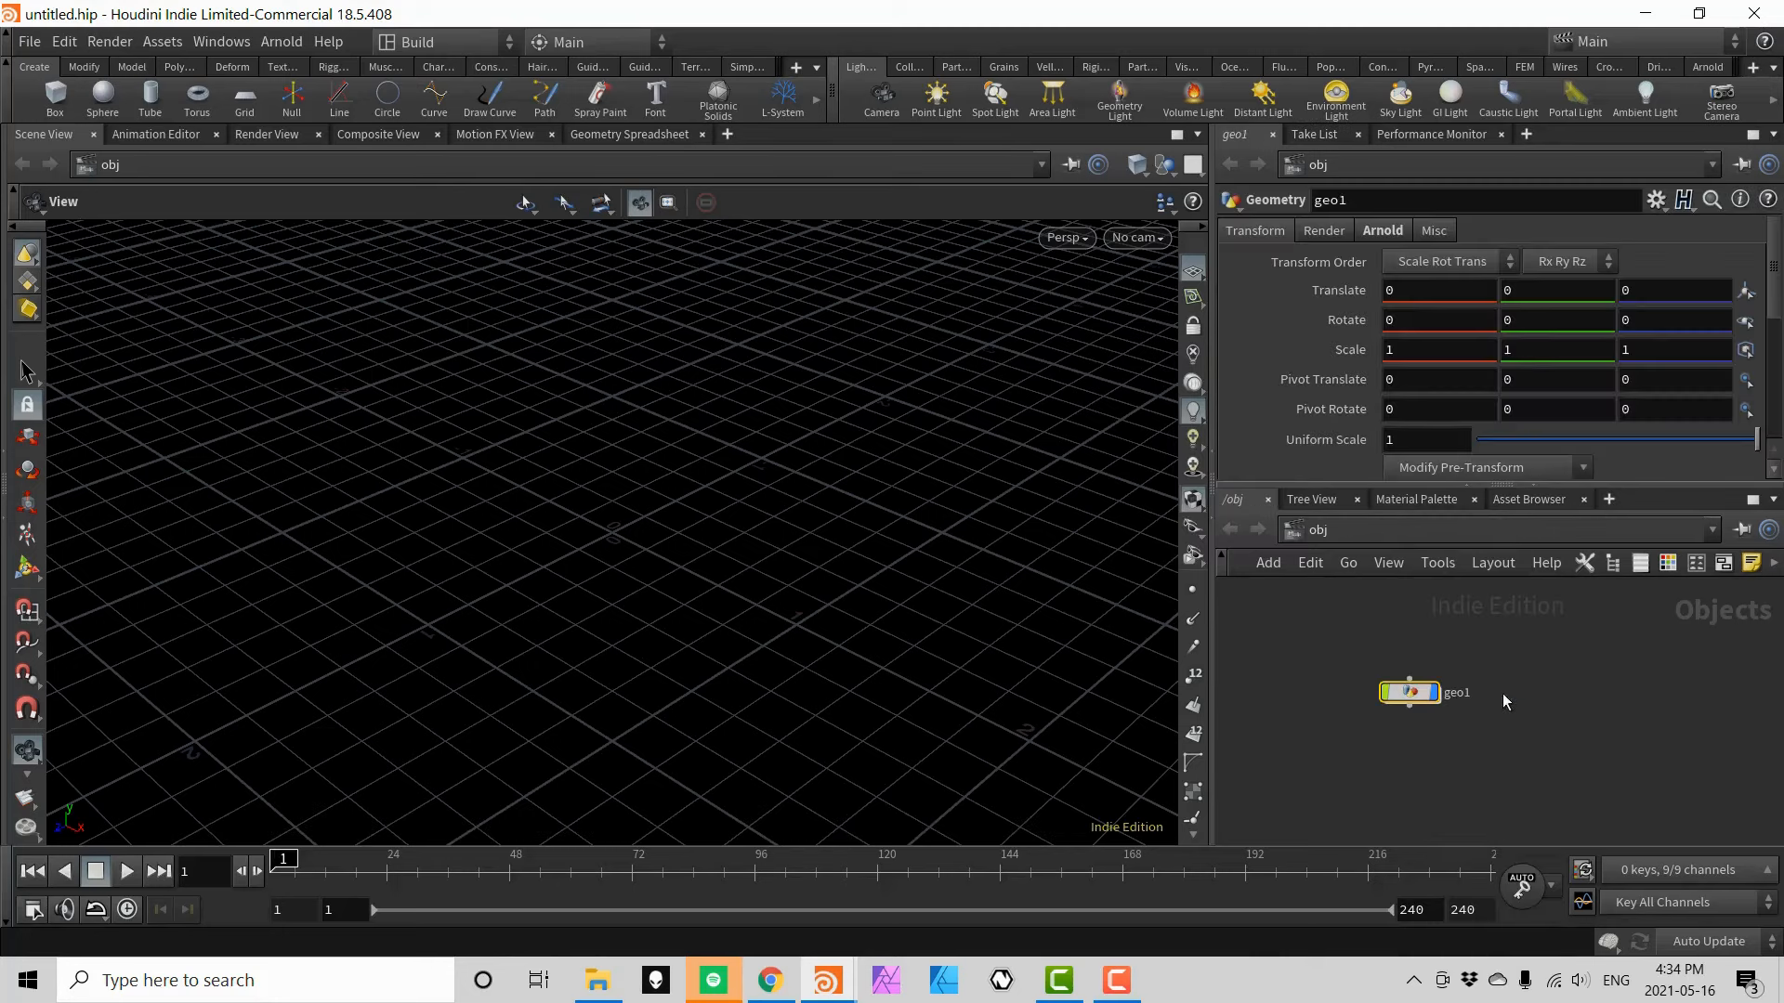
double_click(1457, 693)
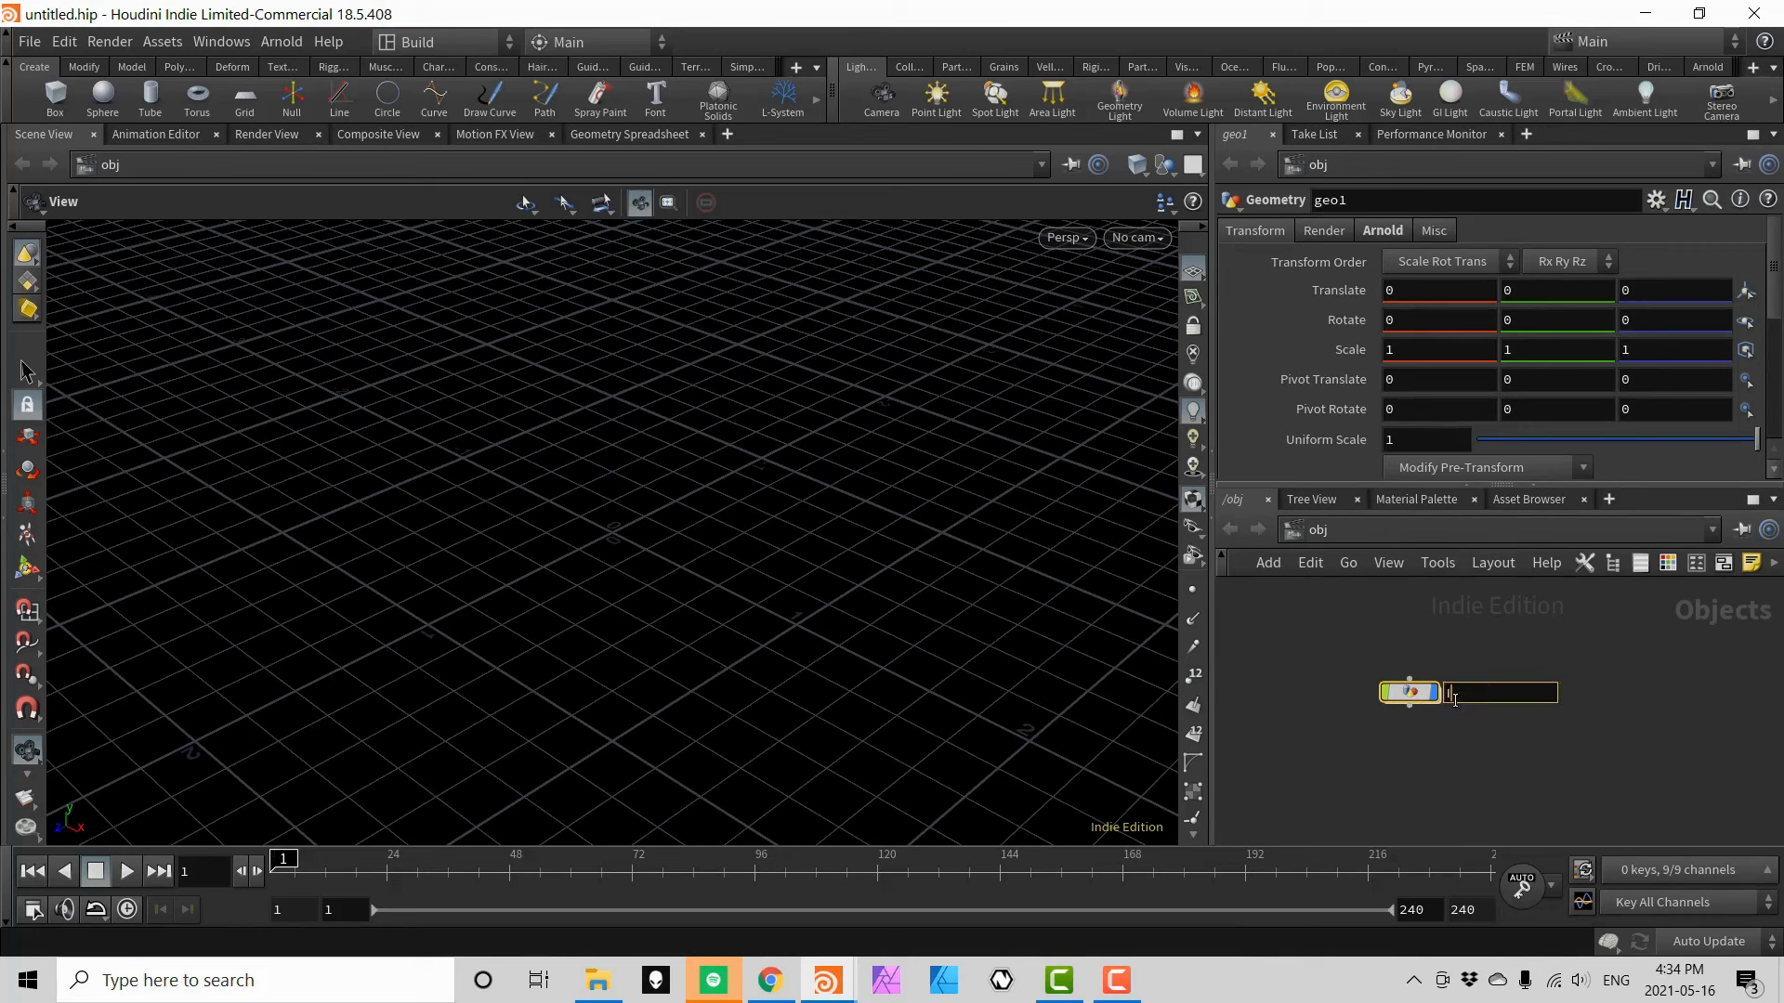
type("Ink")
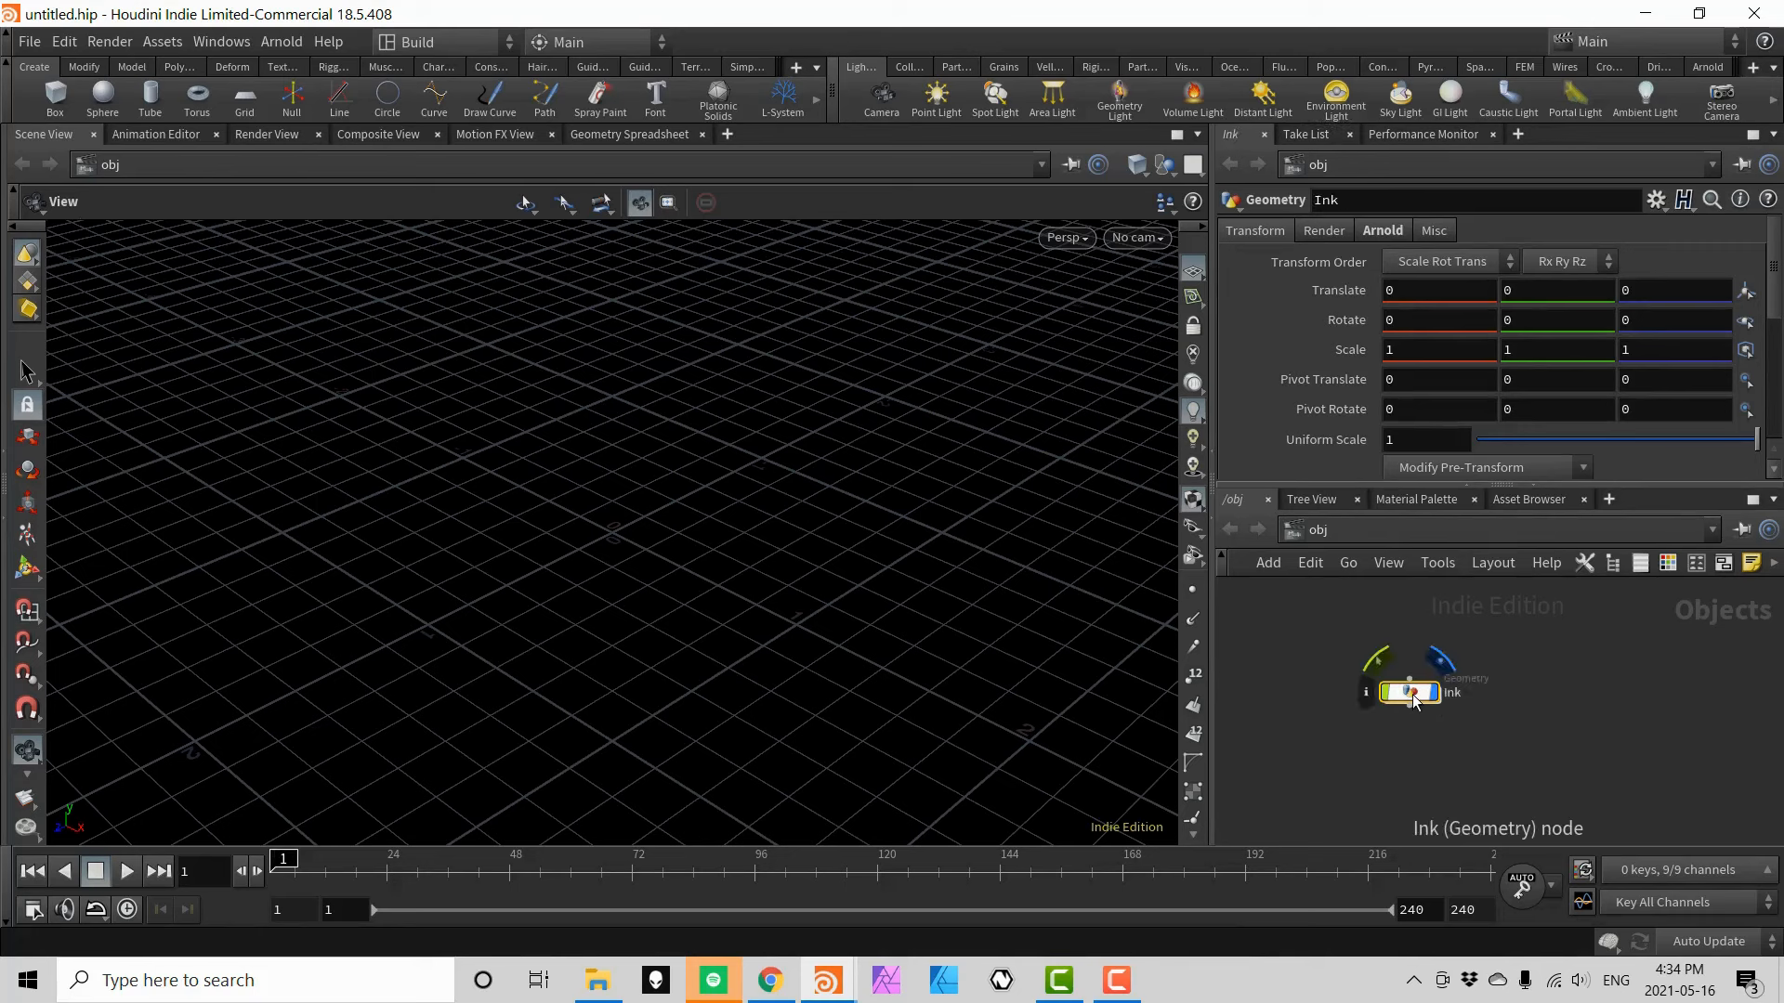
Dive inside Ink and give the new sphere a radius of .5.
double_click(1410, 693)
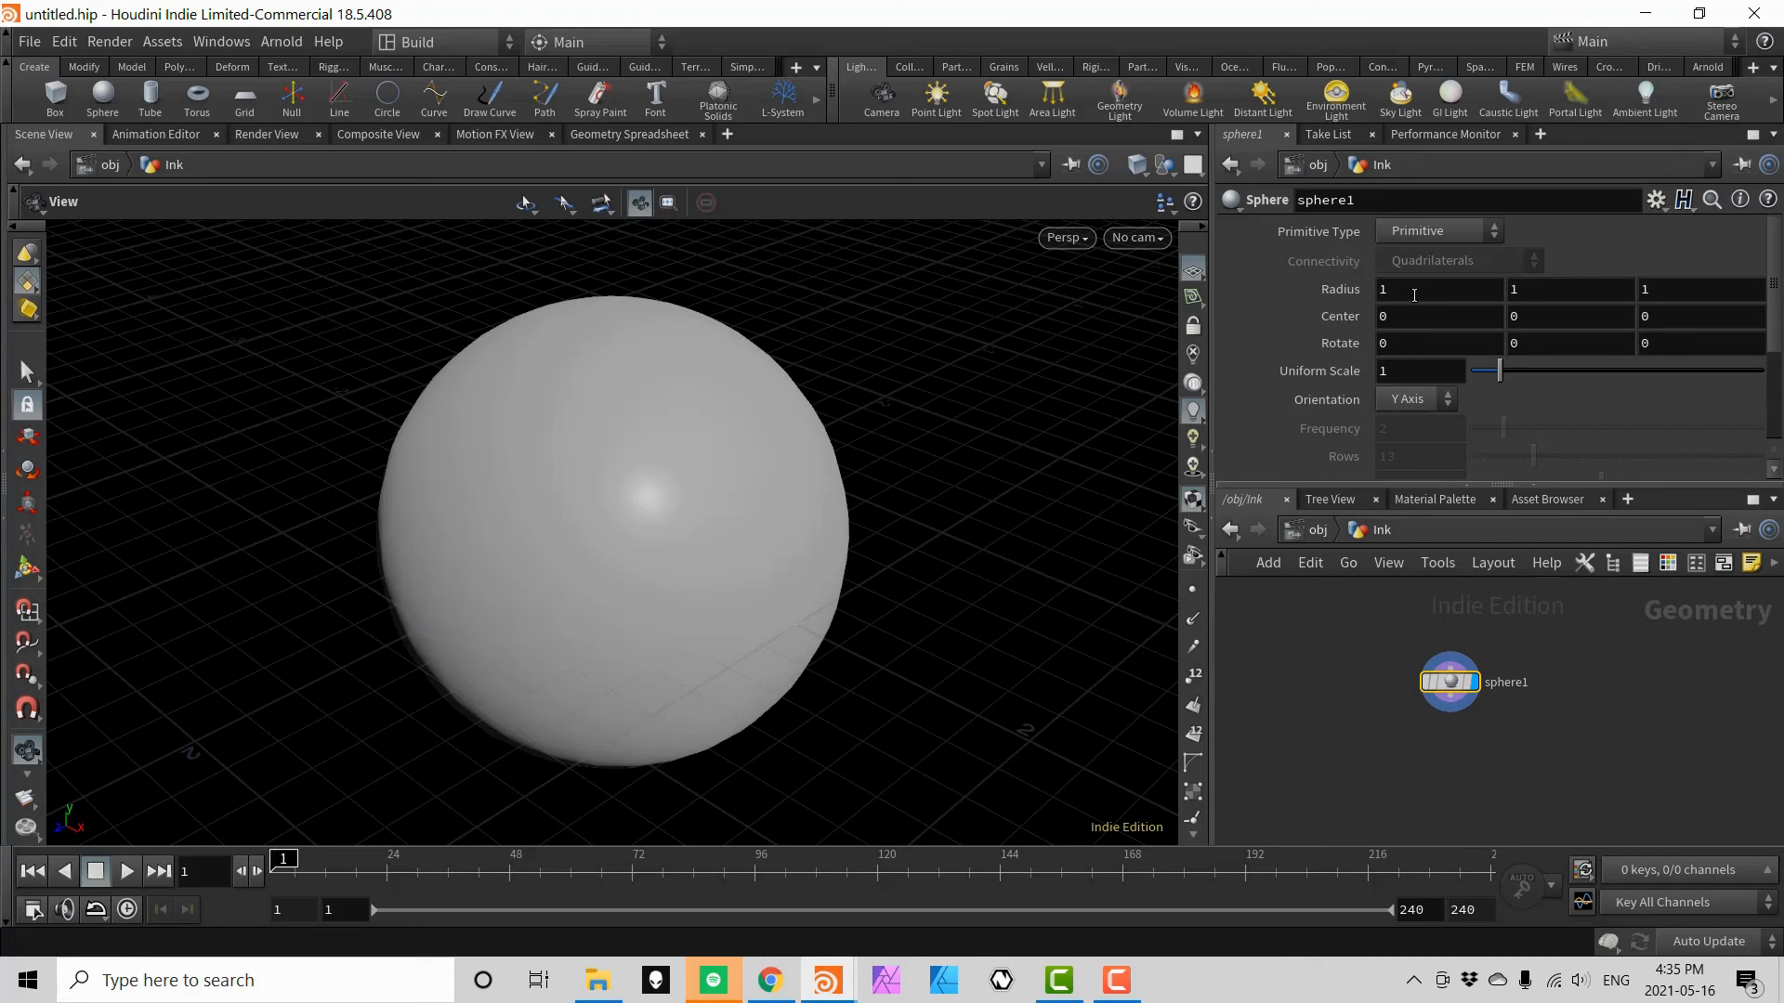
type(".5")
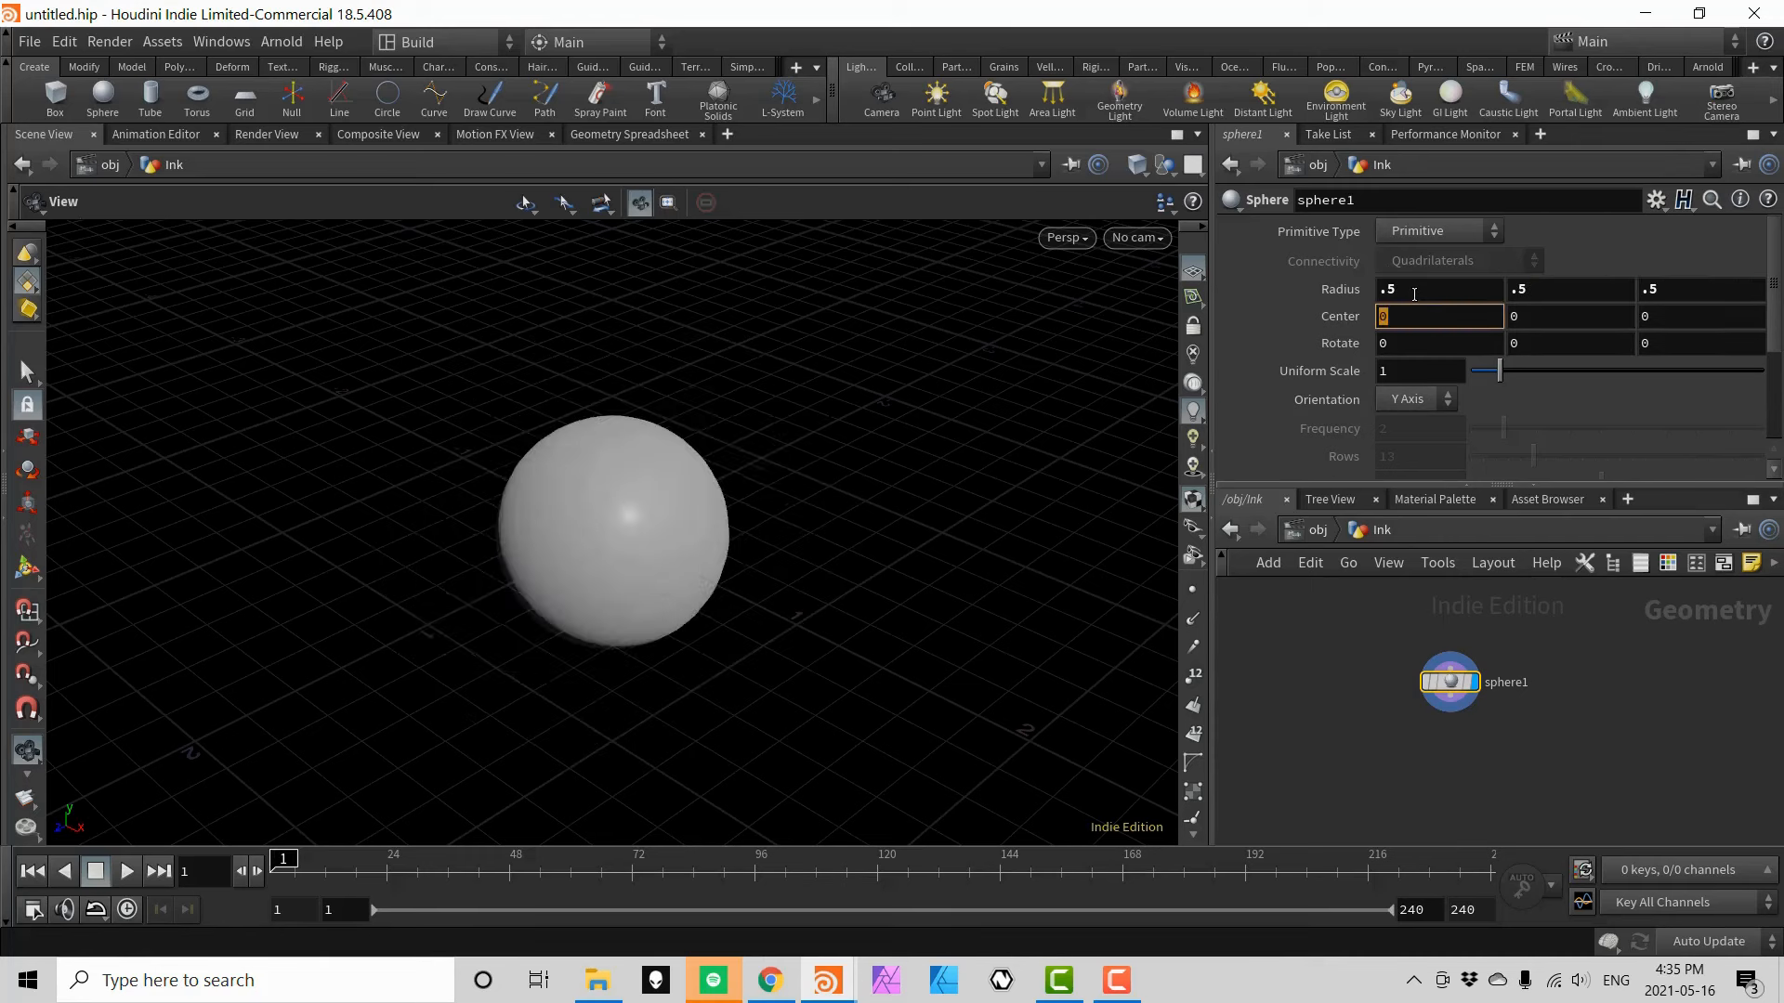
mouse_move(1284, 372)
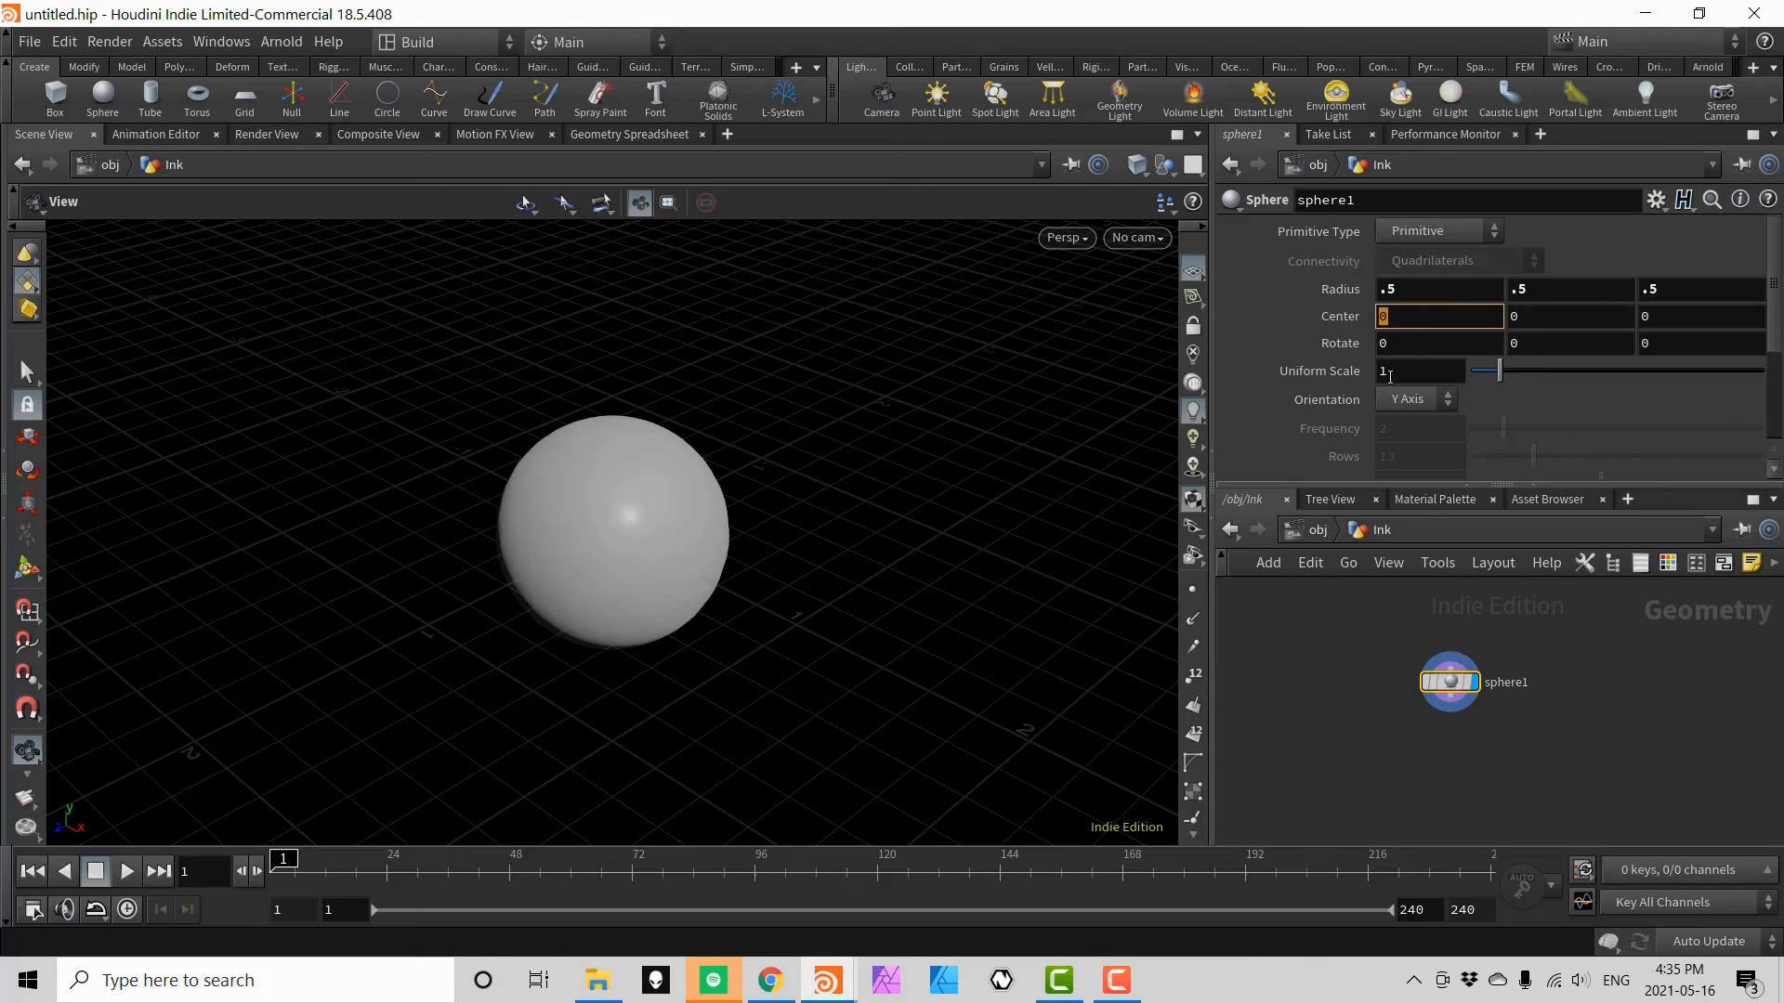
mouse_move(602, 496)
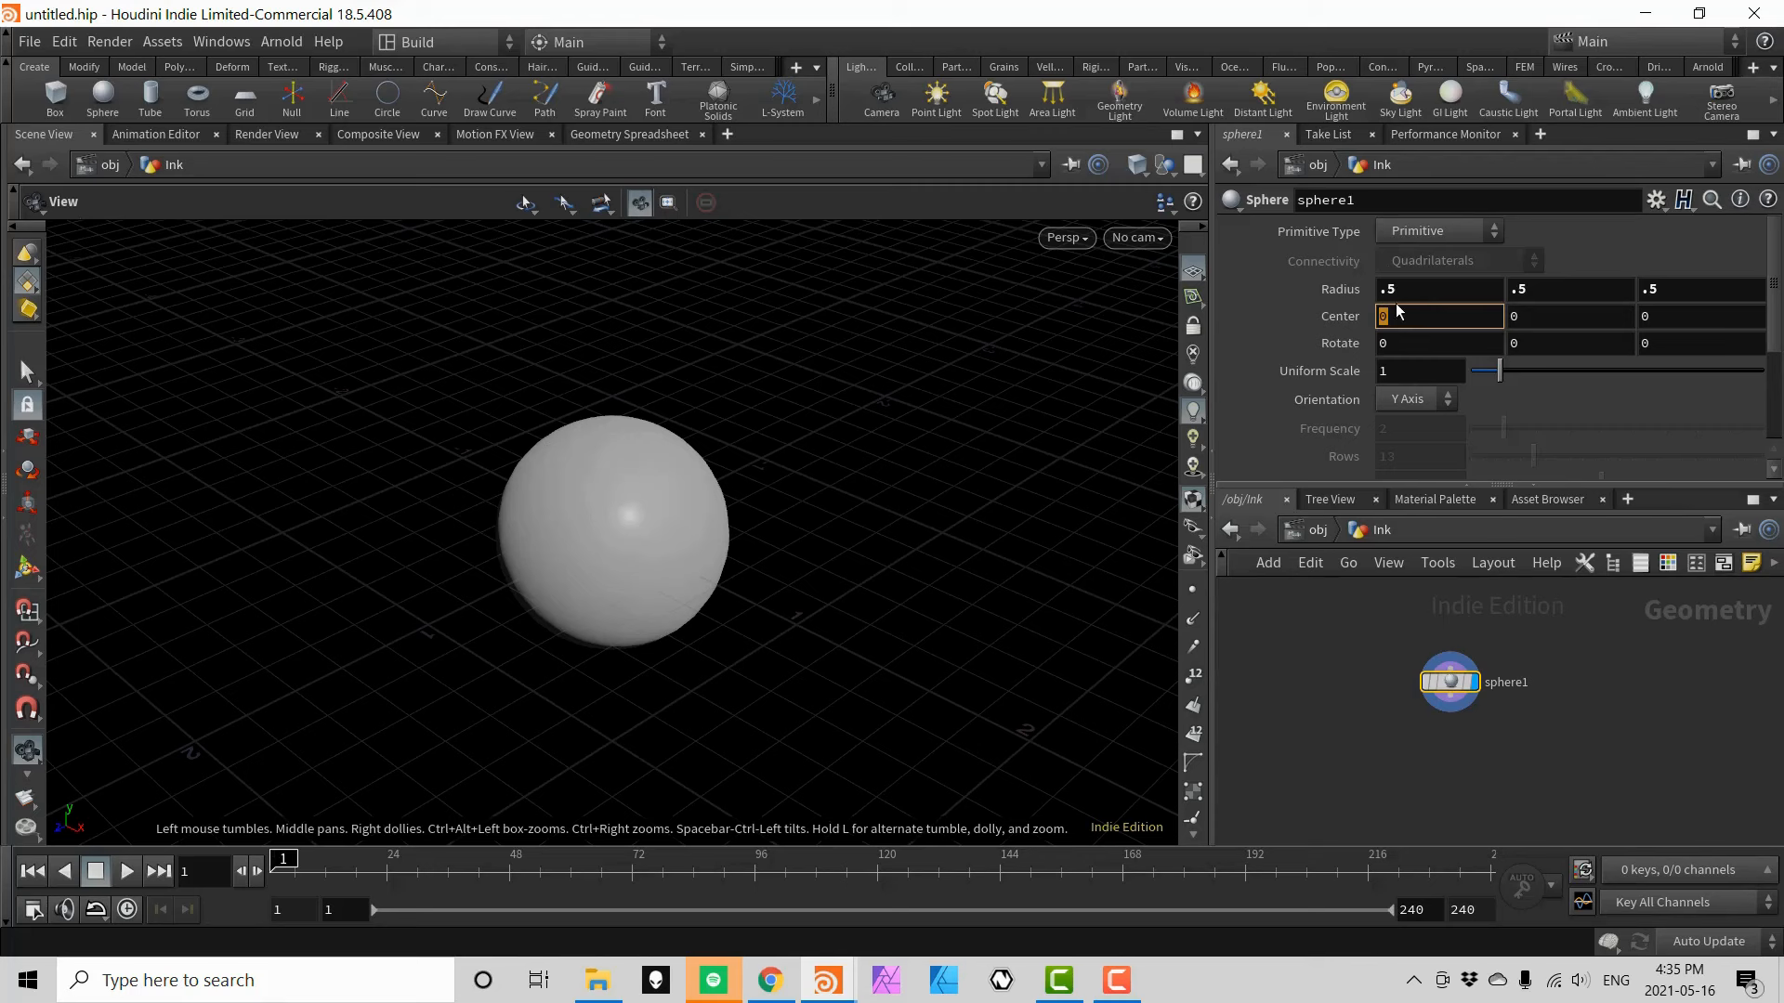
mouse_move(688, 535)
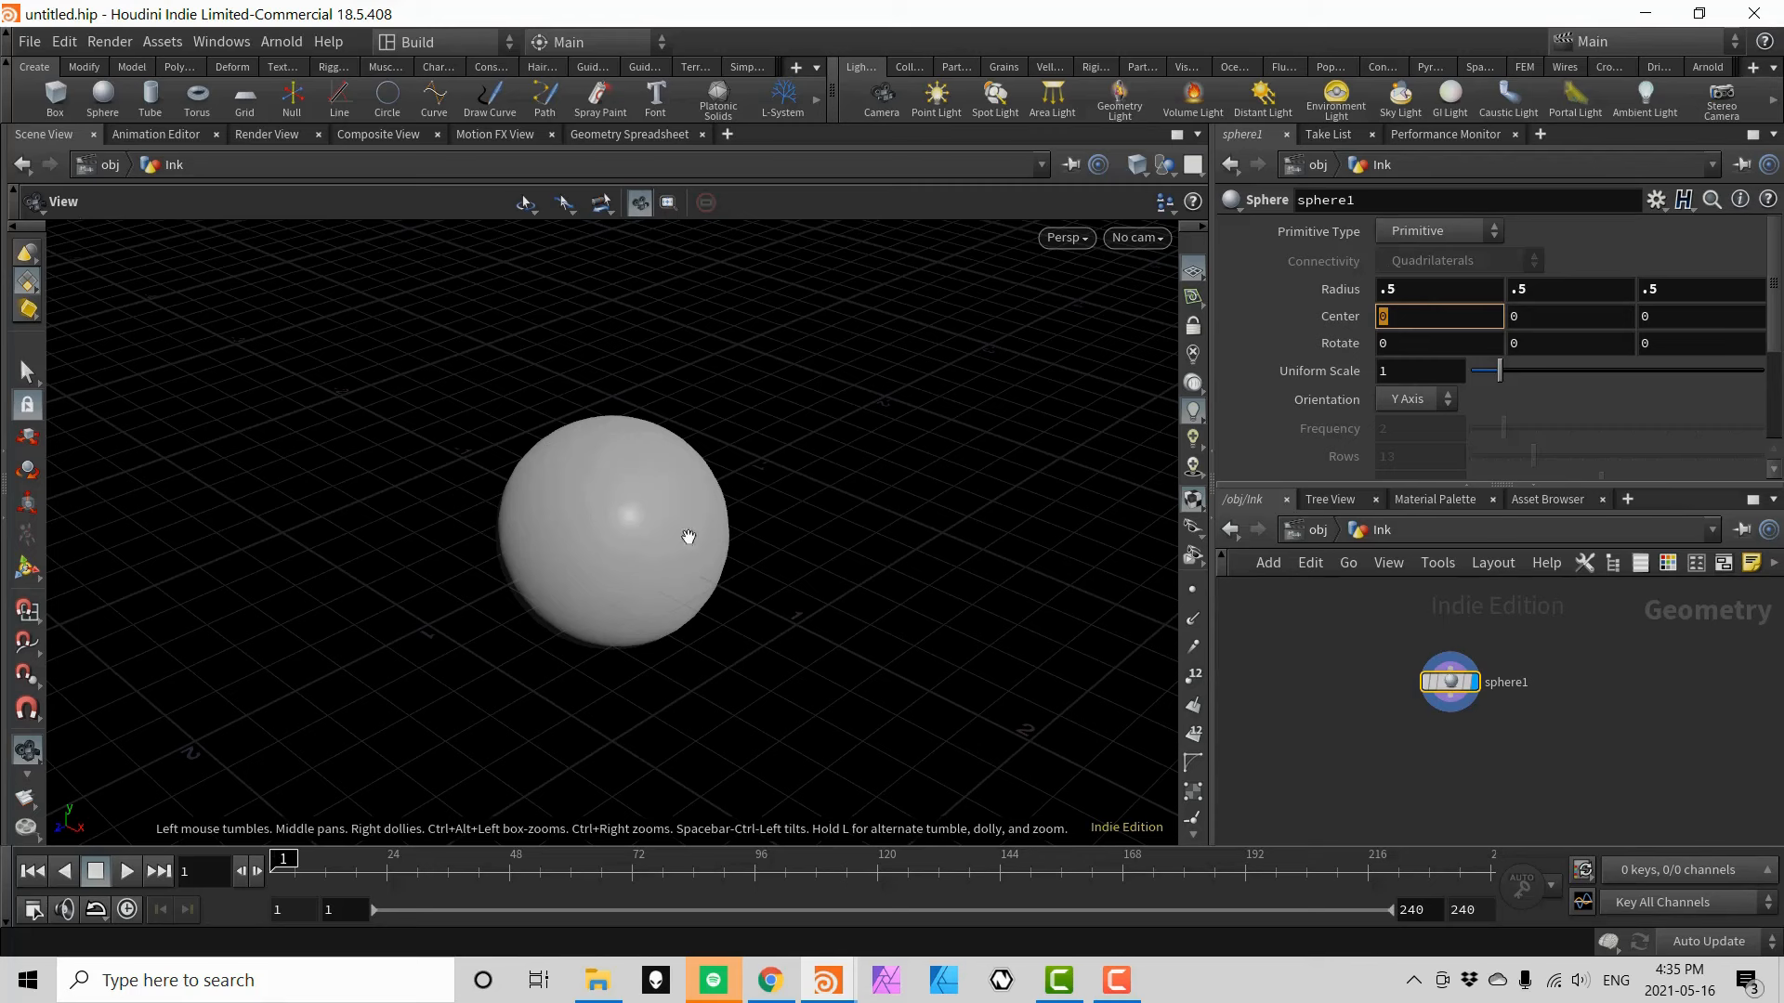
mouse_move(597, 519)
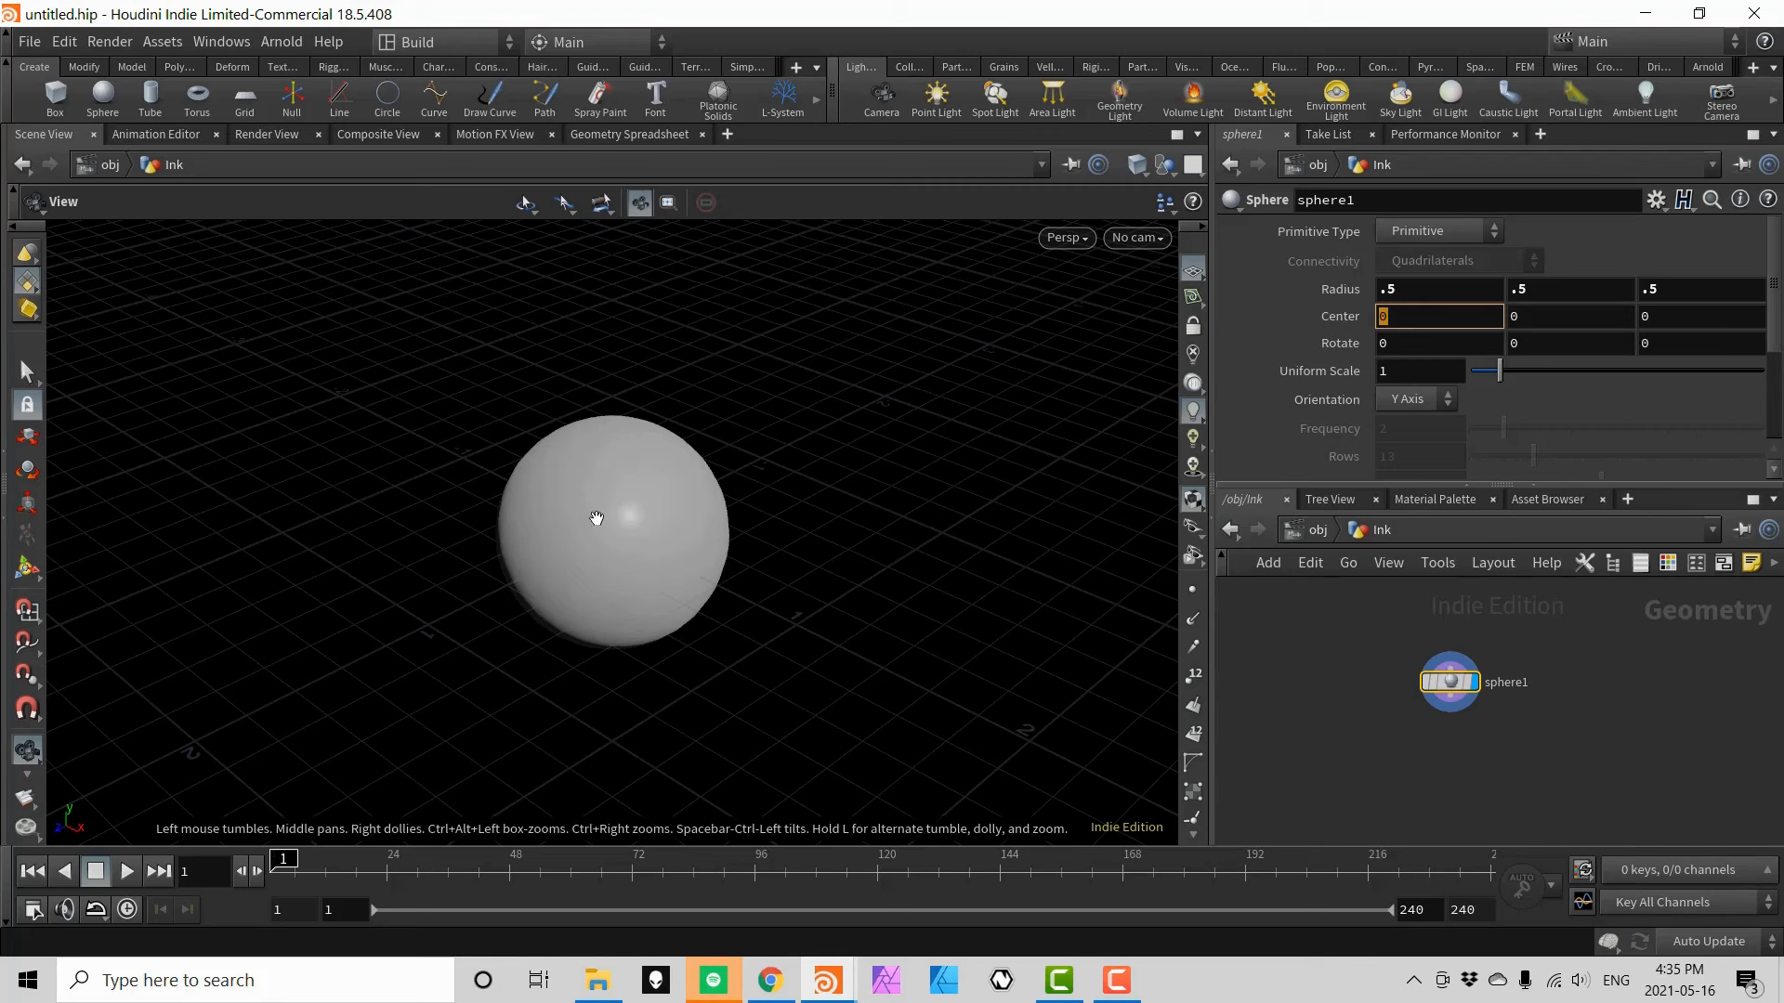
mouse_move(638, 531)
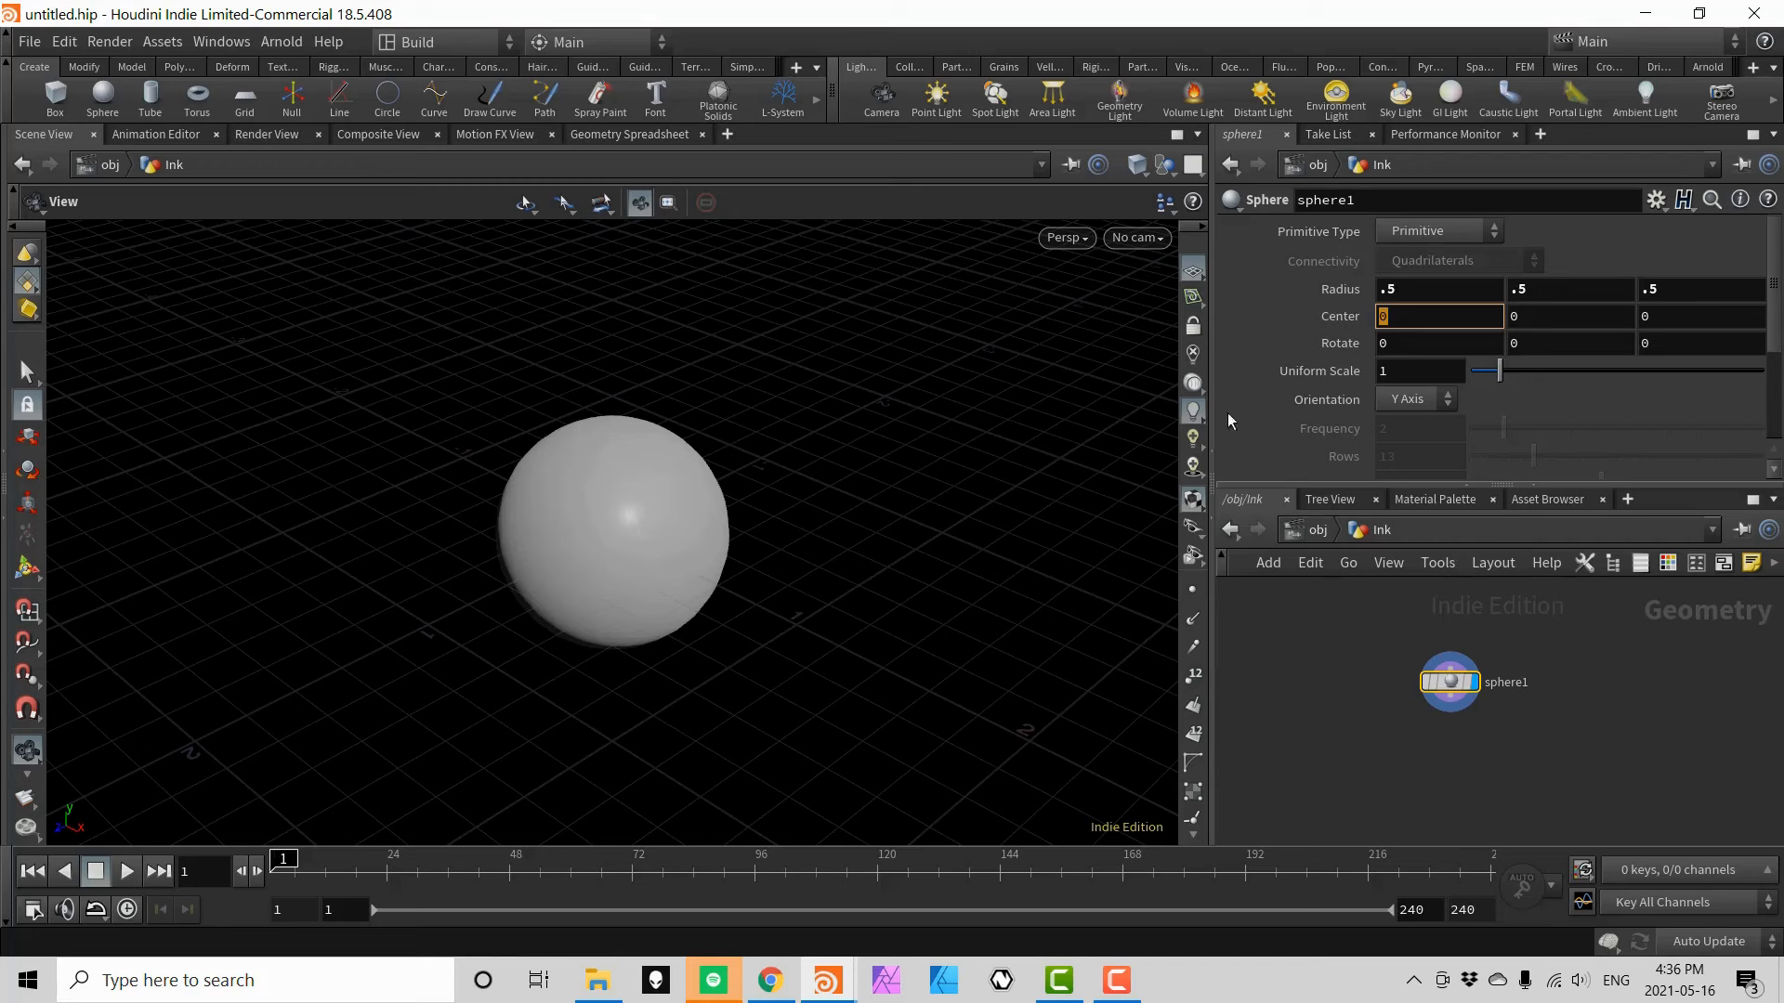
mouse_move(1410, 245)
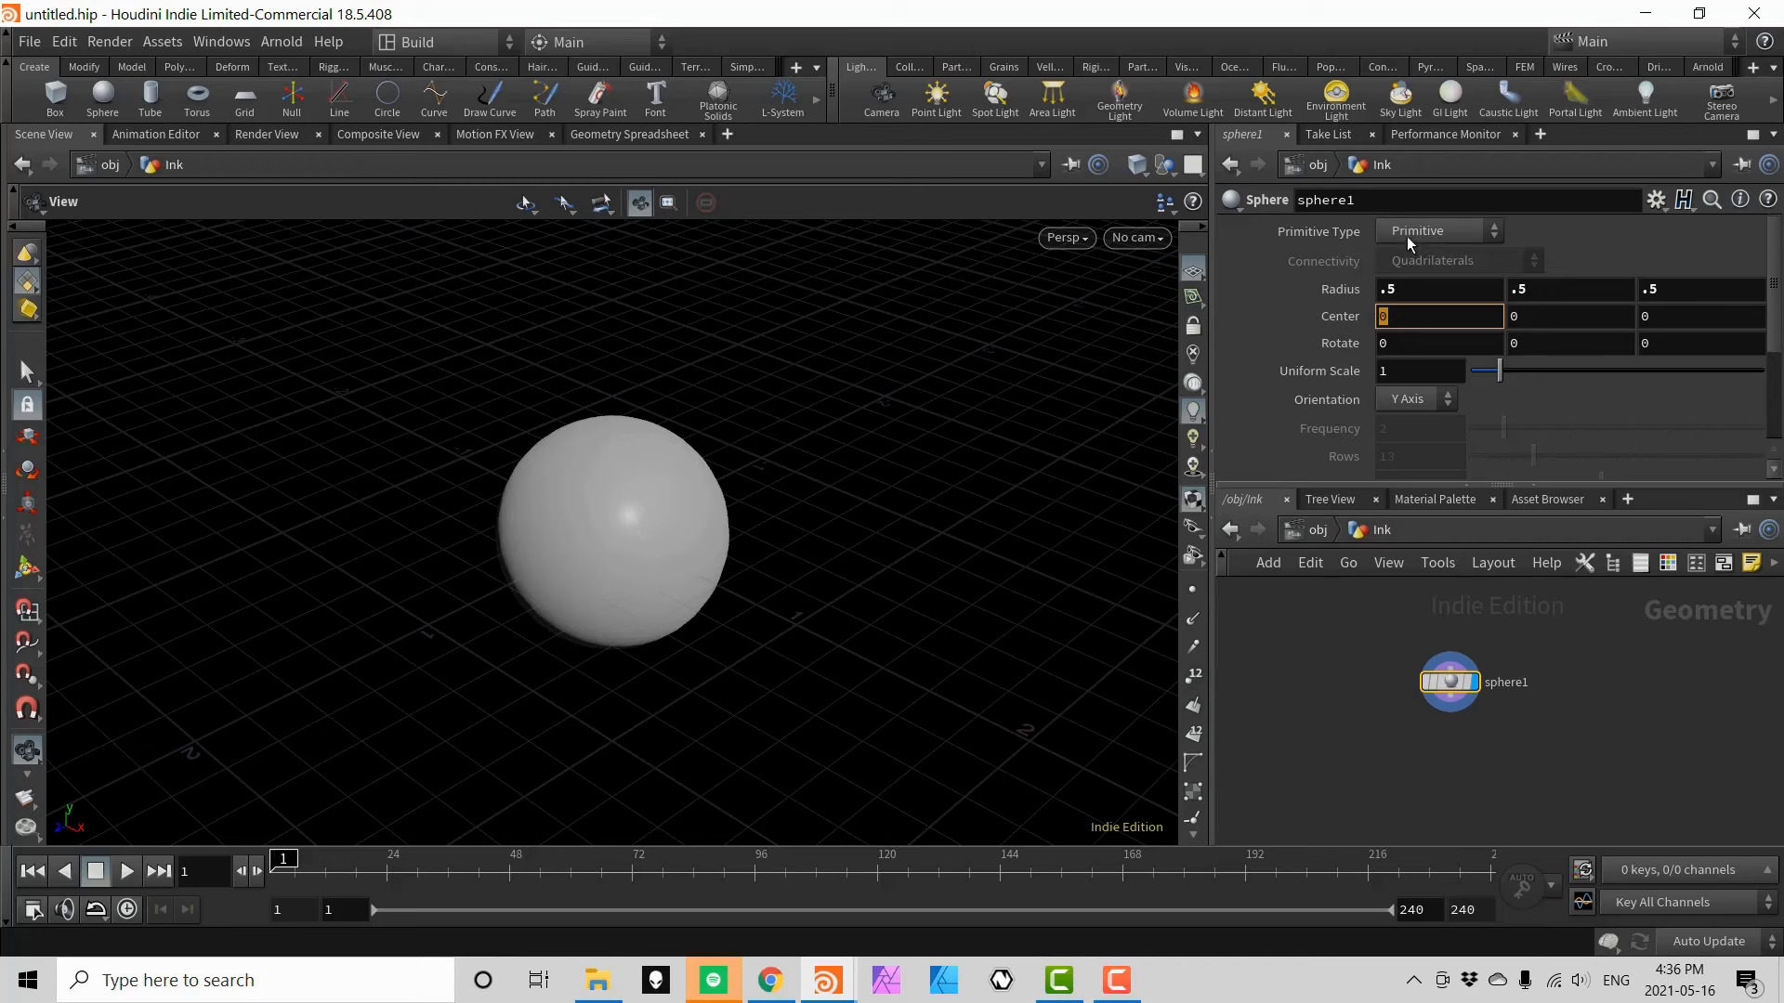
Make the sphere's primitive type Polygon with a frequency of 40.
left_click(1438, 230)
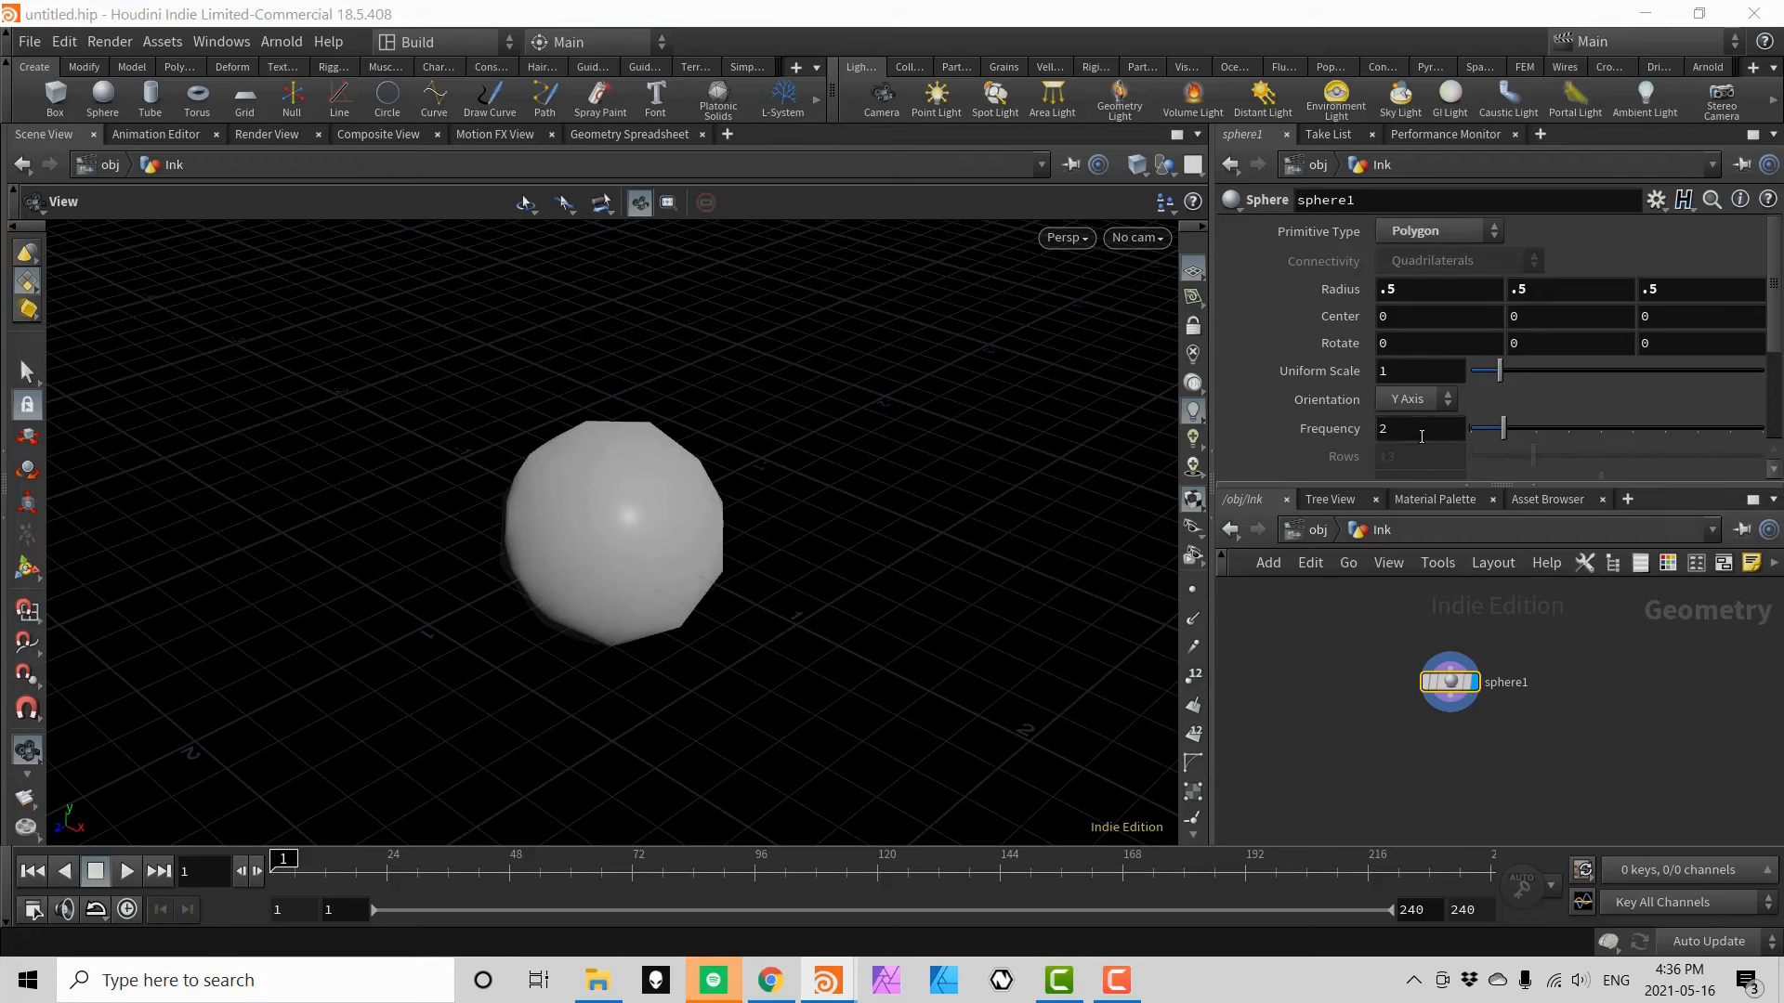
type("40")
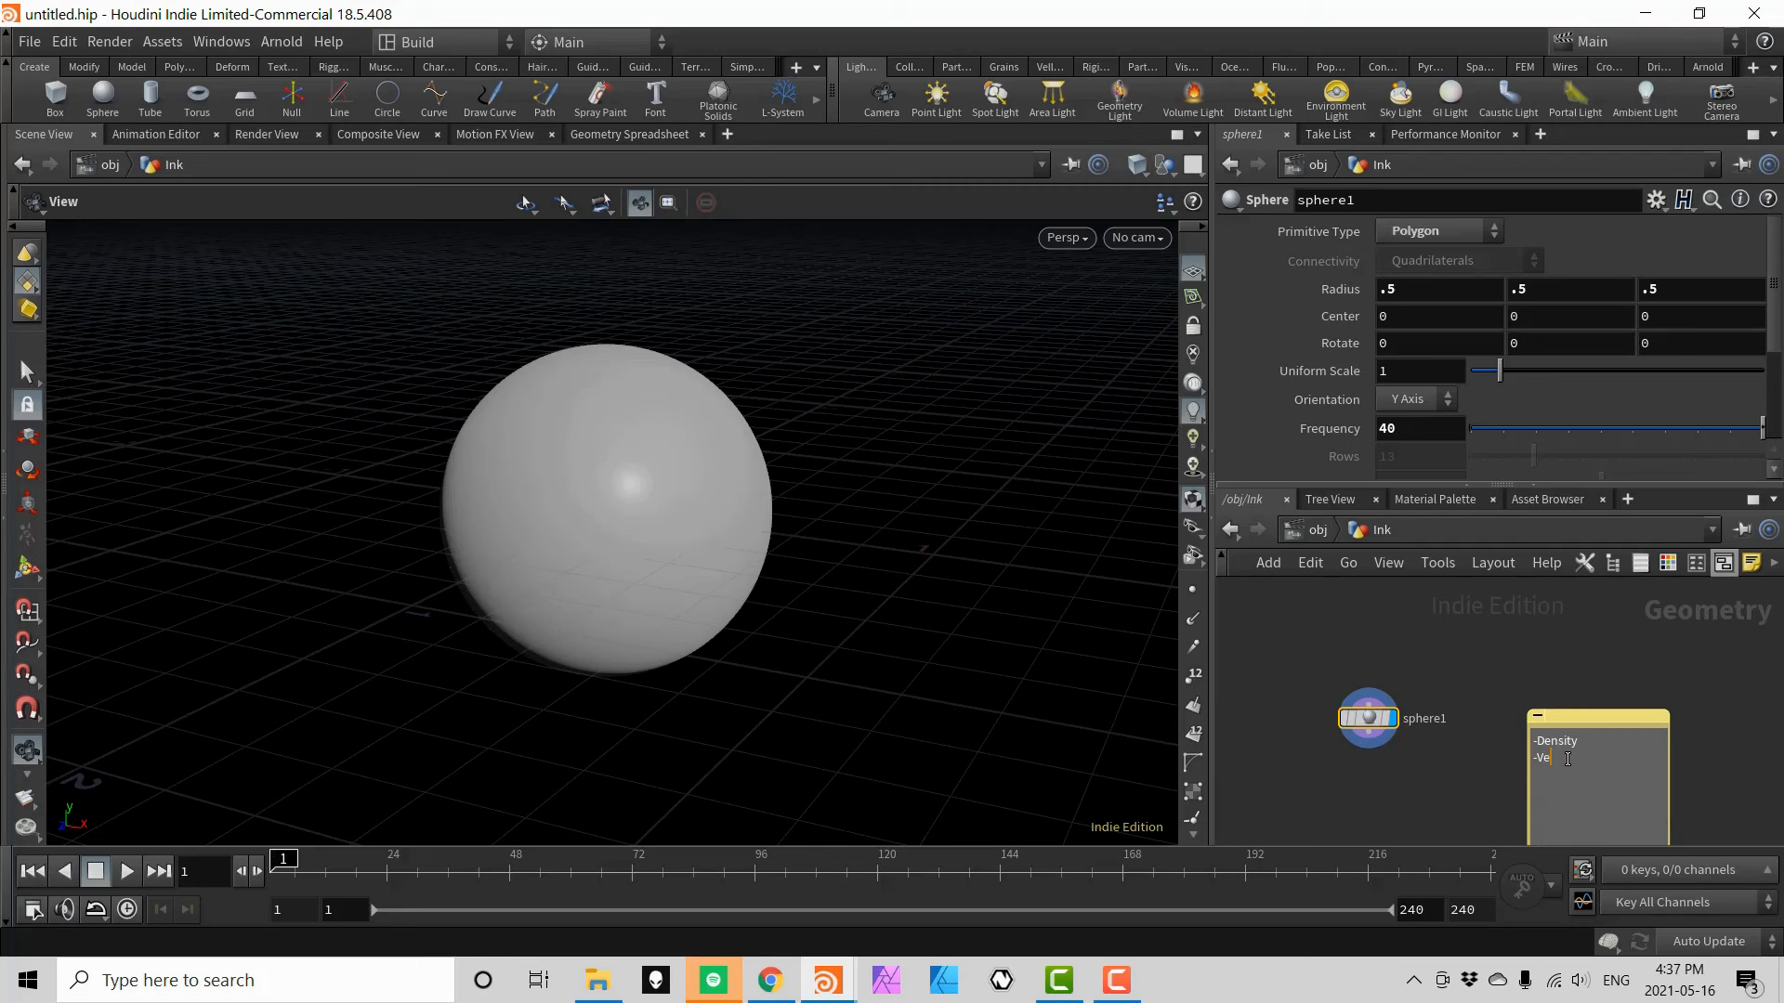
Write '-Vel (v)' into the sticky note listing the planned attributes.
type("(v)")
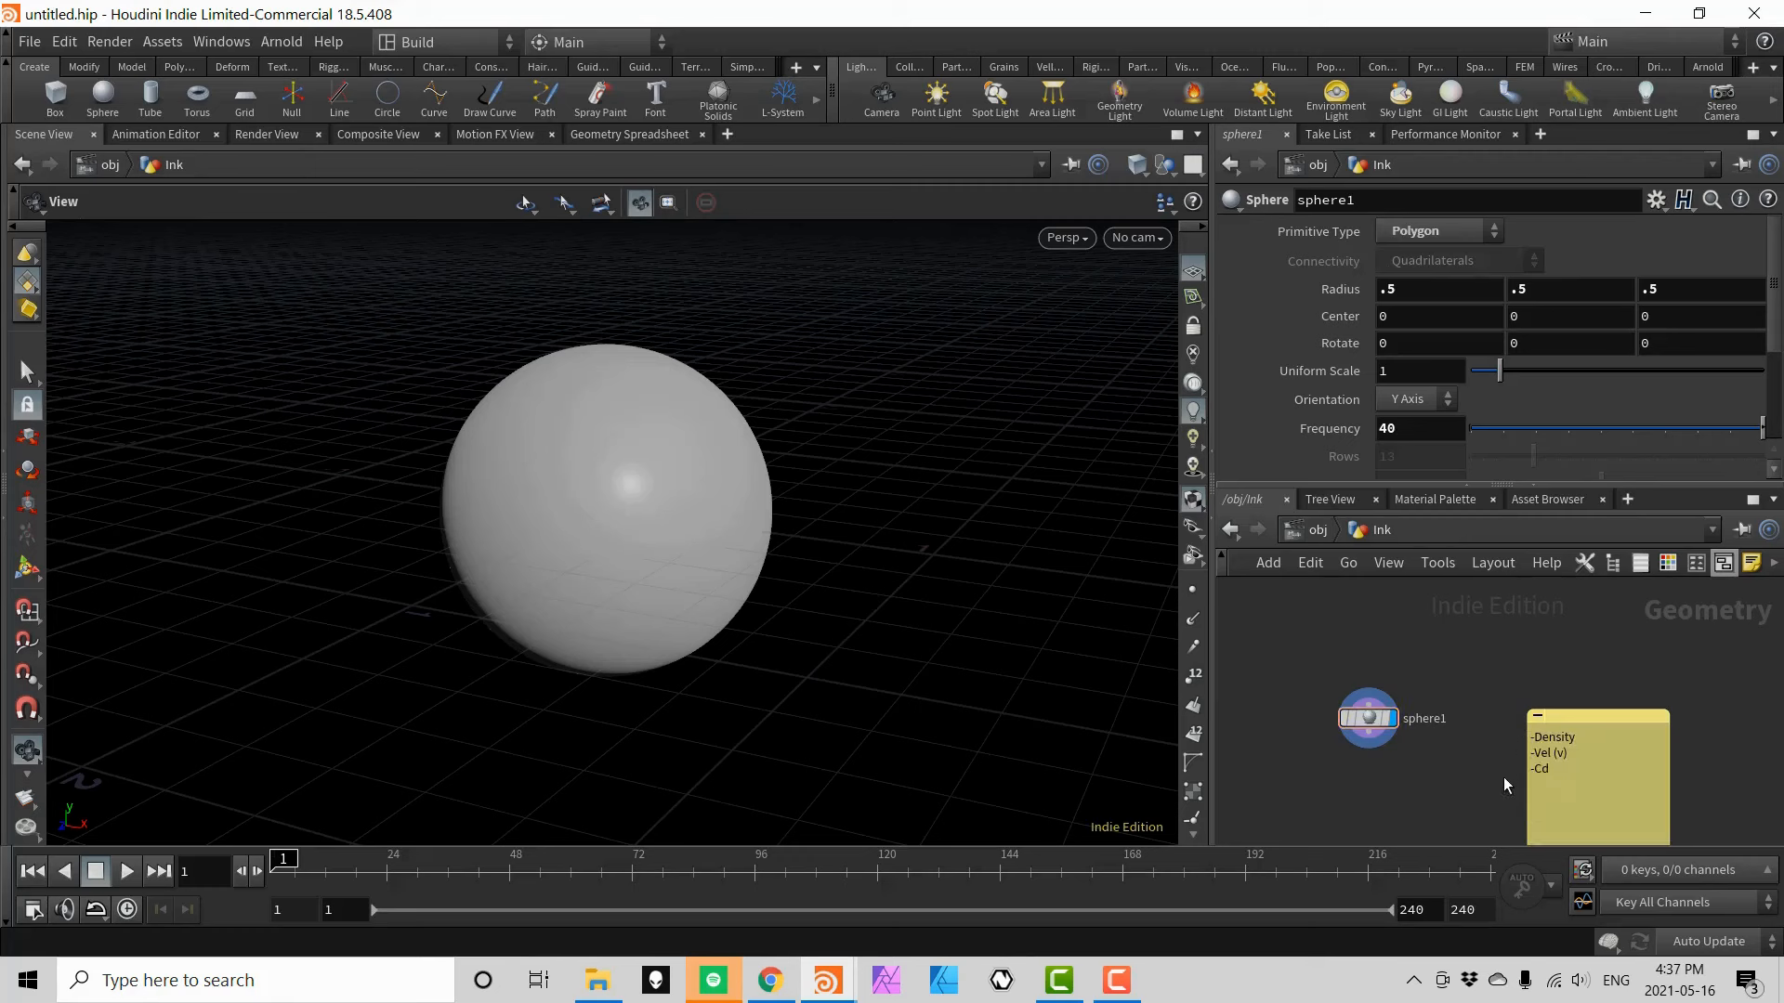
mouse_move(1512, 758)
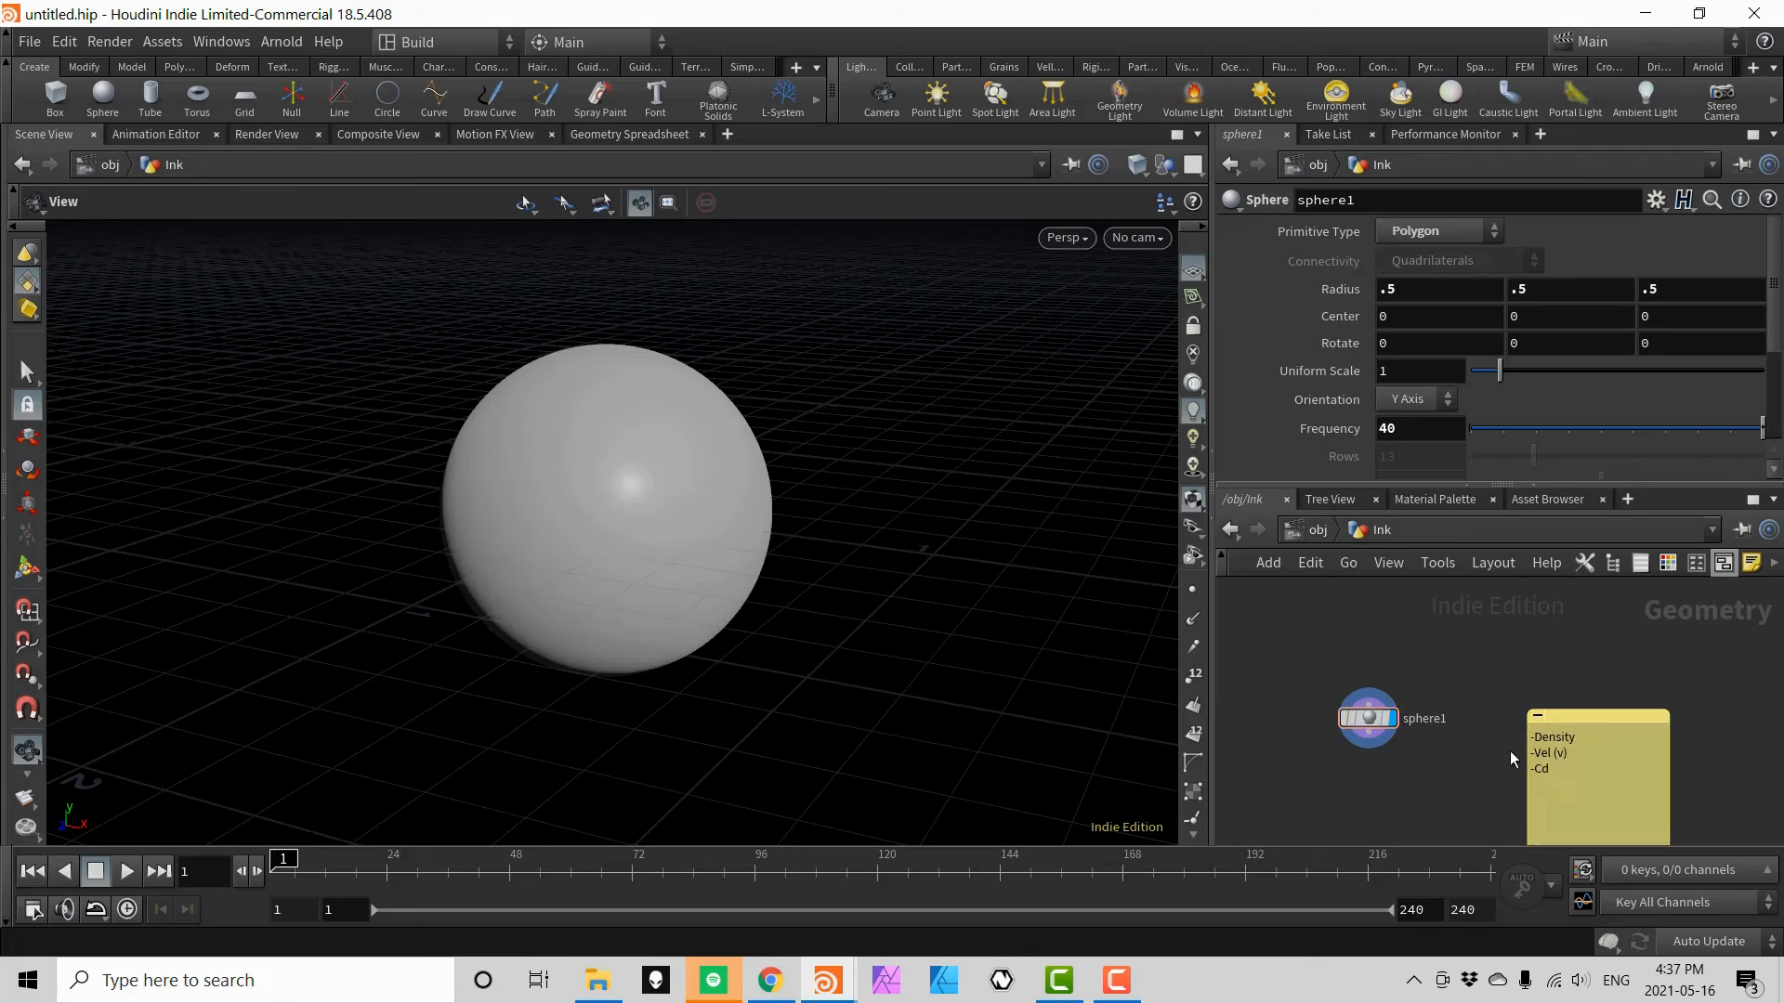
mouse_move(1500, 747)
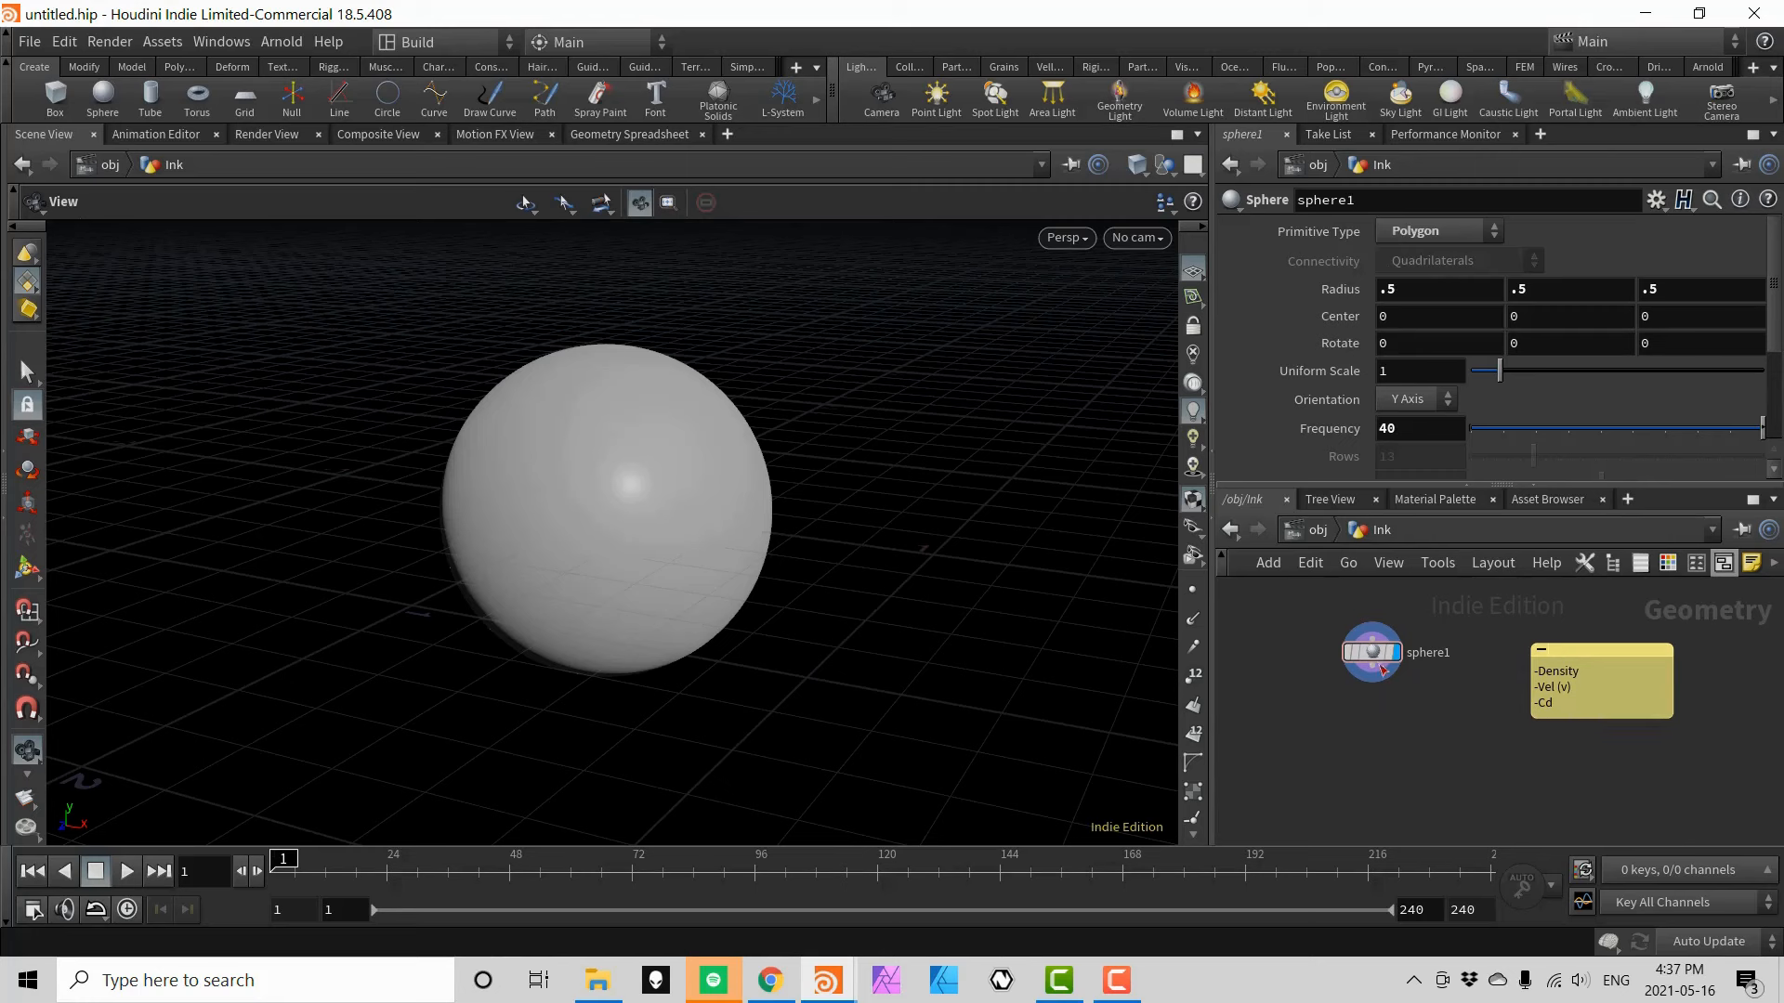
mouse_move(1354, 738)
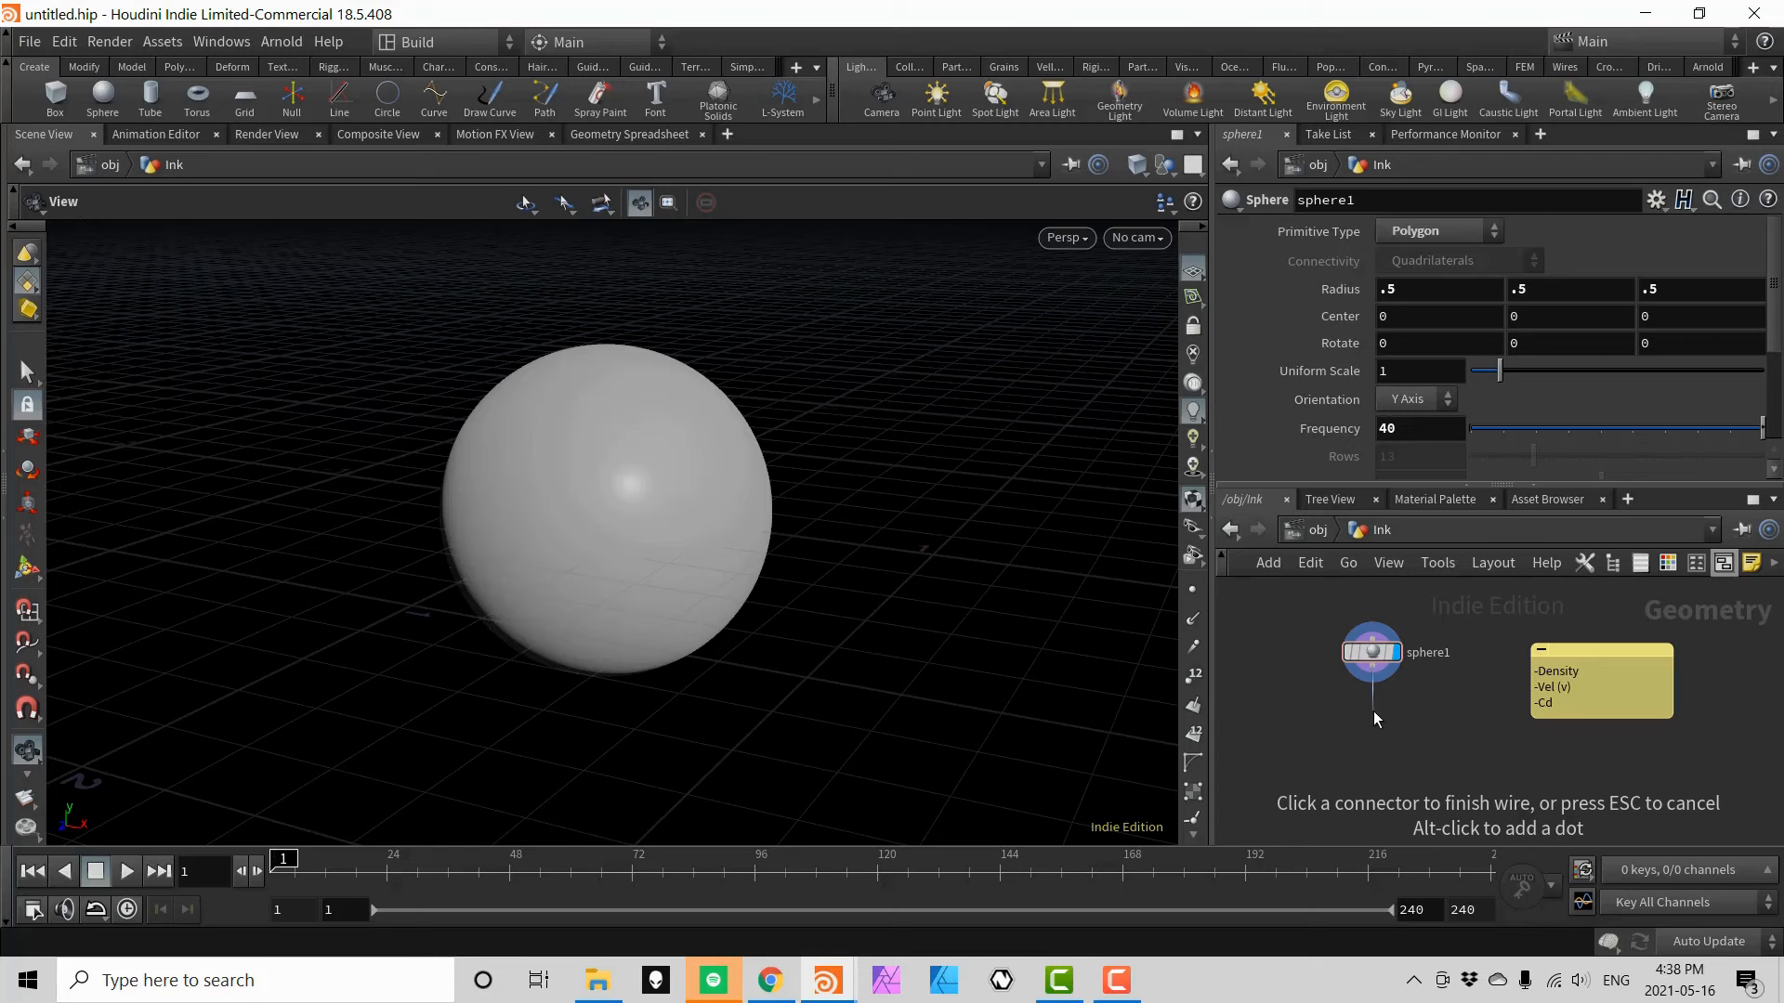
Append a Points from Volume node under sphere1 with point separation 0.05.
key("tab")
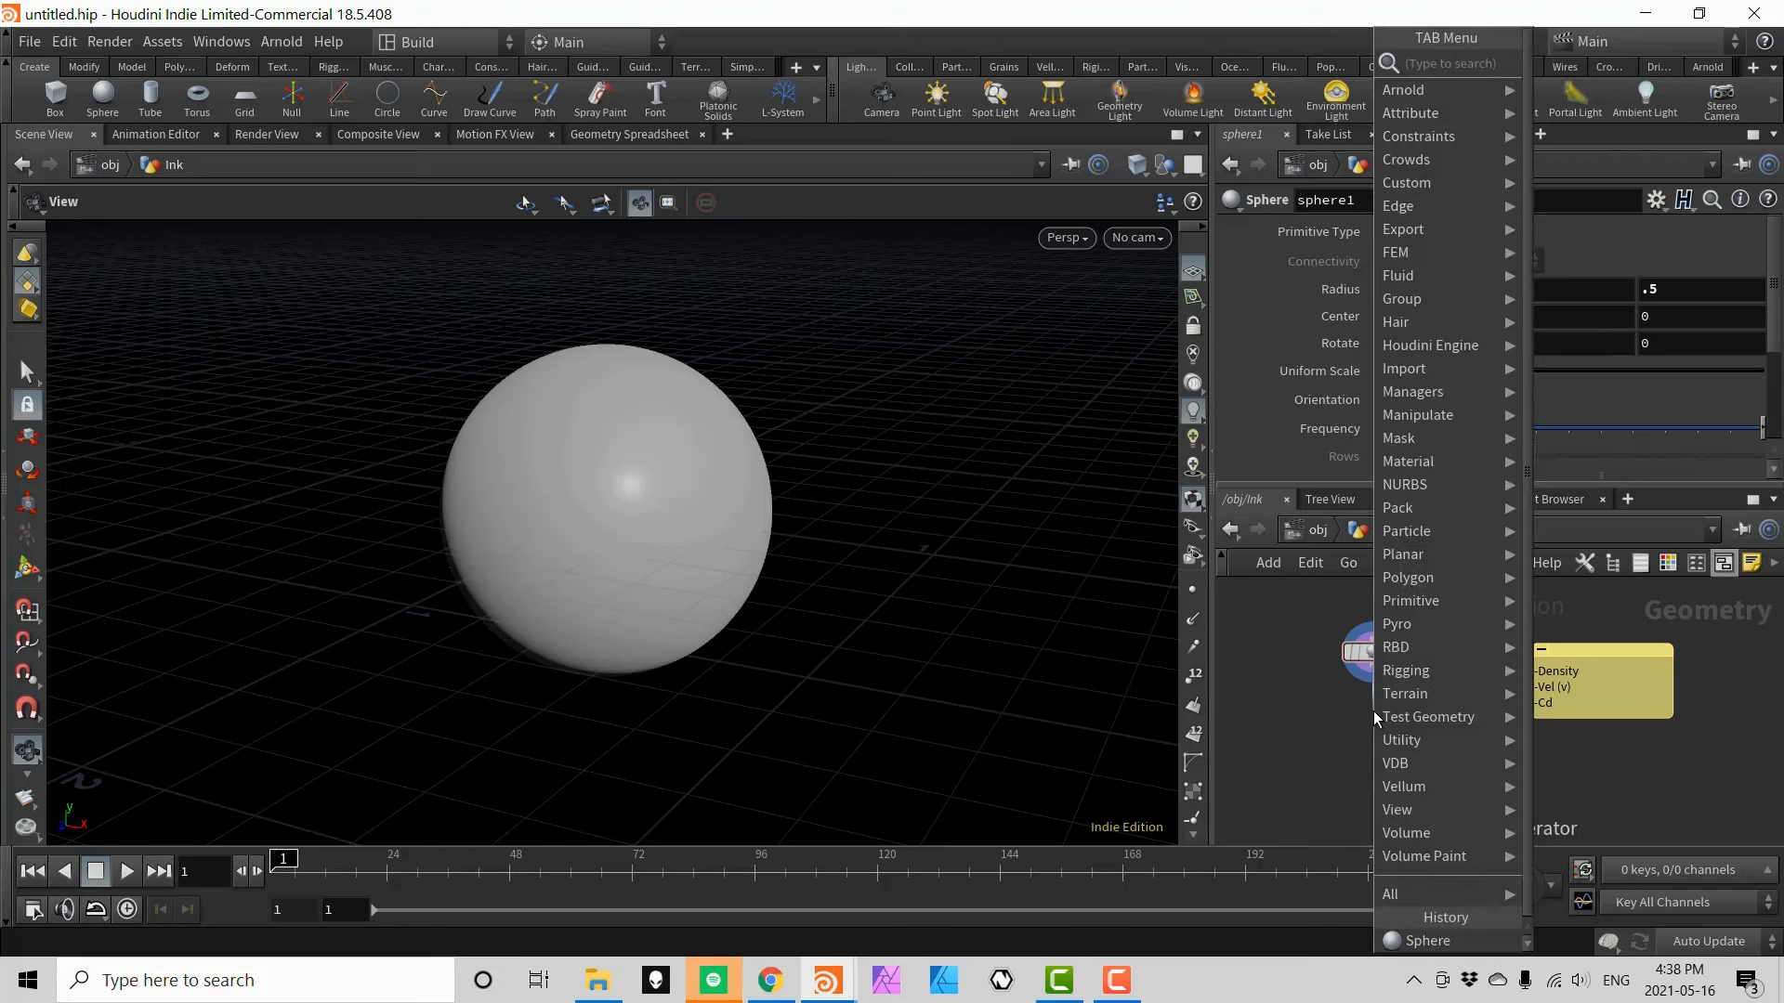
type("pointvo")
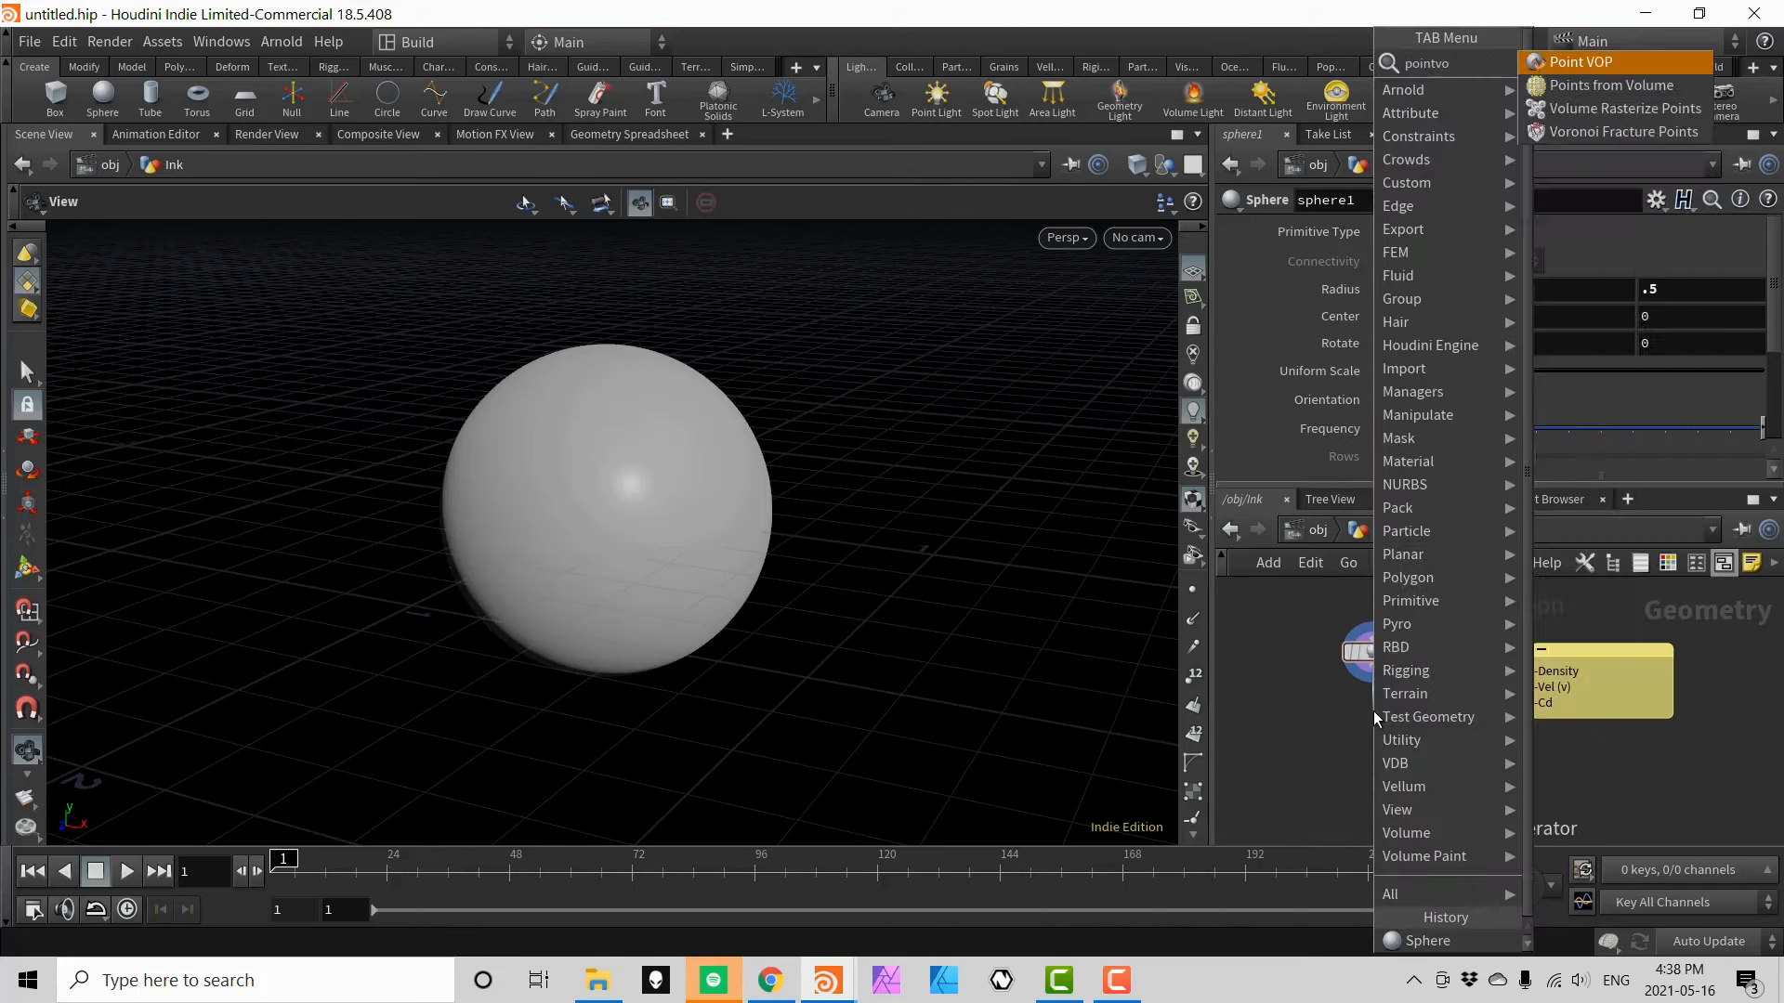
left_click(1610, 84)
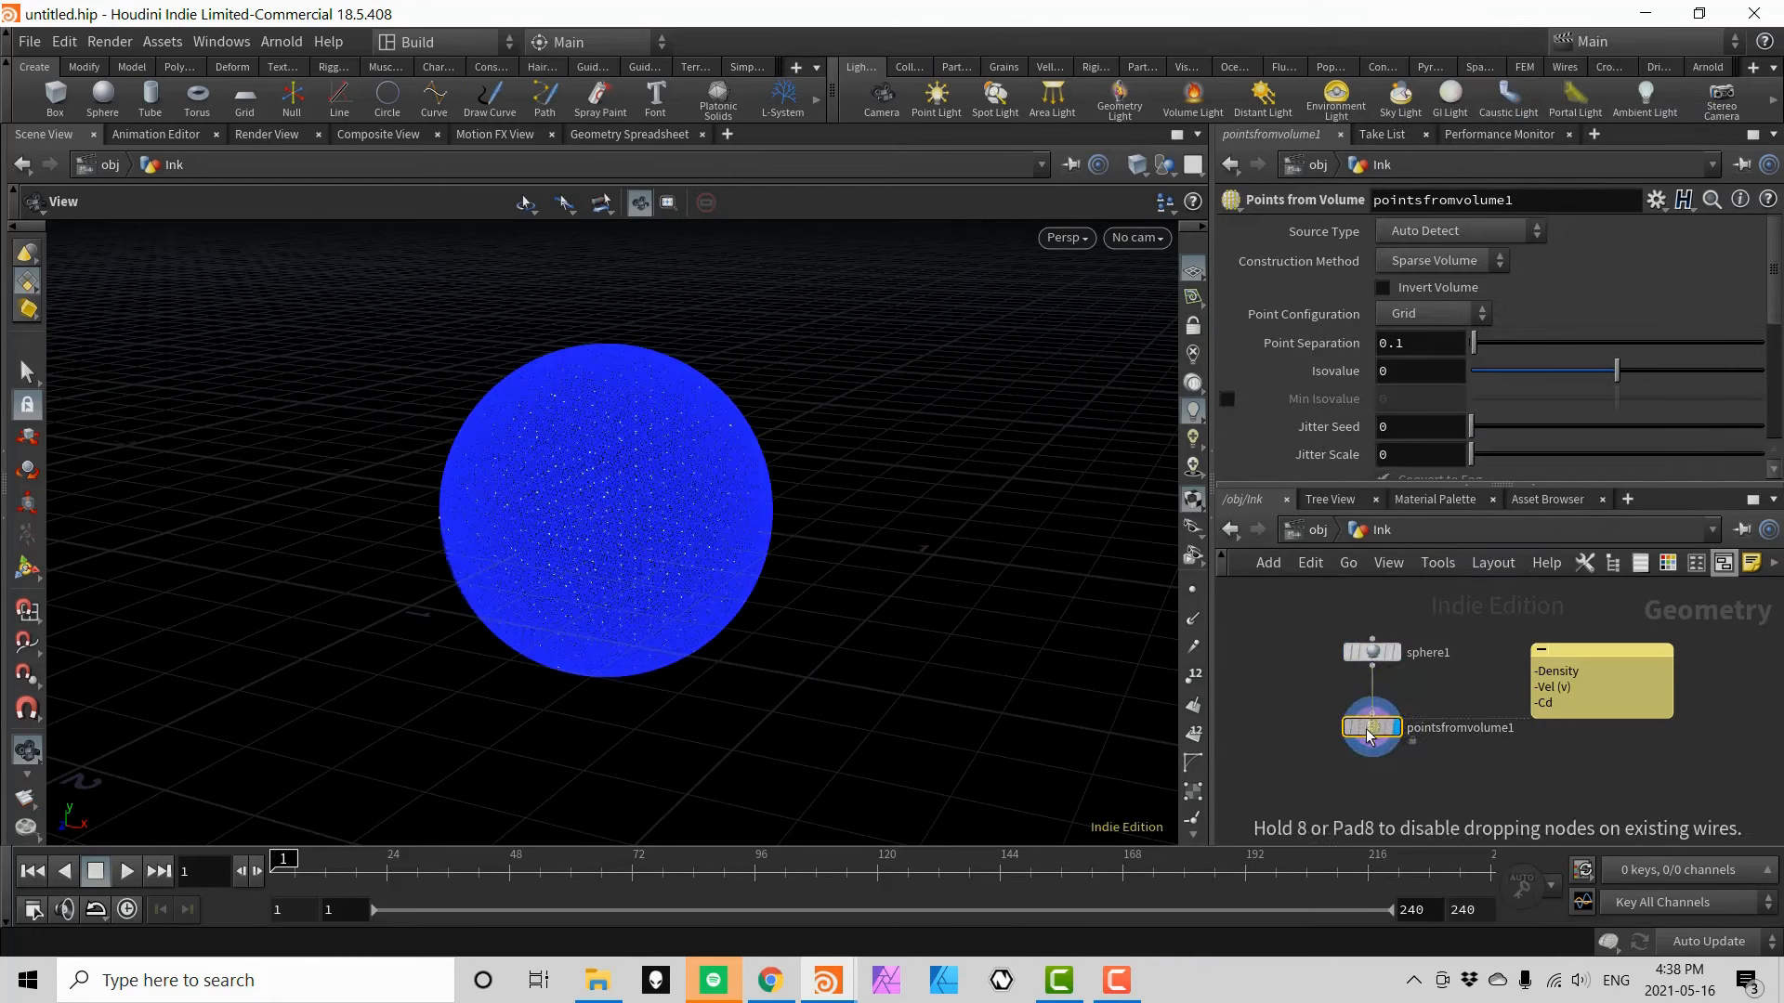
mouse_move(775, 474)
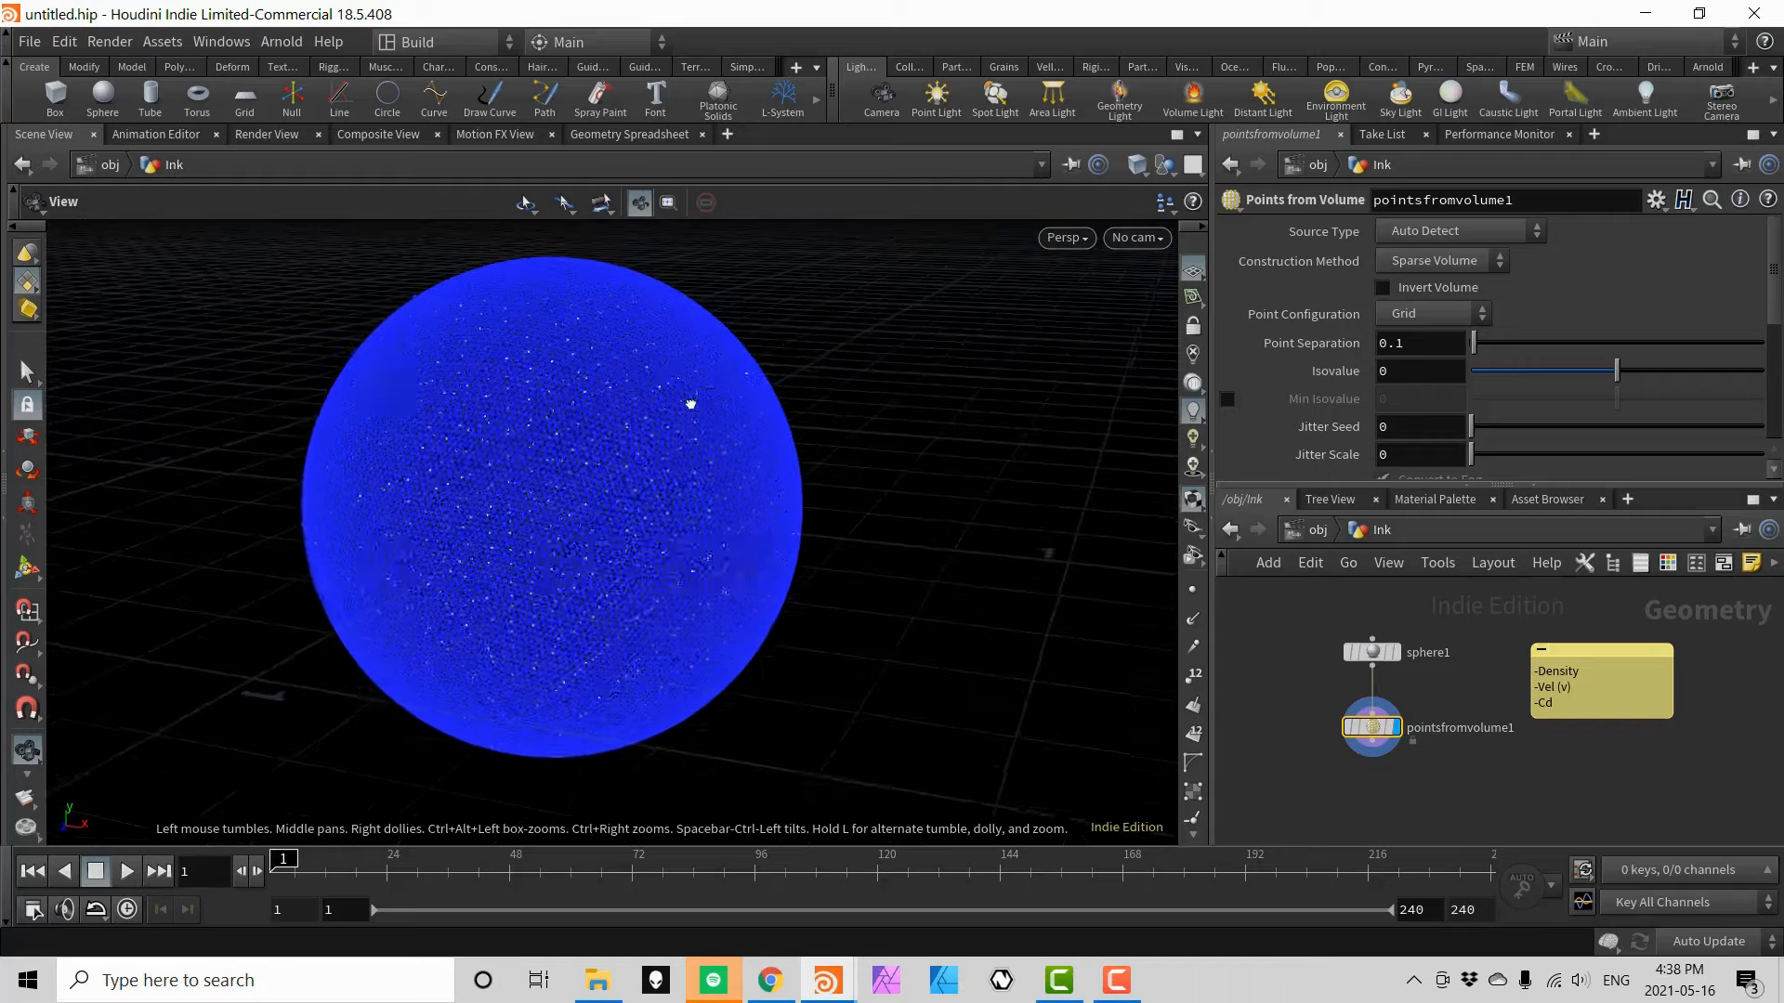
left_click_drag(688, 403, 736, 414)
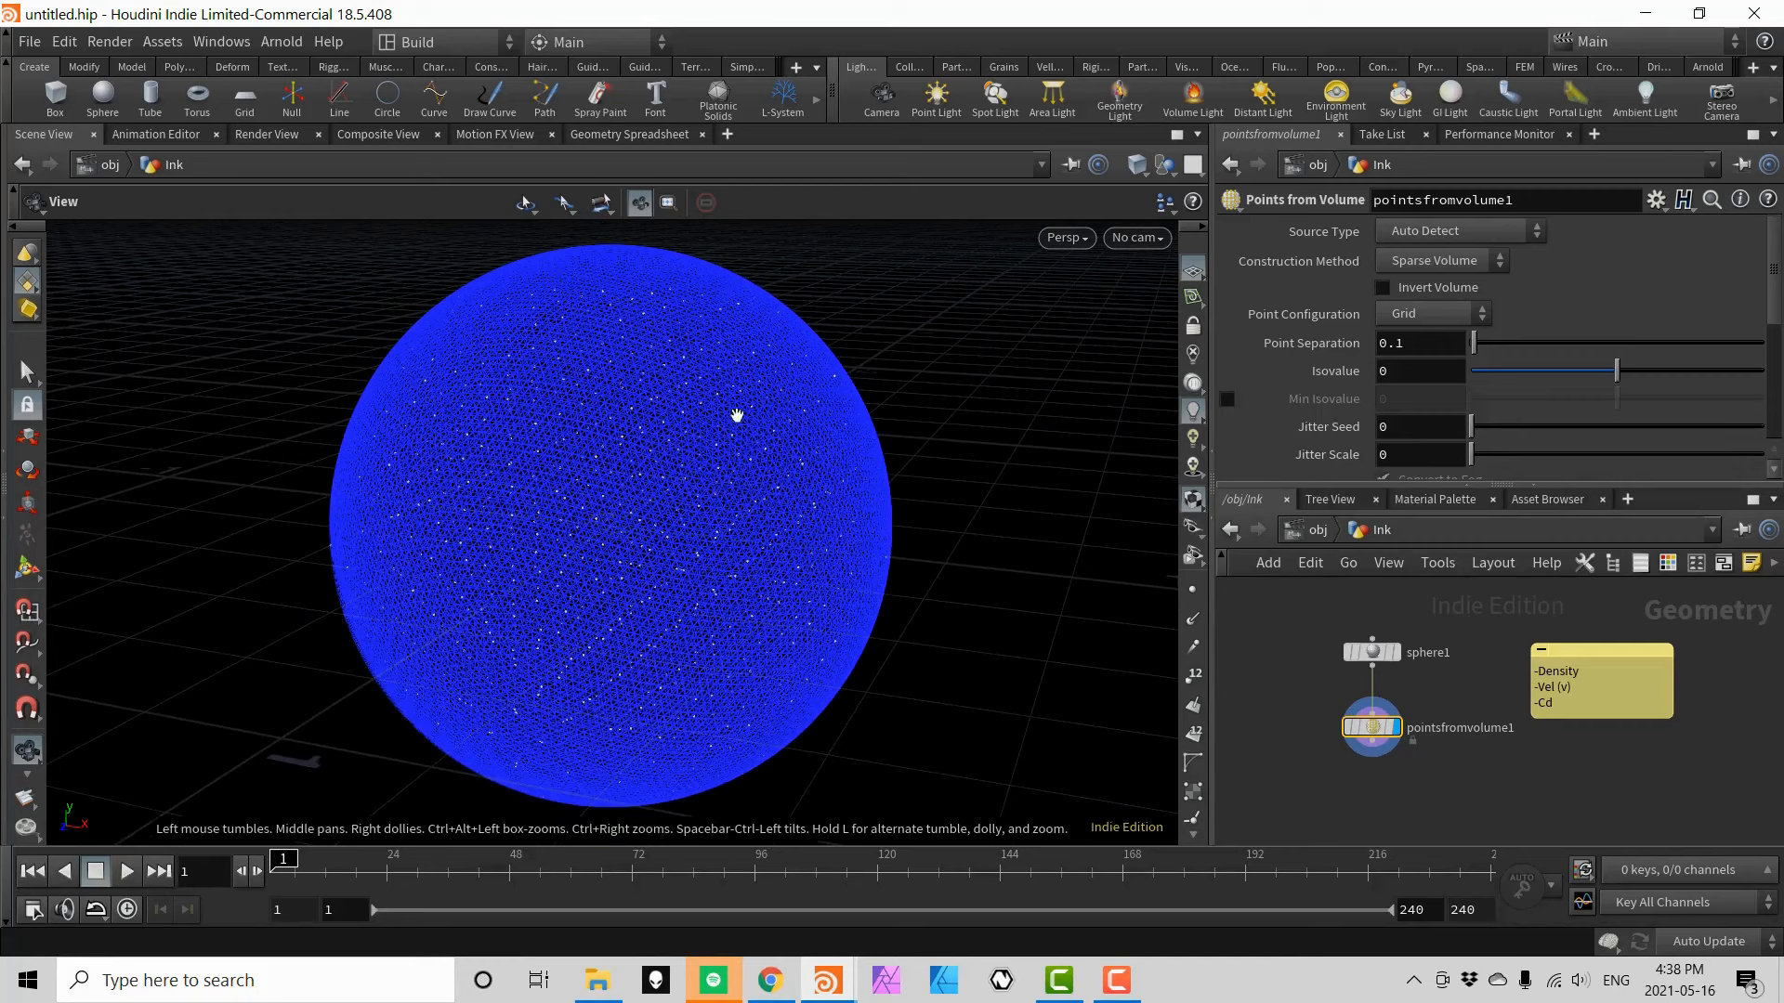
mouse_move(736, 407)
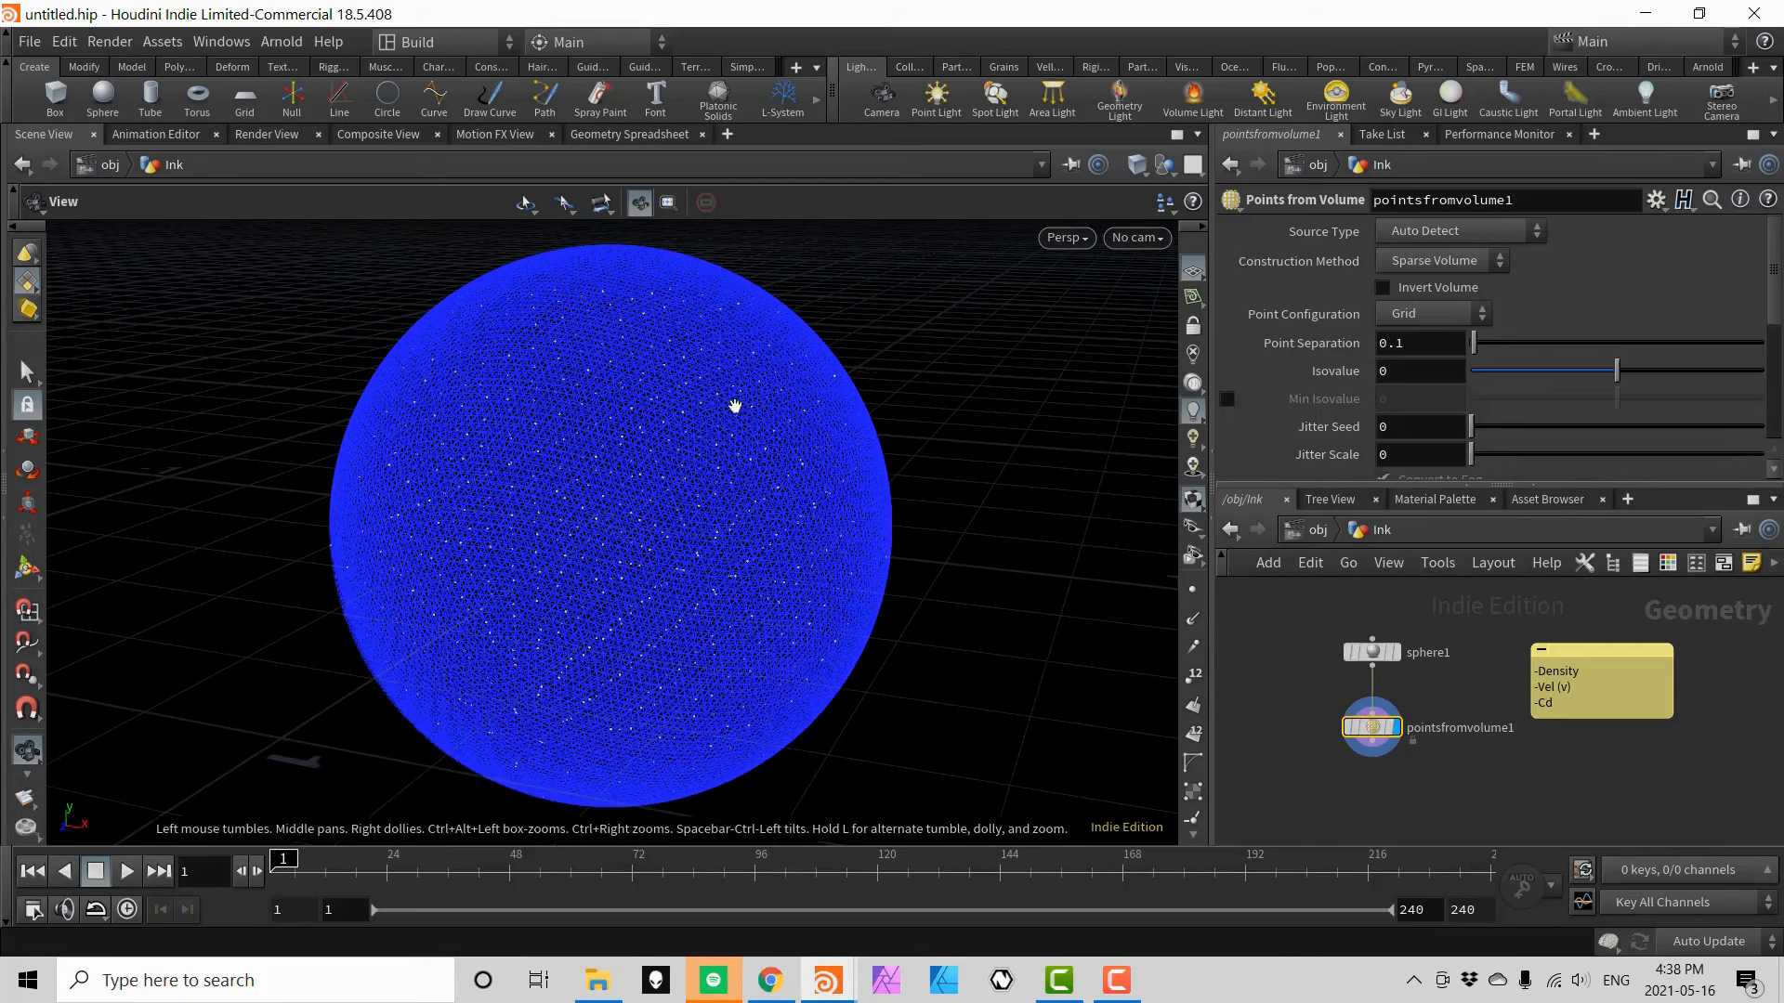
mouse_move(601, 524)
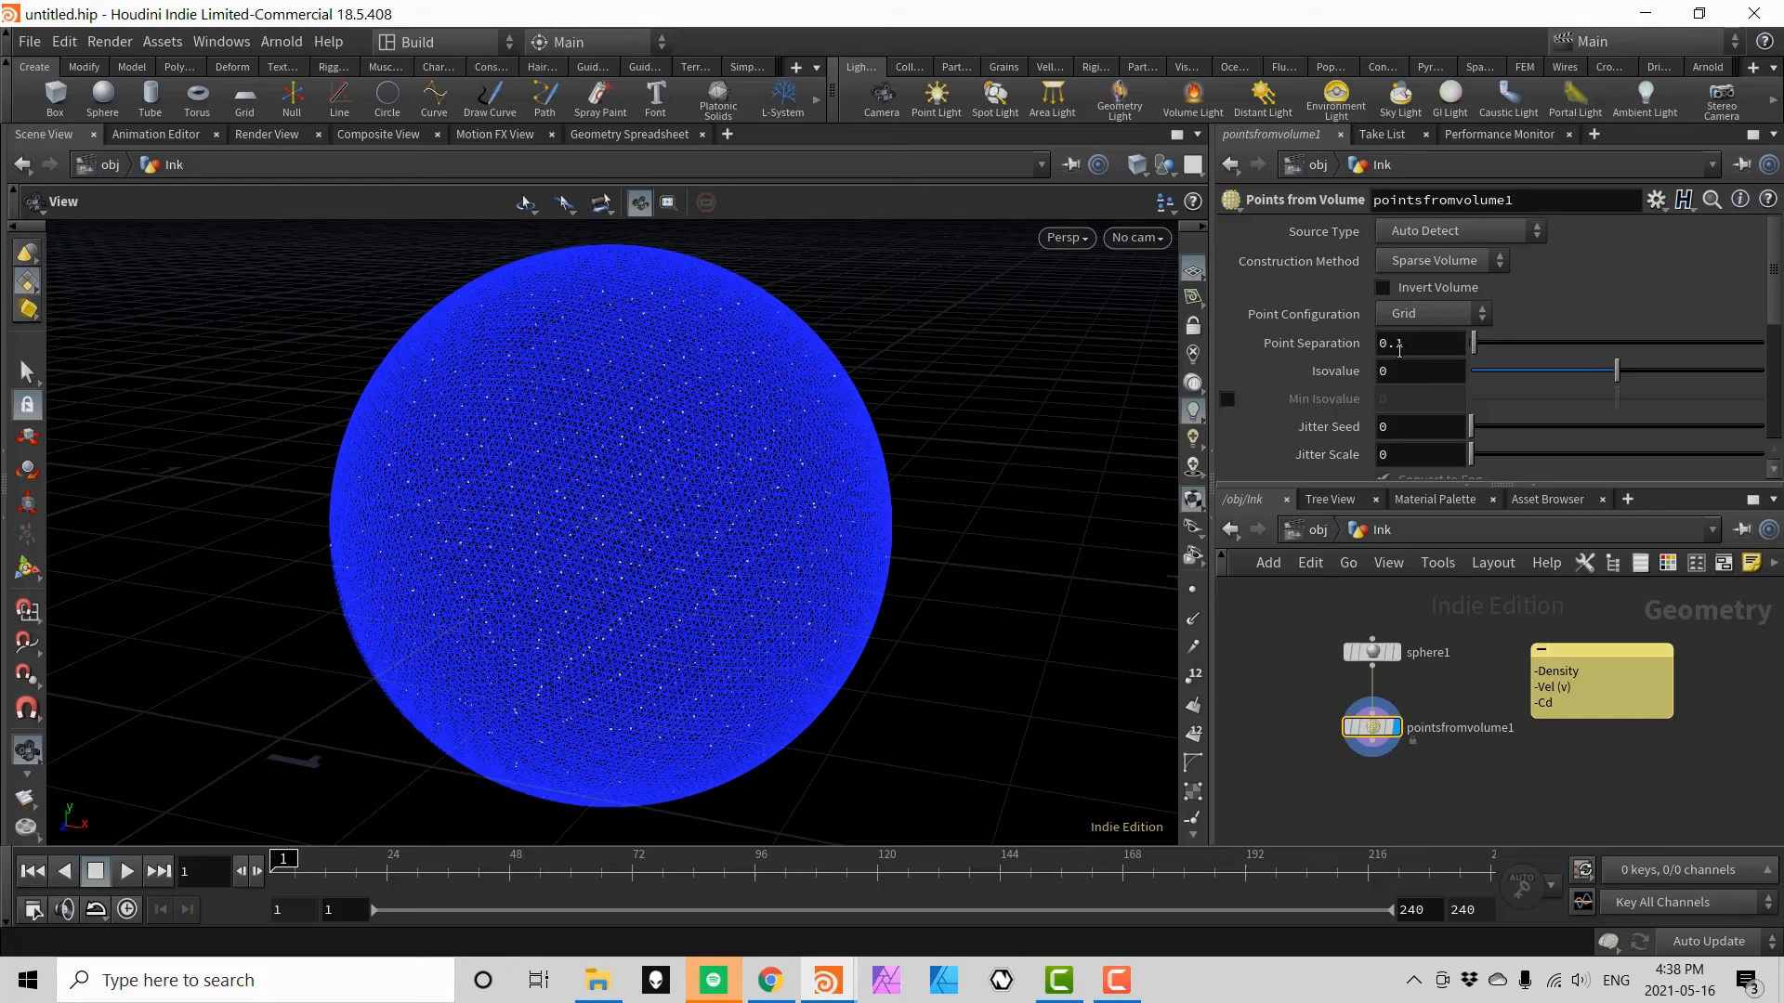
left_click(1420, 342)
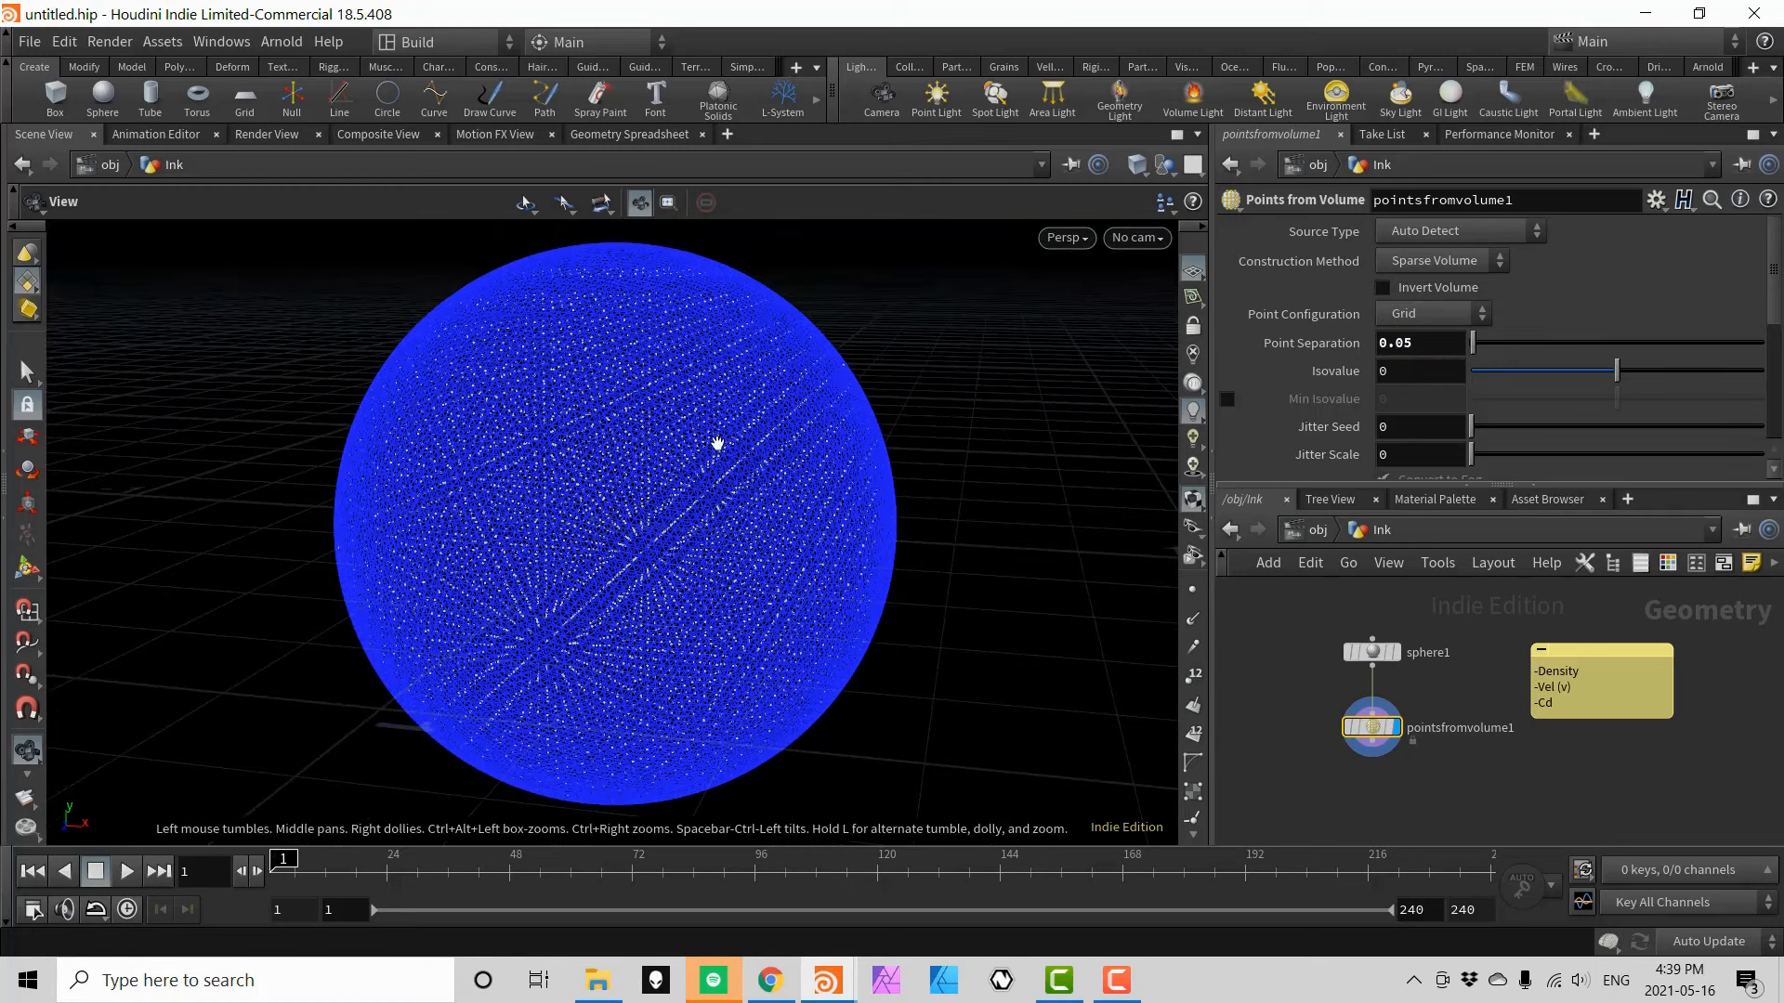
mouse_move(714, 480)
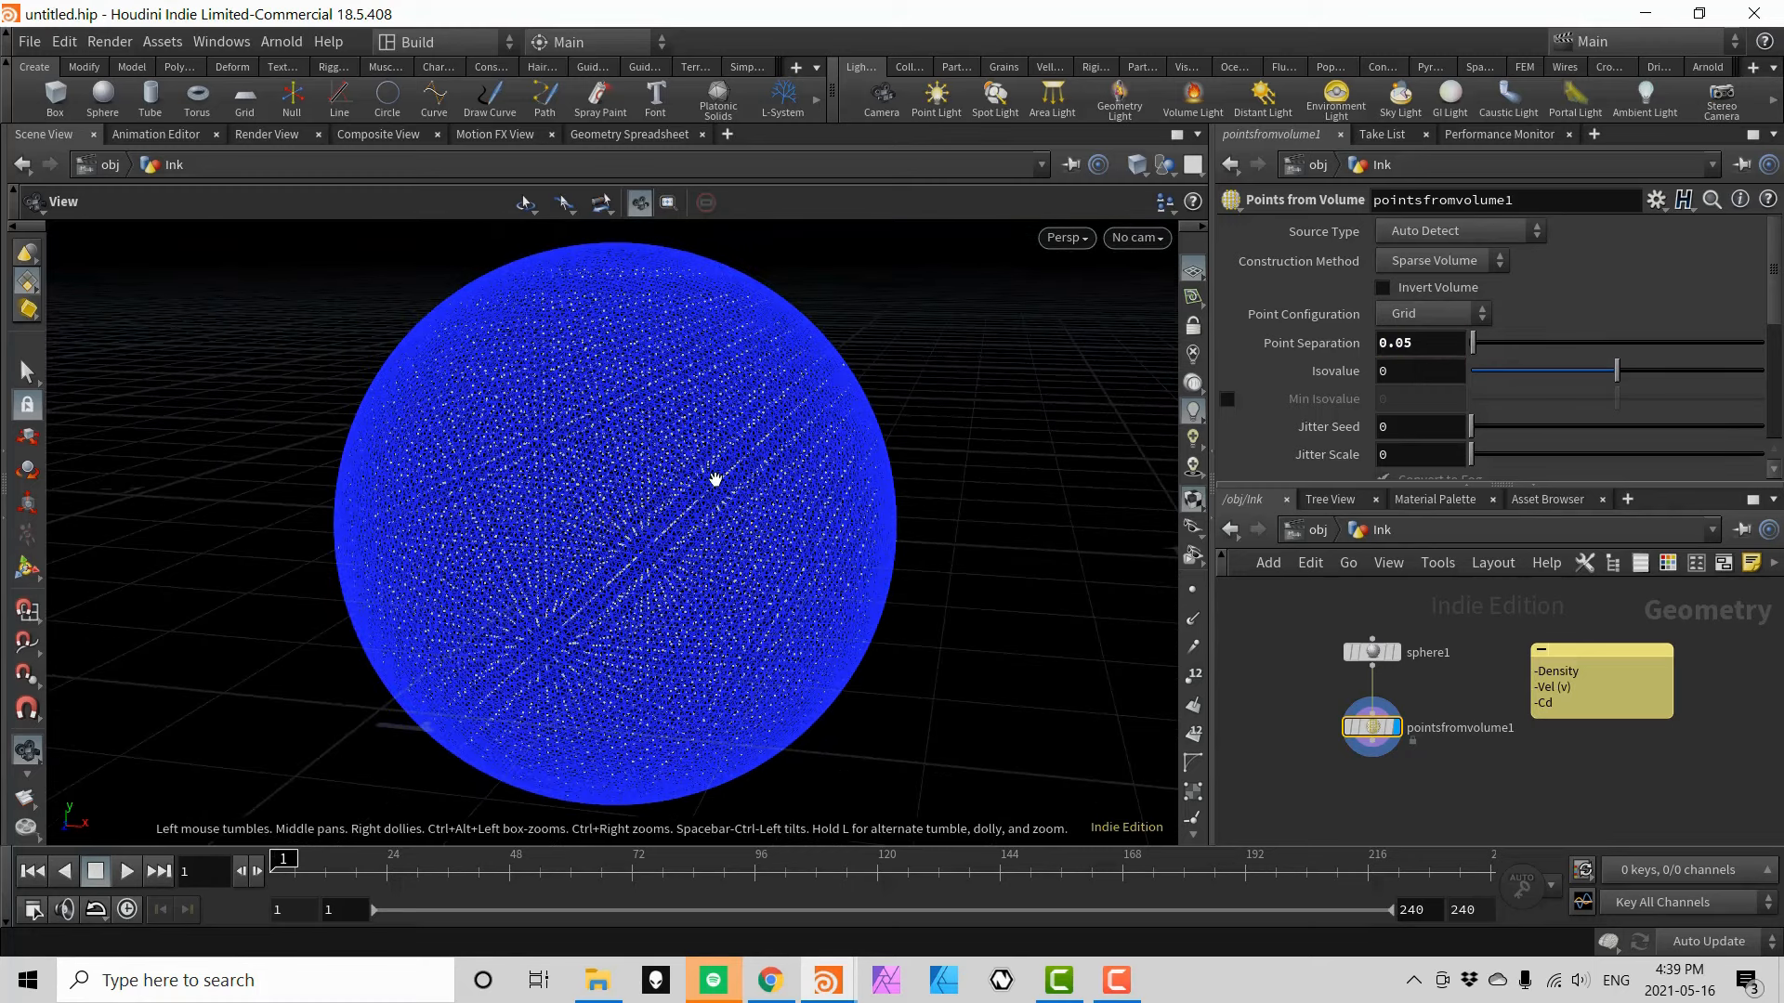
mouse_move(1559, 685)
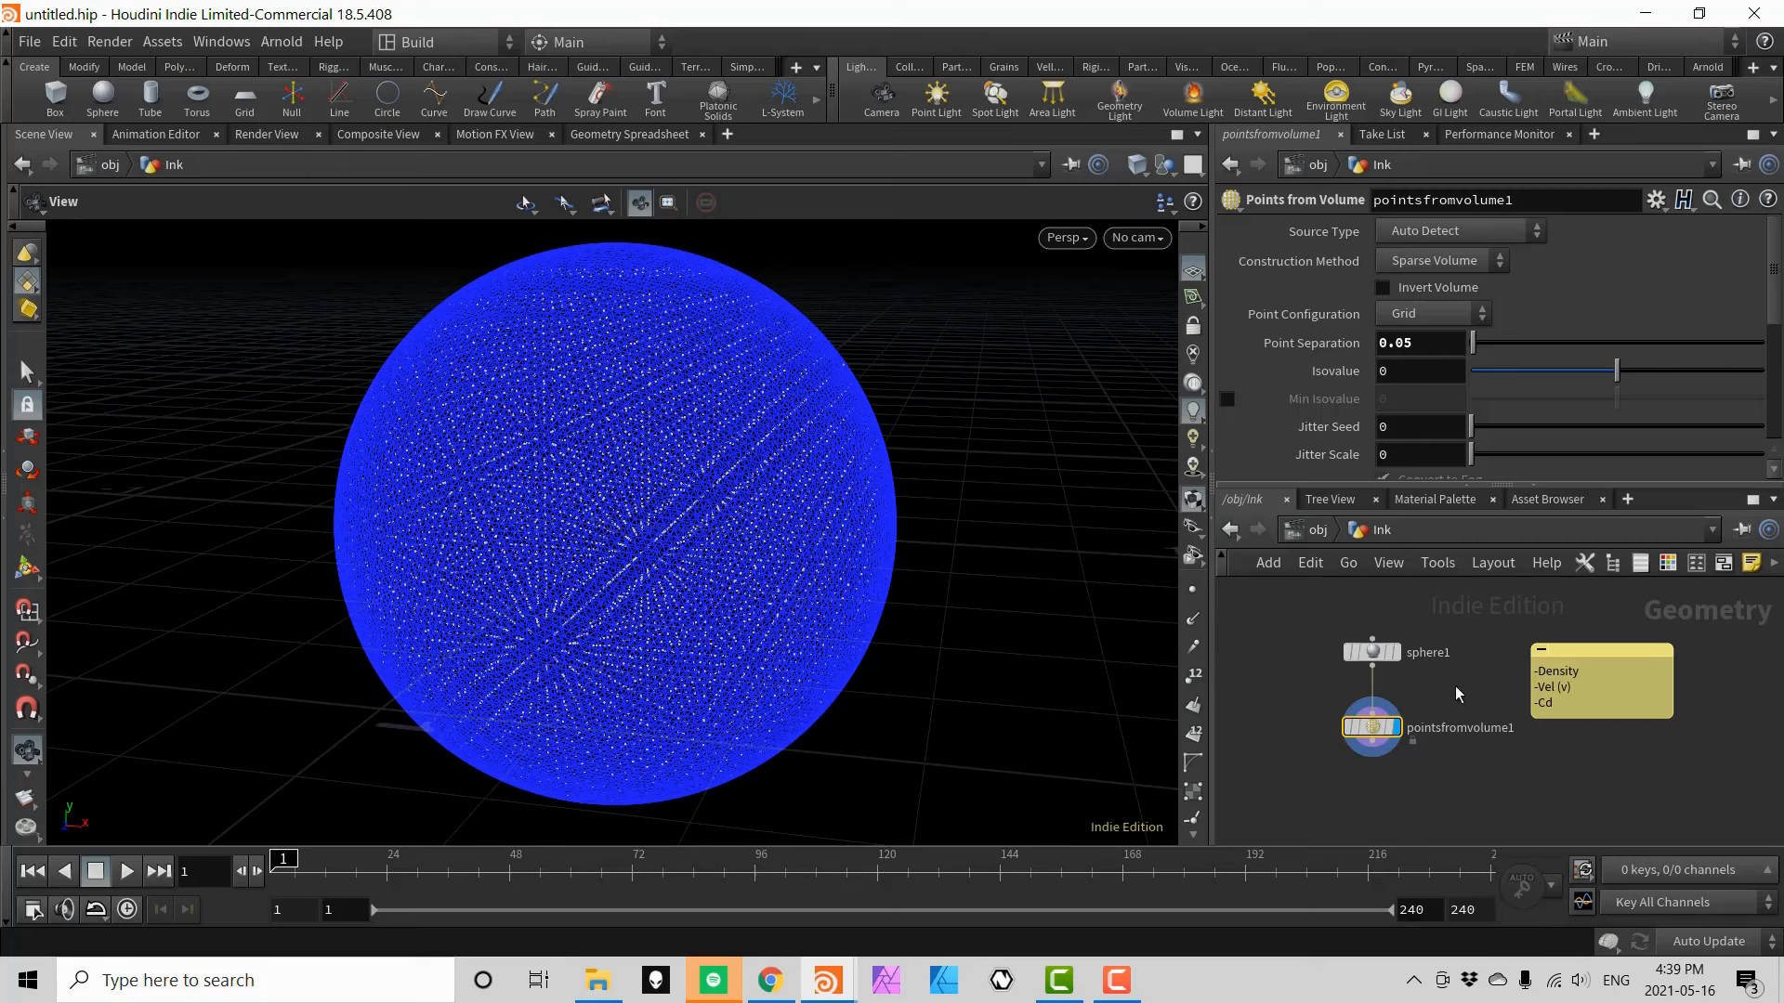
mouse_move(1421, 784)
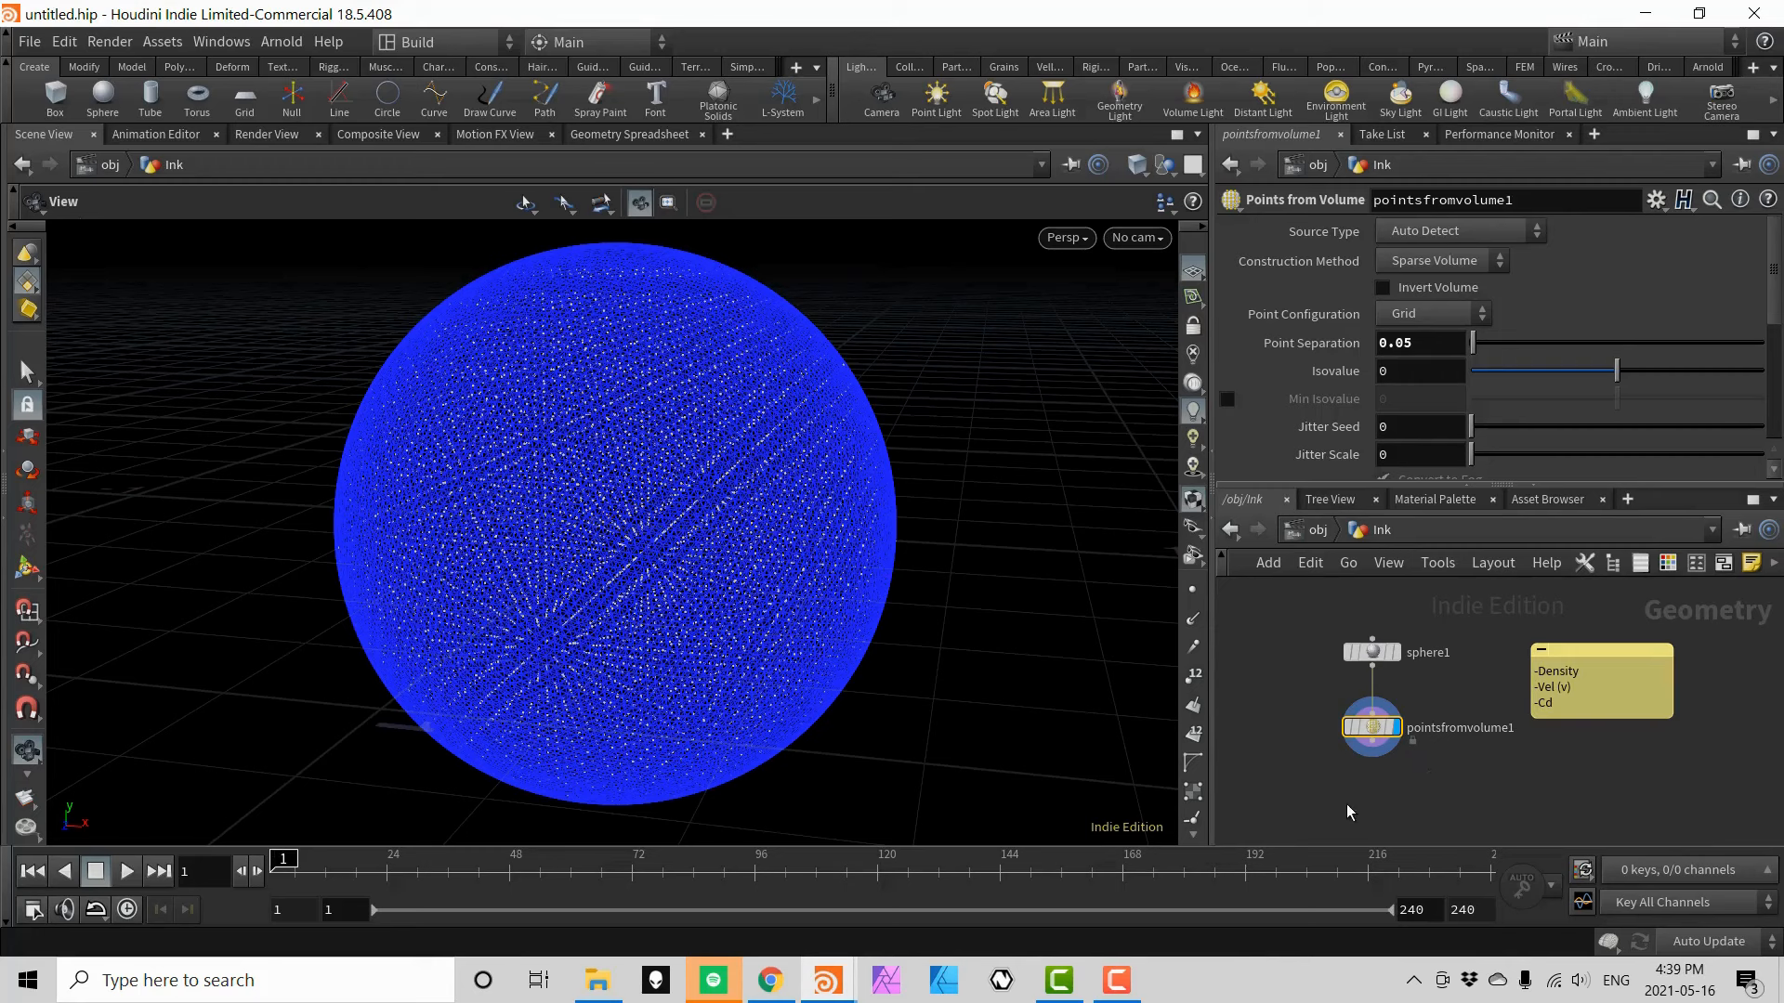
mouse_move(1340, 794)
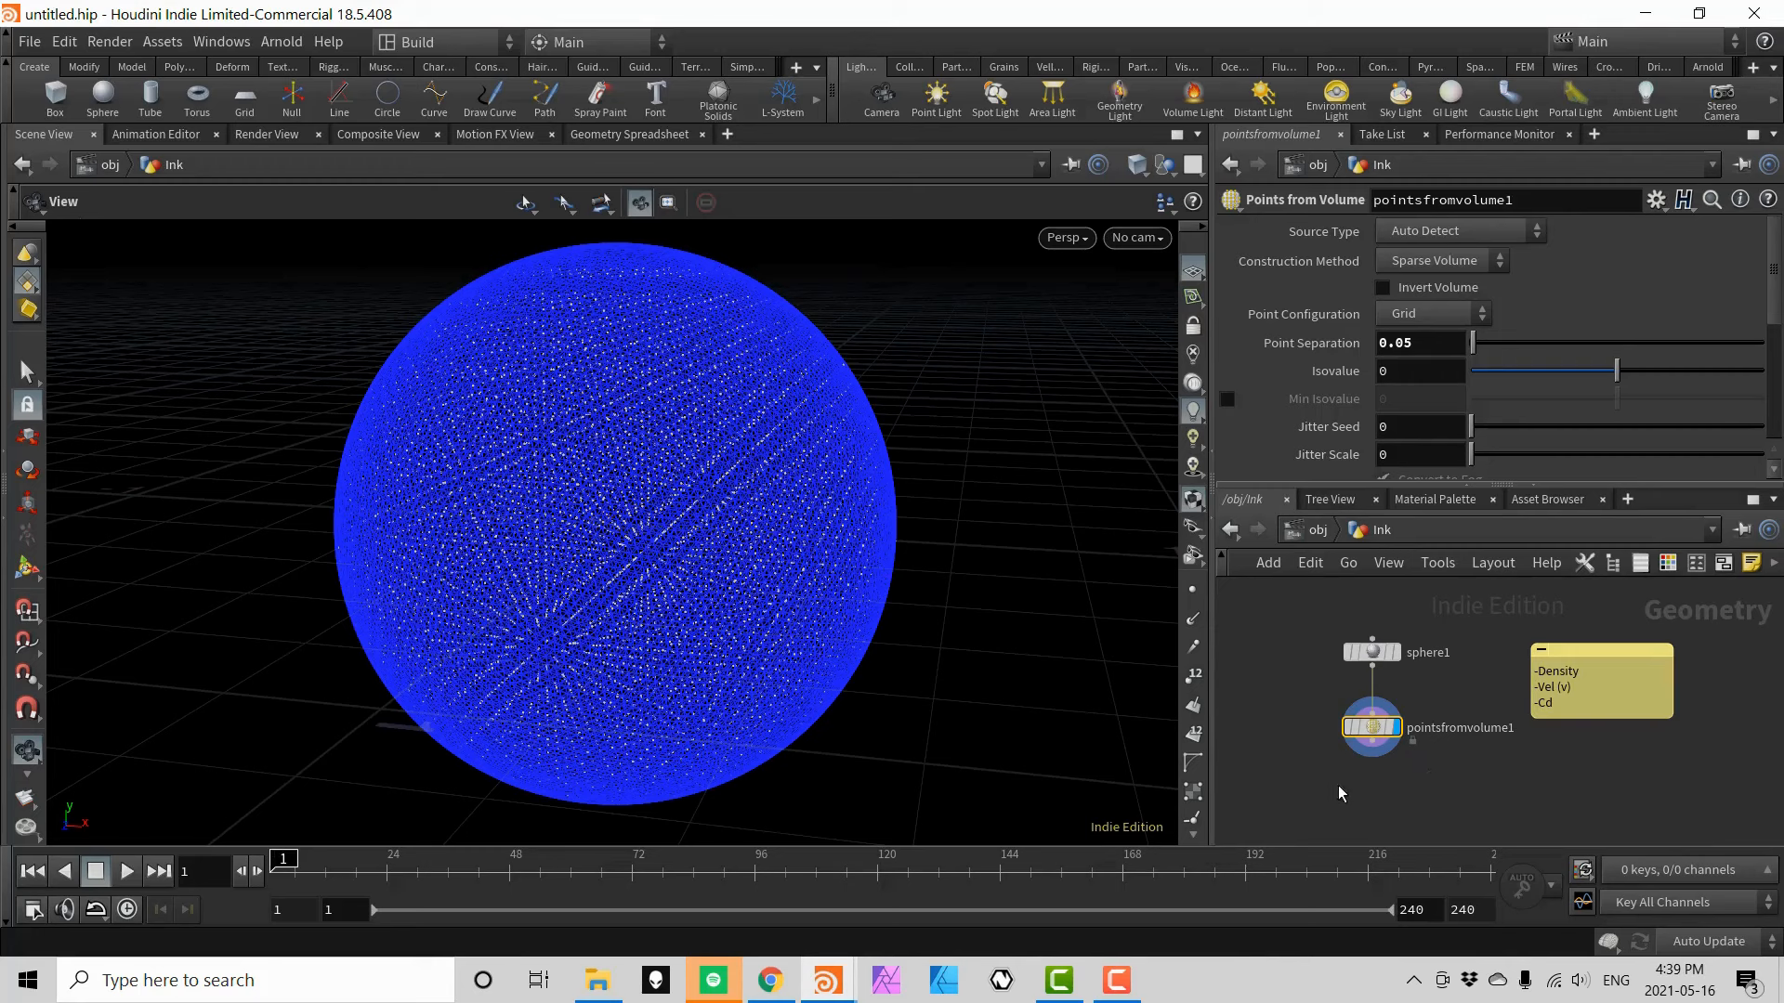
mouse_move(1334, 793)
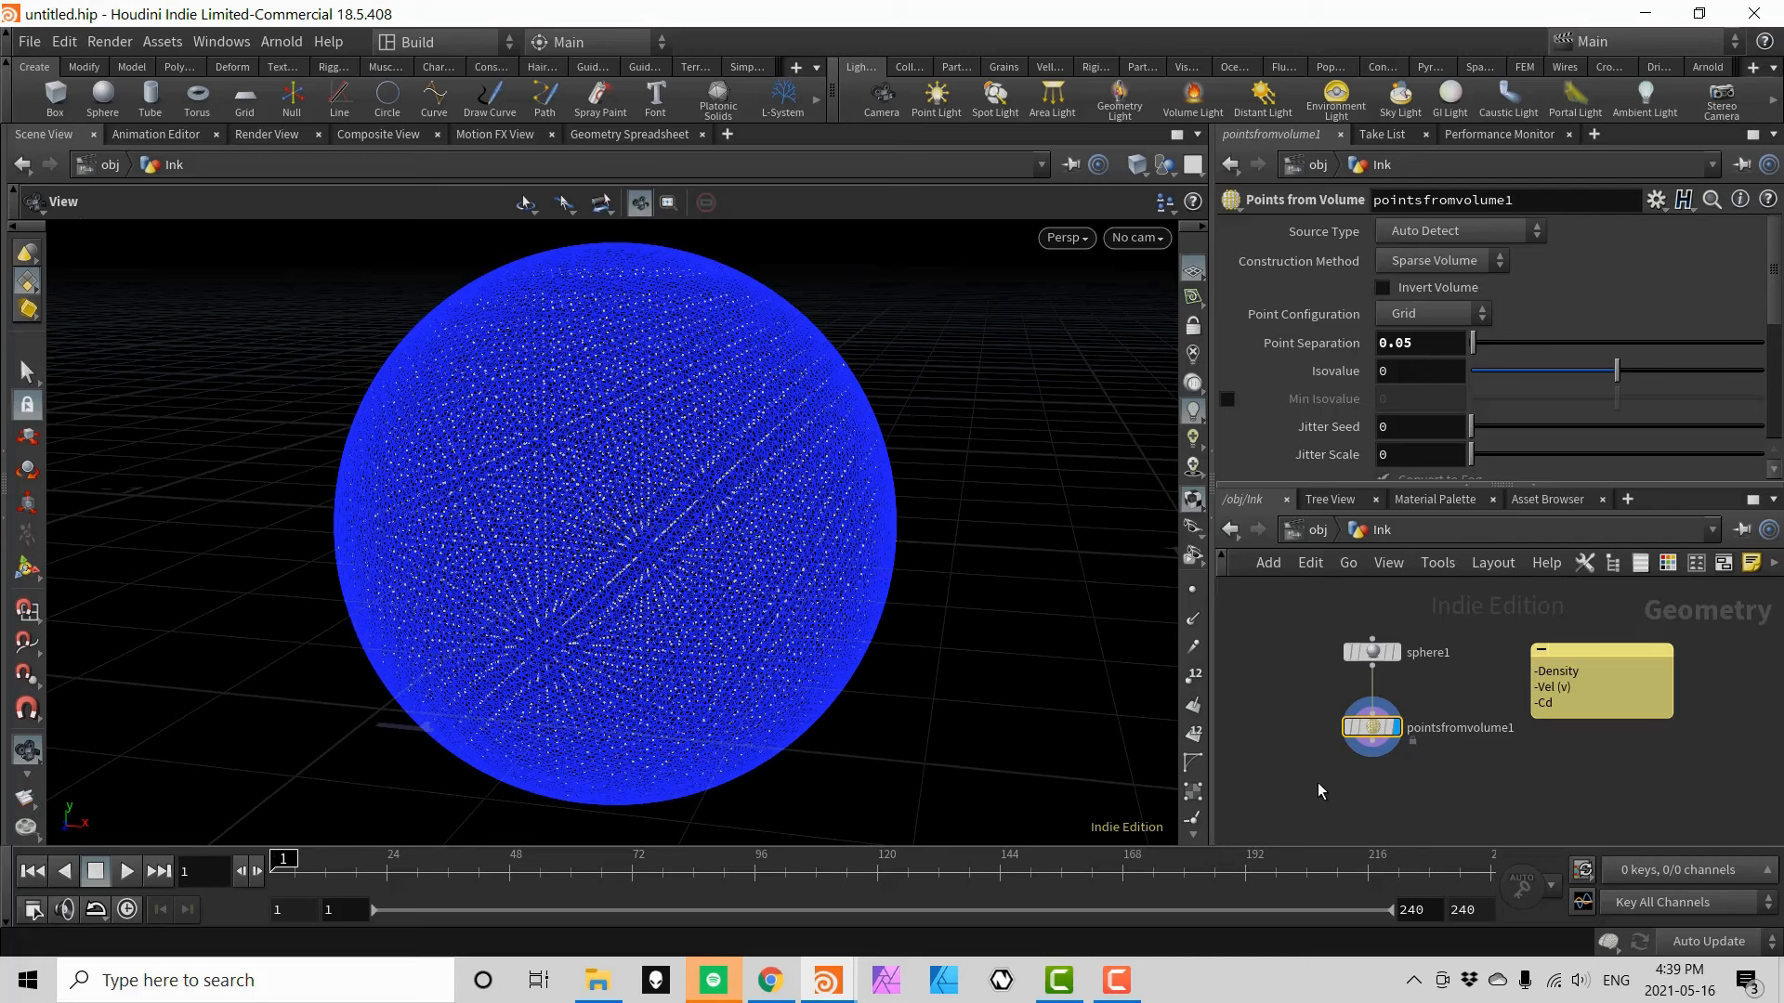
mouse_move(1293, 741)
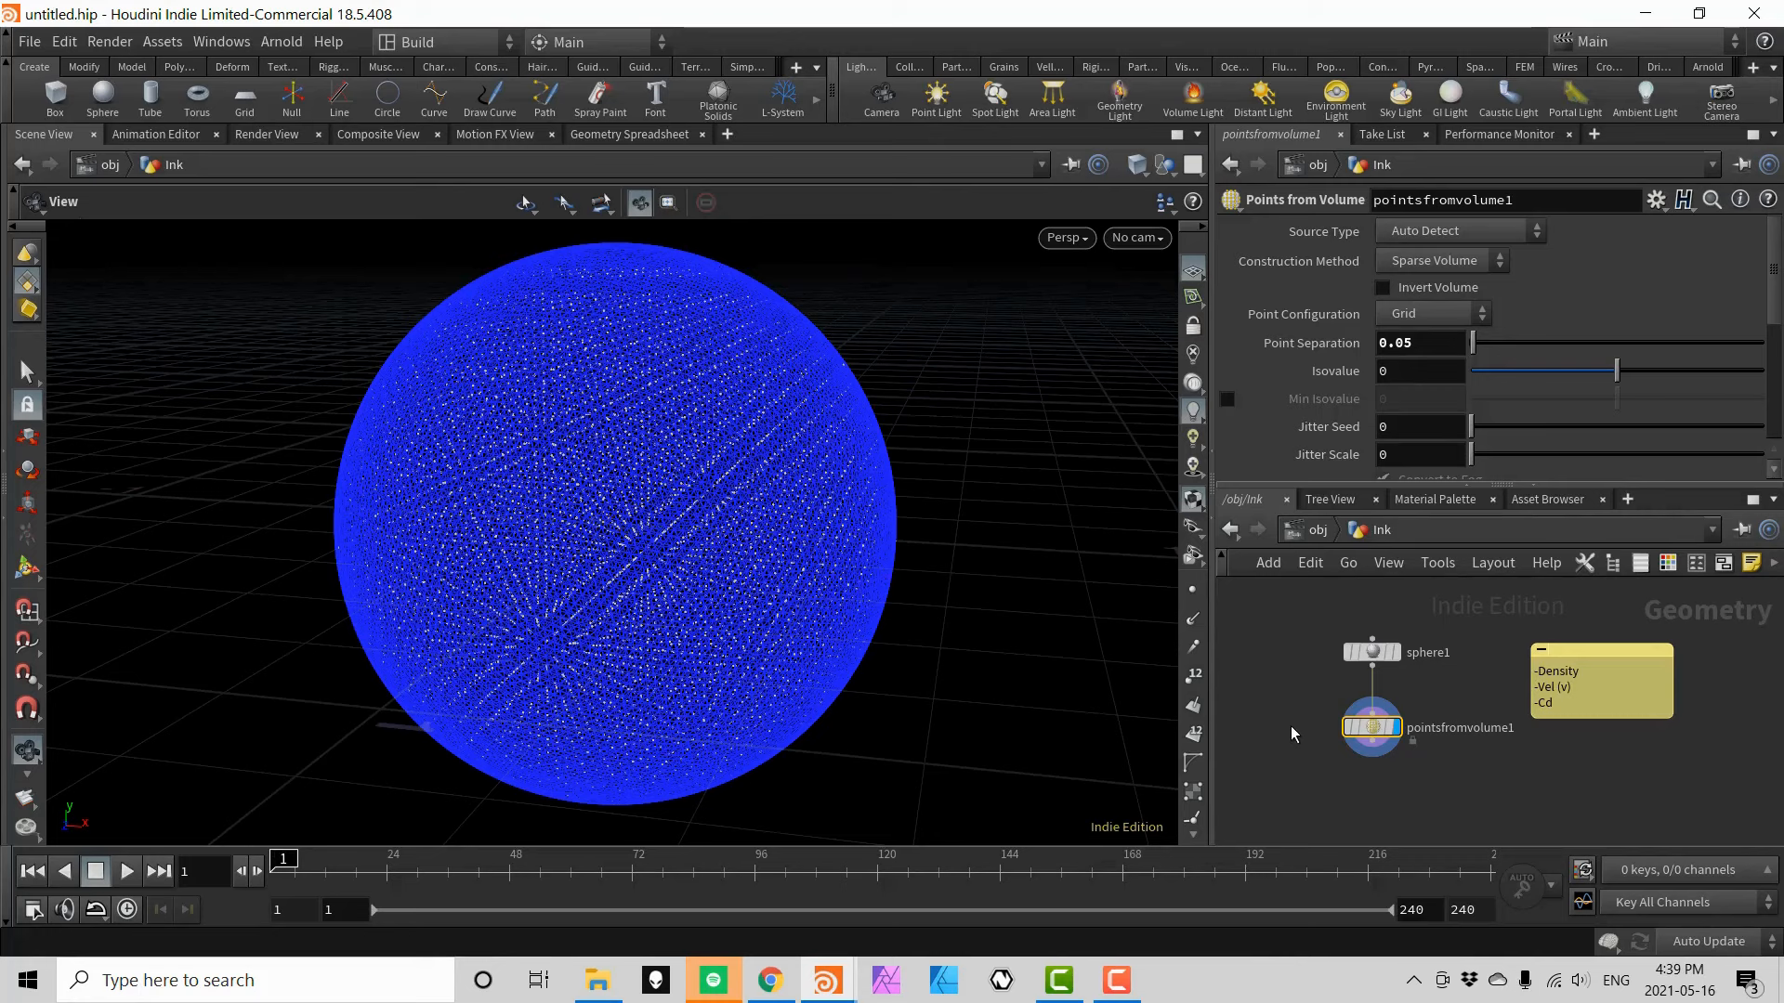
mouse_move(1299, 743)
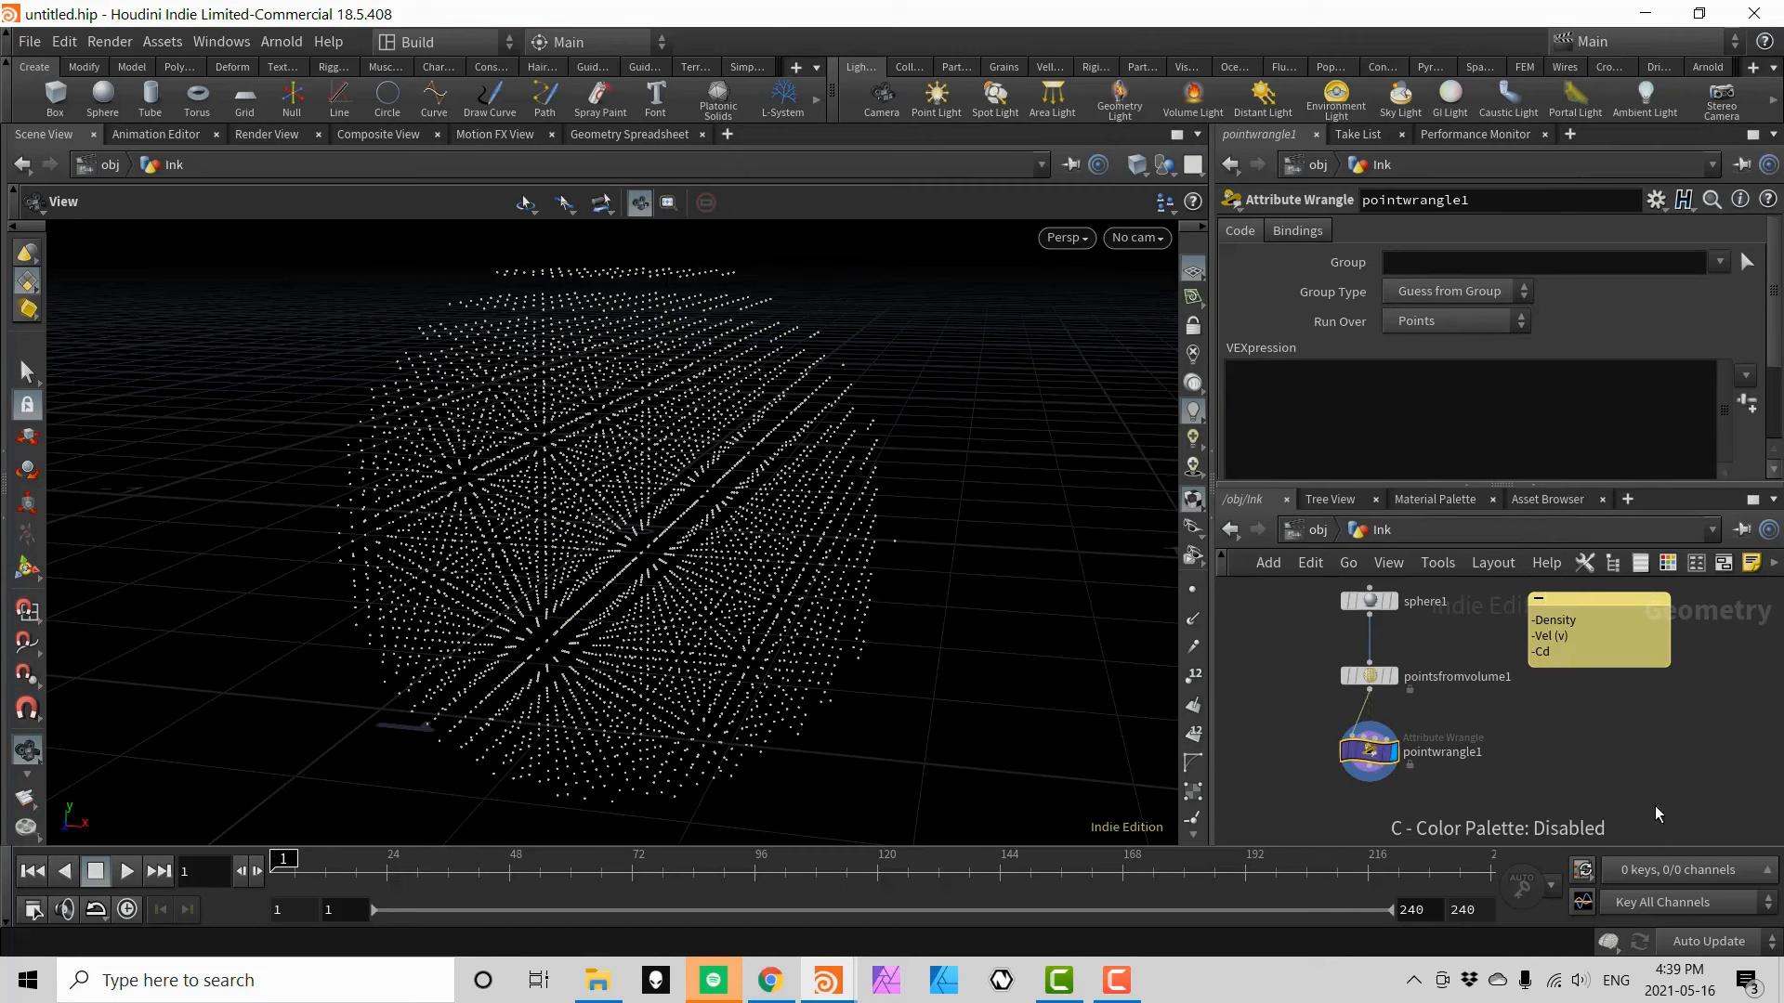
Rename the new Attribute Wrangle 'set_density' and write 'f@density;' as its VEXpression.
double_click(1446, 752)
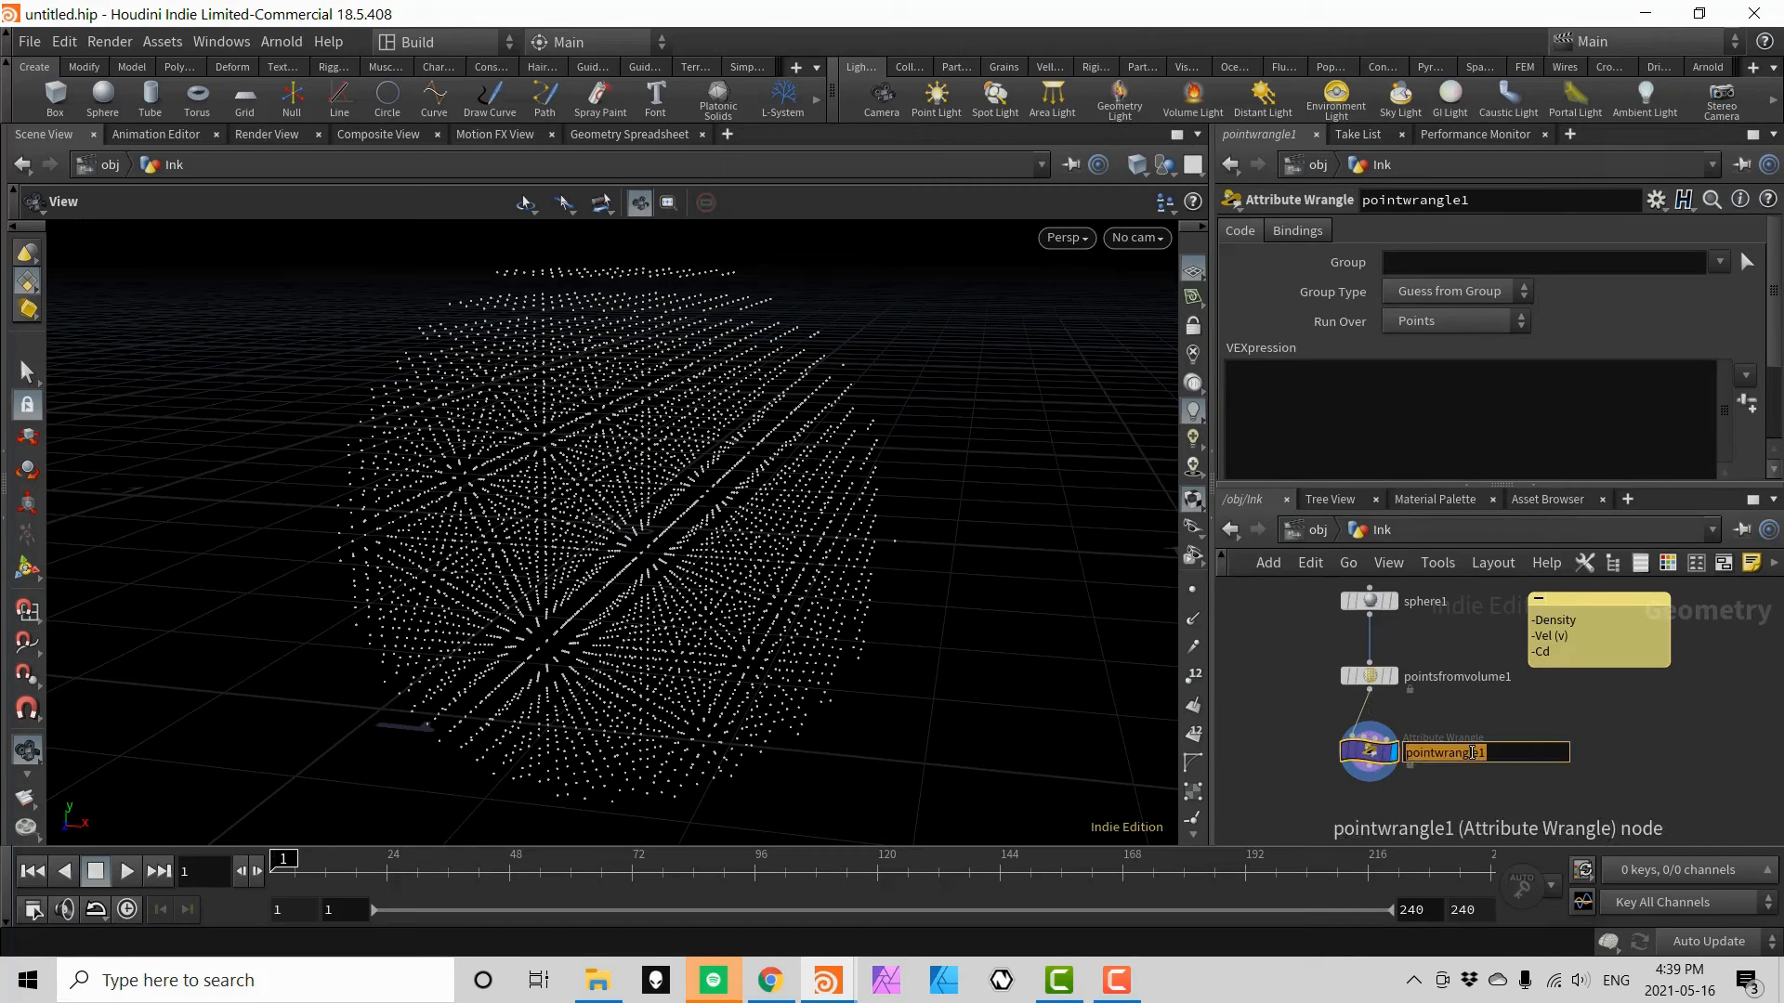
type("set_density")
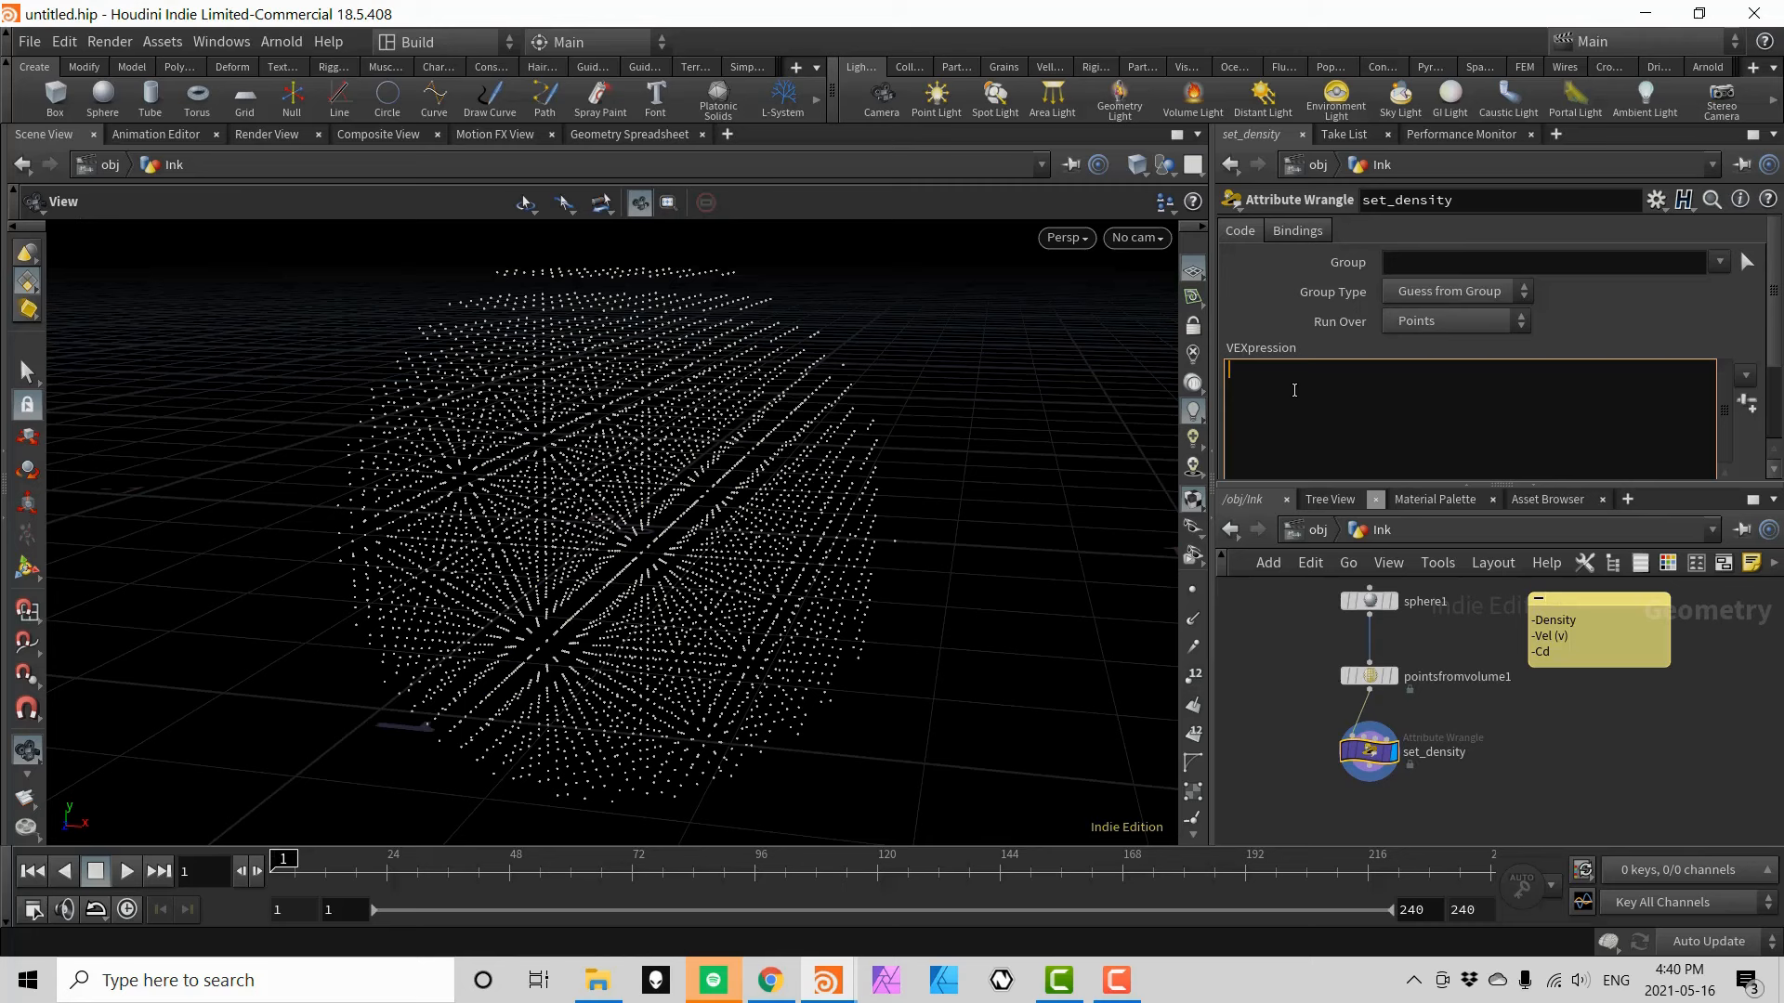
type("f@")
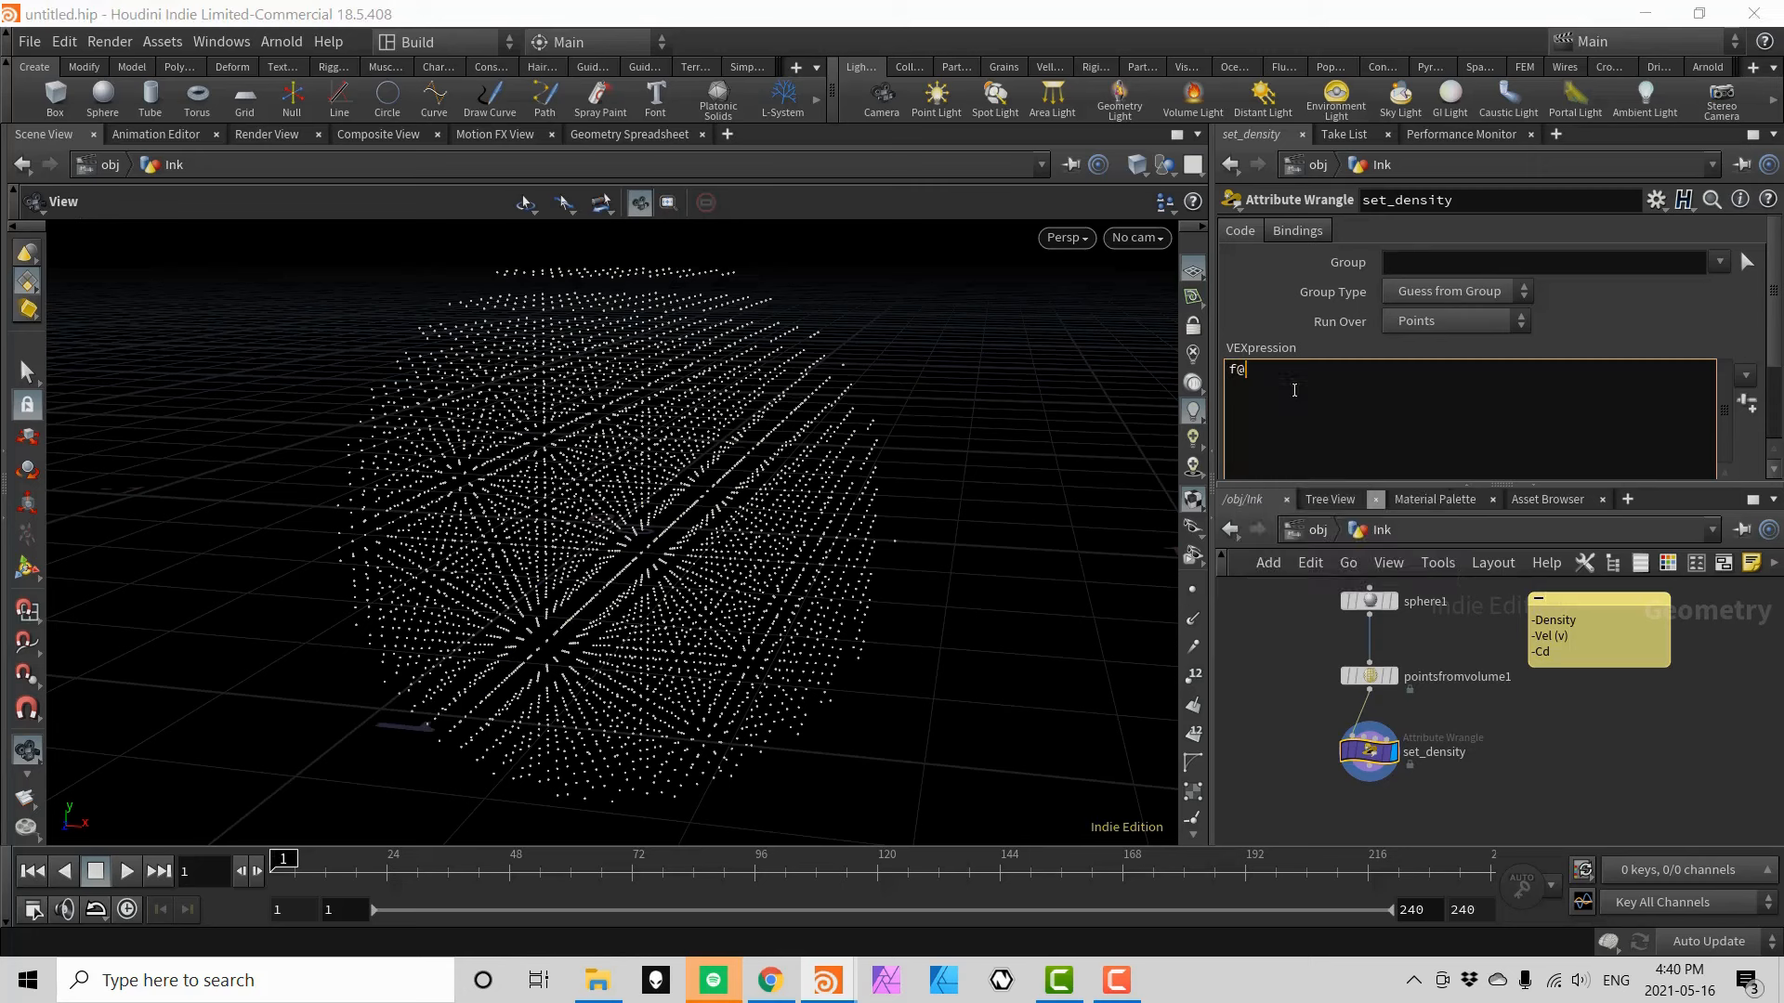
type("dens")
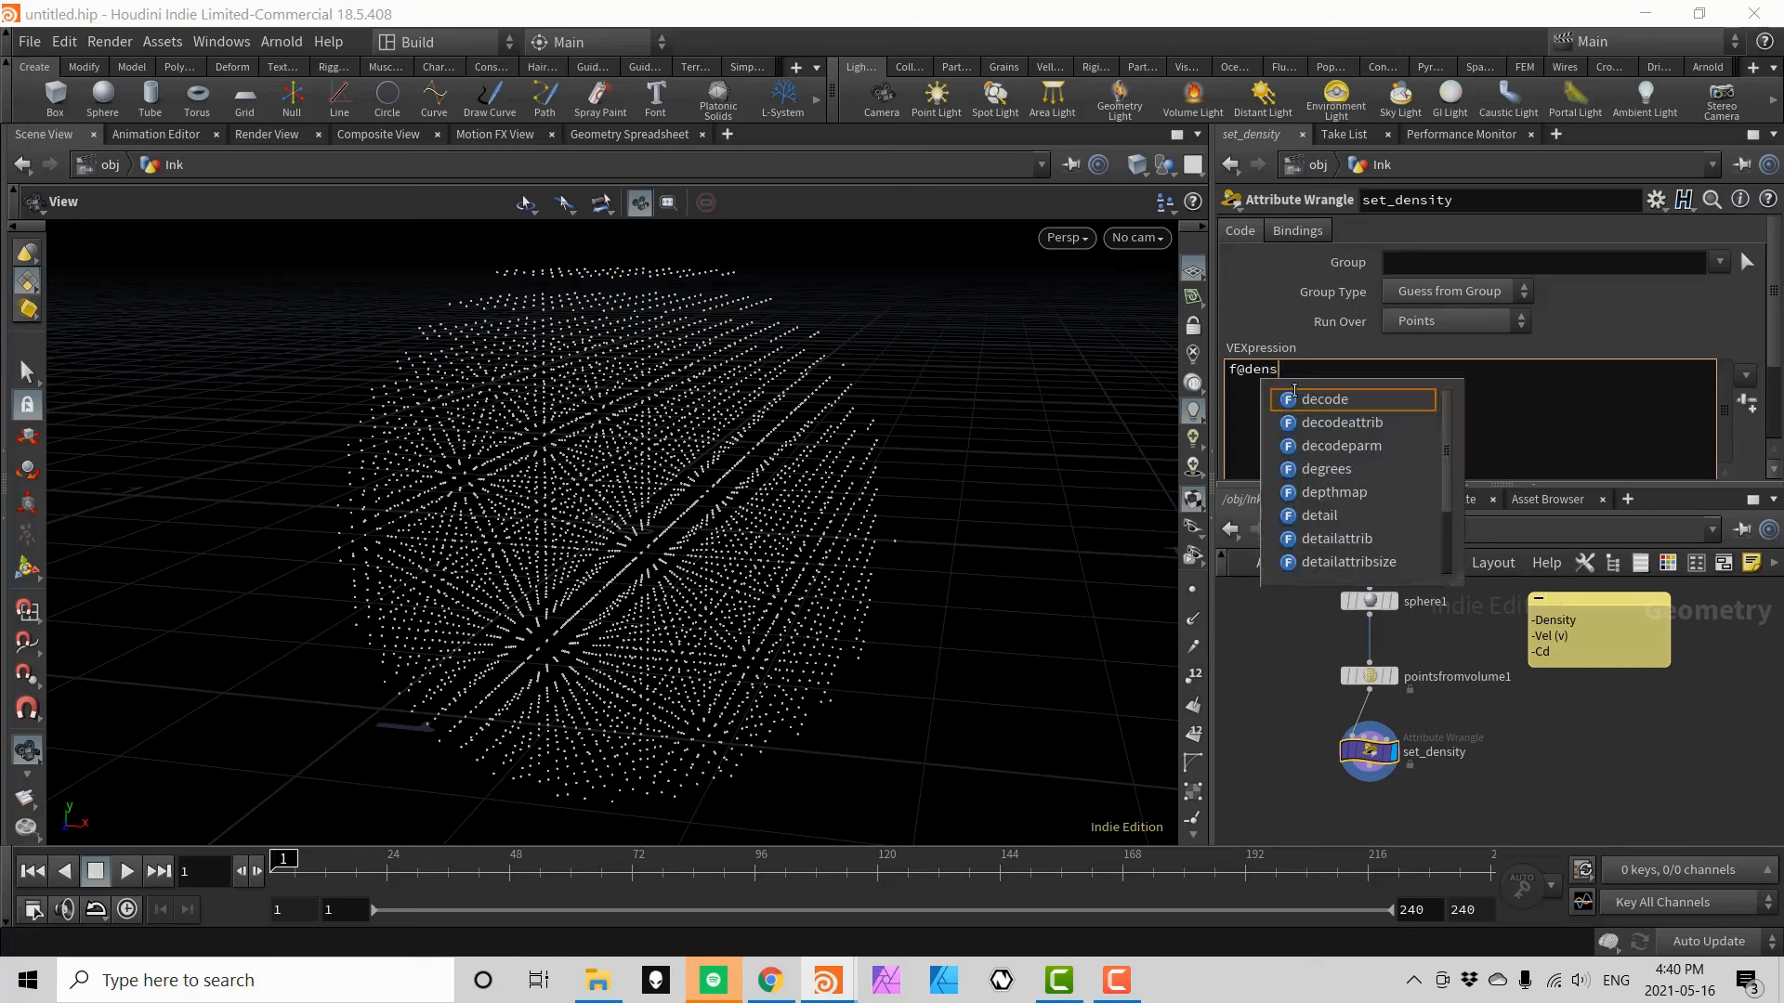
type("ity")
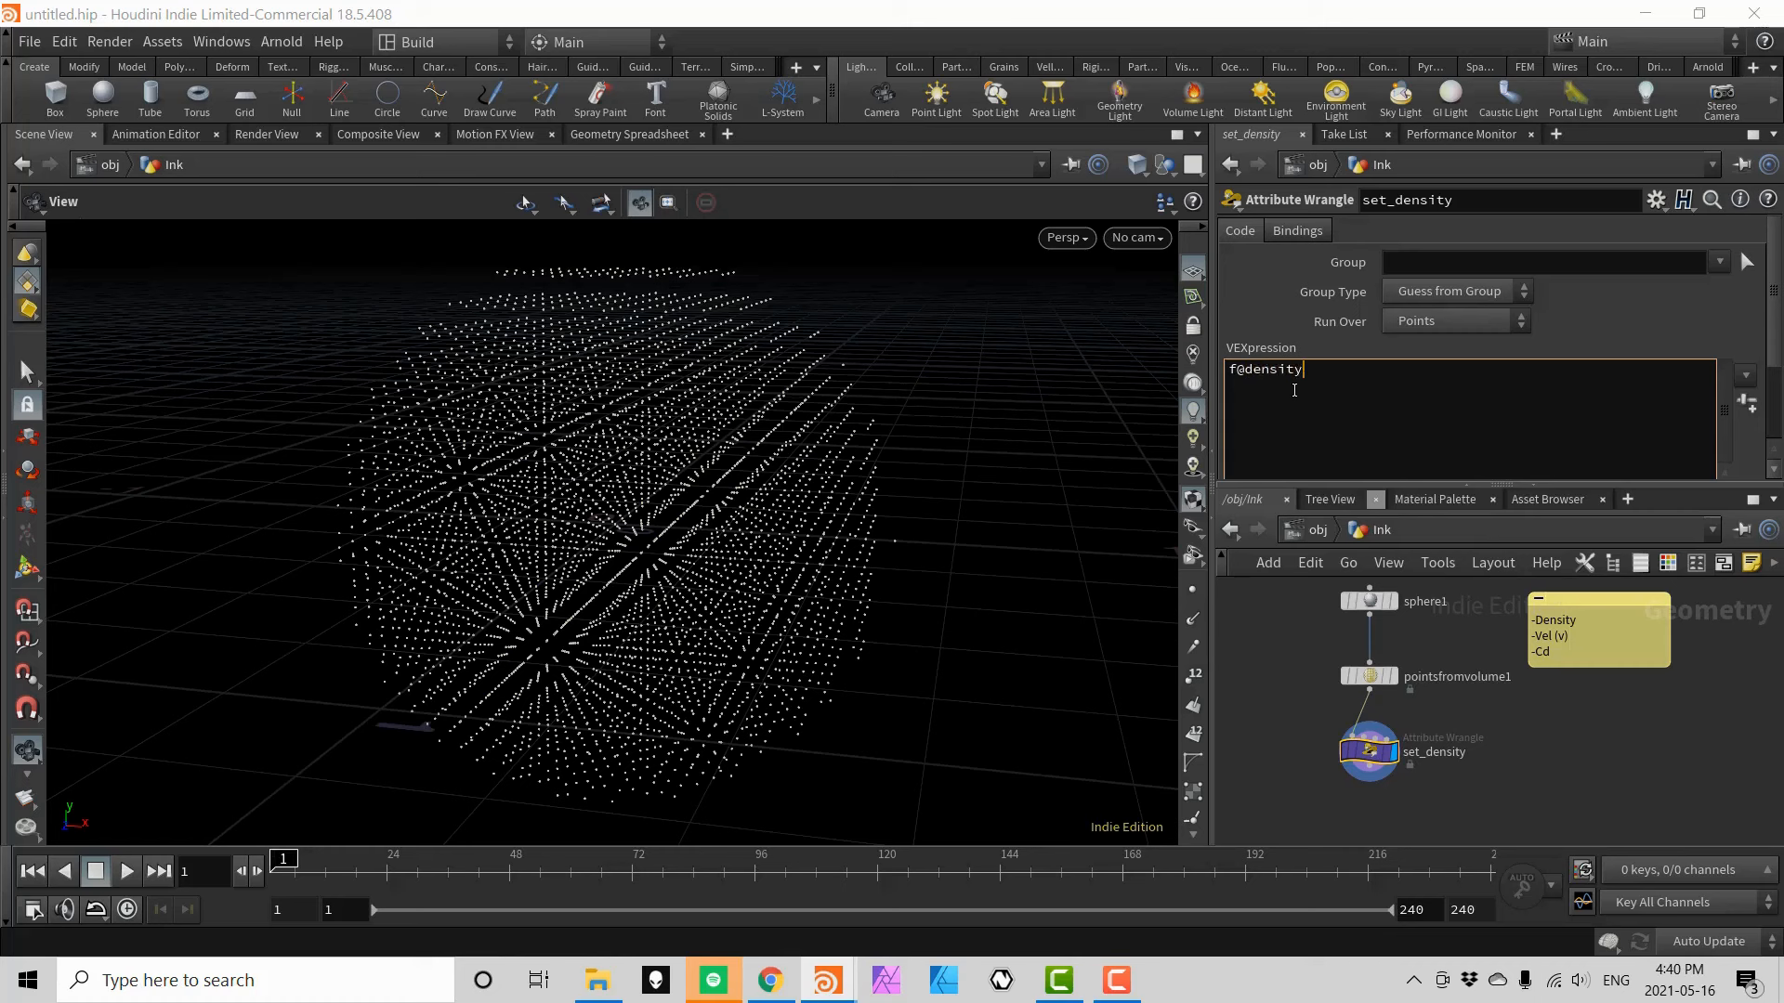
type(";")
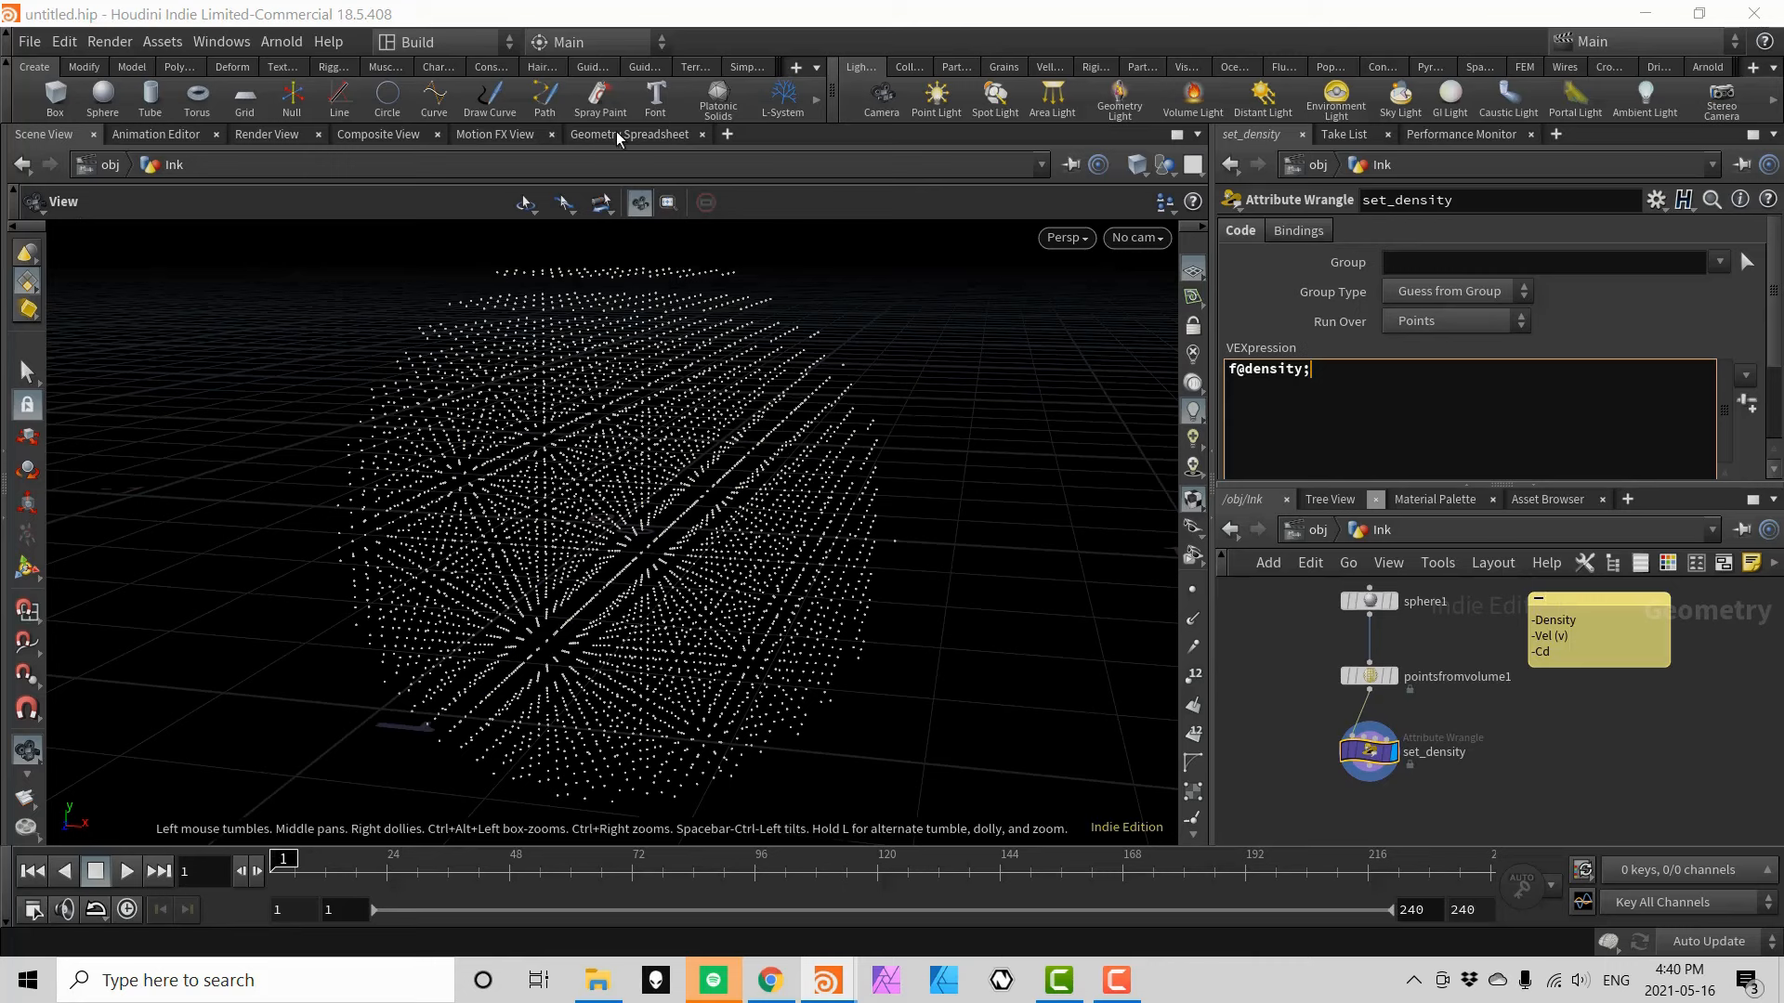
Show the Geometry Spreadsheet and change the wrangle code to 'f@density = 1;'.
left_click(628, 134)
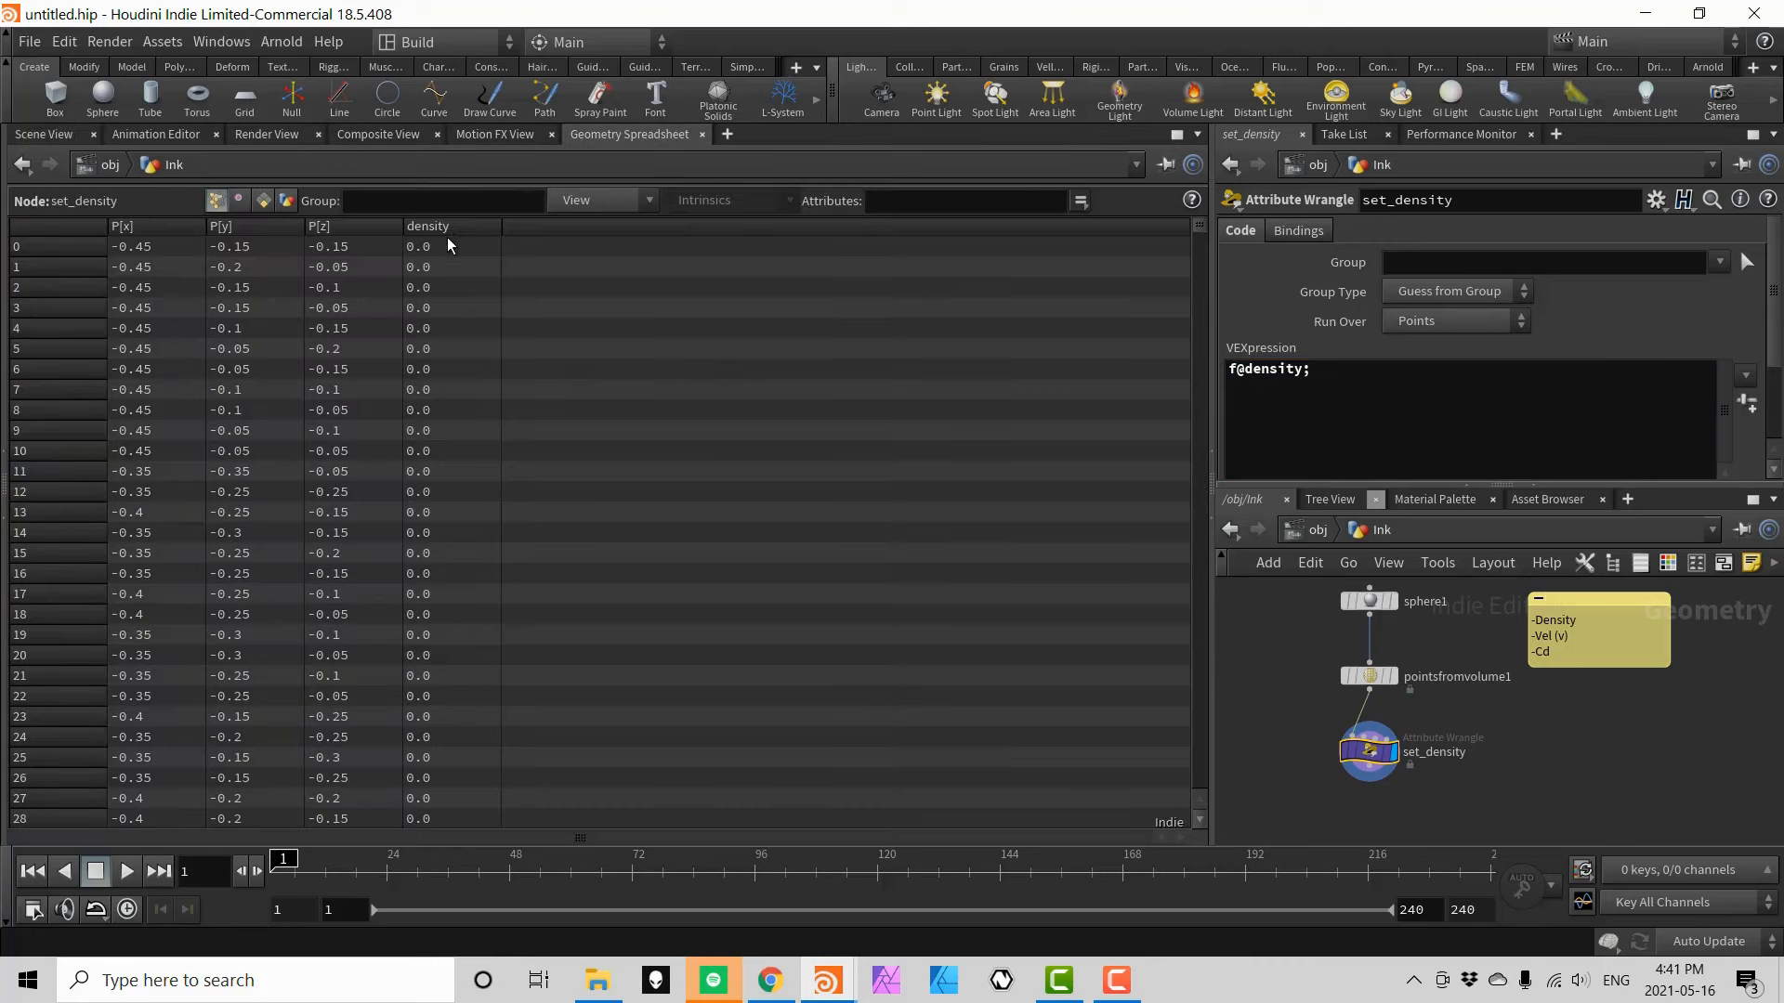
mouse_move(454, 336)
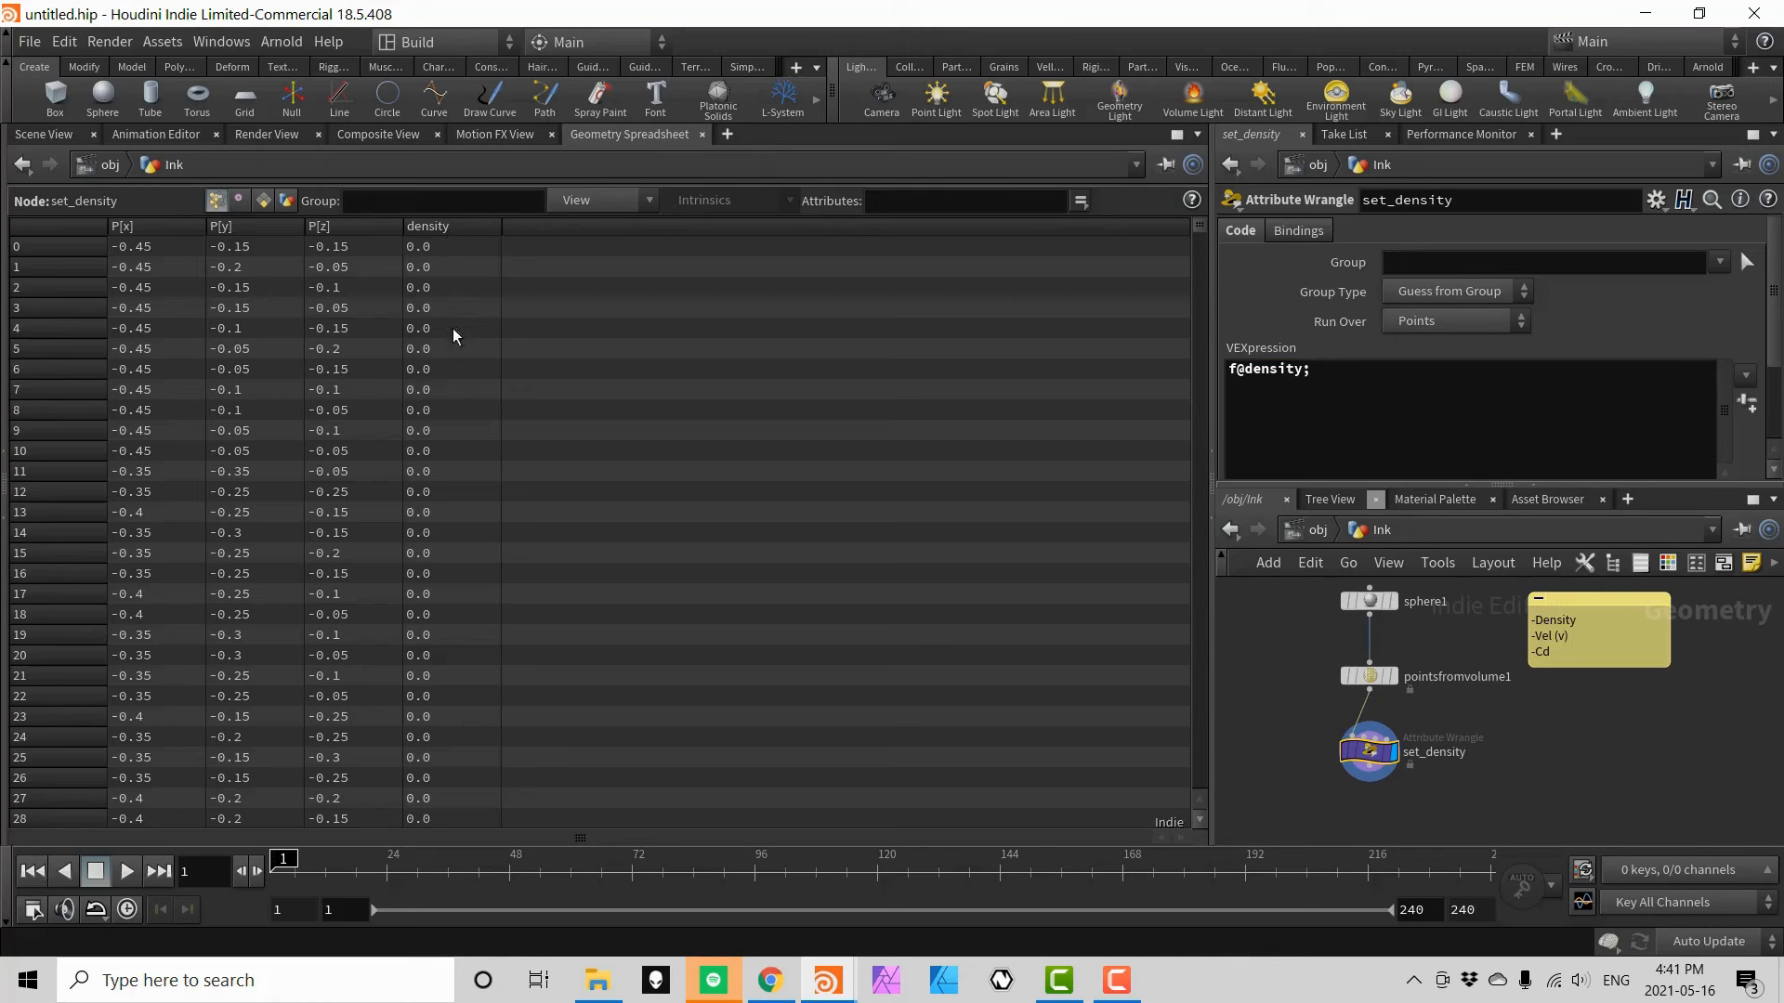
mouse_move(443, 251)
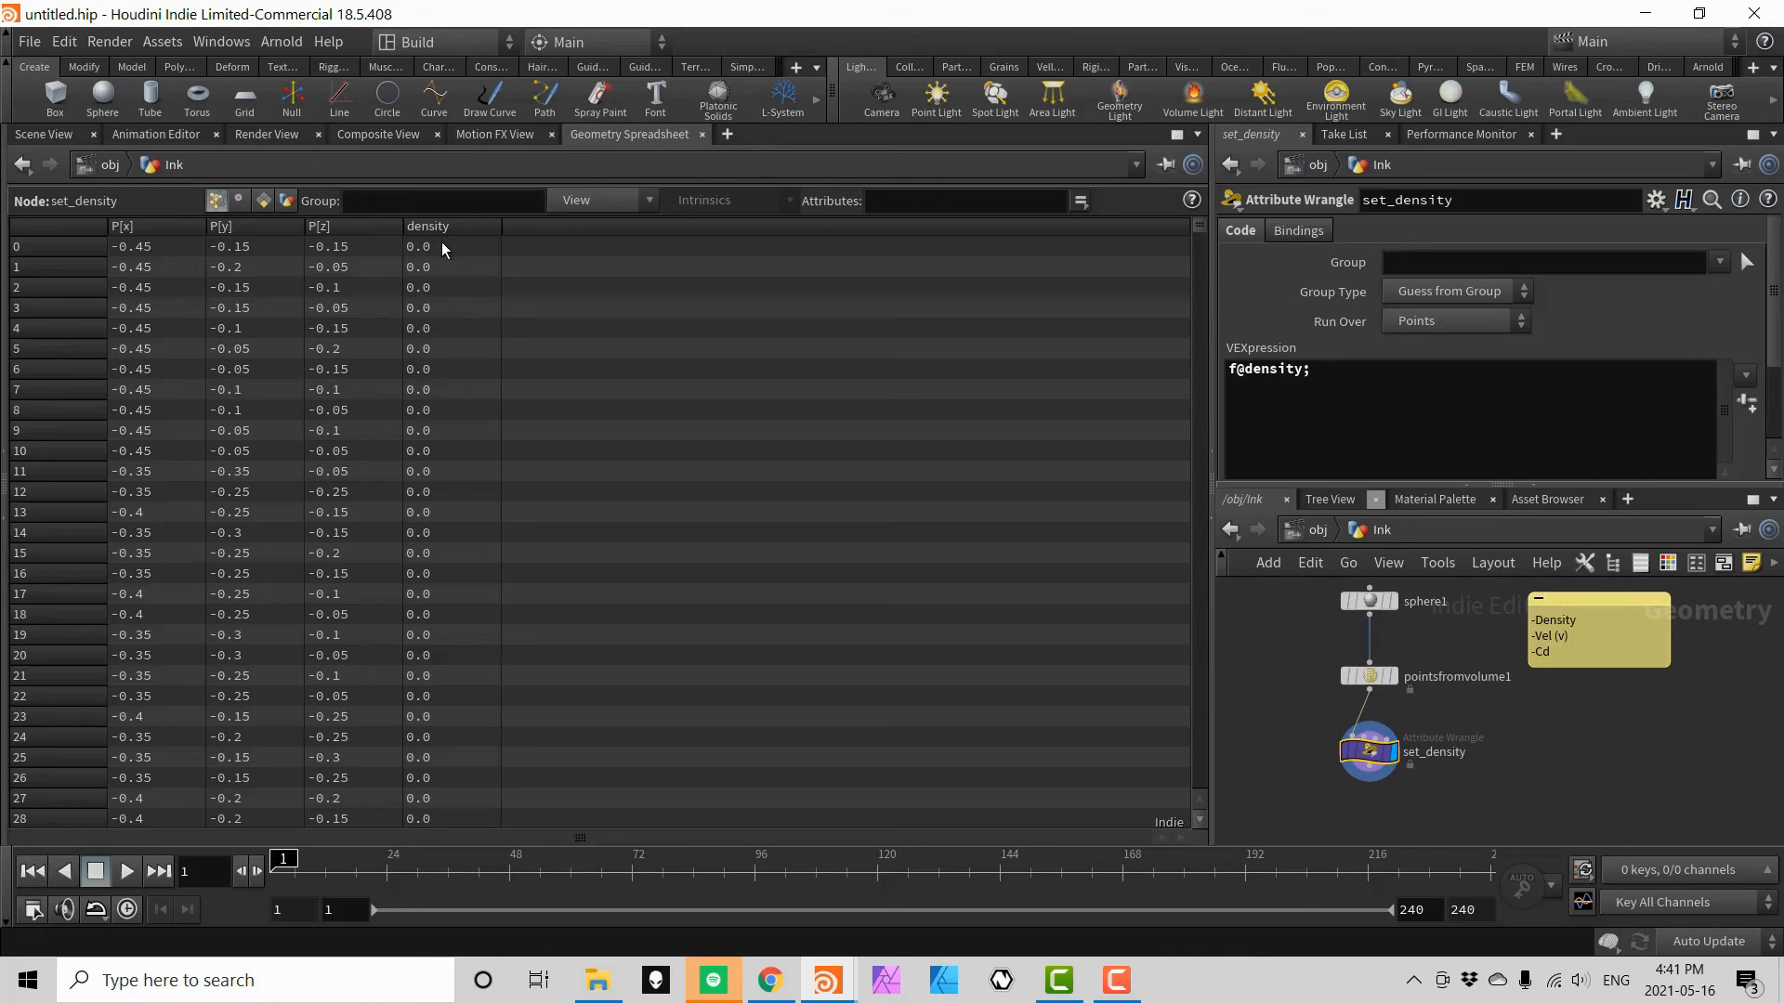
mouse_move(435, 364)
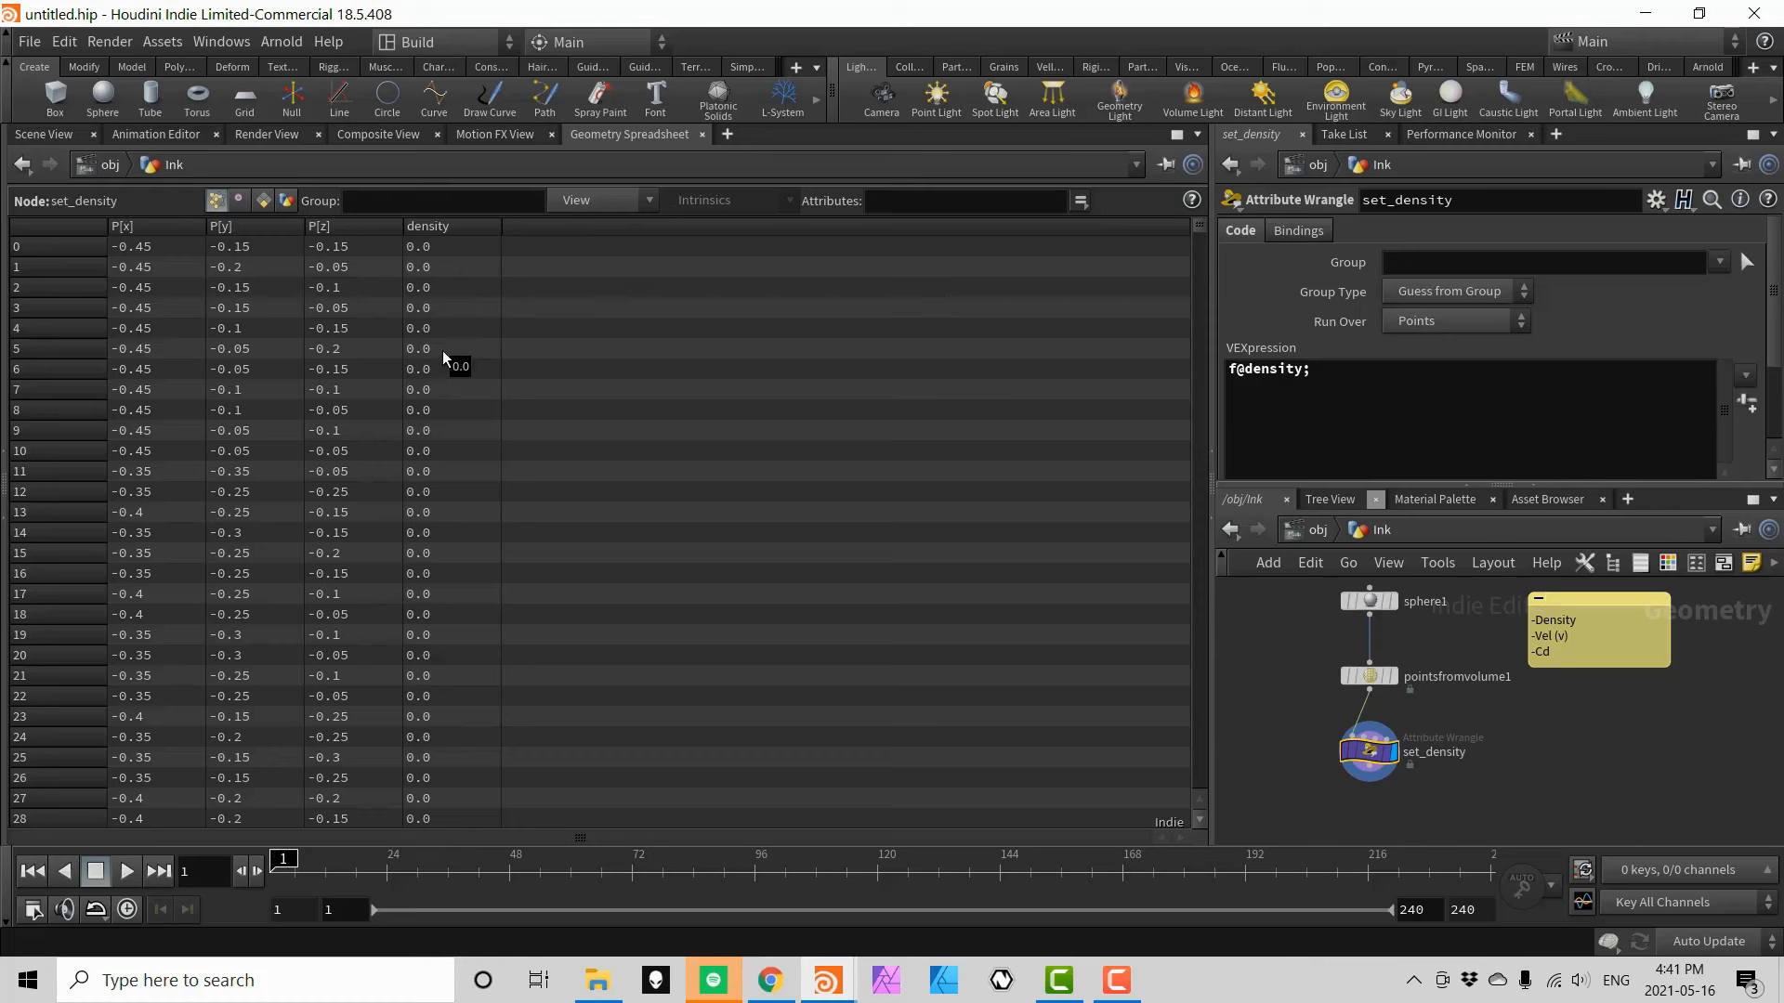
mouse_move(450, 292)
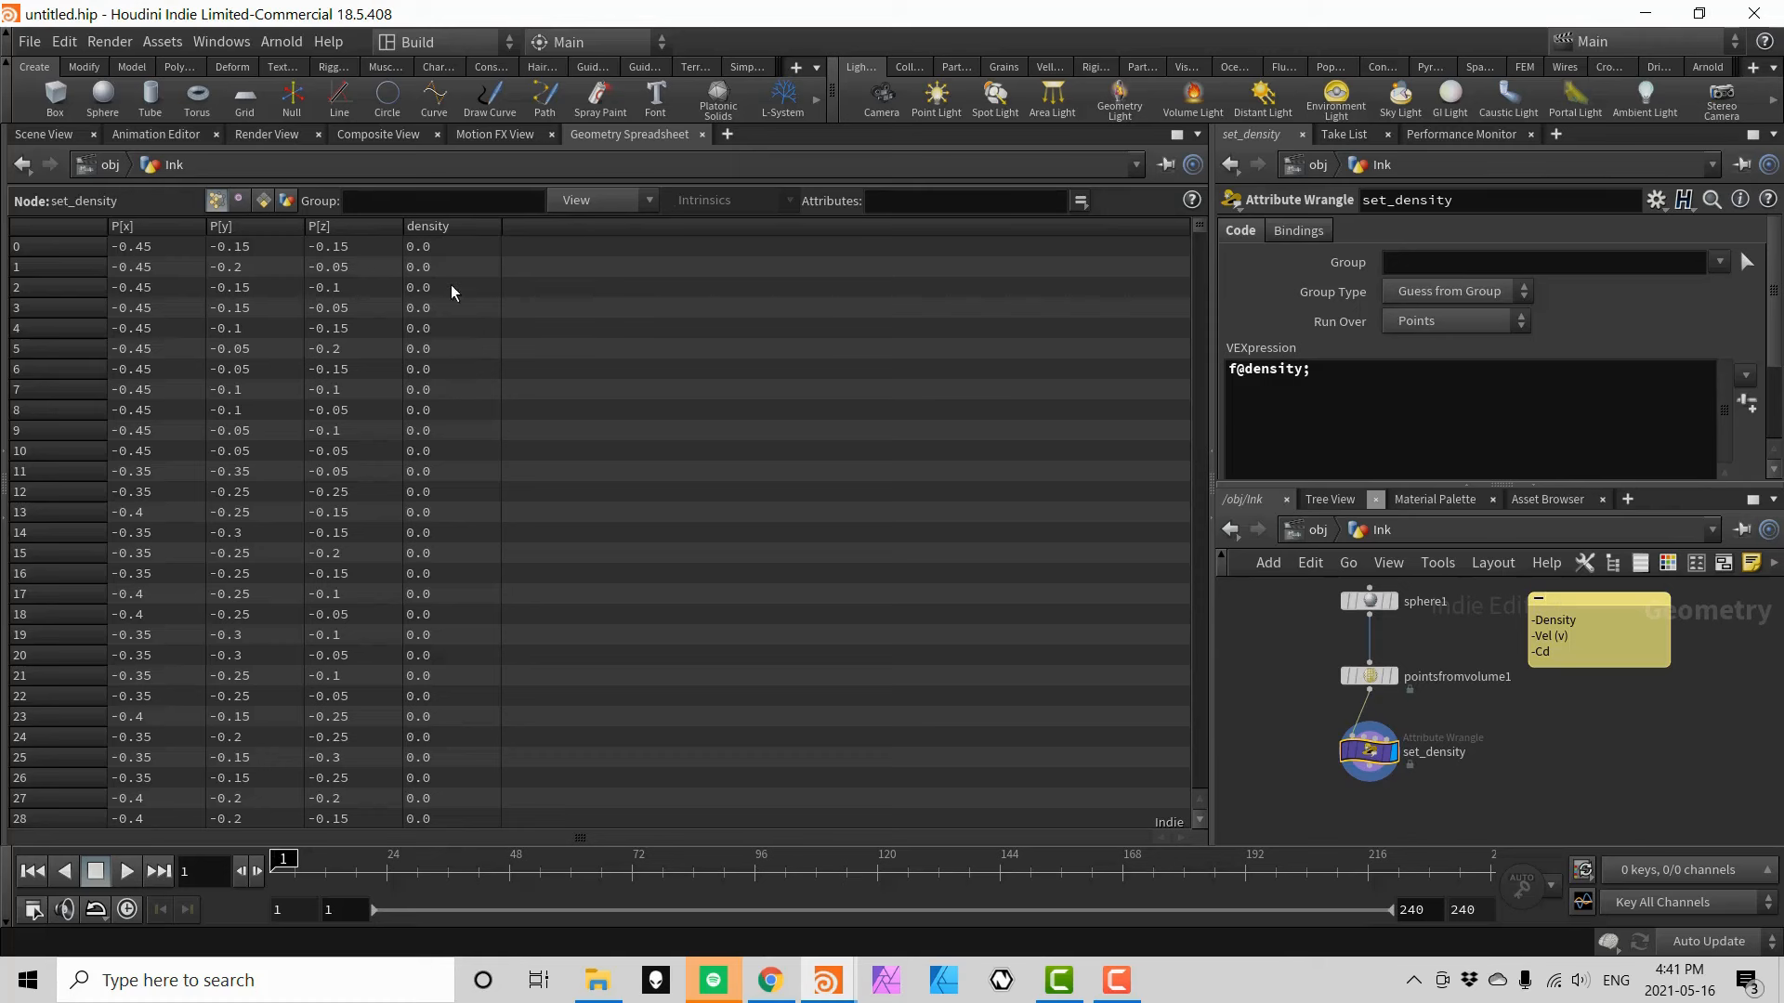
mouse_move(453, 347)
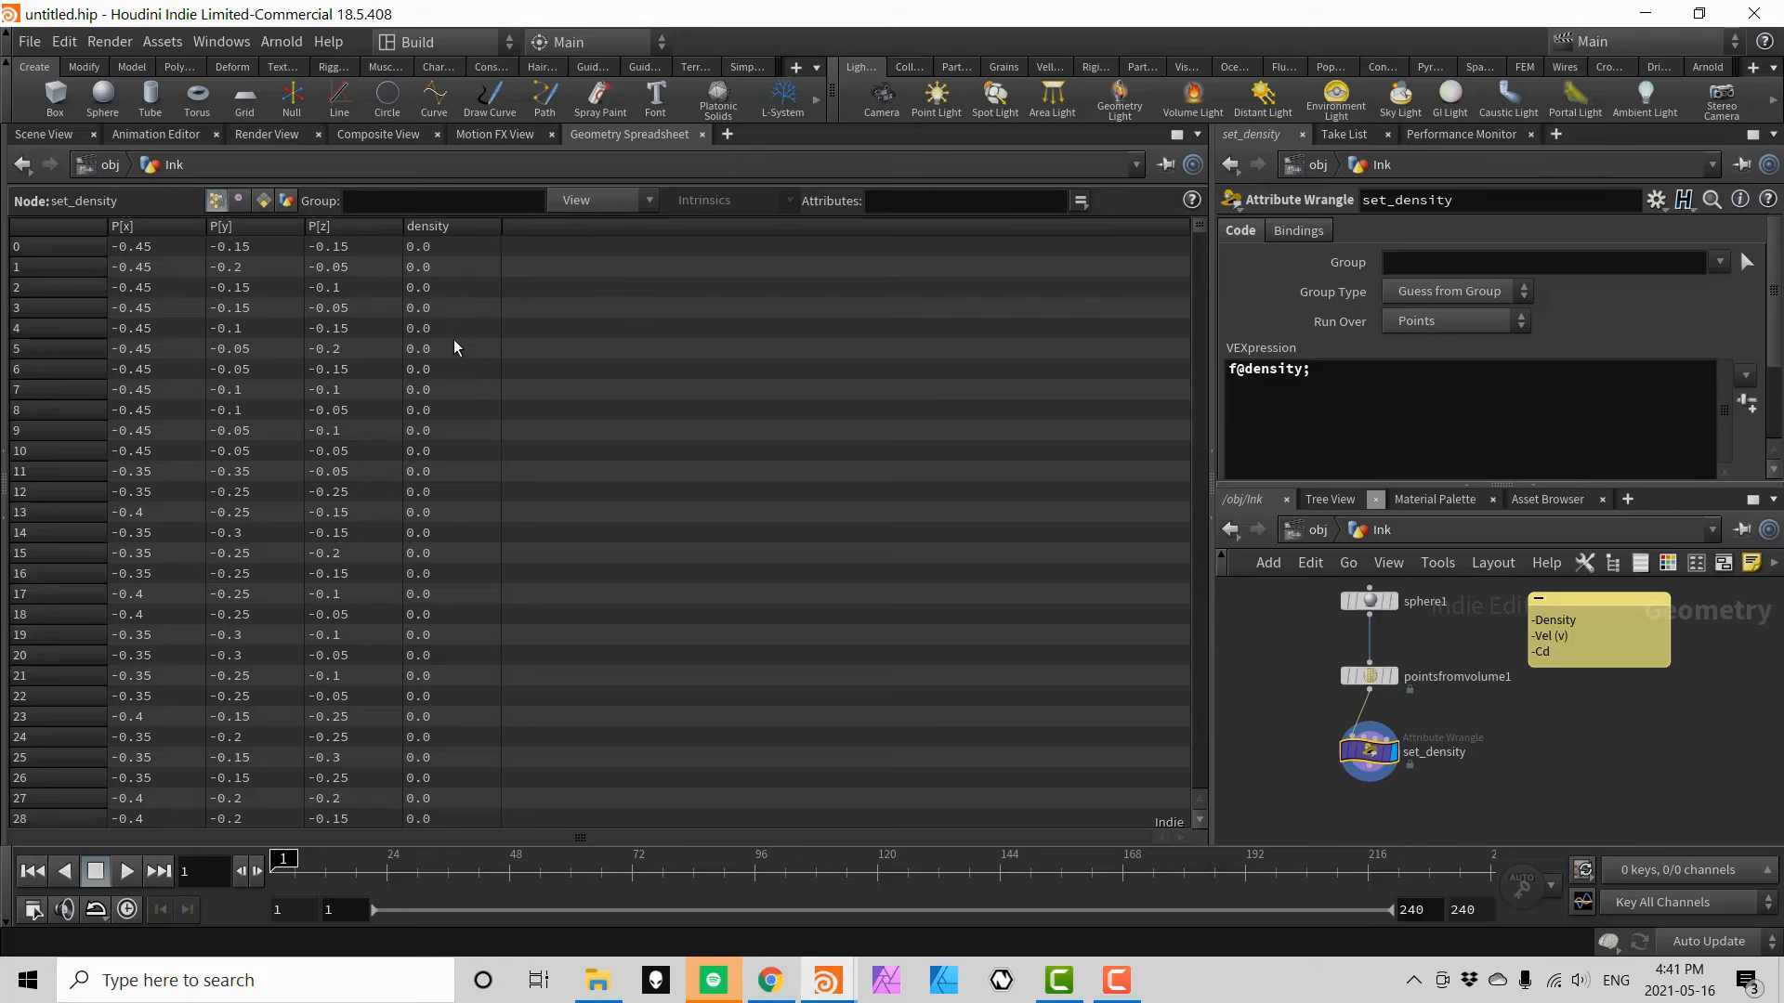
mouse_move(454, 349)
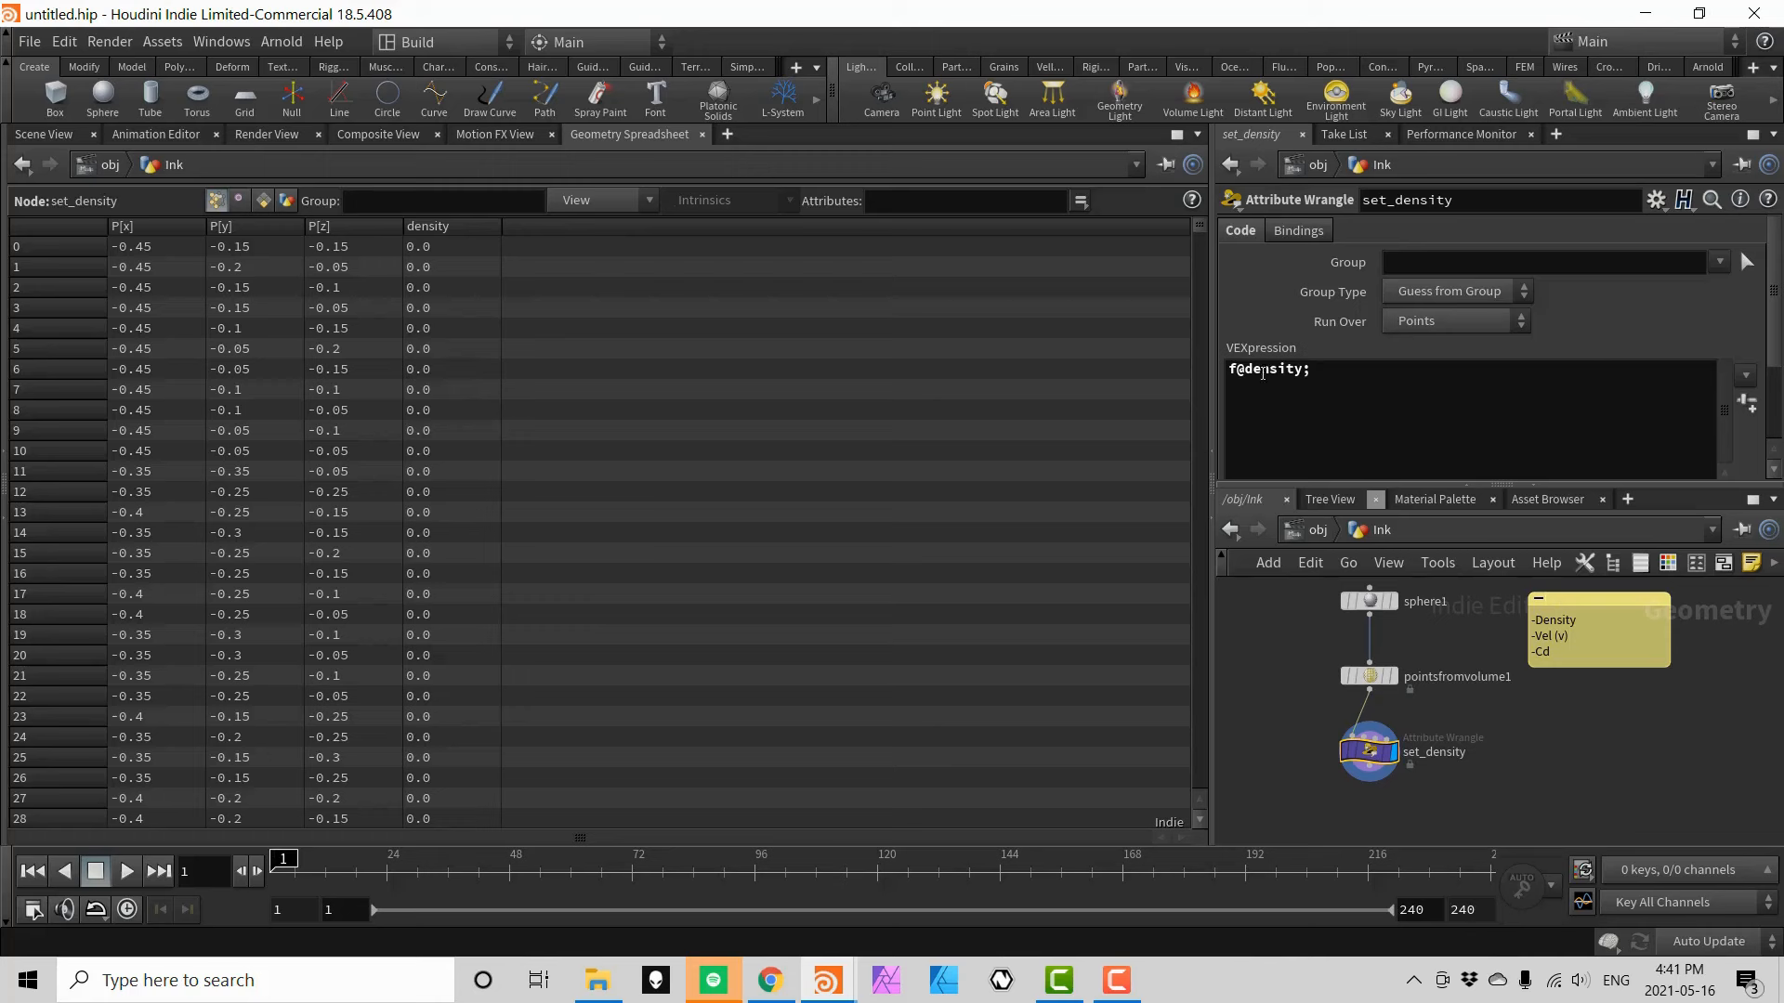
left_click(1366, 375)
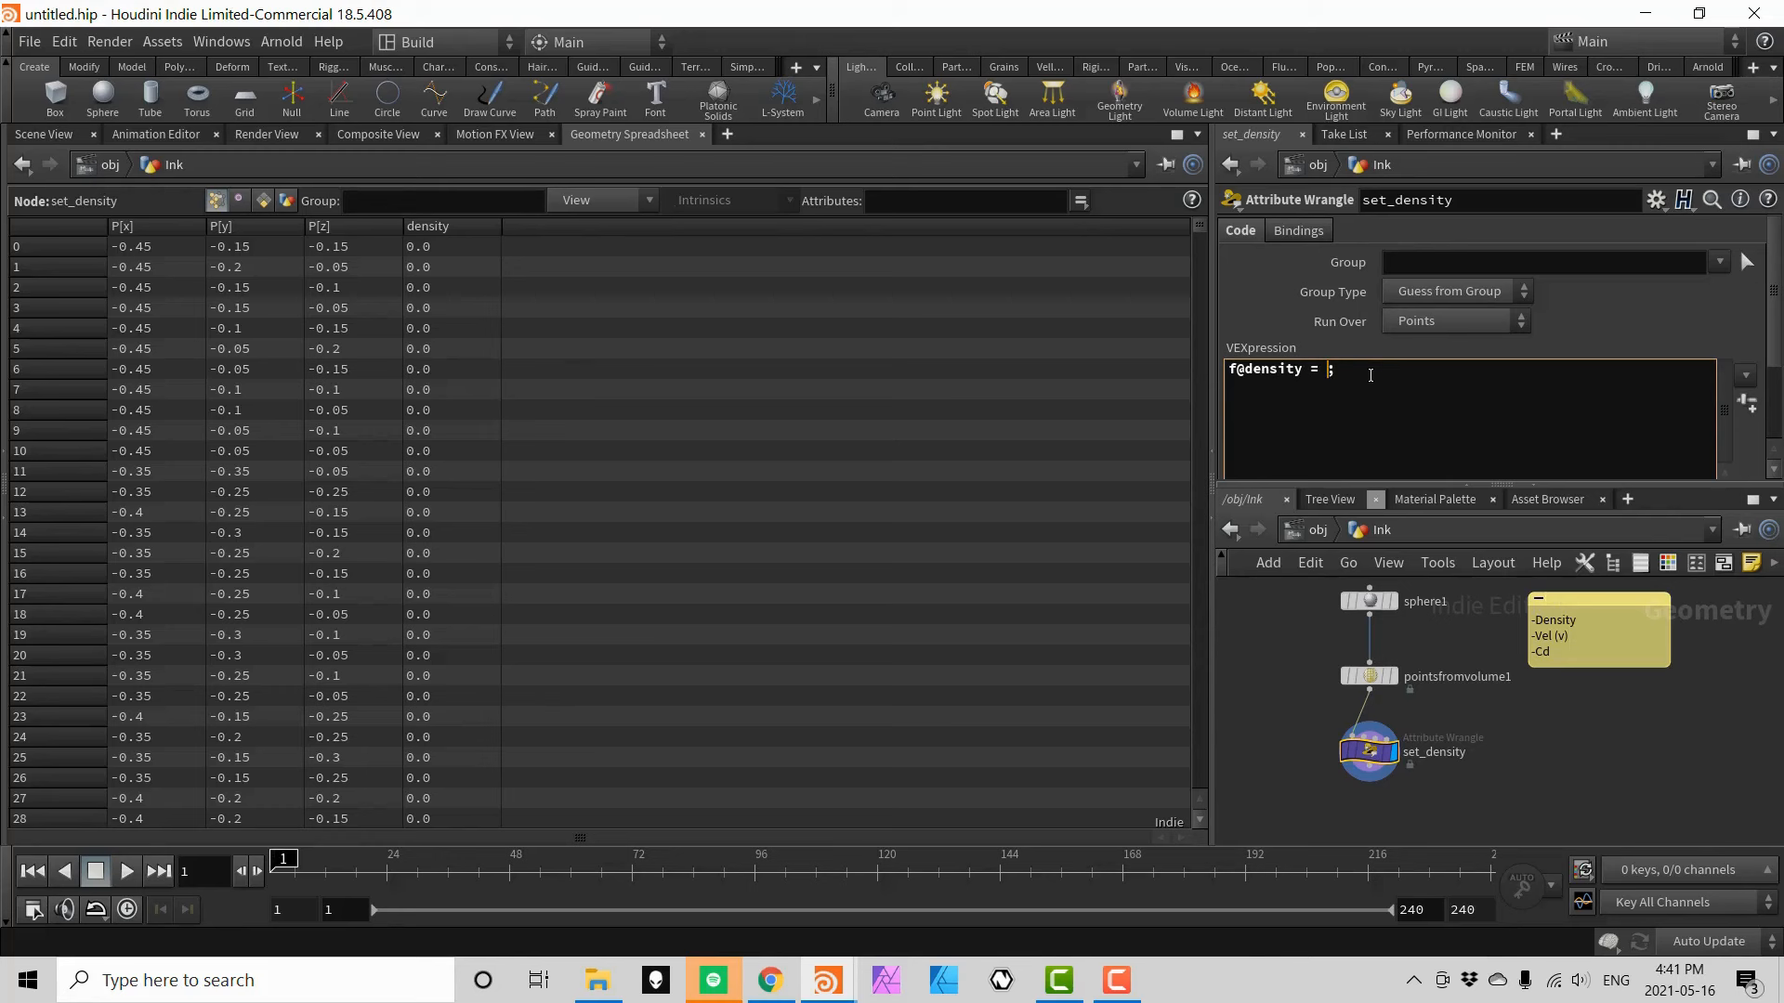
type("1")
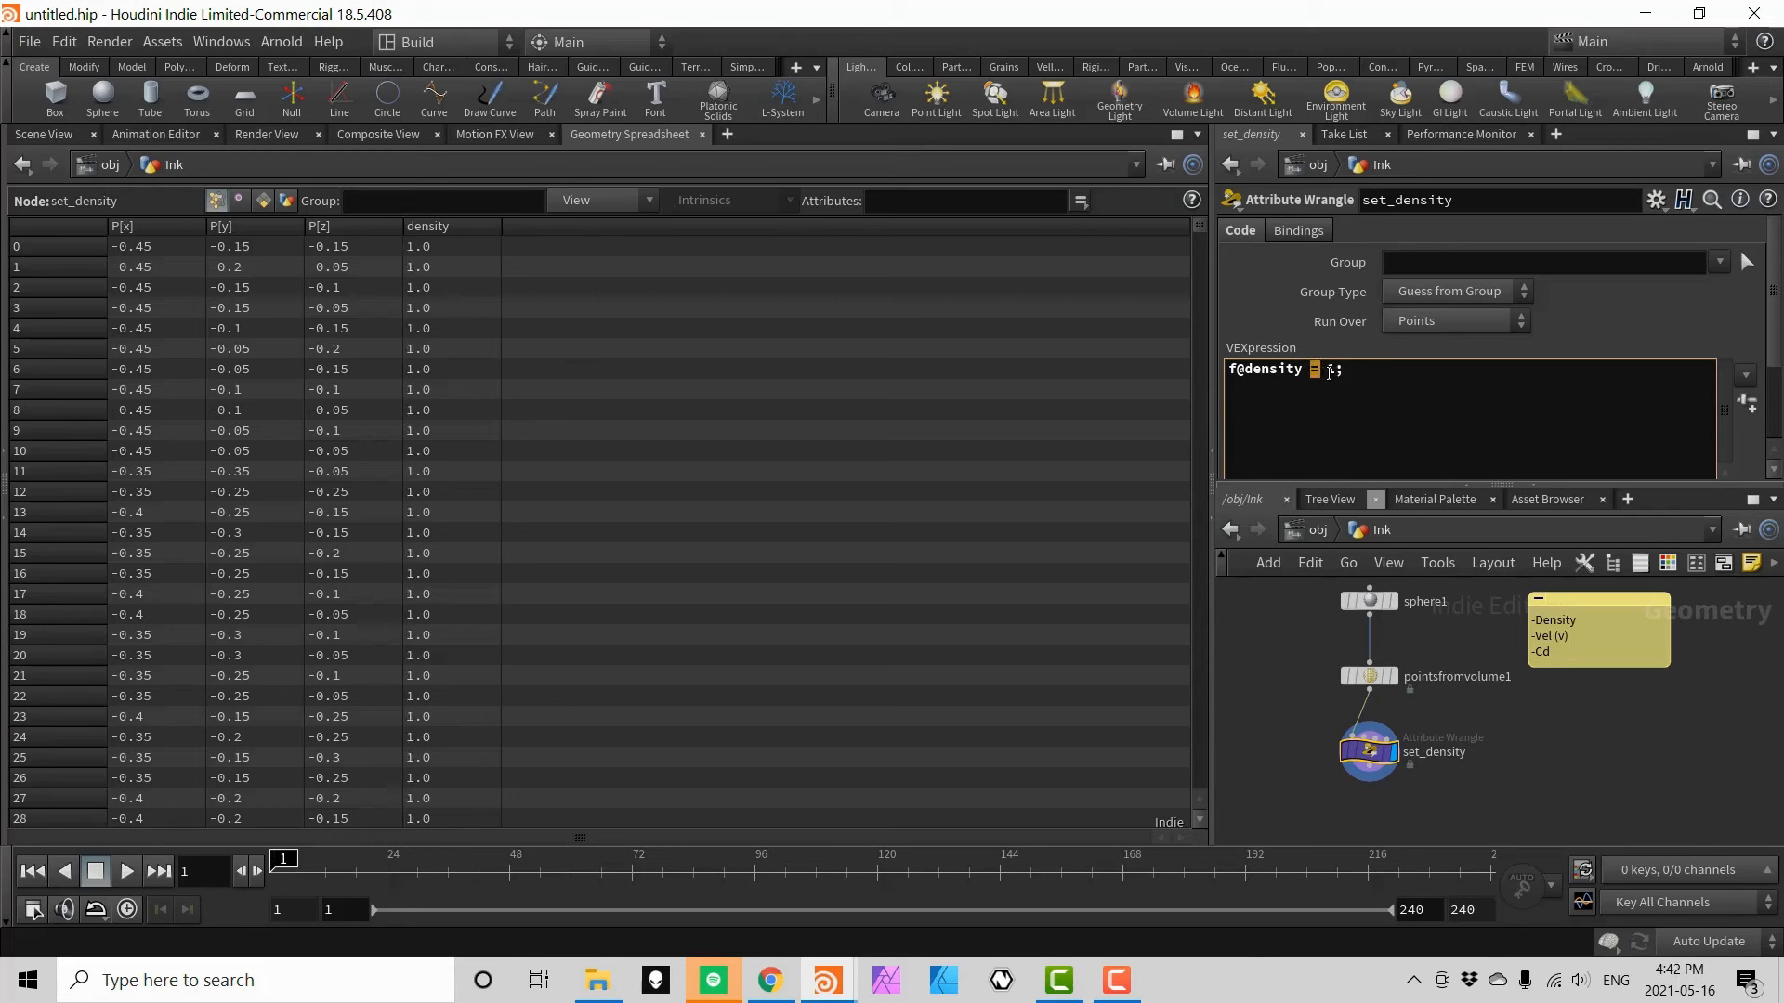
type("1")
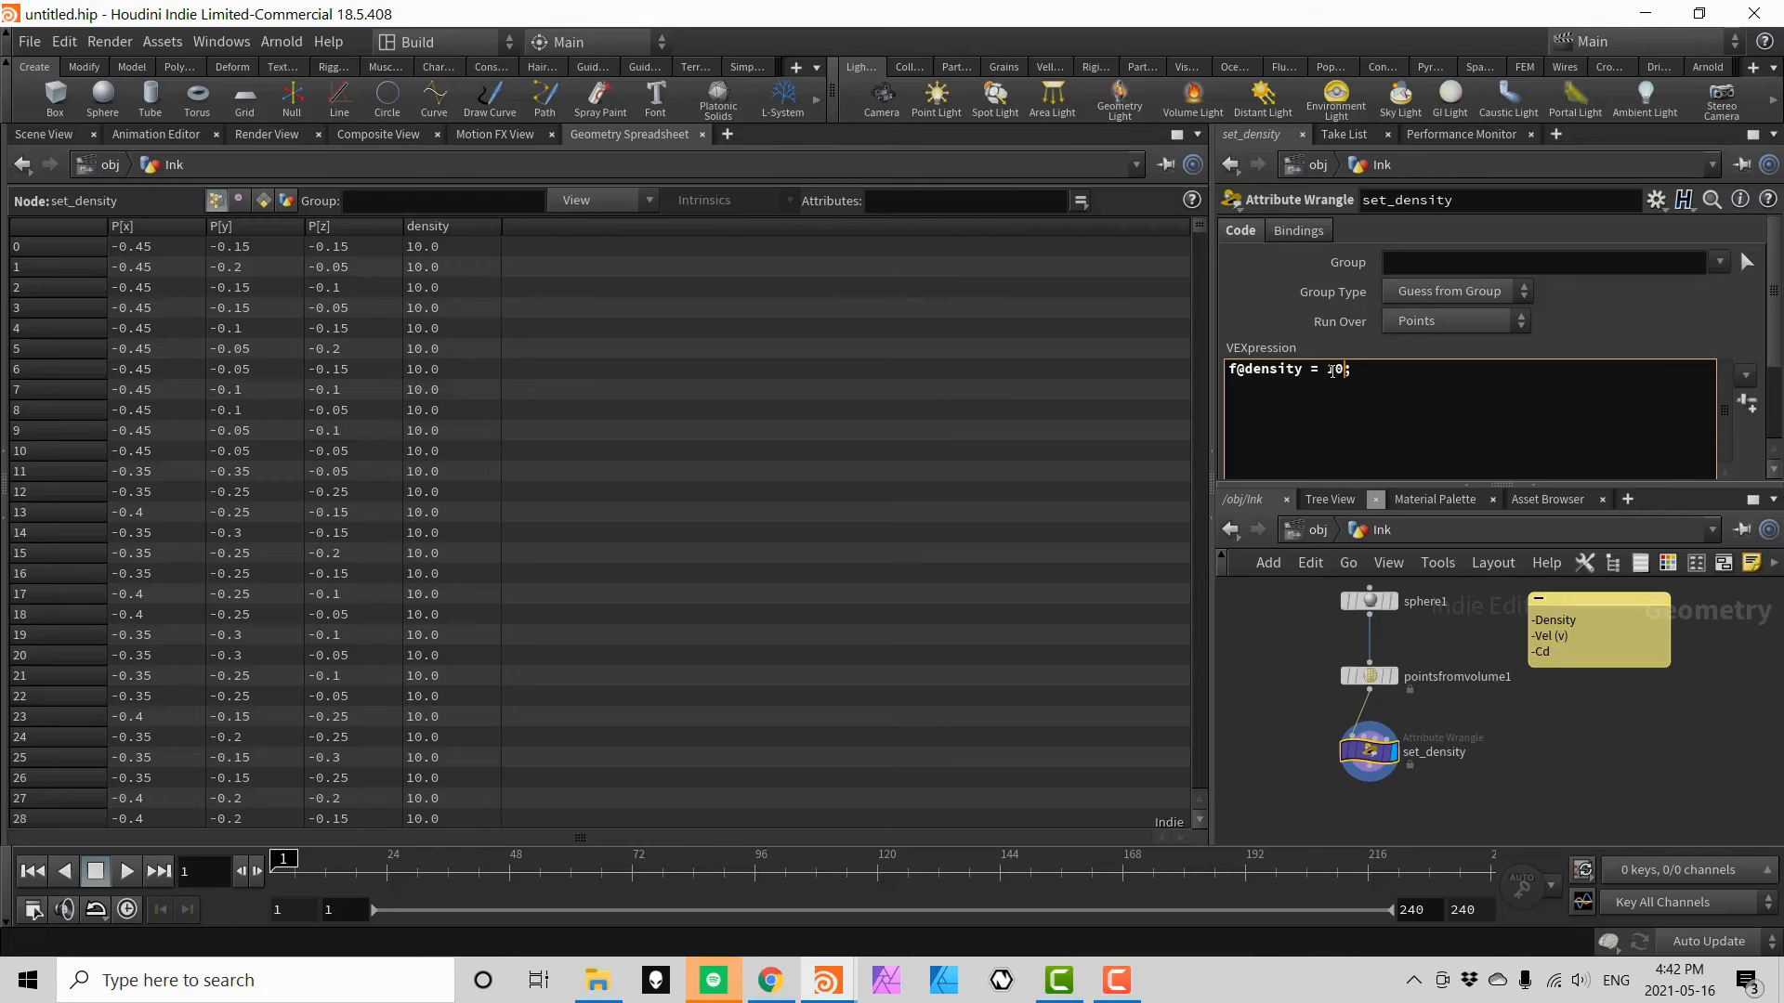
double_click(1334, 368)
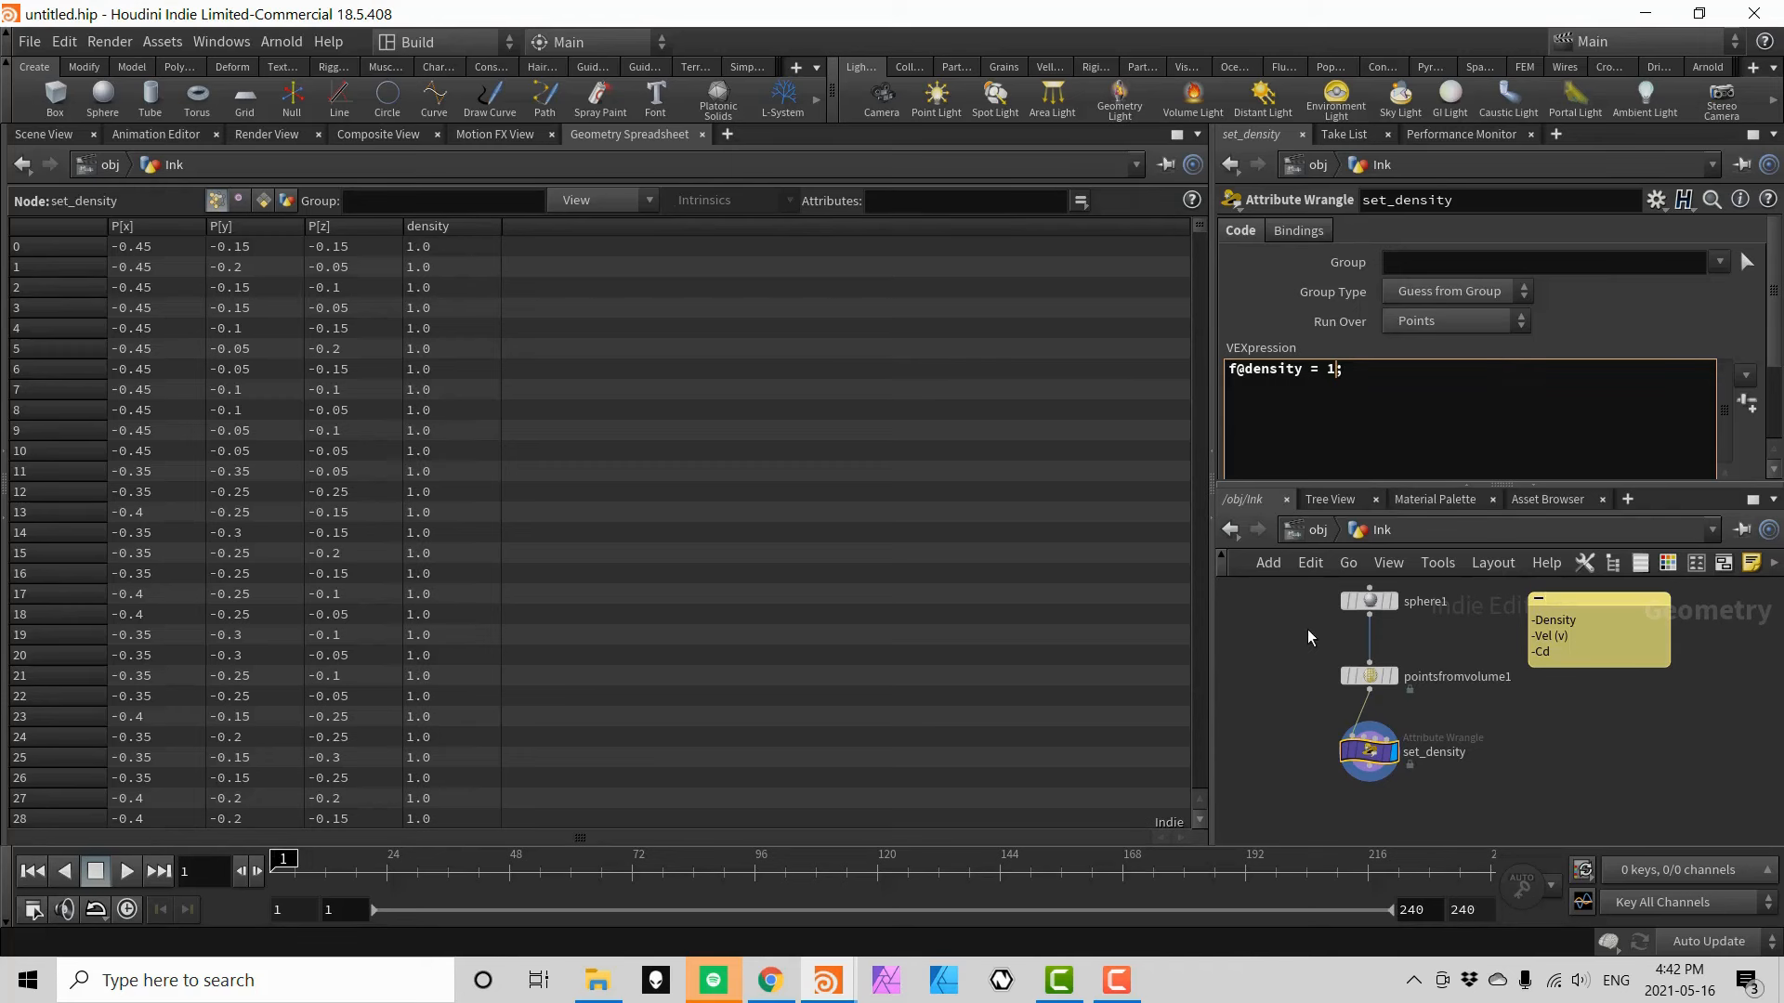
mouse_move(1555, 643)
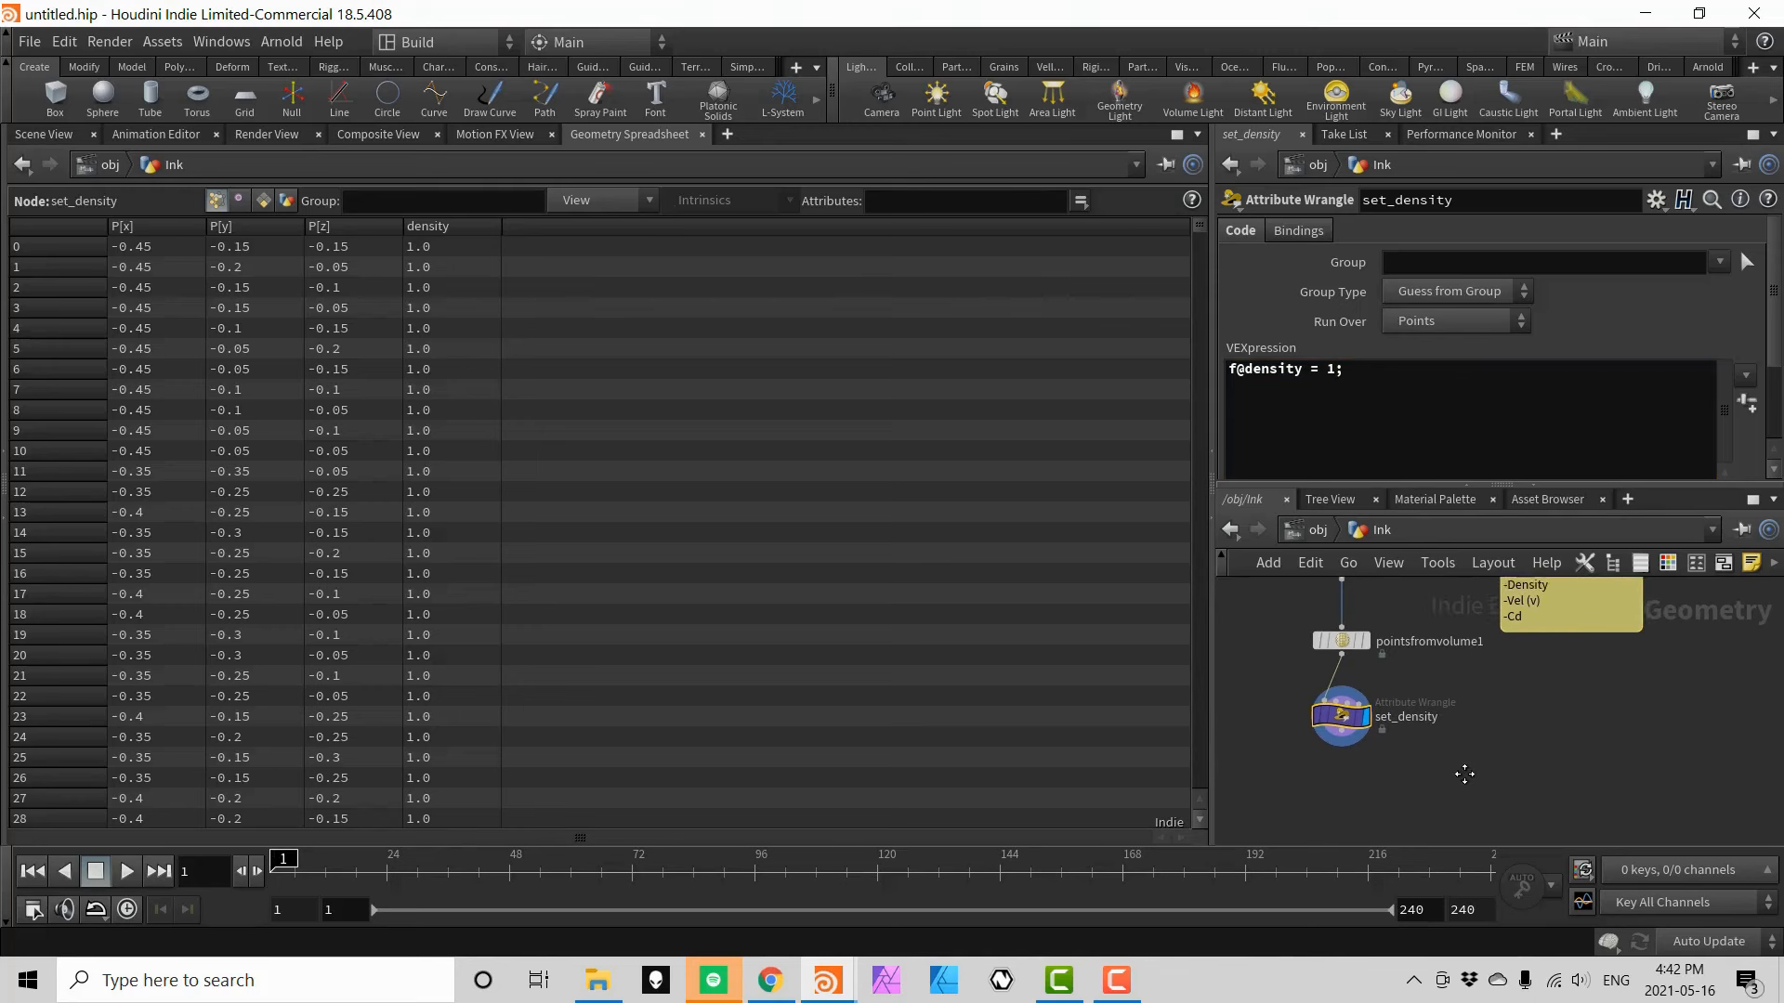
Place a Point Velocity node wired after set_density and rename it 'set_v'.
key("tab")
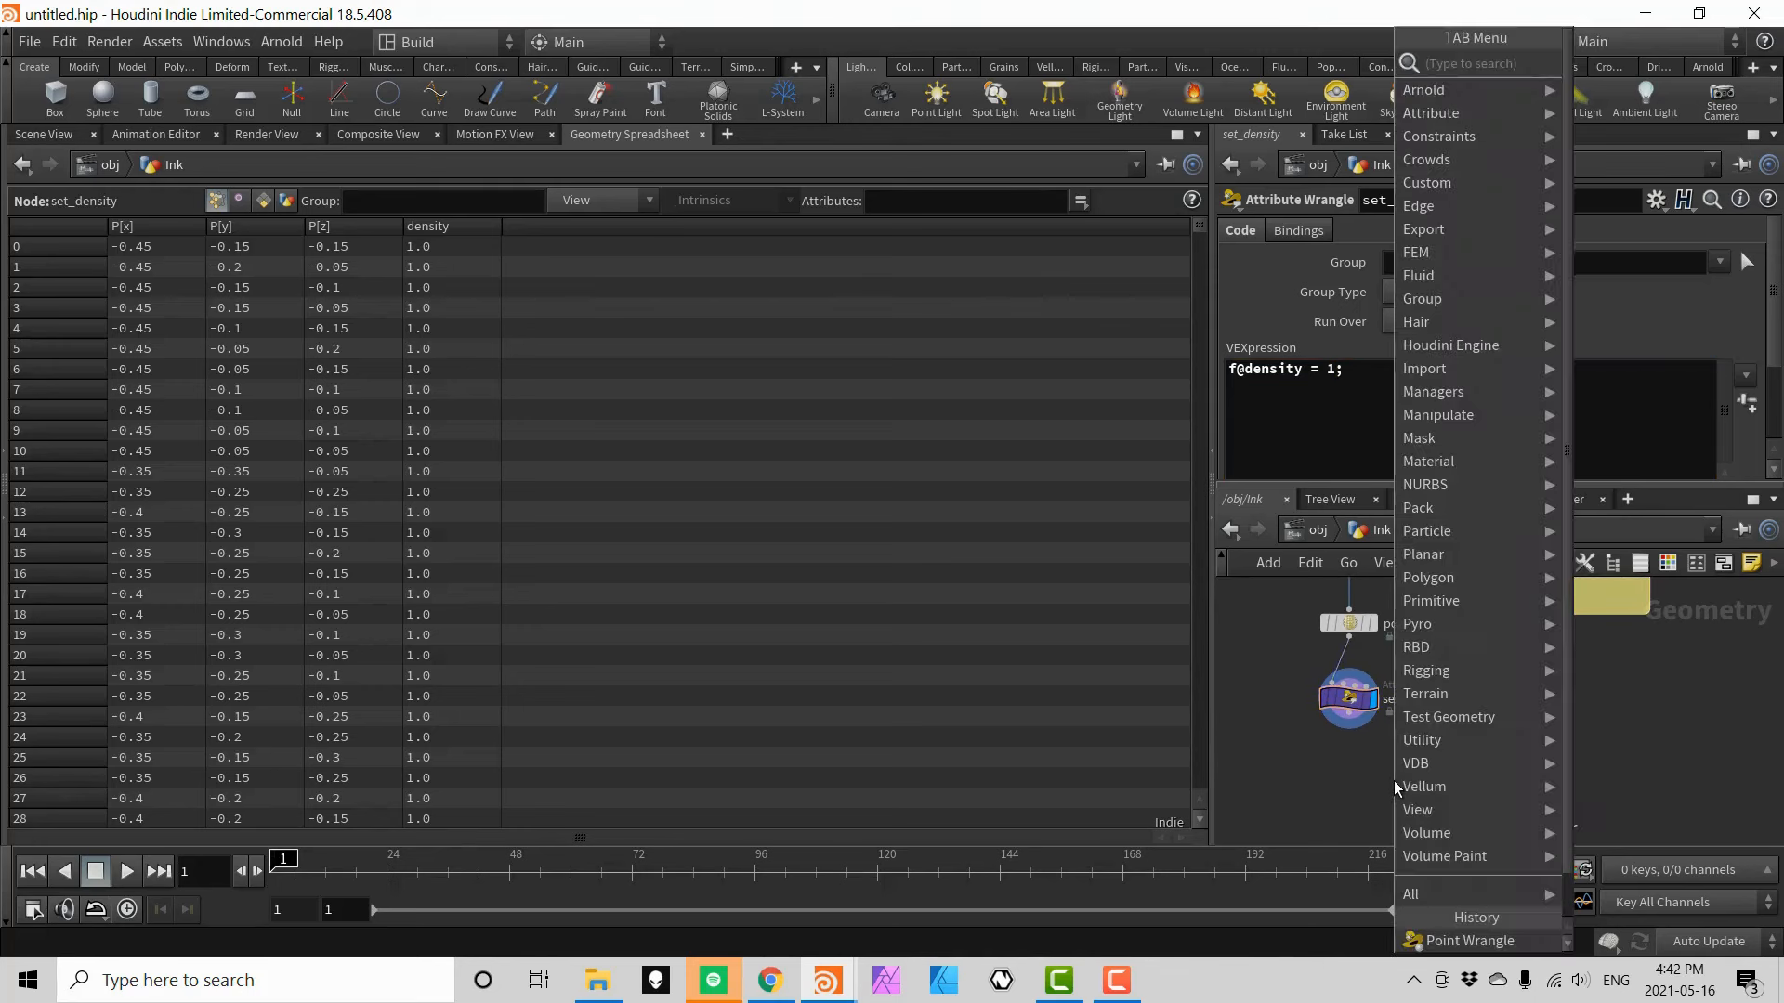
type("poin")
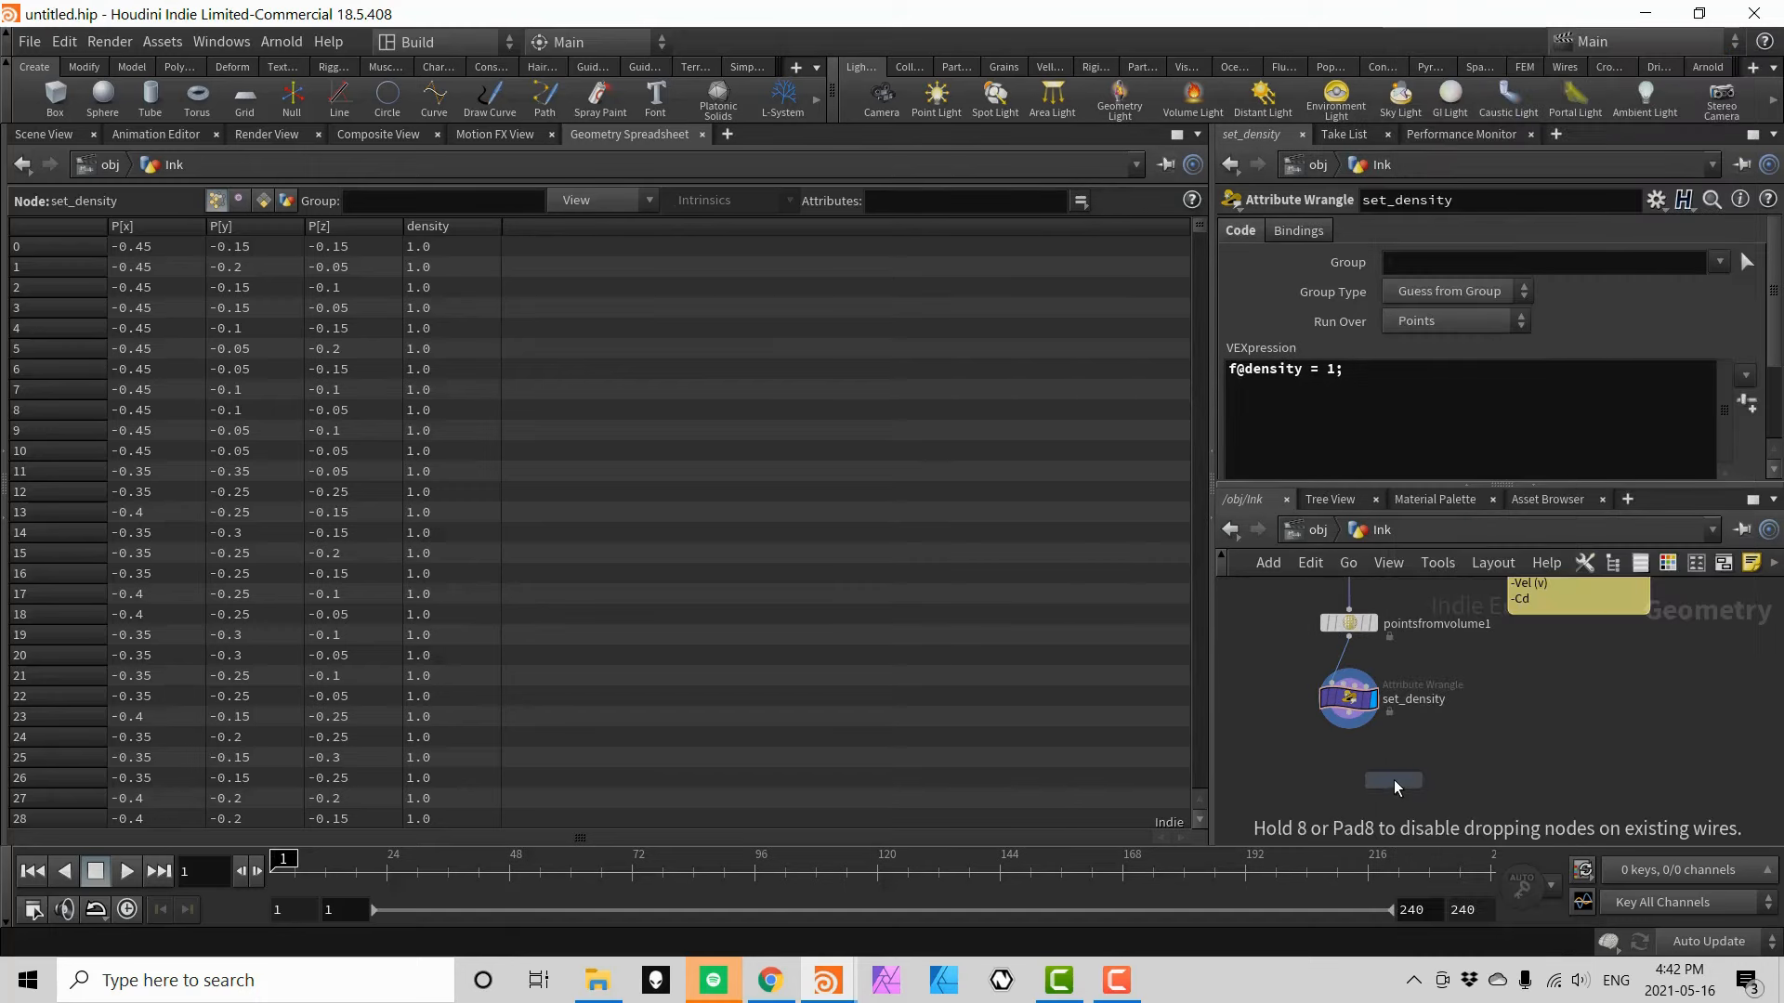
left_click(1394, 779)
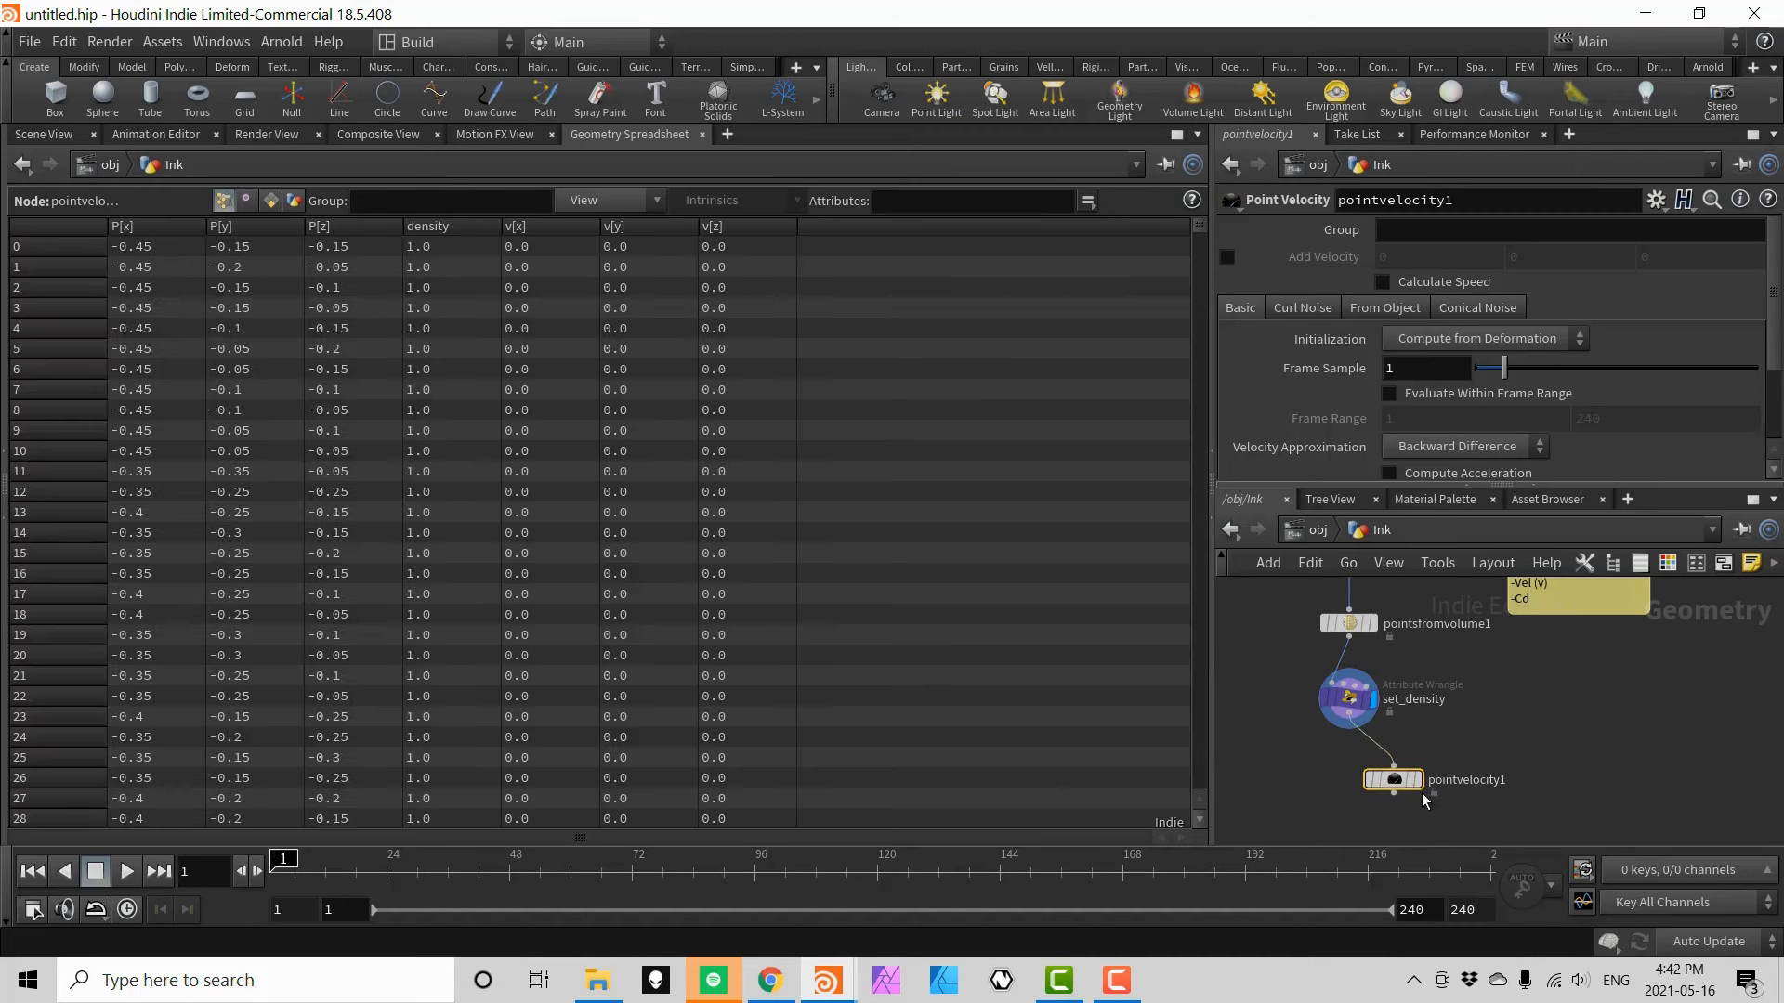
left_click_drag(1391, 778, 1349, 767)
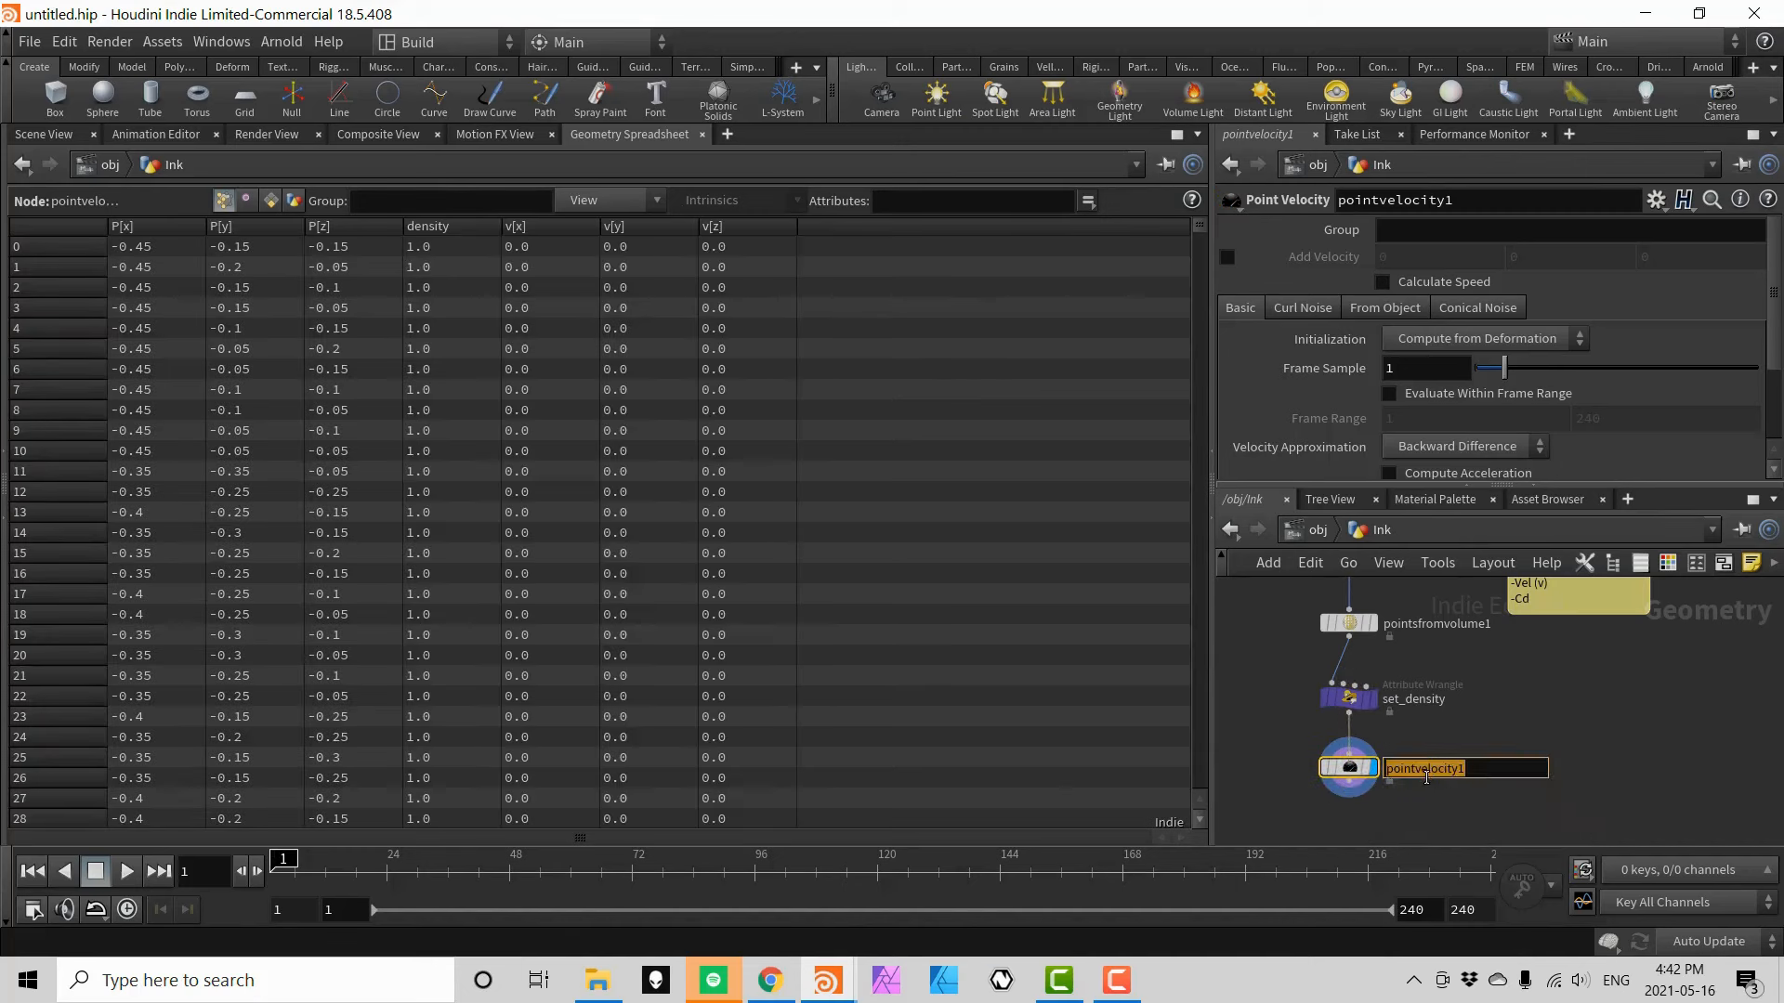
type("set_v")
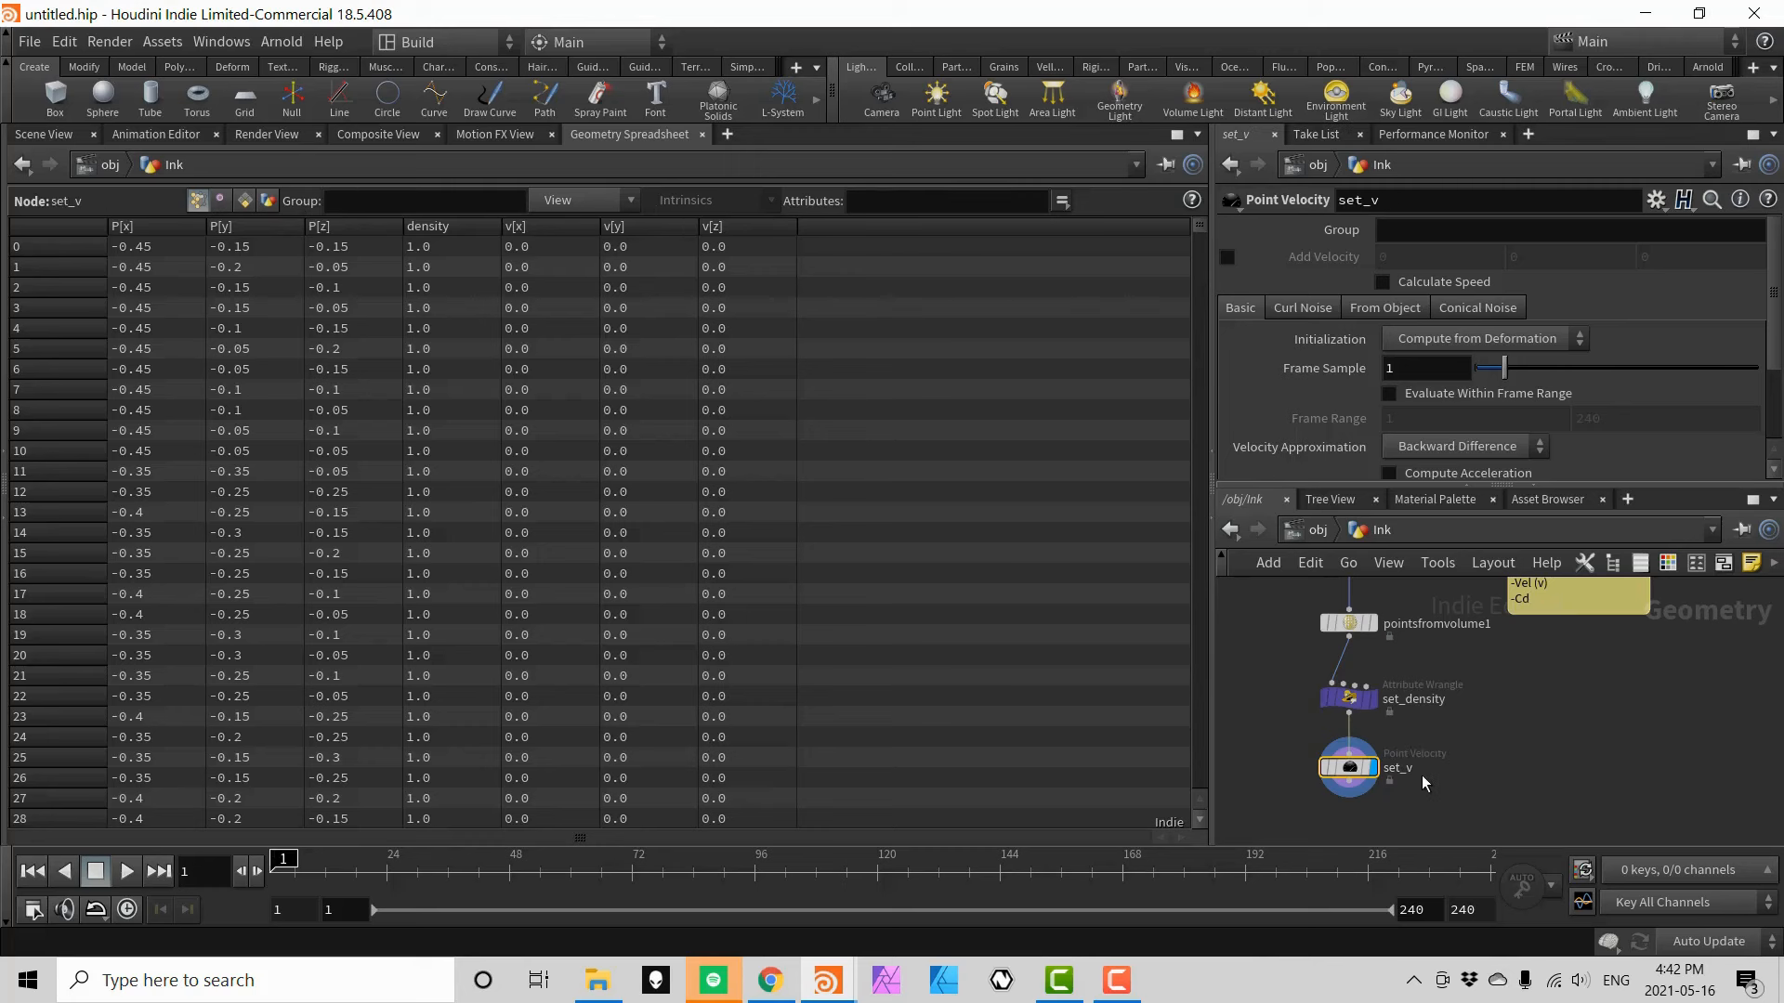
mouse_move(1413, 783)
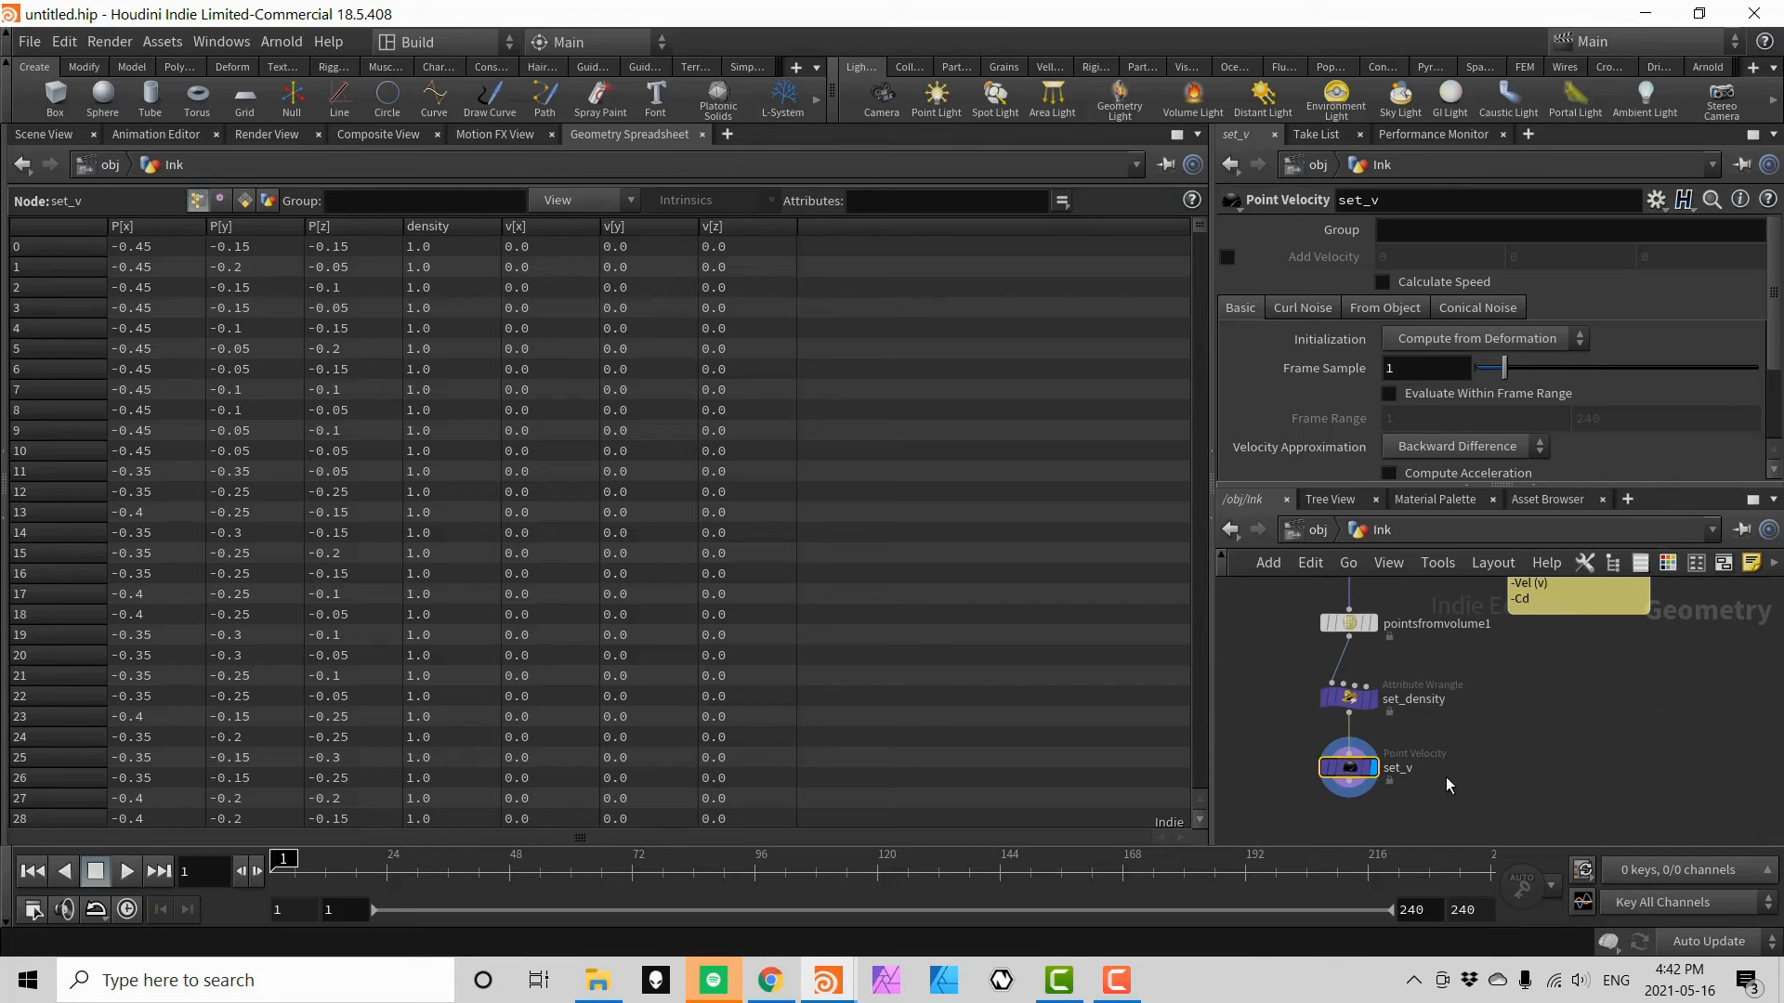
mouse_move(1397, 791)
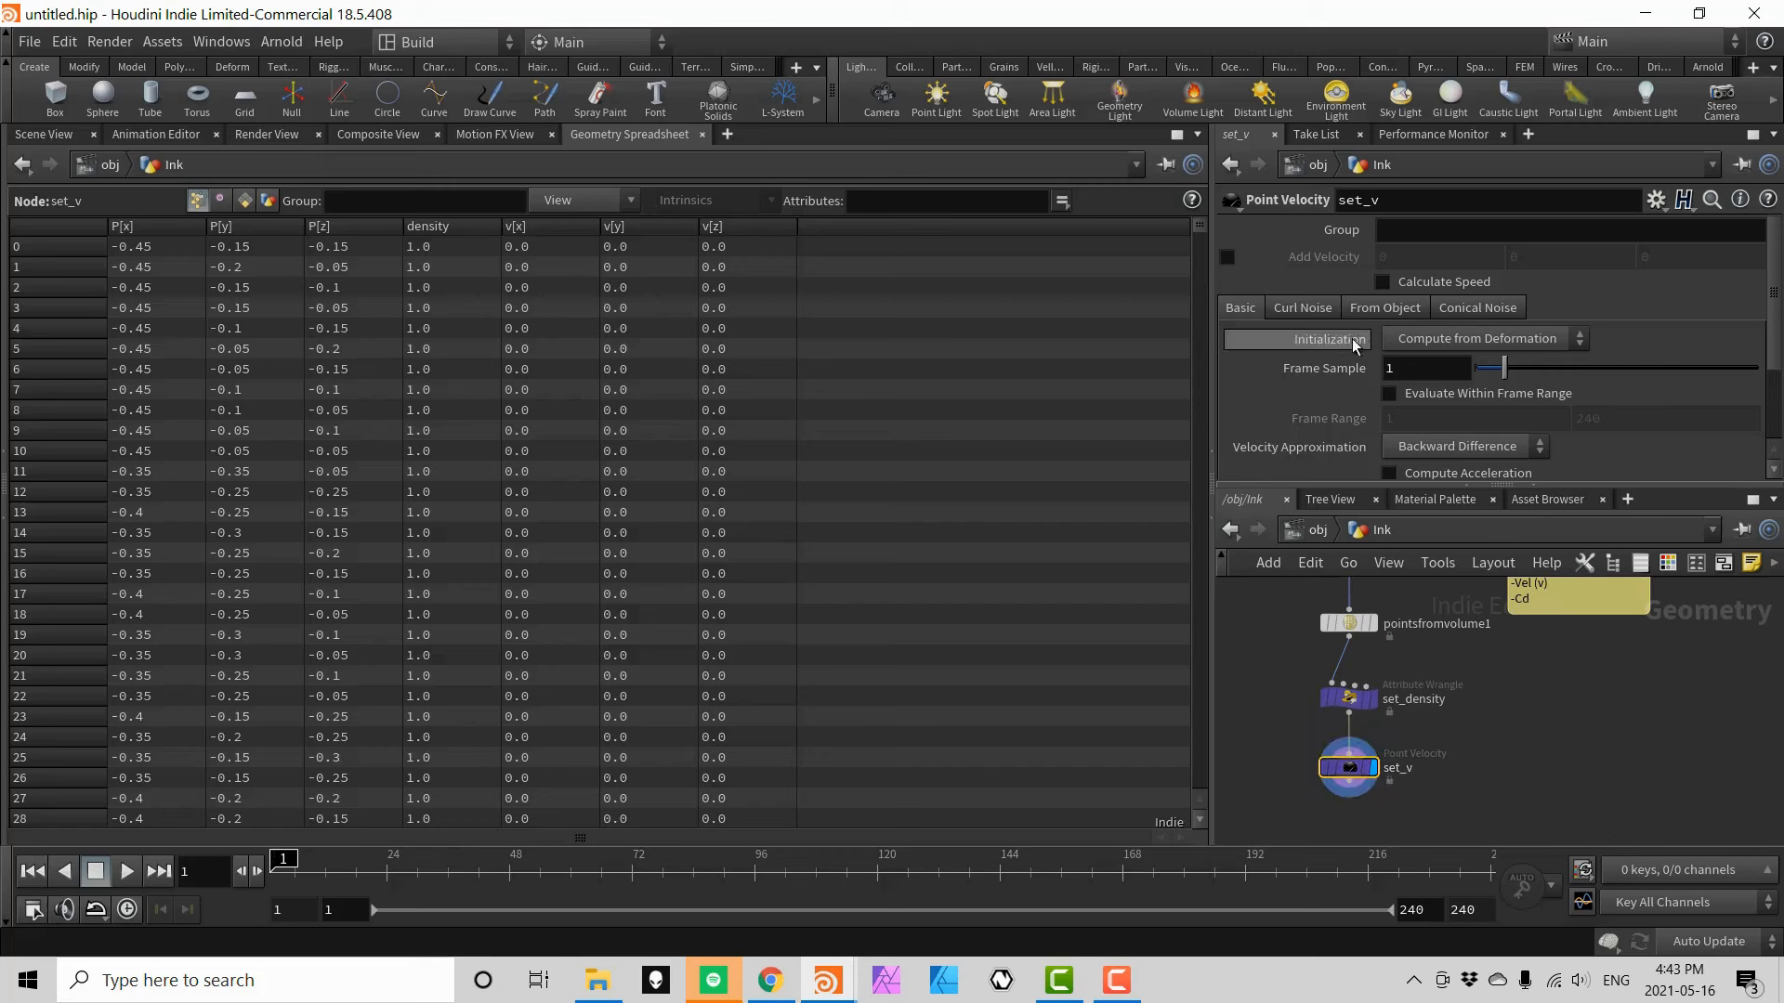
mouse_move(1329, 357)
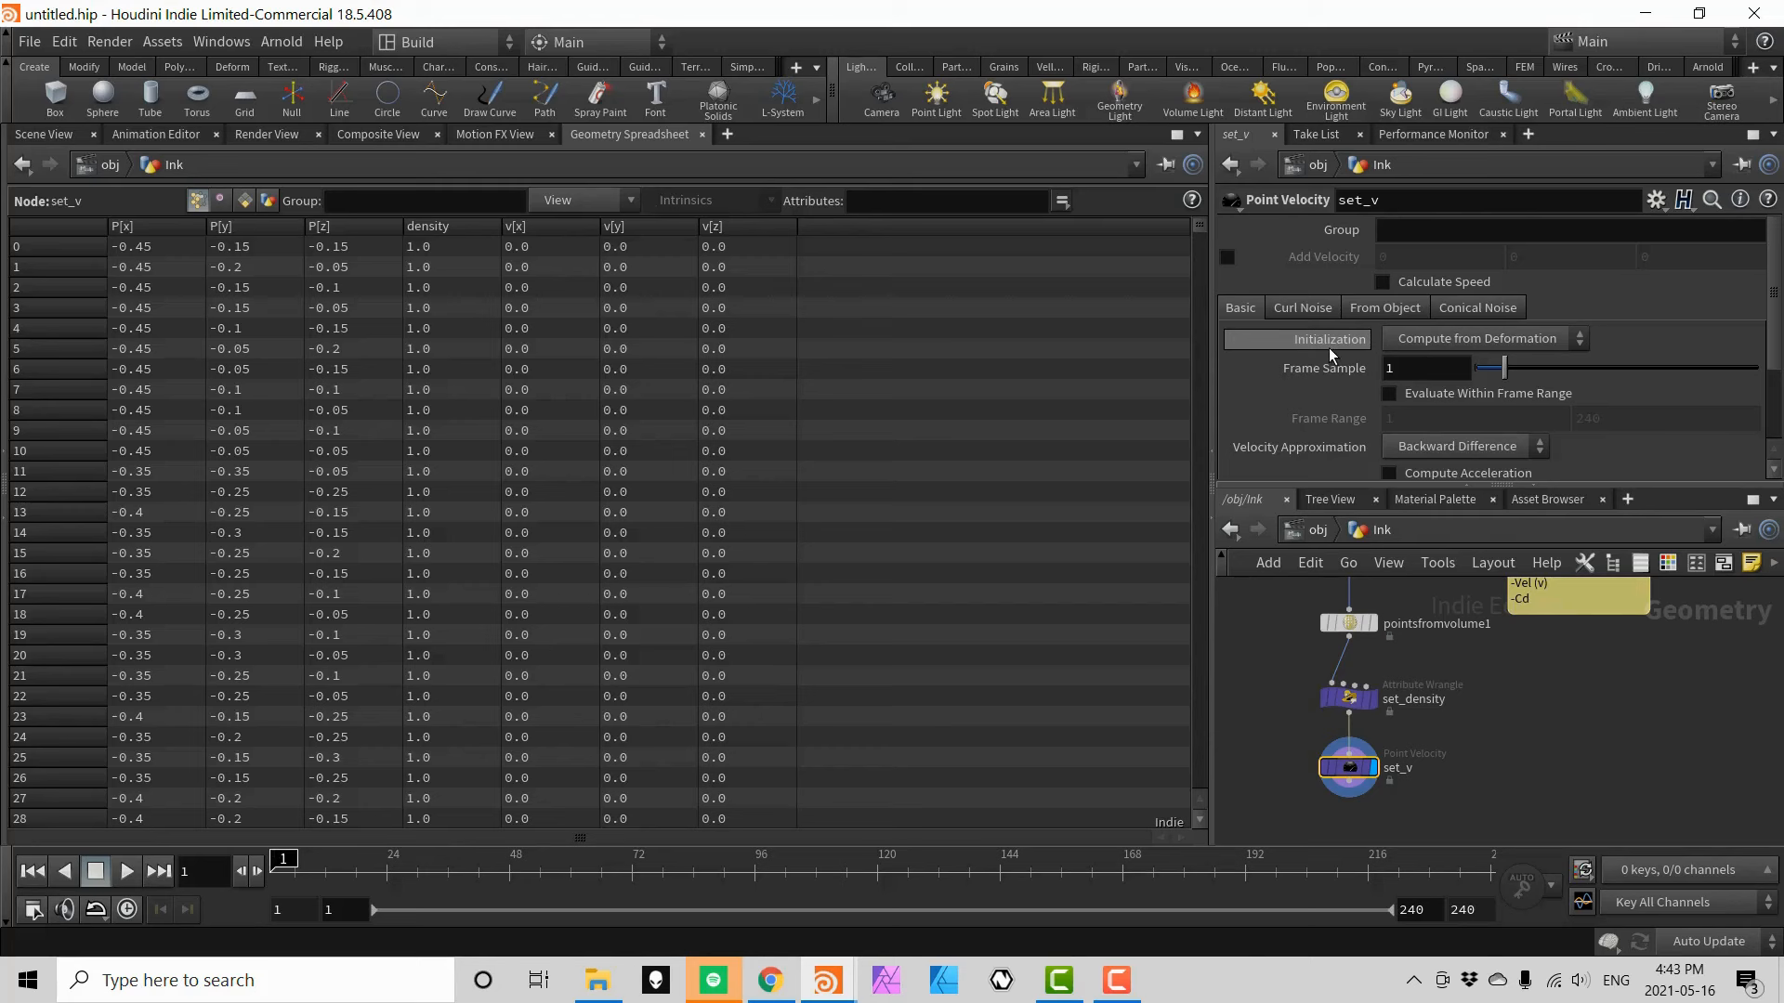
mouse_move(1319, 338)
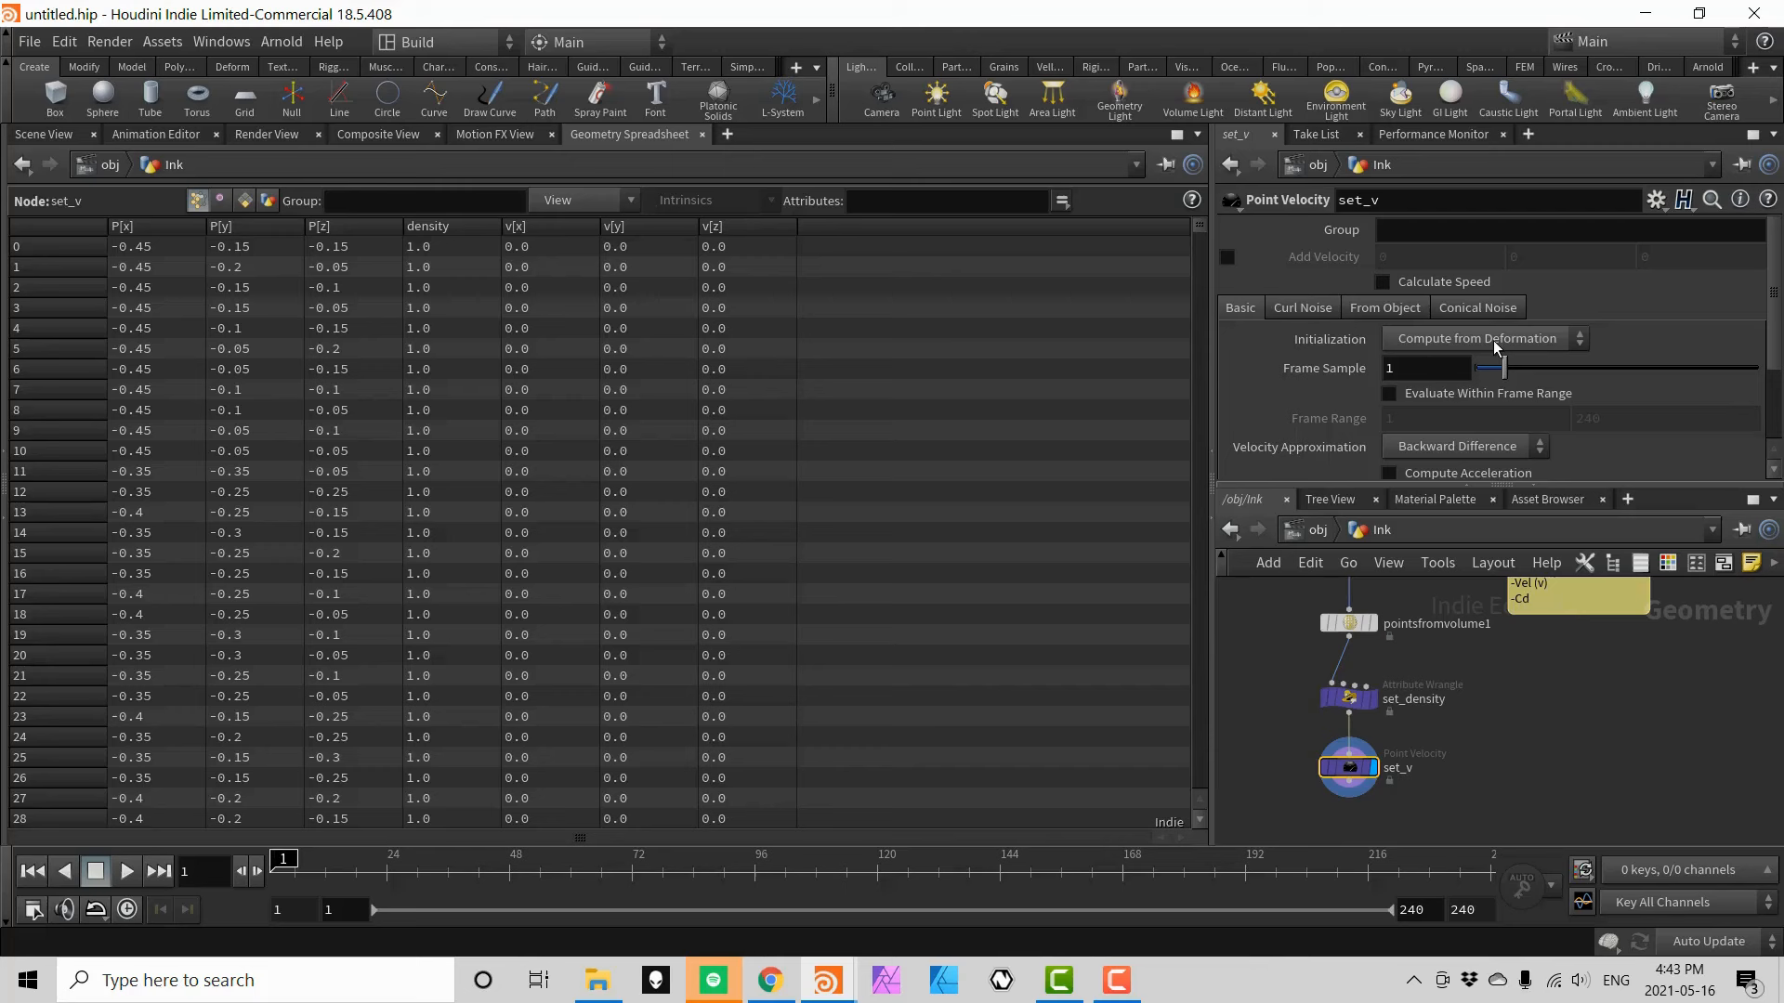
mouse_move(1498, 347)
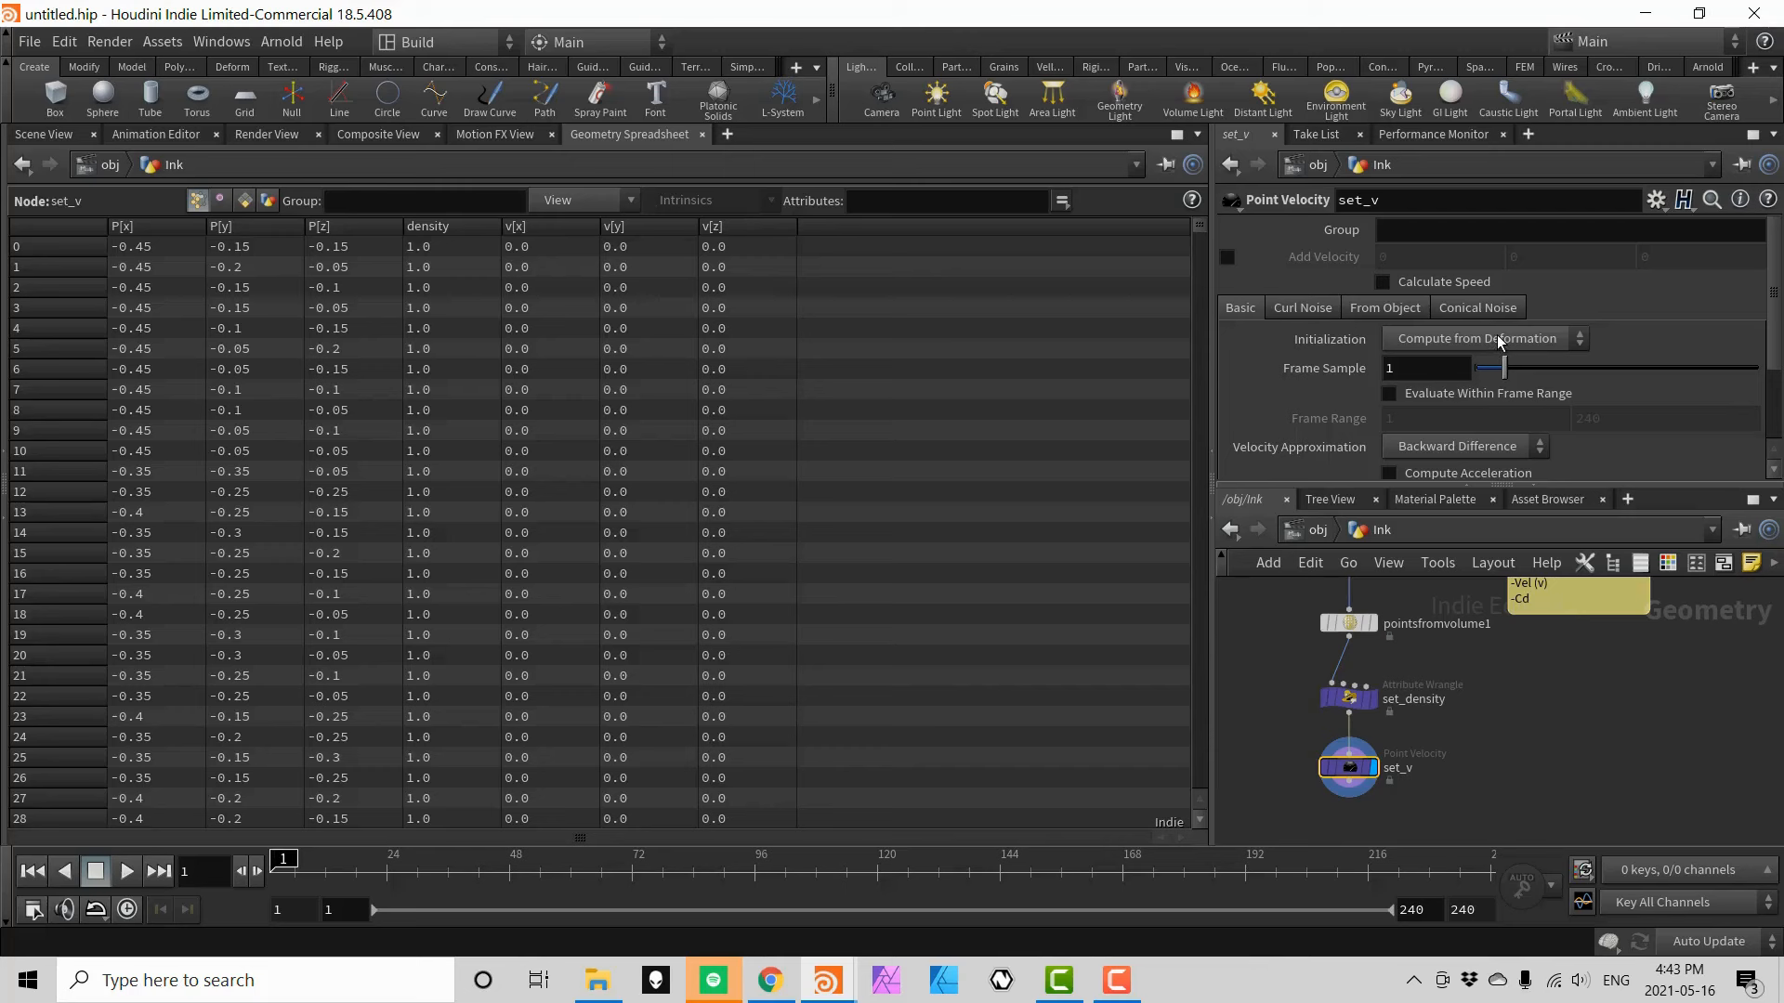
mouse_move(1494, 350)
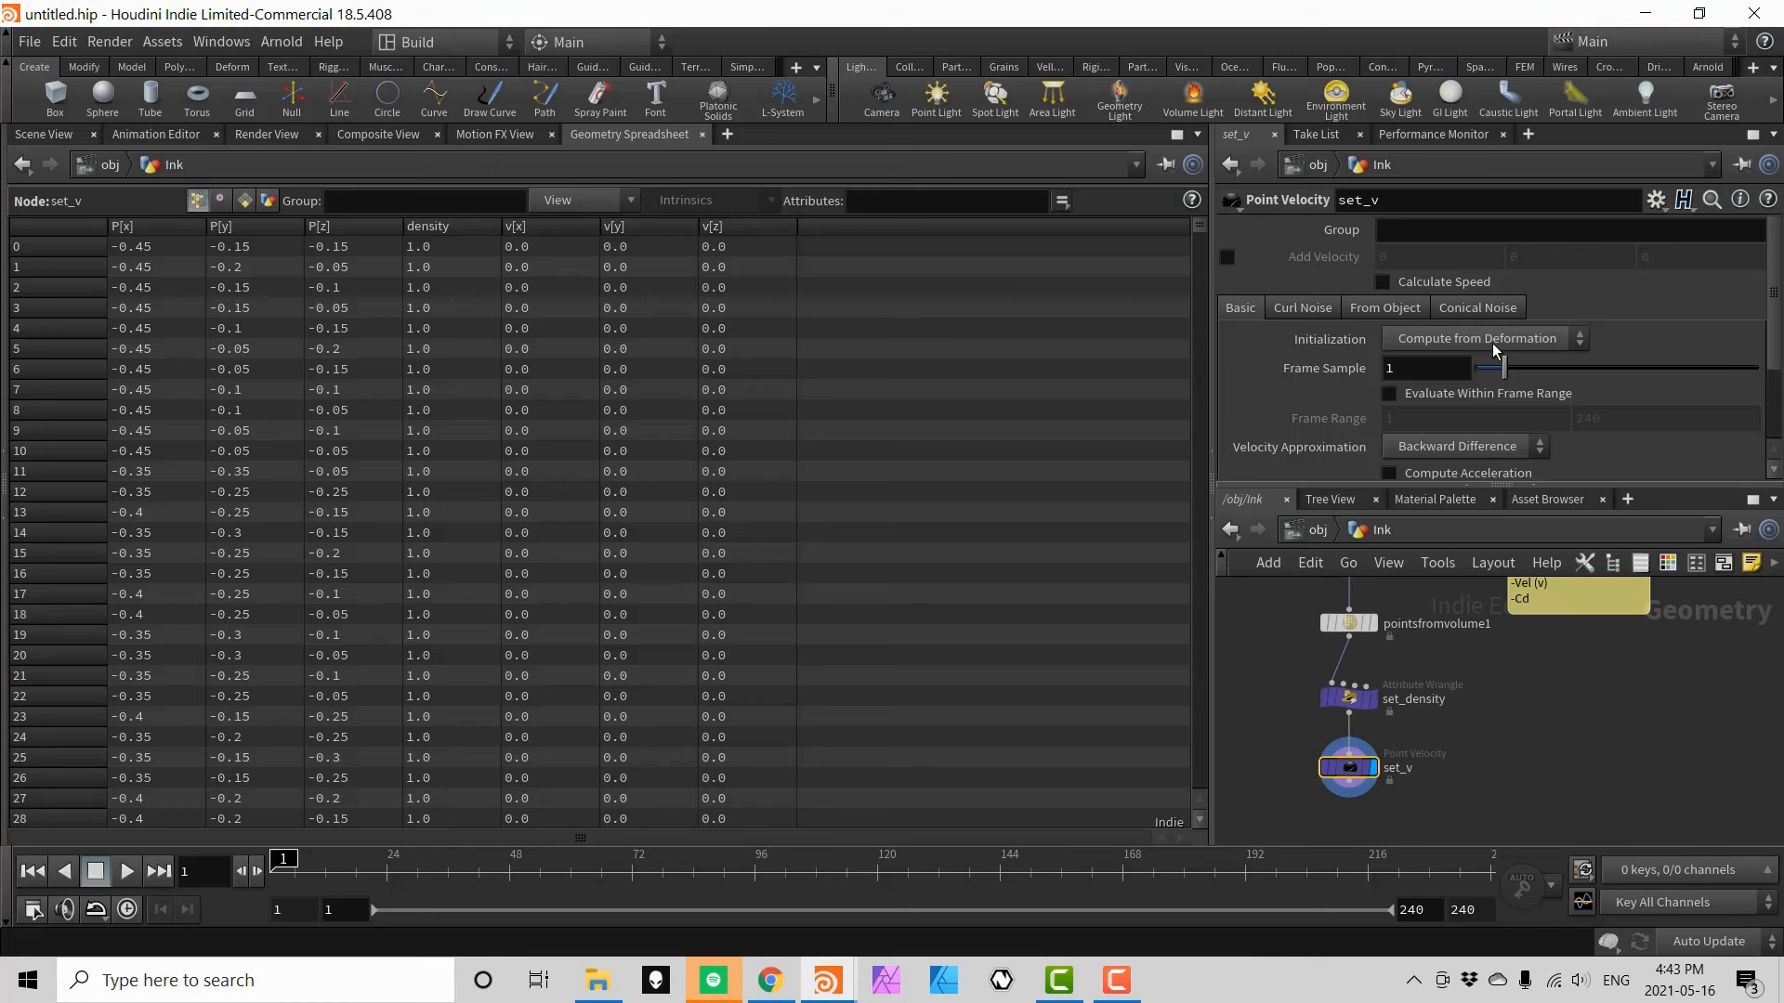
Set set_v's Initialization to Set to Value with a Y component of -5.
left_click(1477, 338)
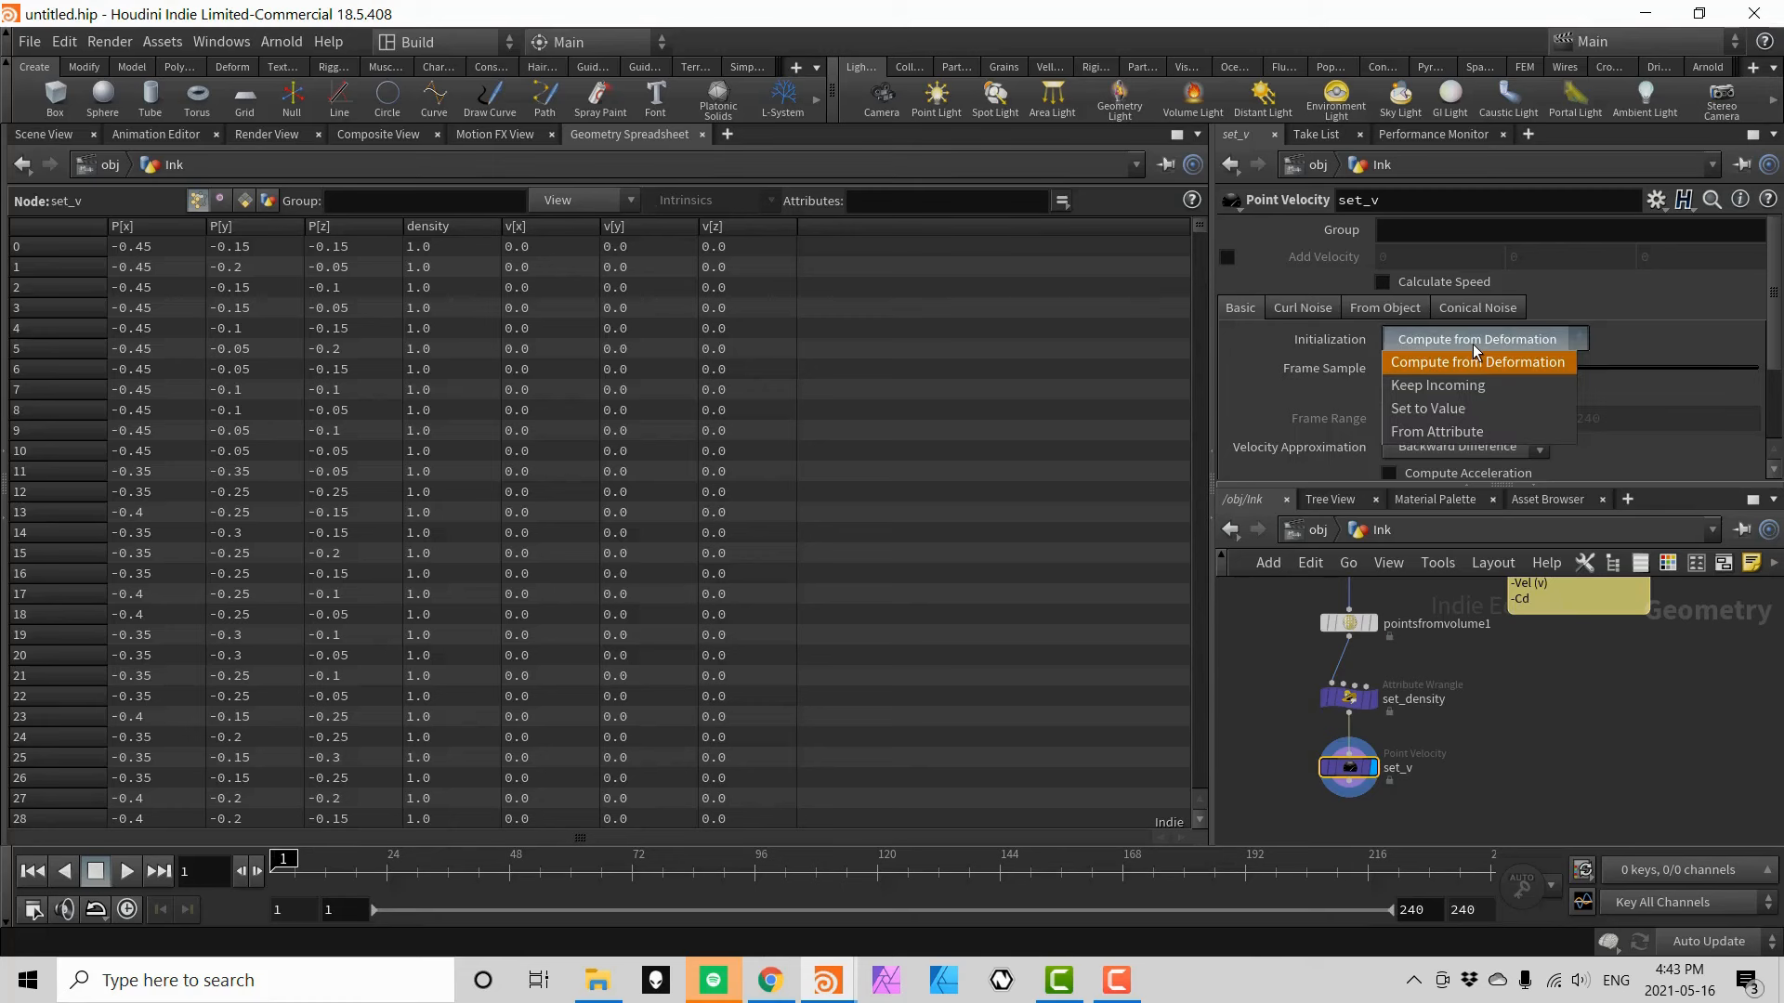
mouse_move(1425, 407)
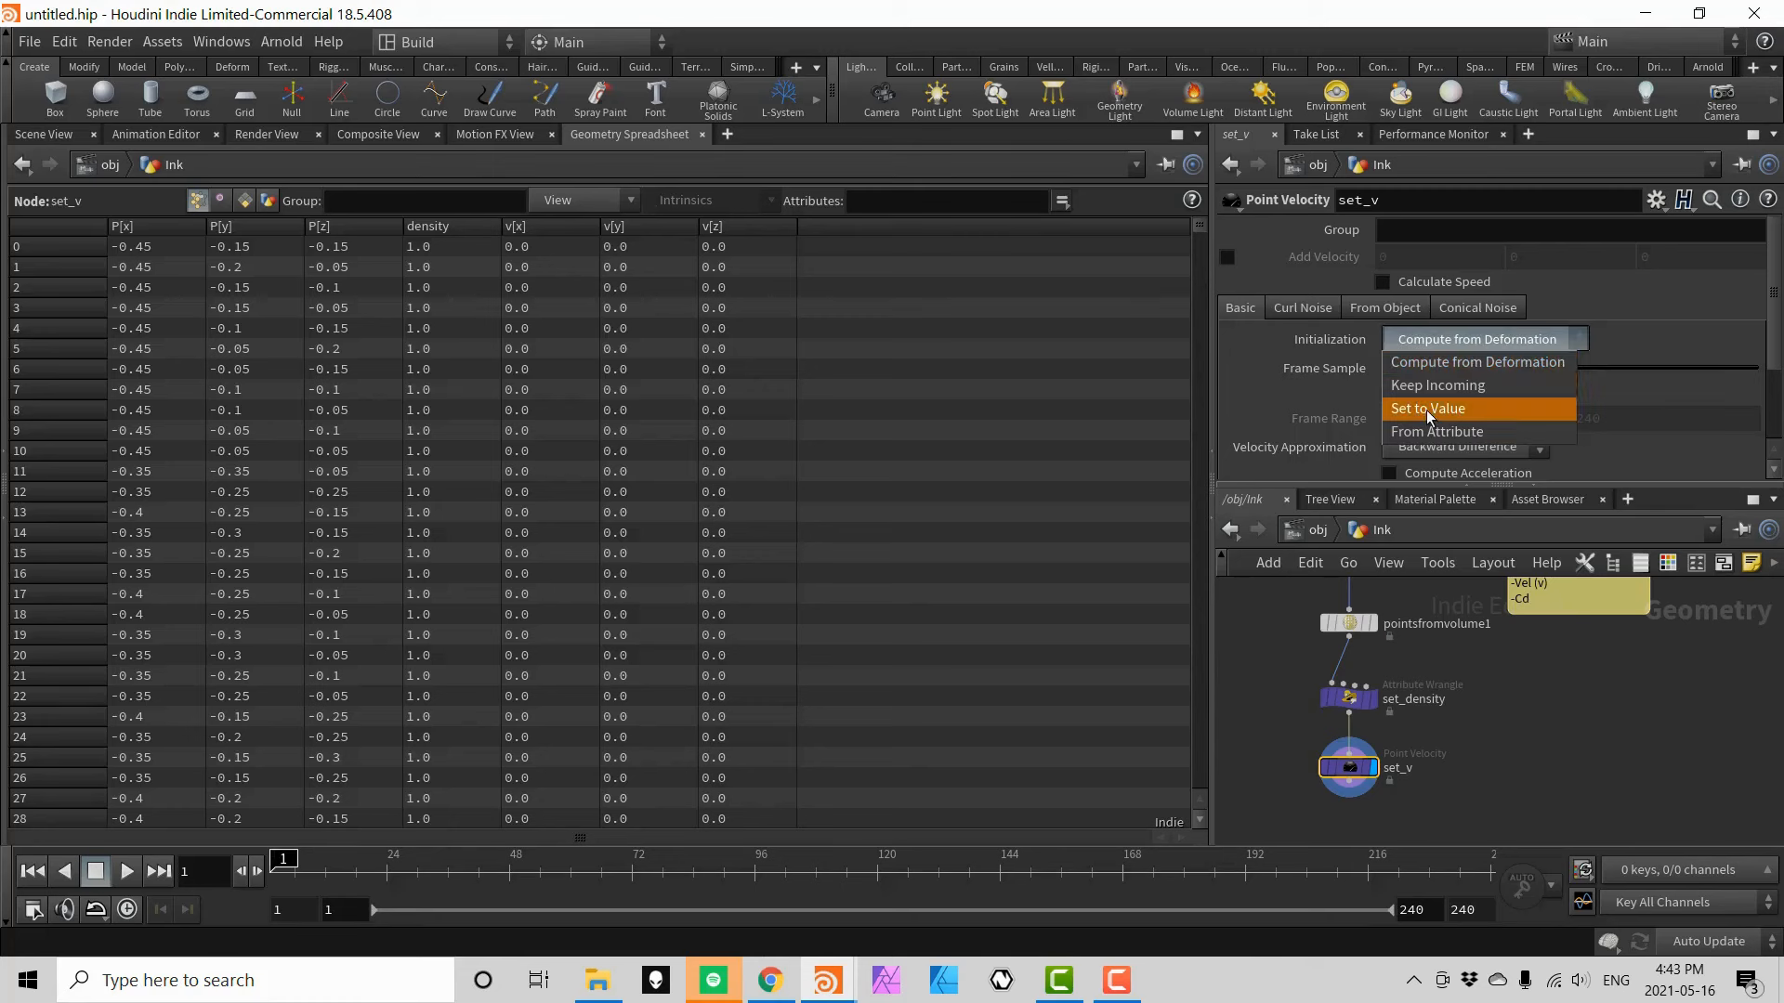
left_click(1427, 409)
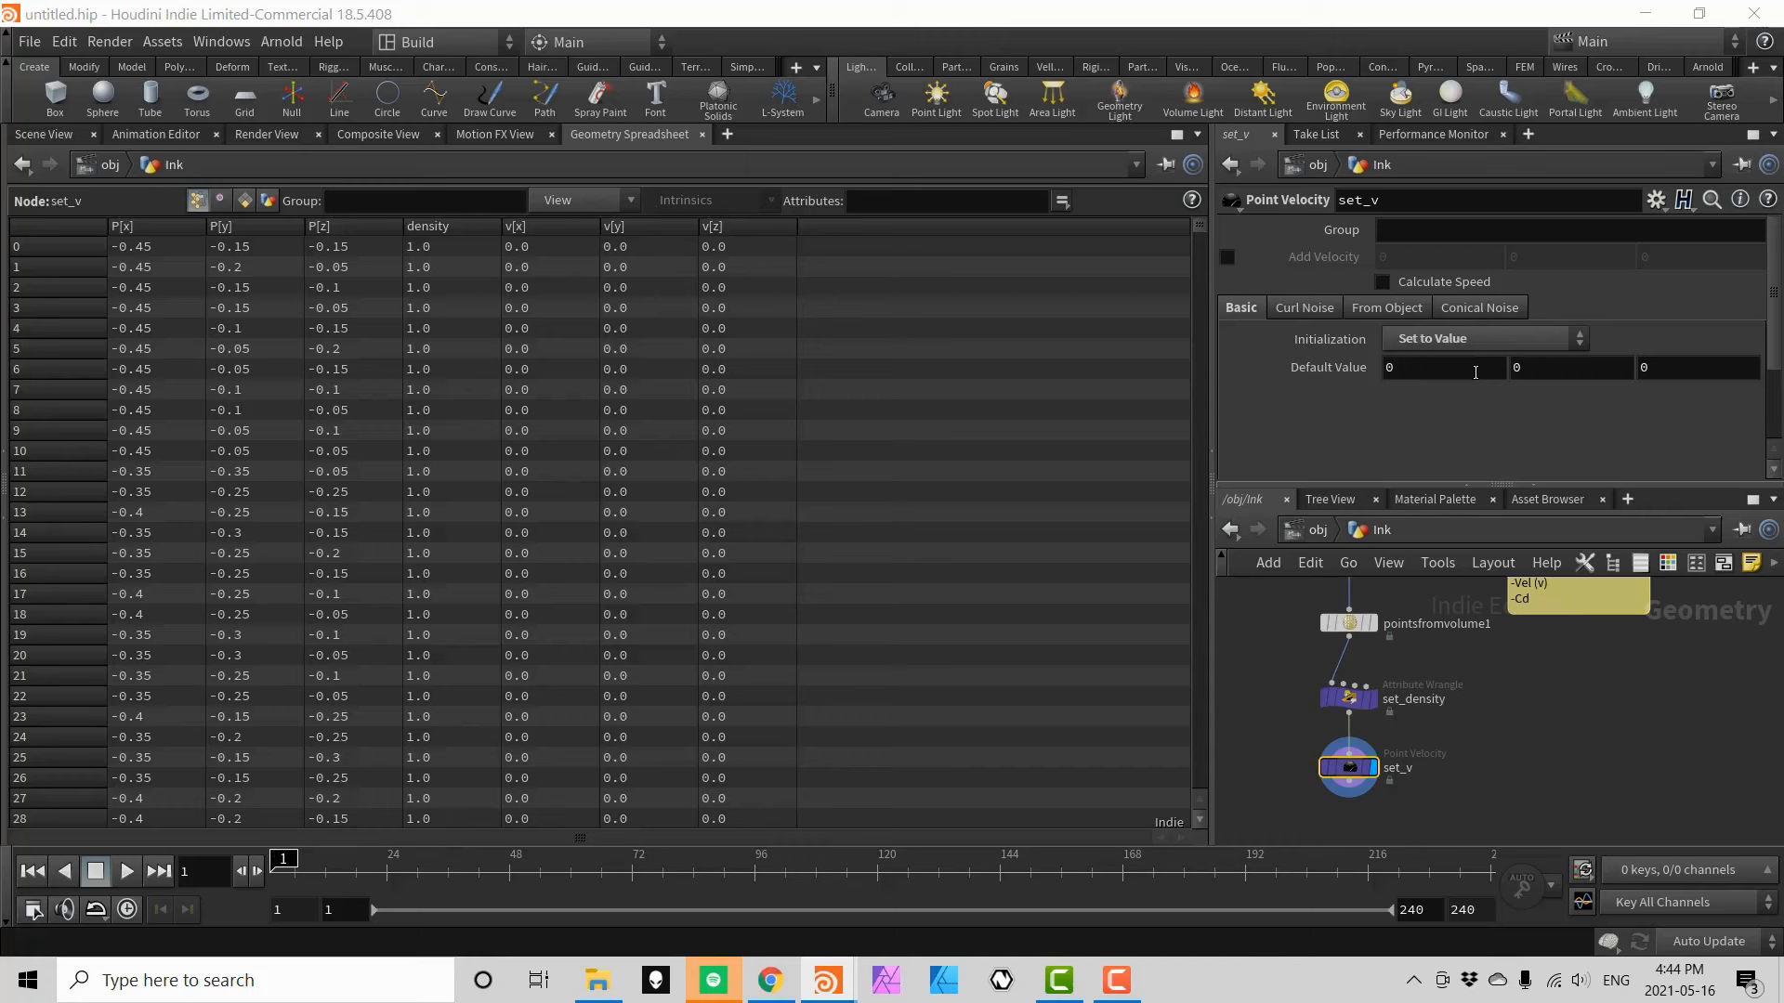
left_click(1570, 366)
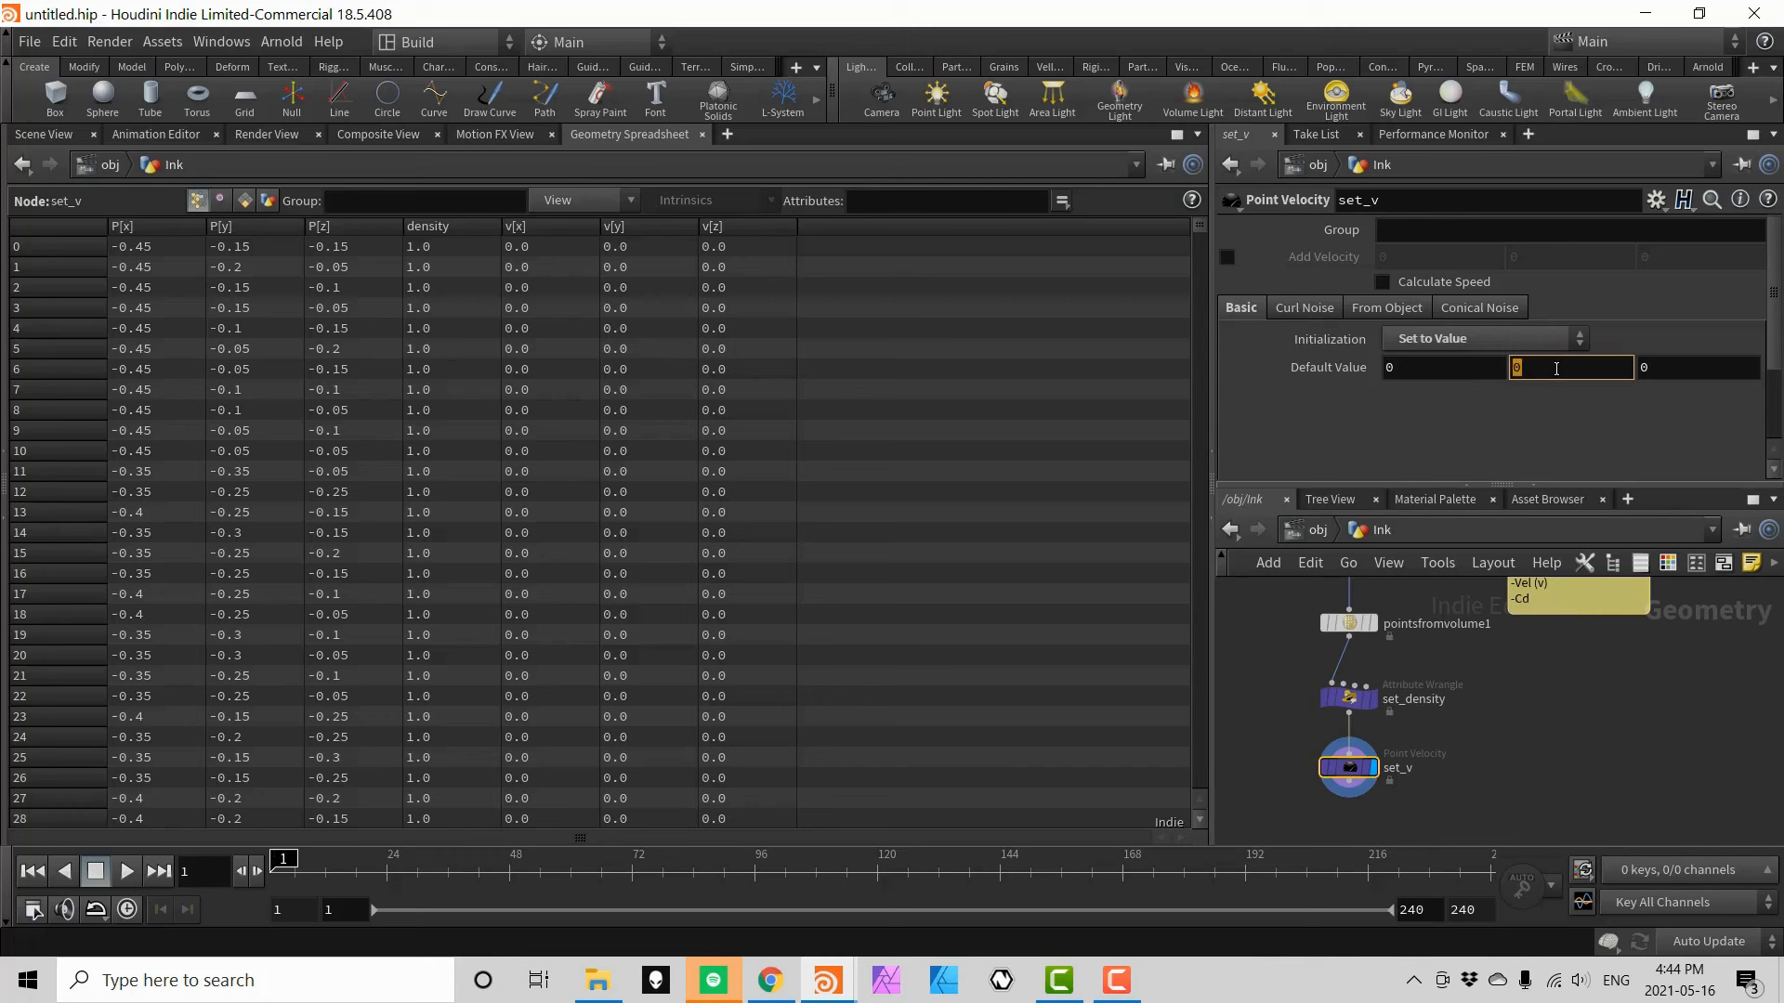
type("-")
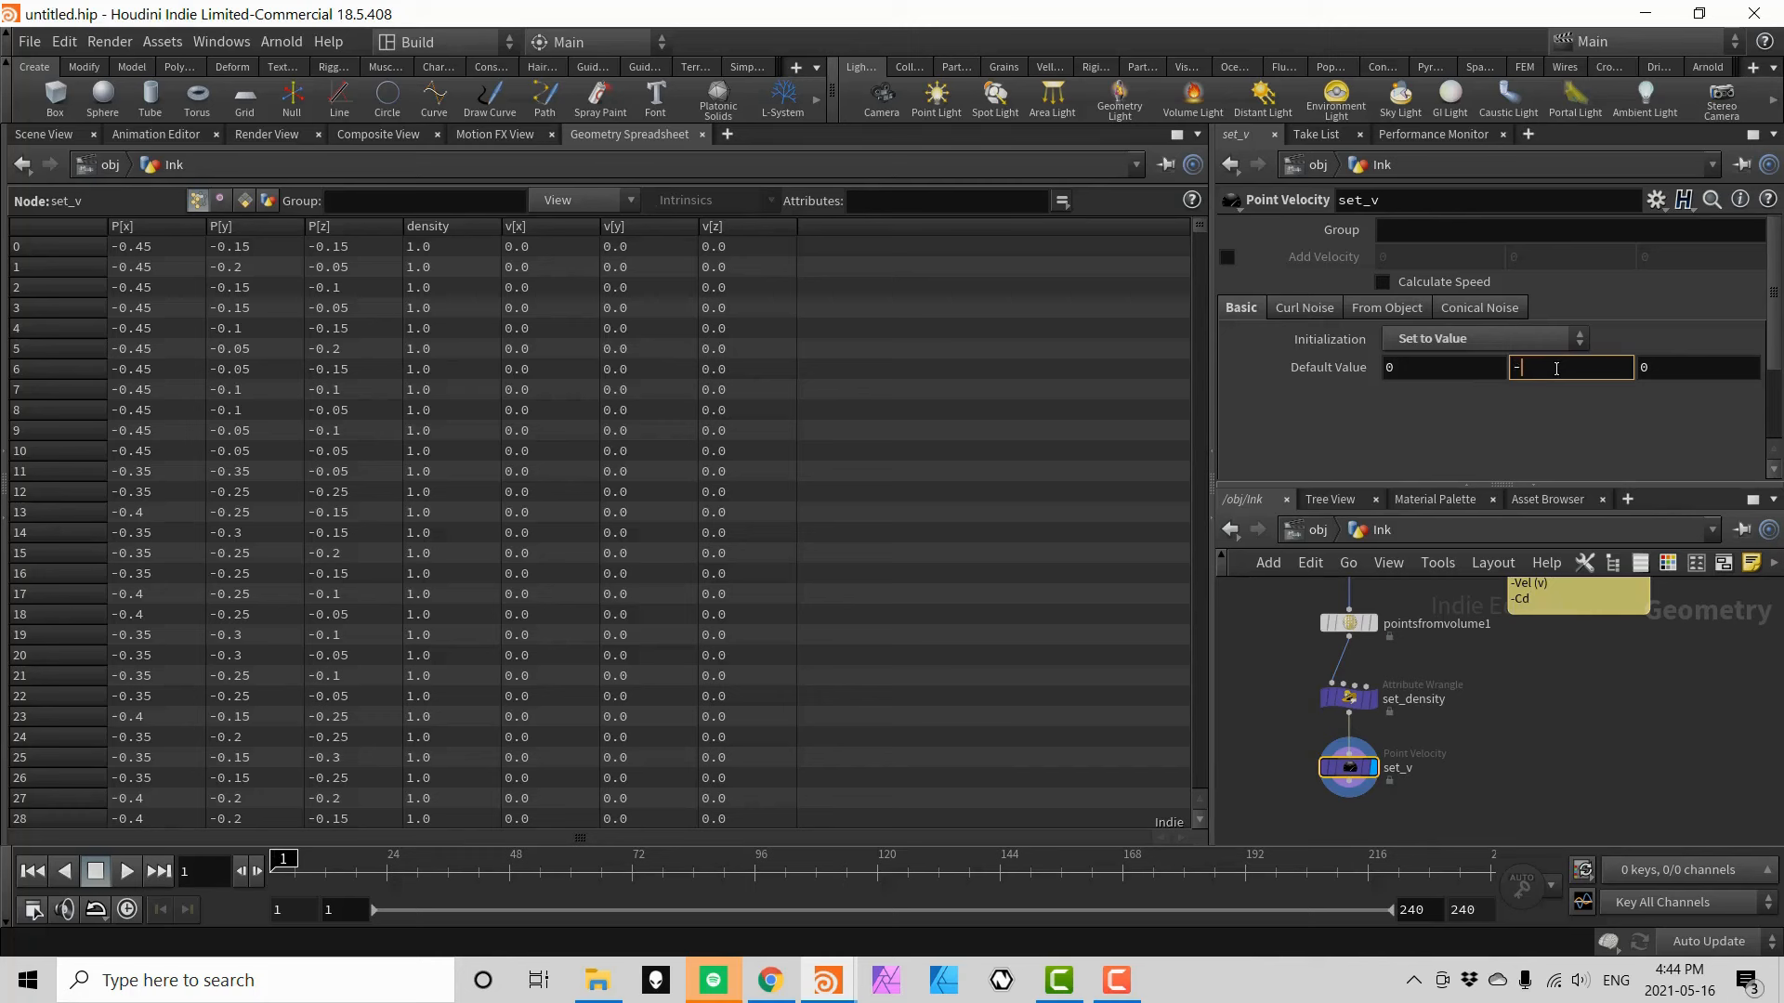
type("5")
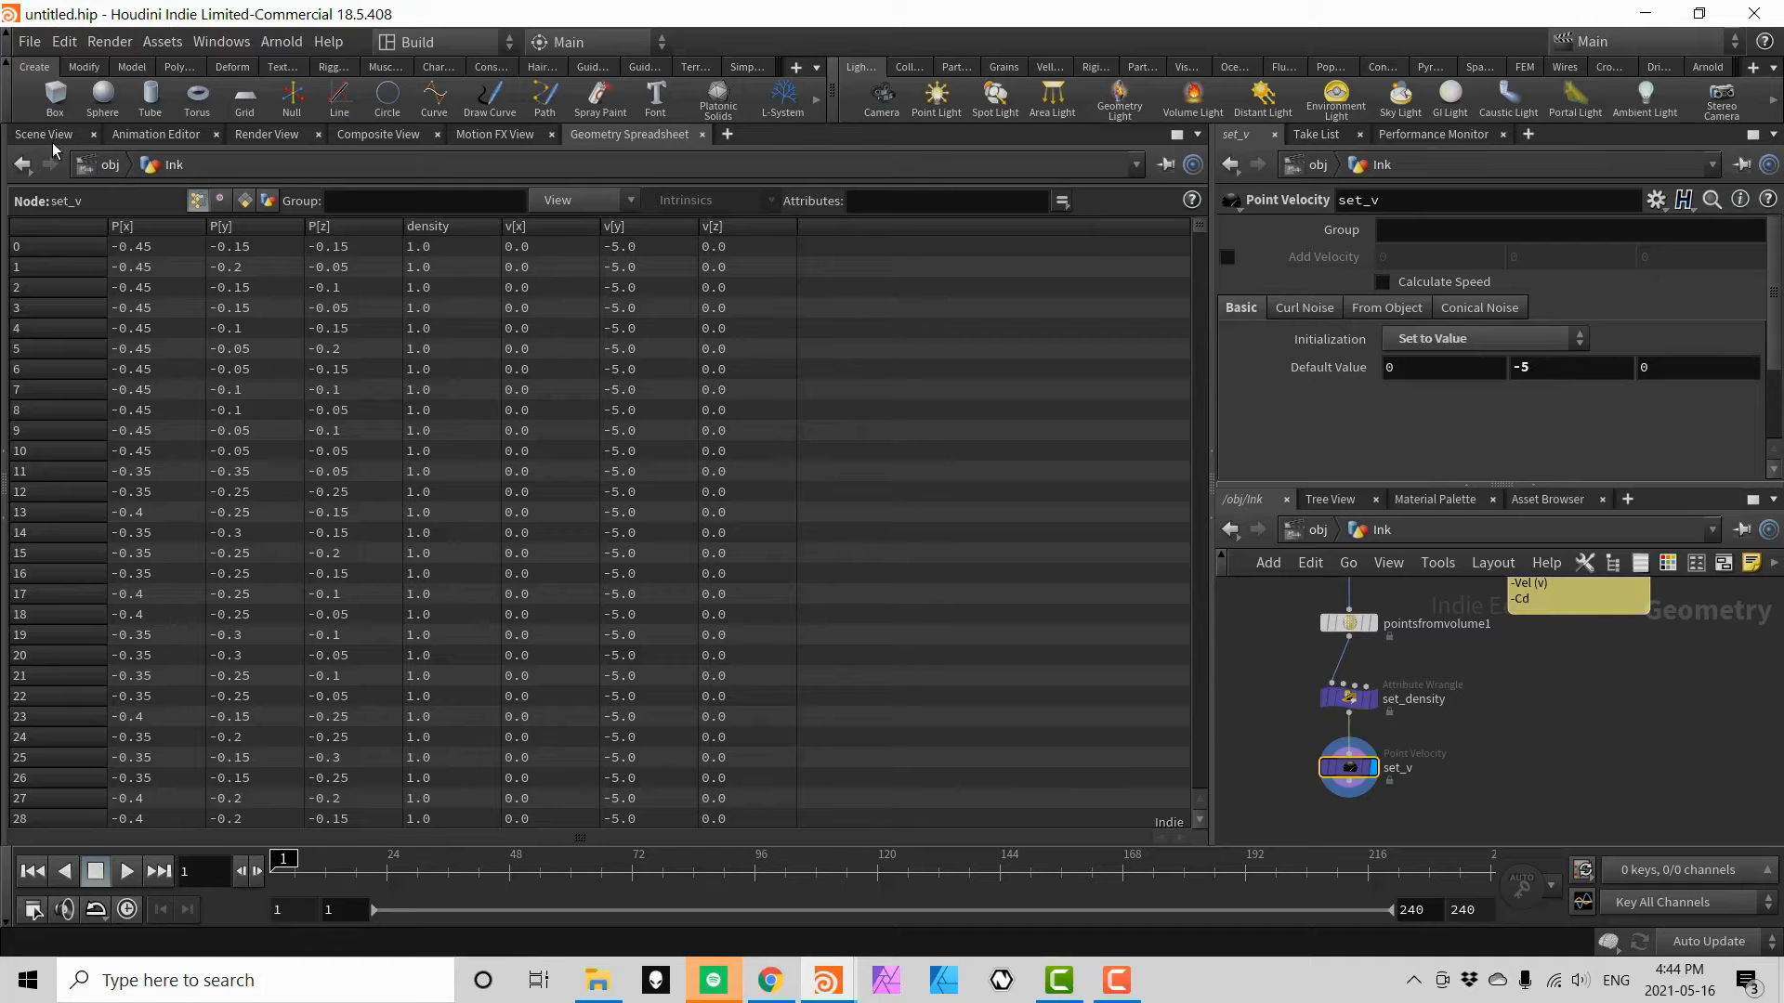
Return to the Scene View and zoom out to frame the whole point-filled sphere.
left_click(43, 134)
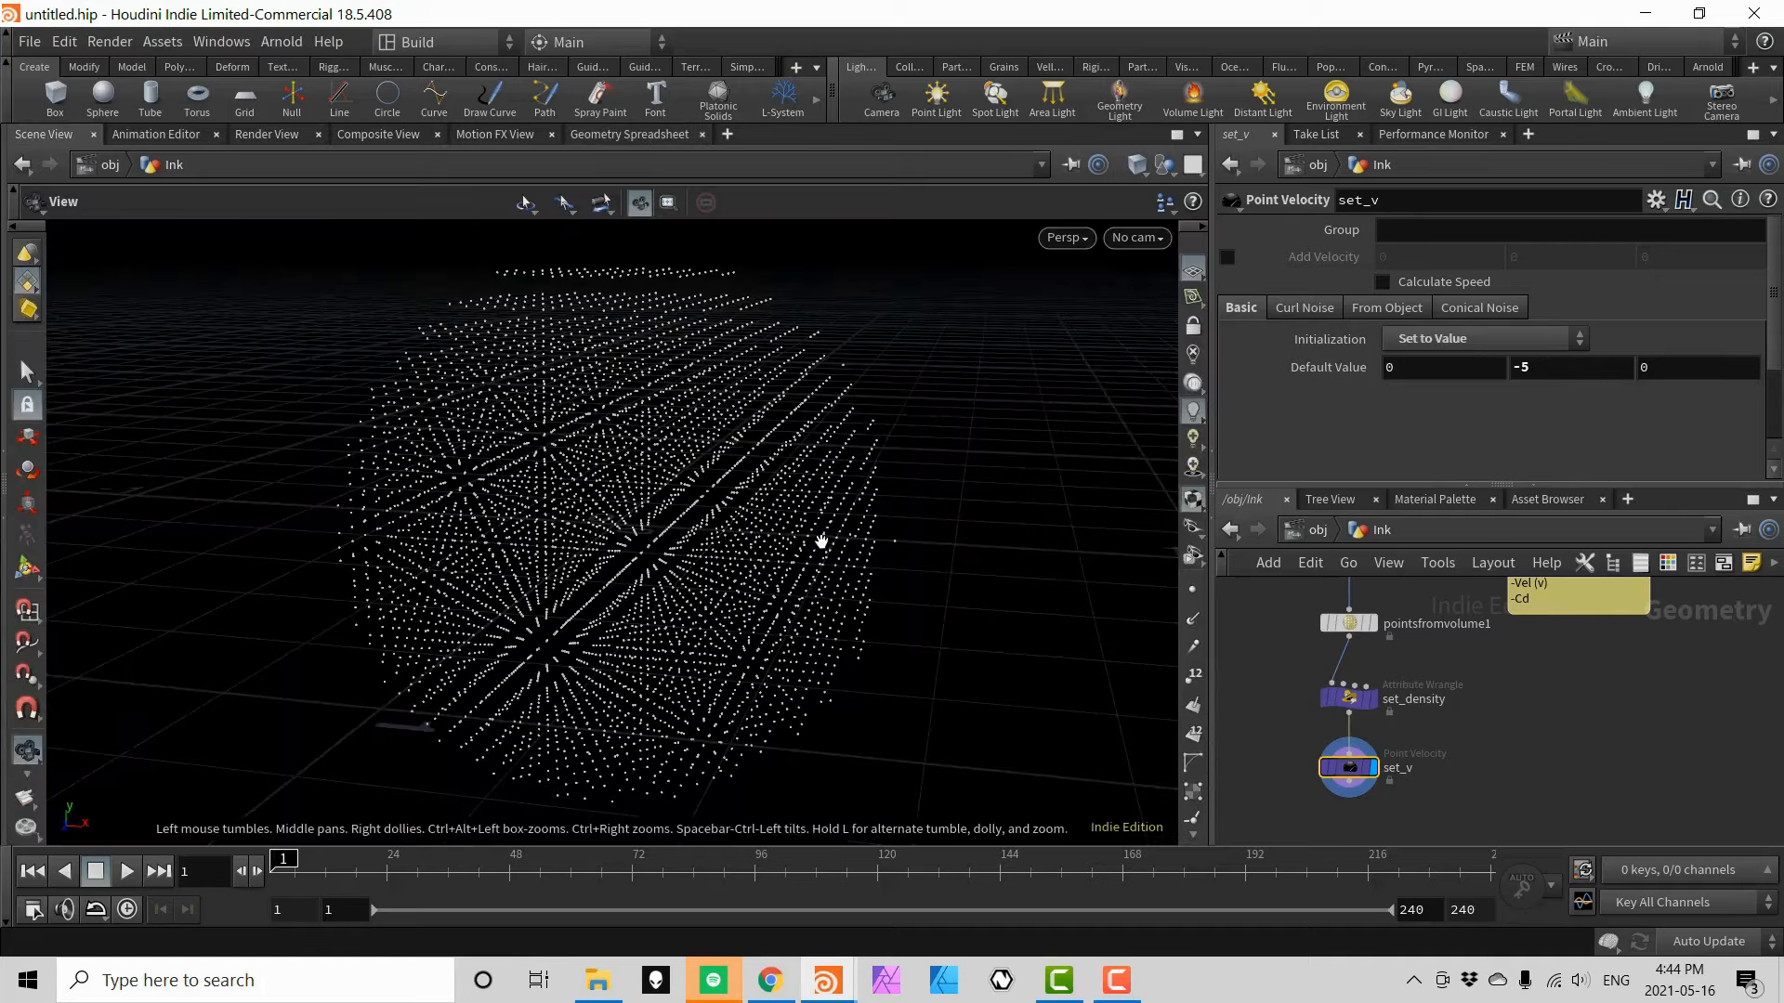
left_click_drag(794, 551, 793, 550)
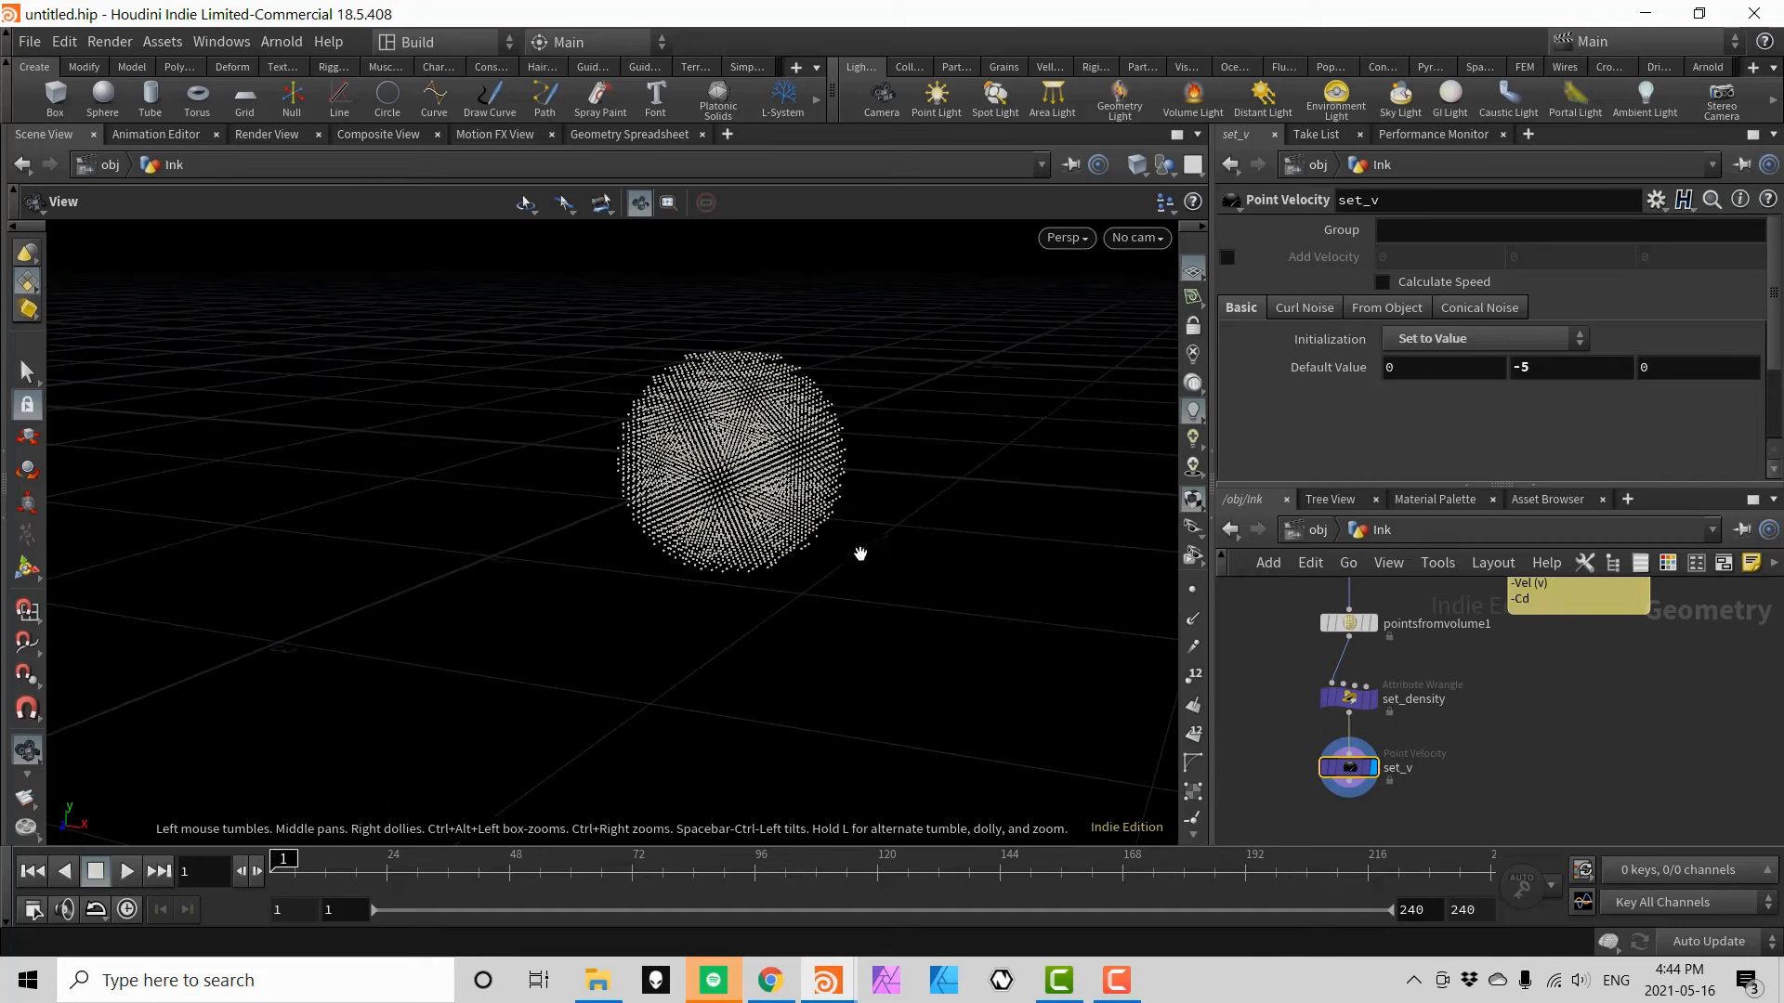
mouse_move(851, 476)
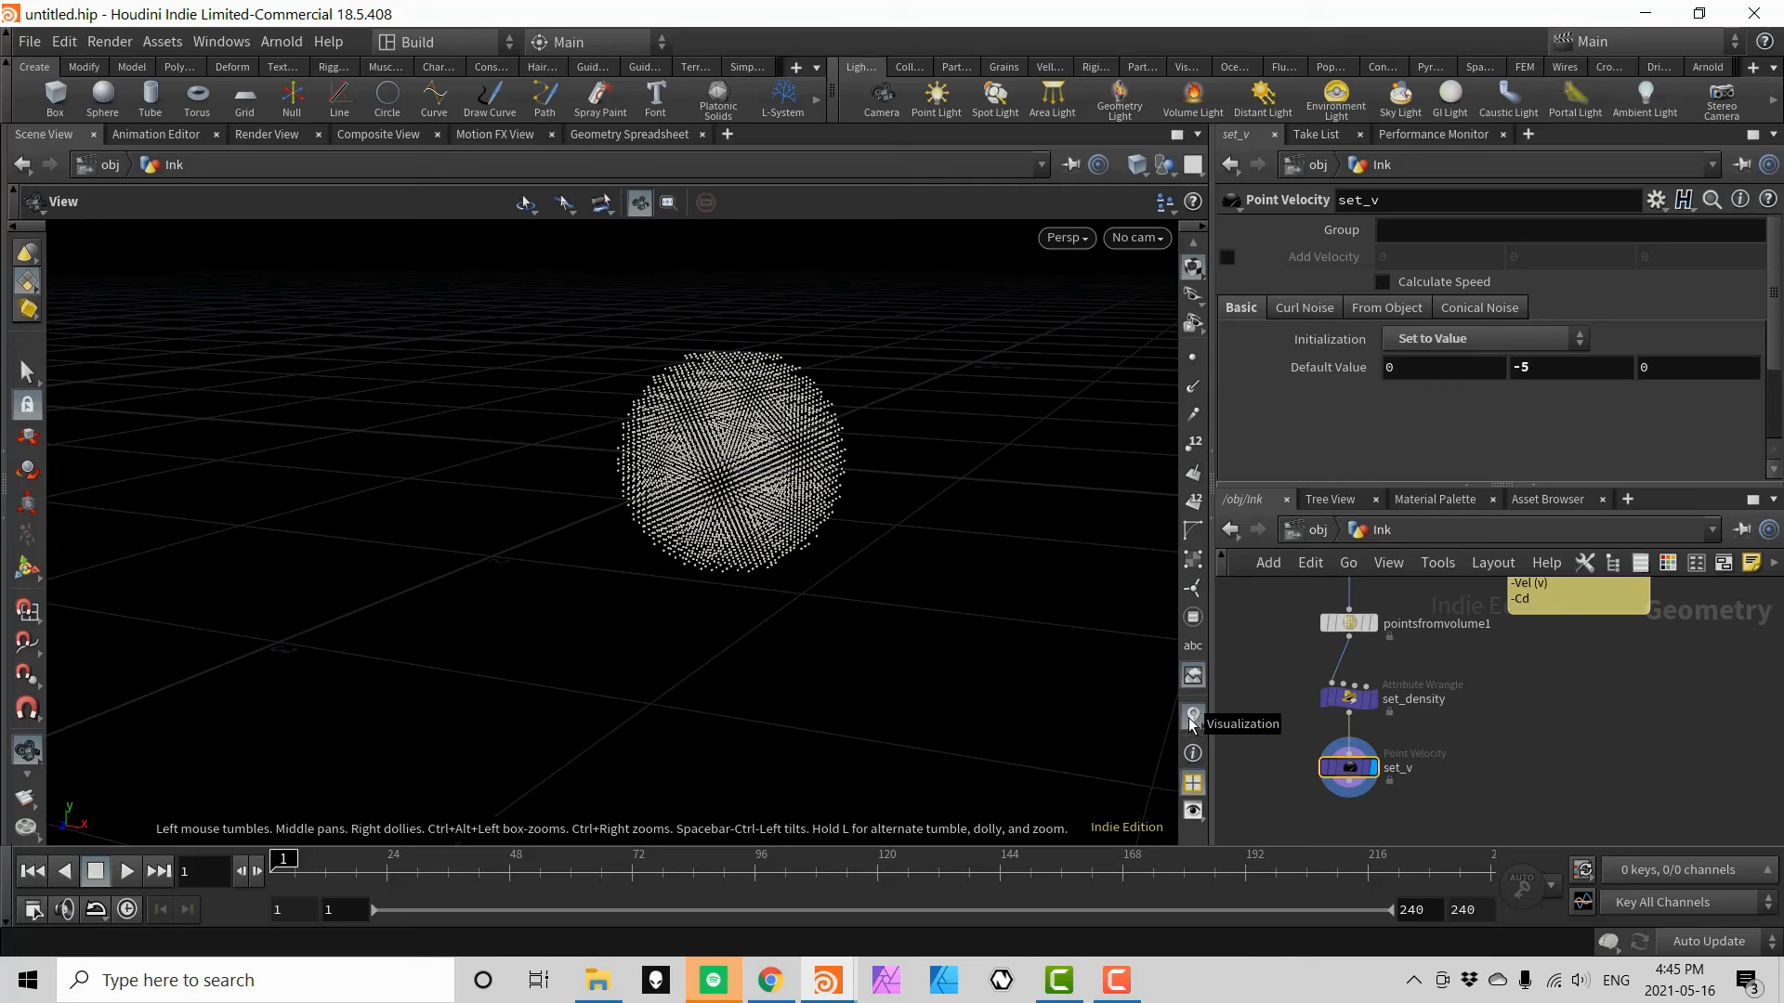
Add a scene-level Marker visualizer from the viewport Visualization menu.
left_click(1193, 714)
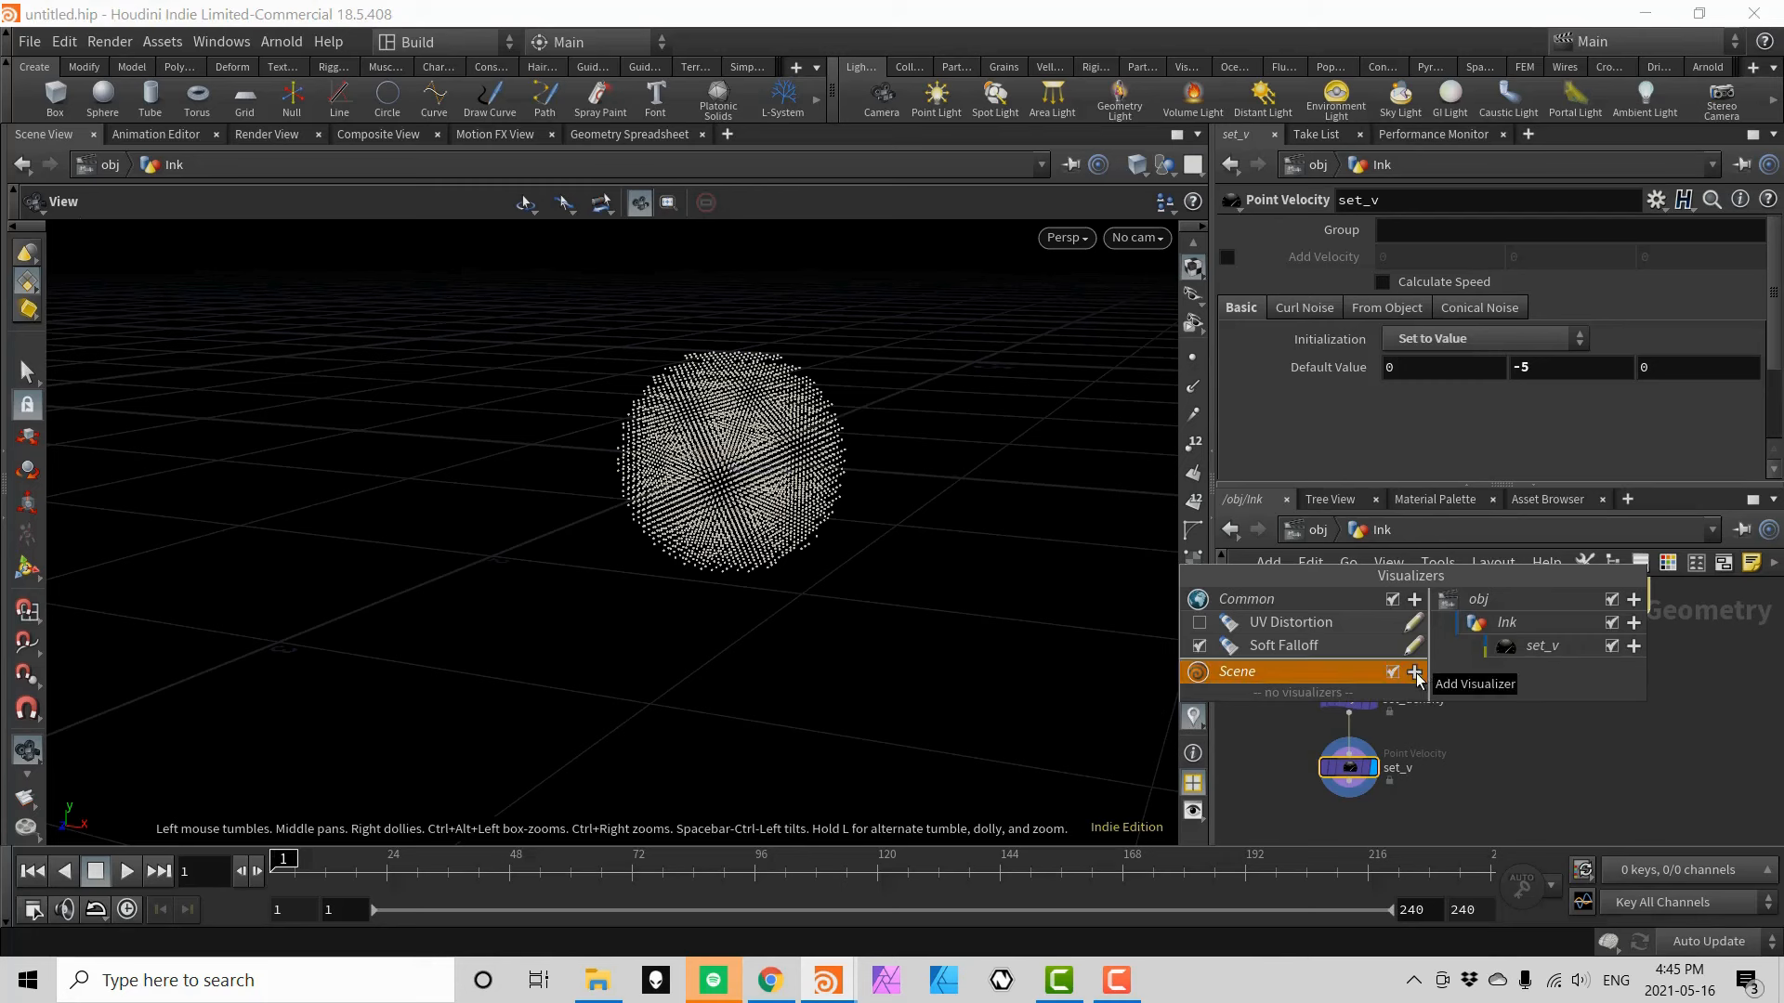
left_click(1414, 671)
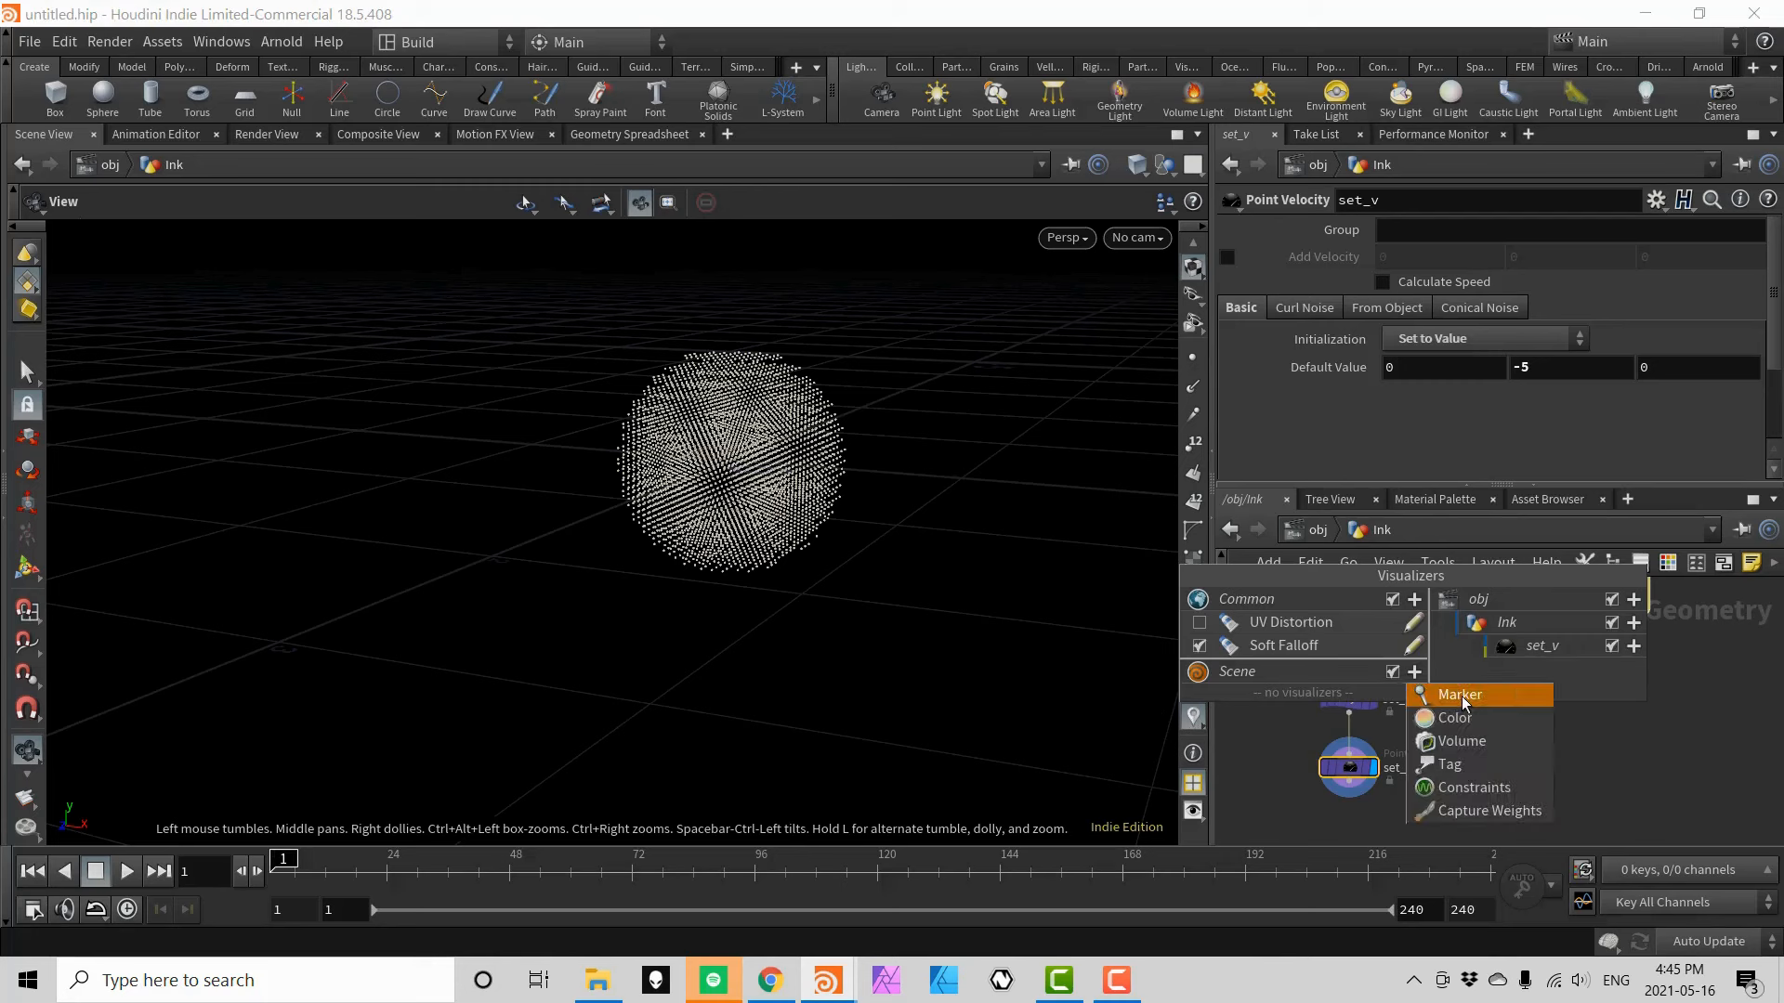
left_click(1460, 693)
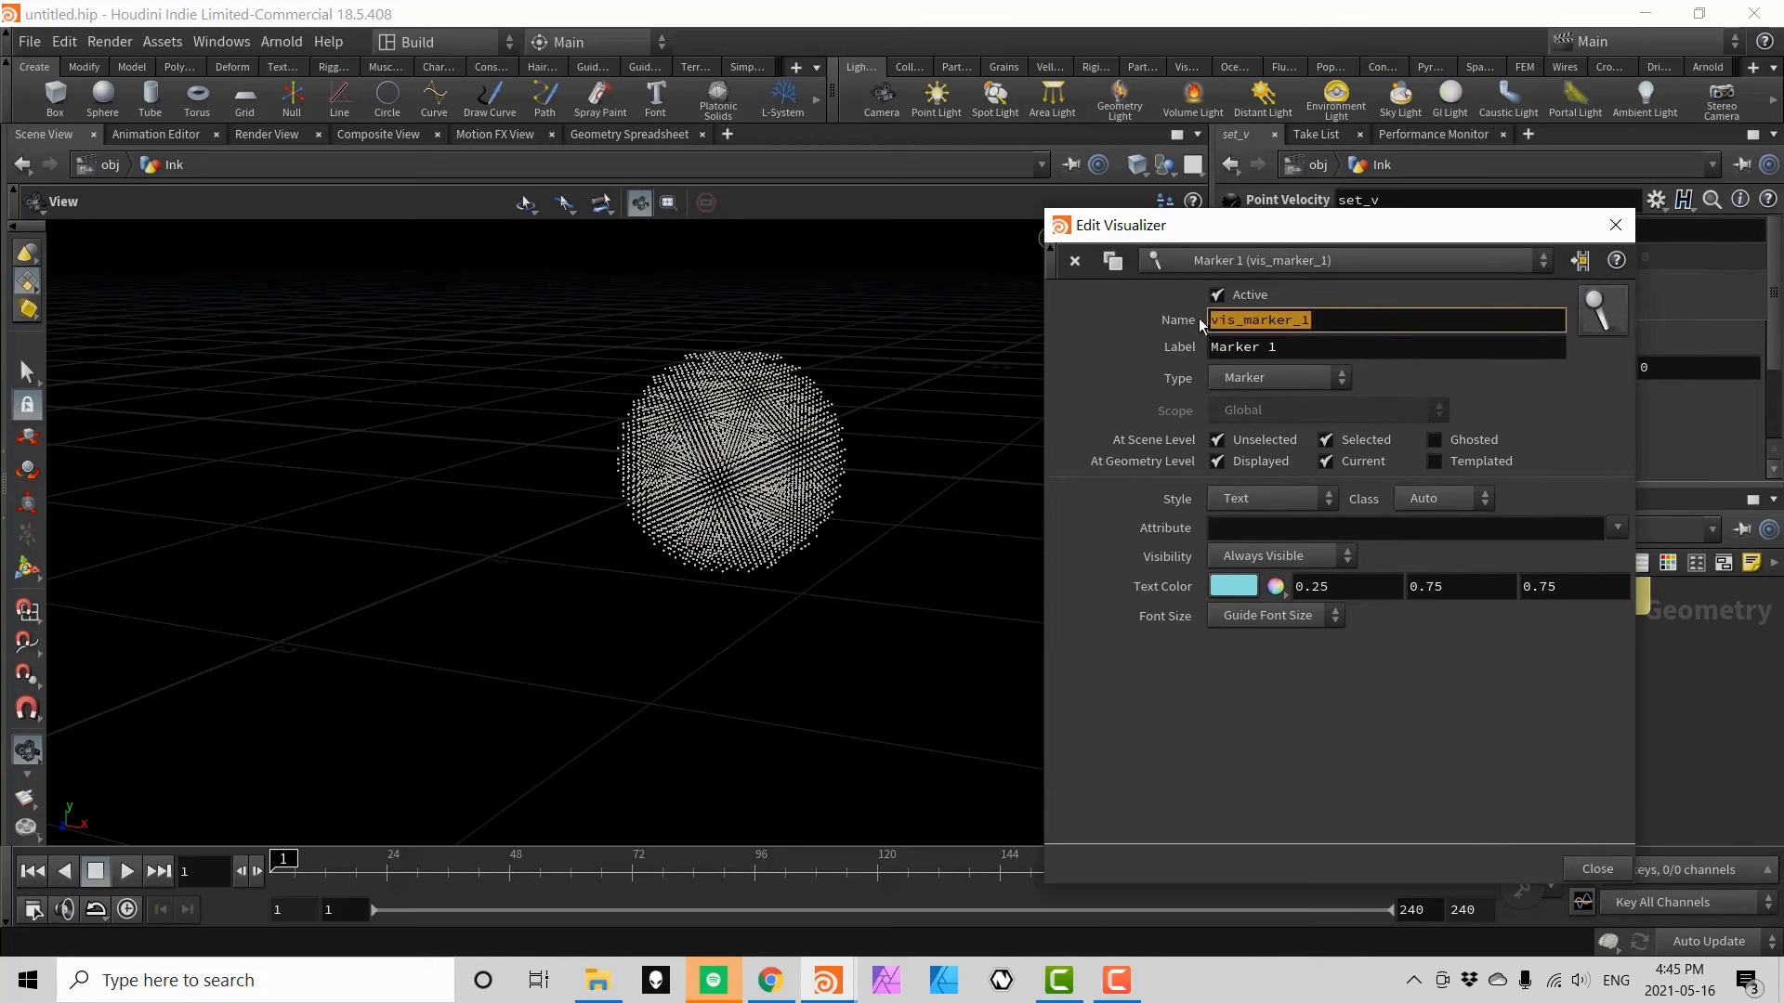
Name the visualizer v, showing attribute v as yellow vectors with length scale 0.1.
type("v")
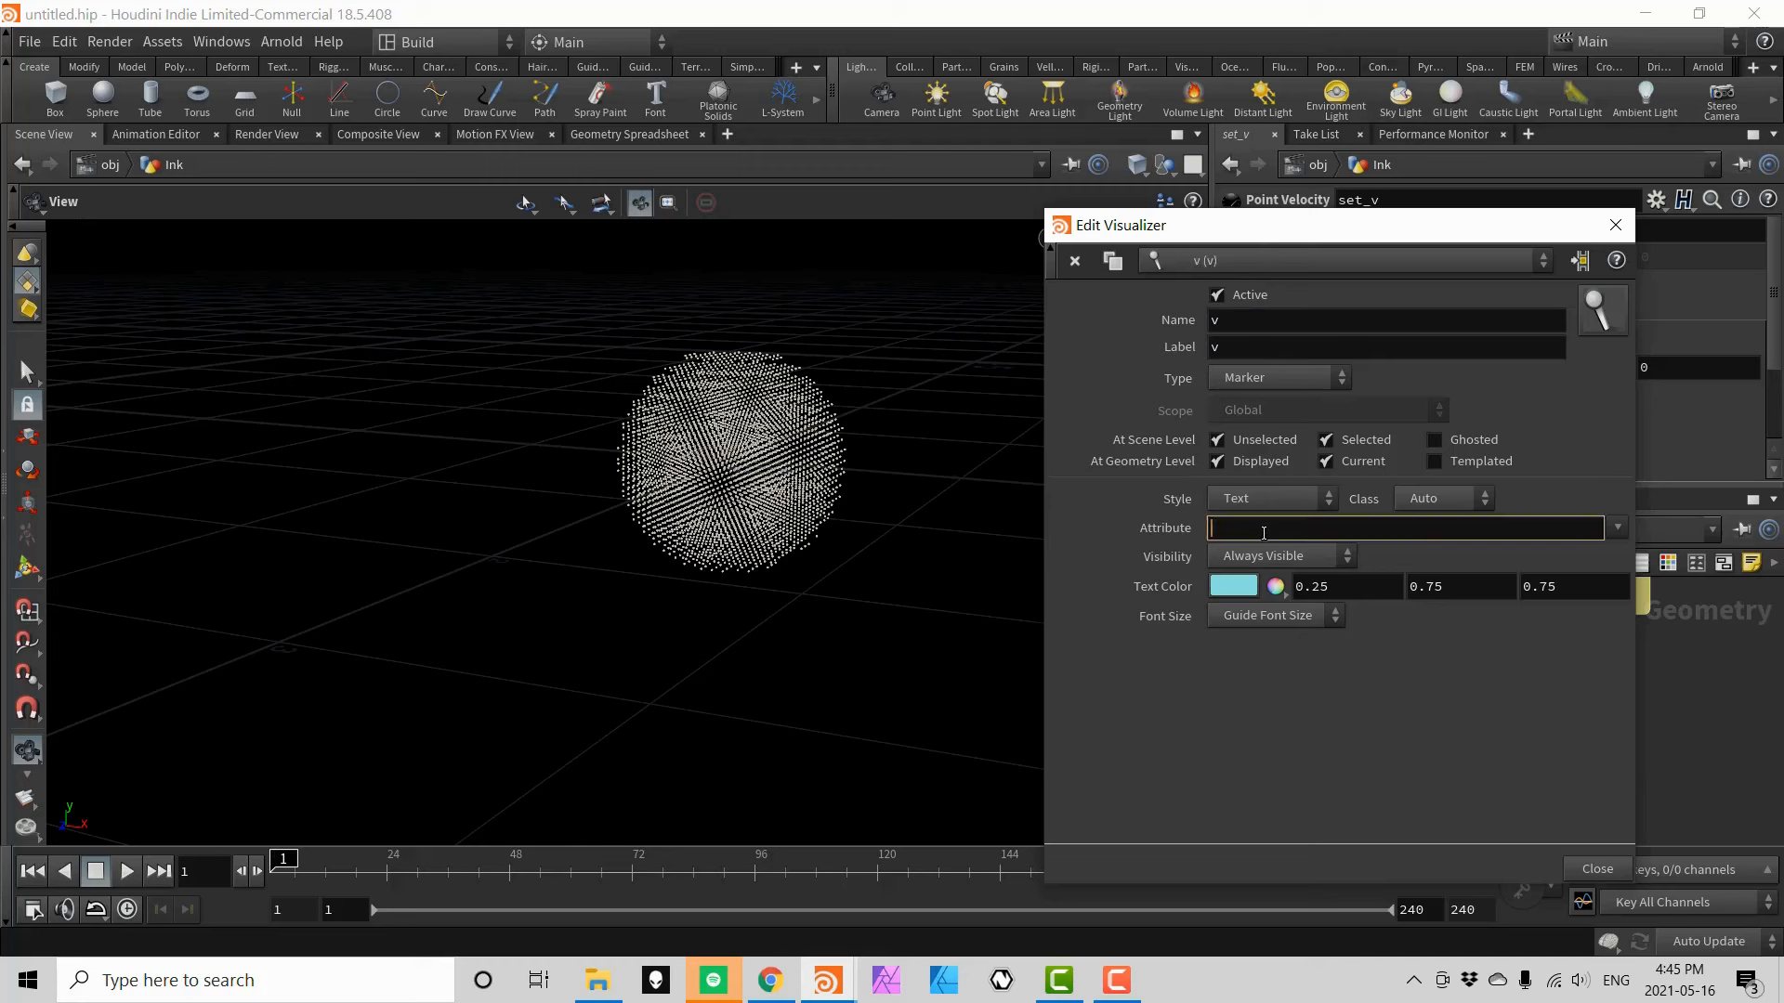
type("v")
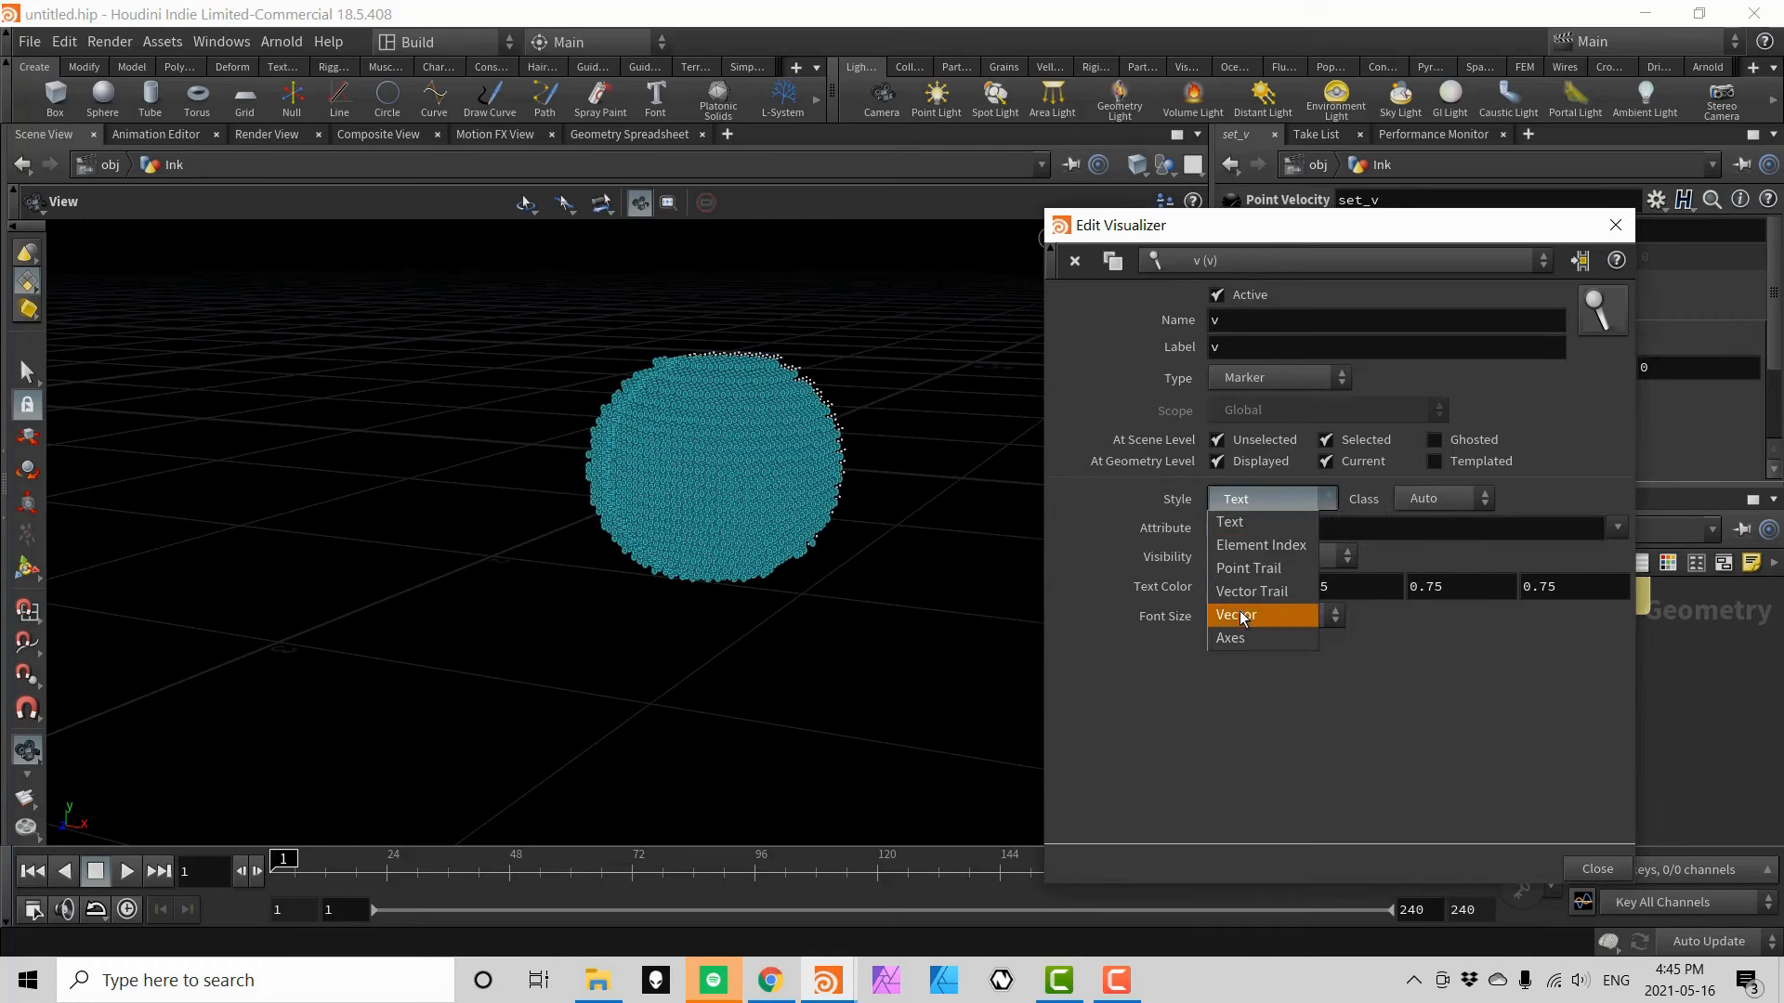
left_click(1235, 615)
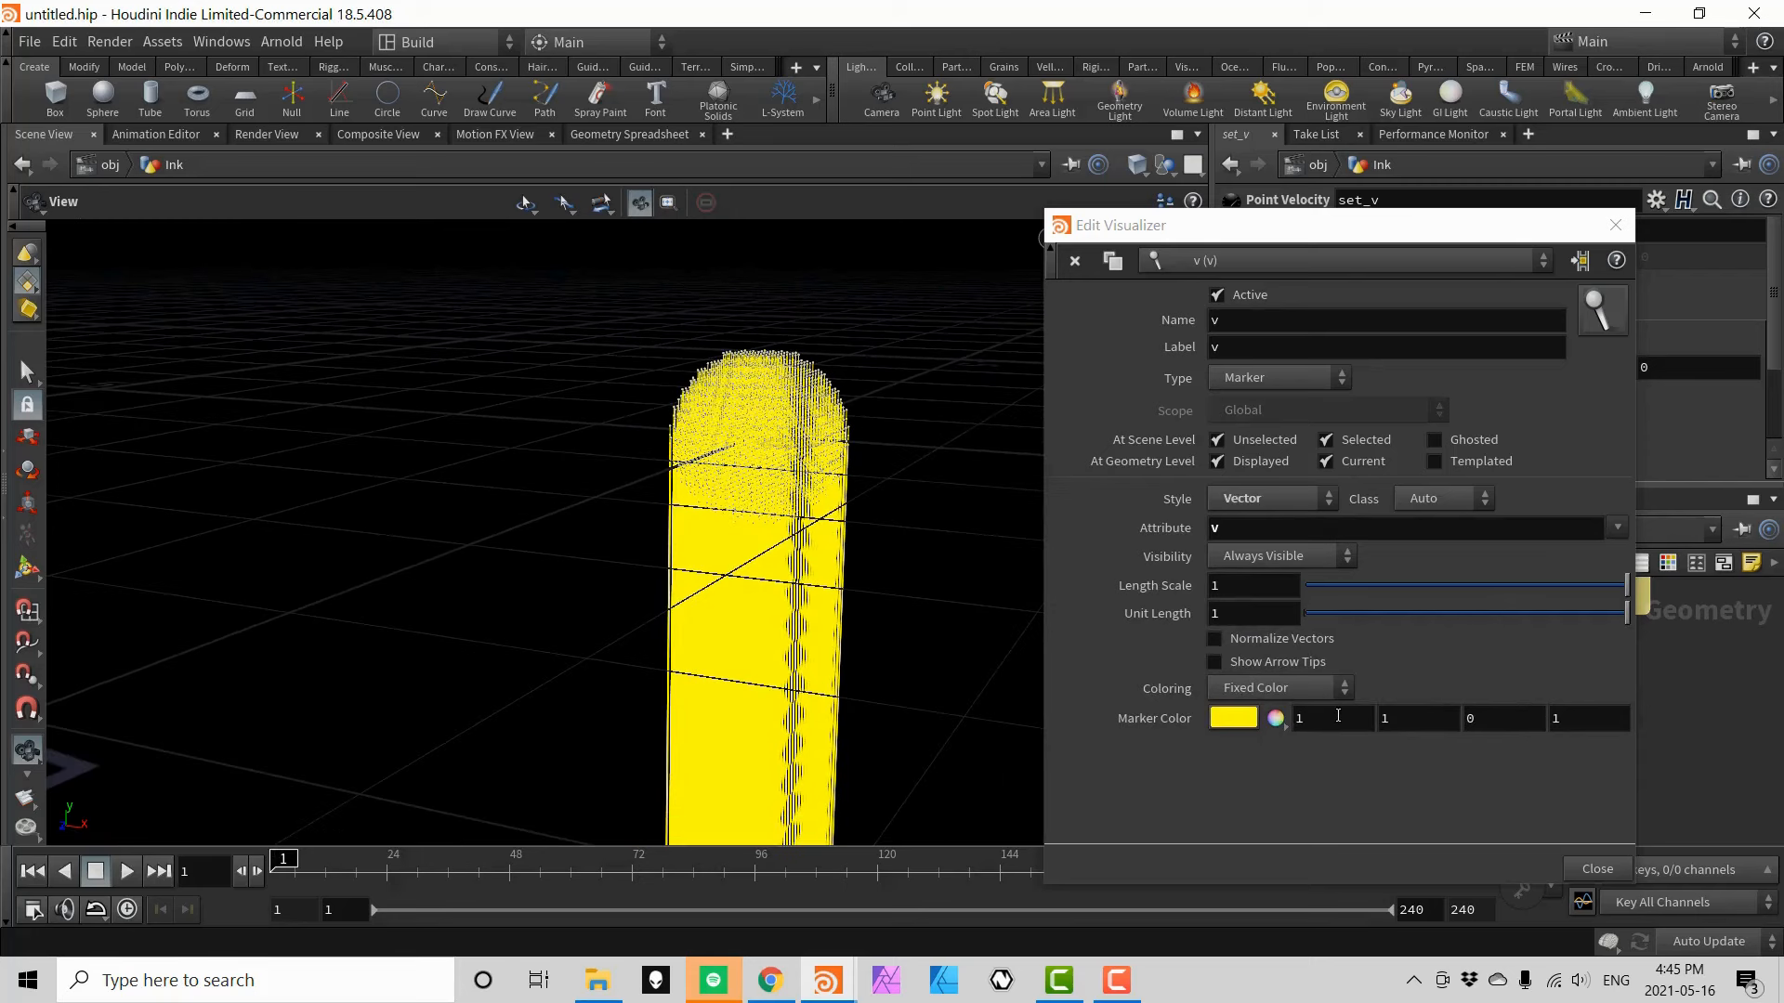
left_click(1331, 717)
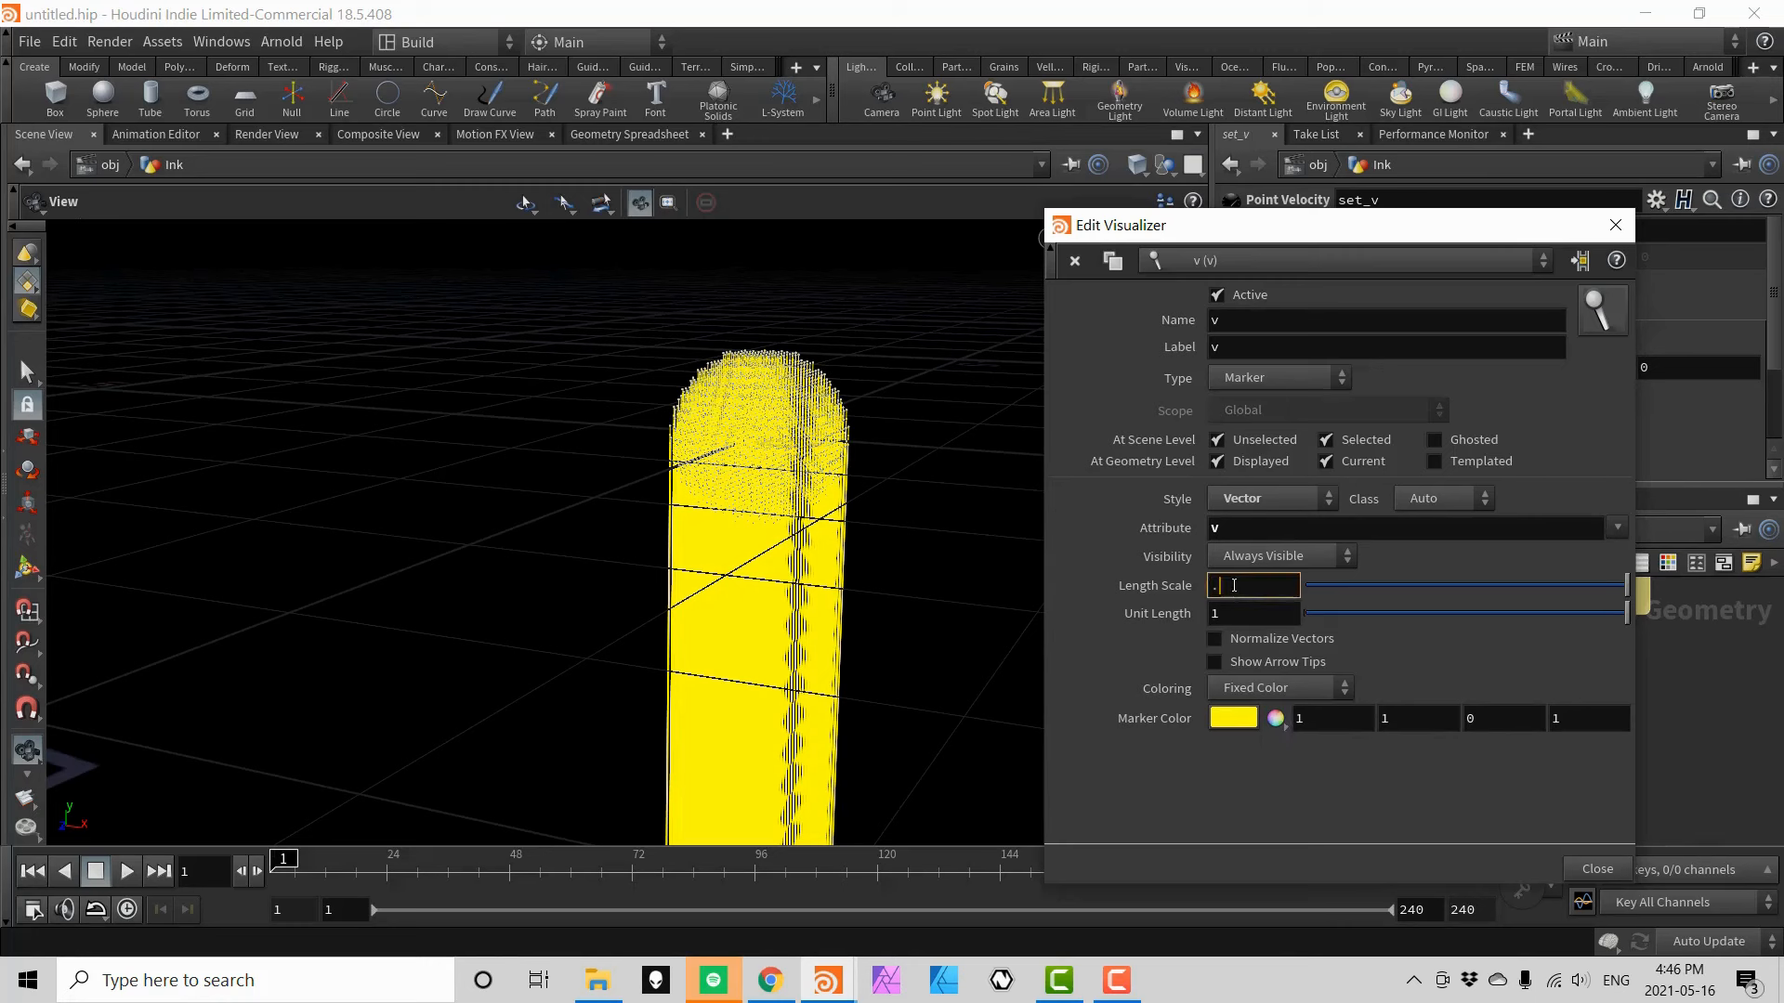
type("1")
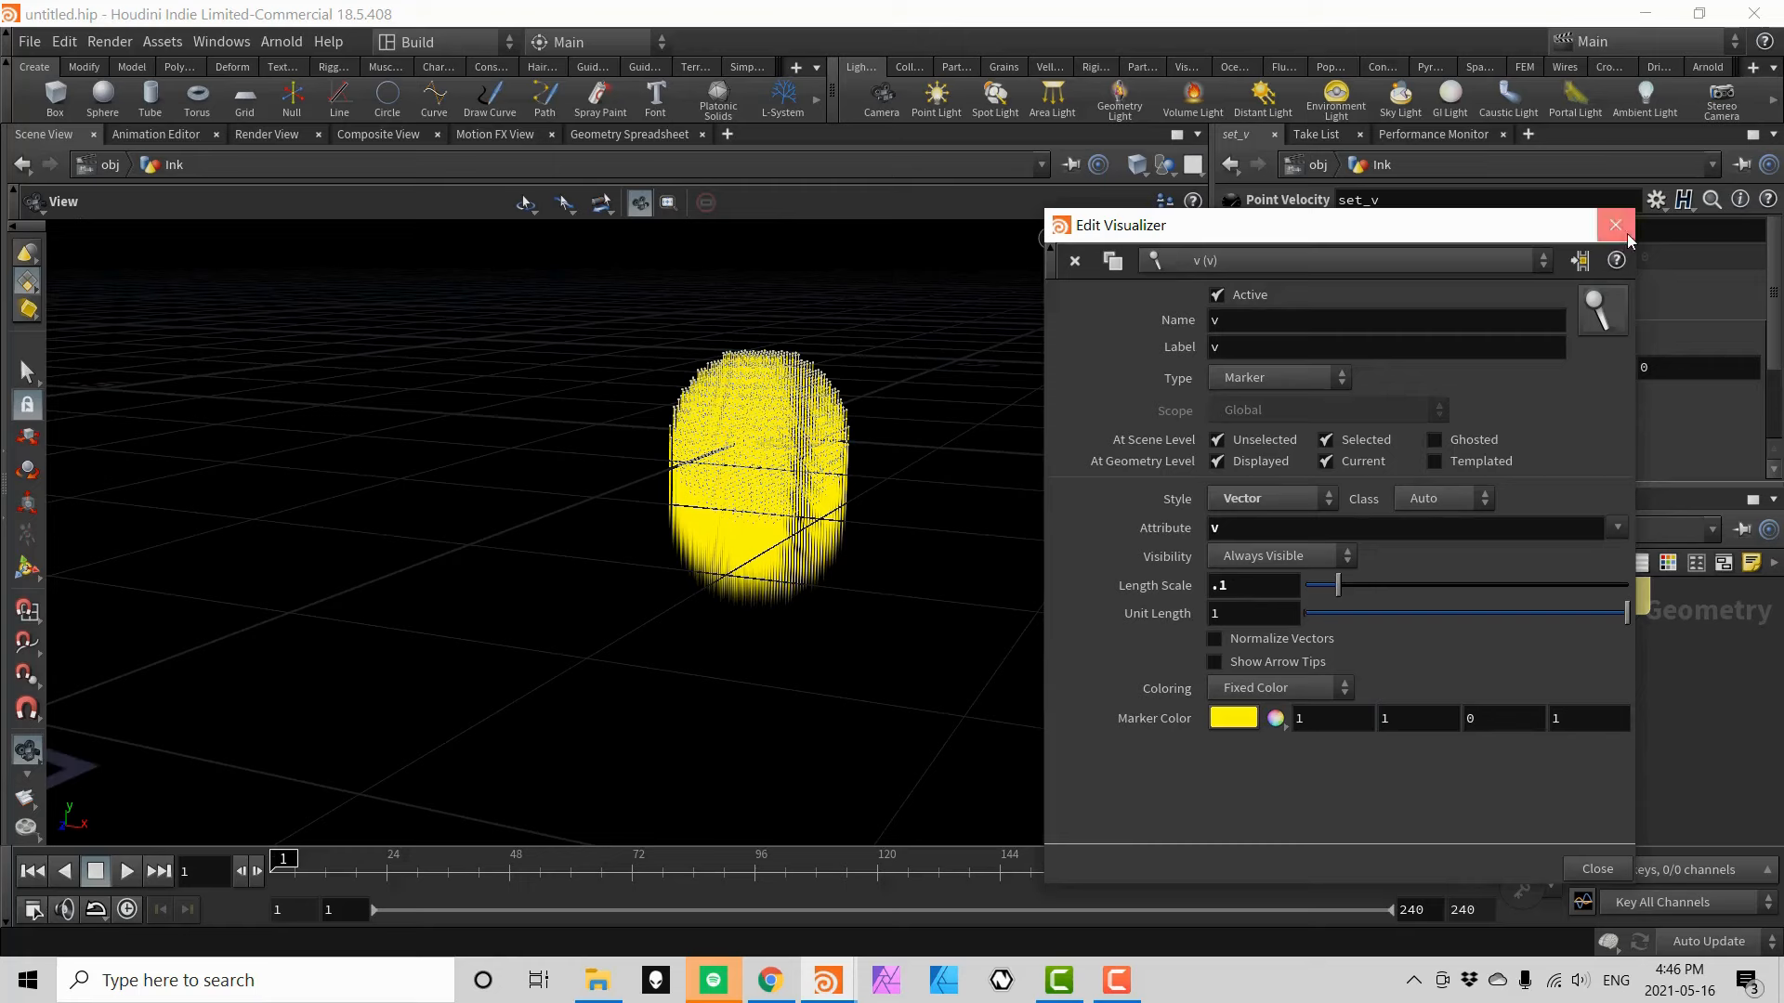
Try velocity X and Z of 5, then return set_v's velocity to 0, -5, 0.
left_click(1613, 225)
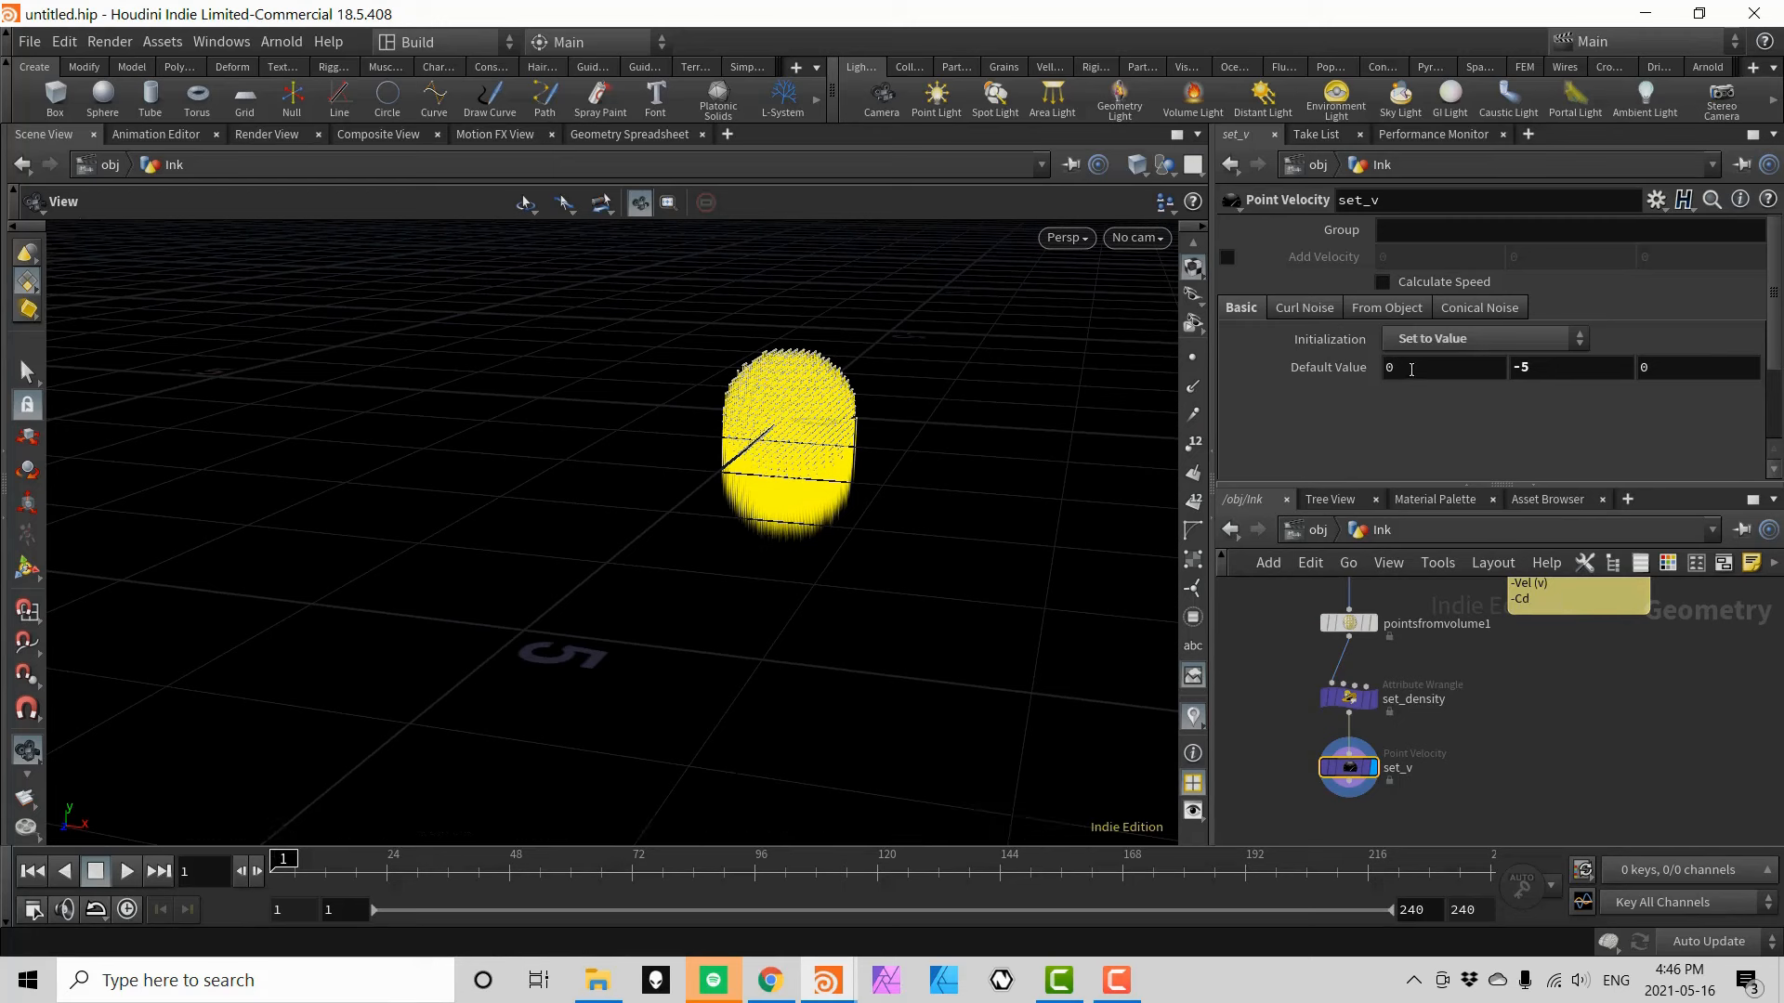
type("5")
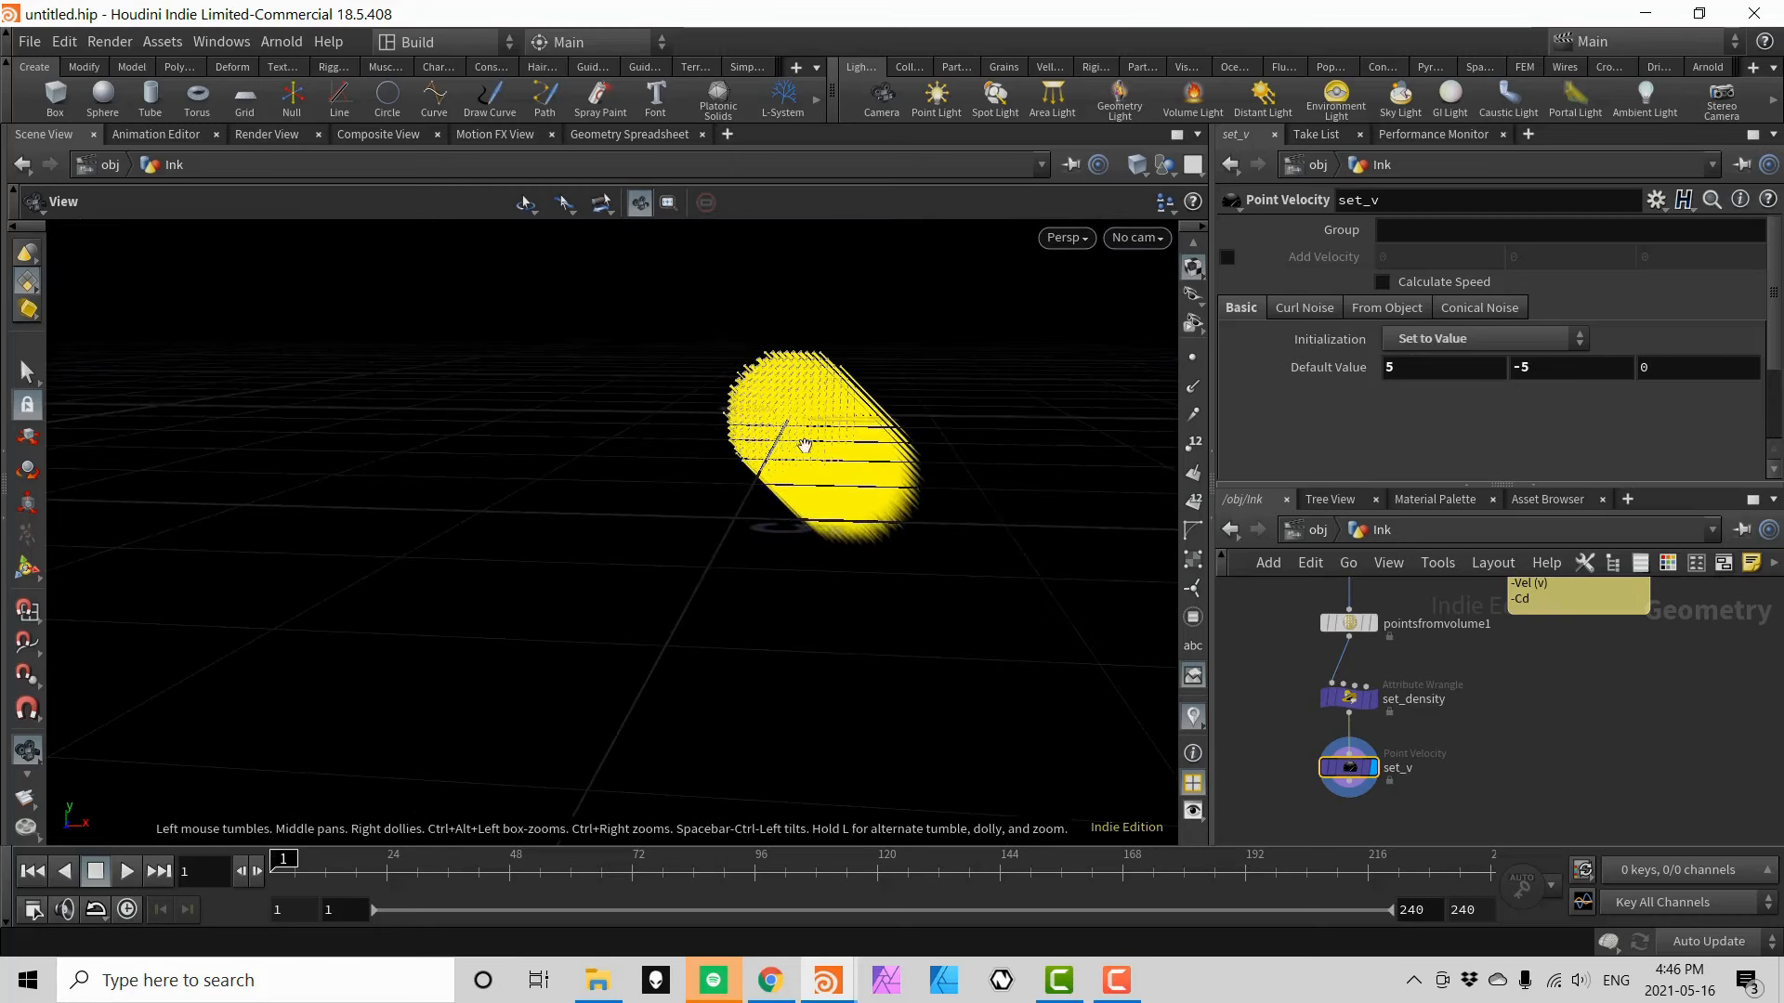
mouse_move(955, 570)
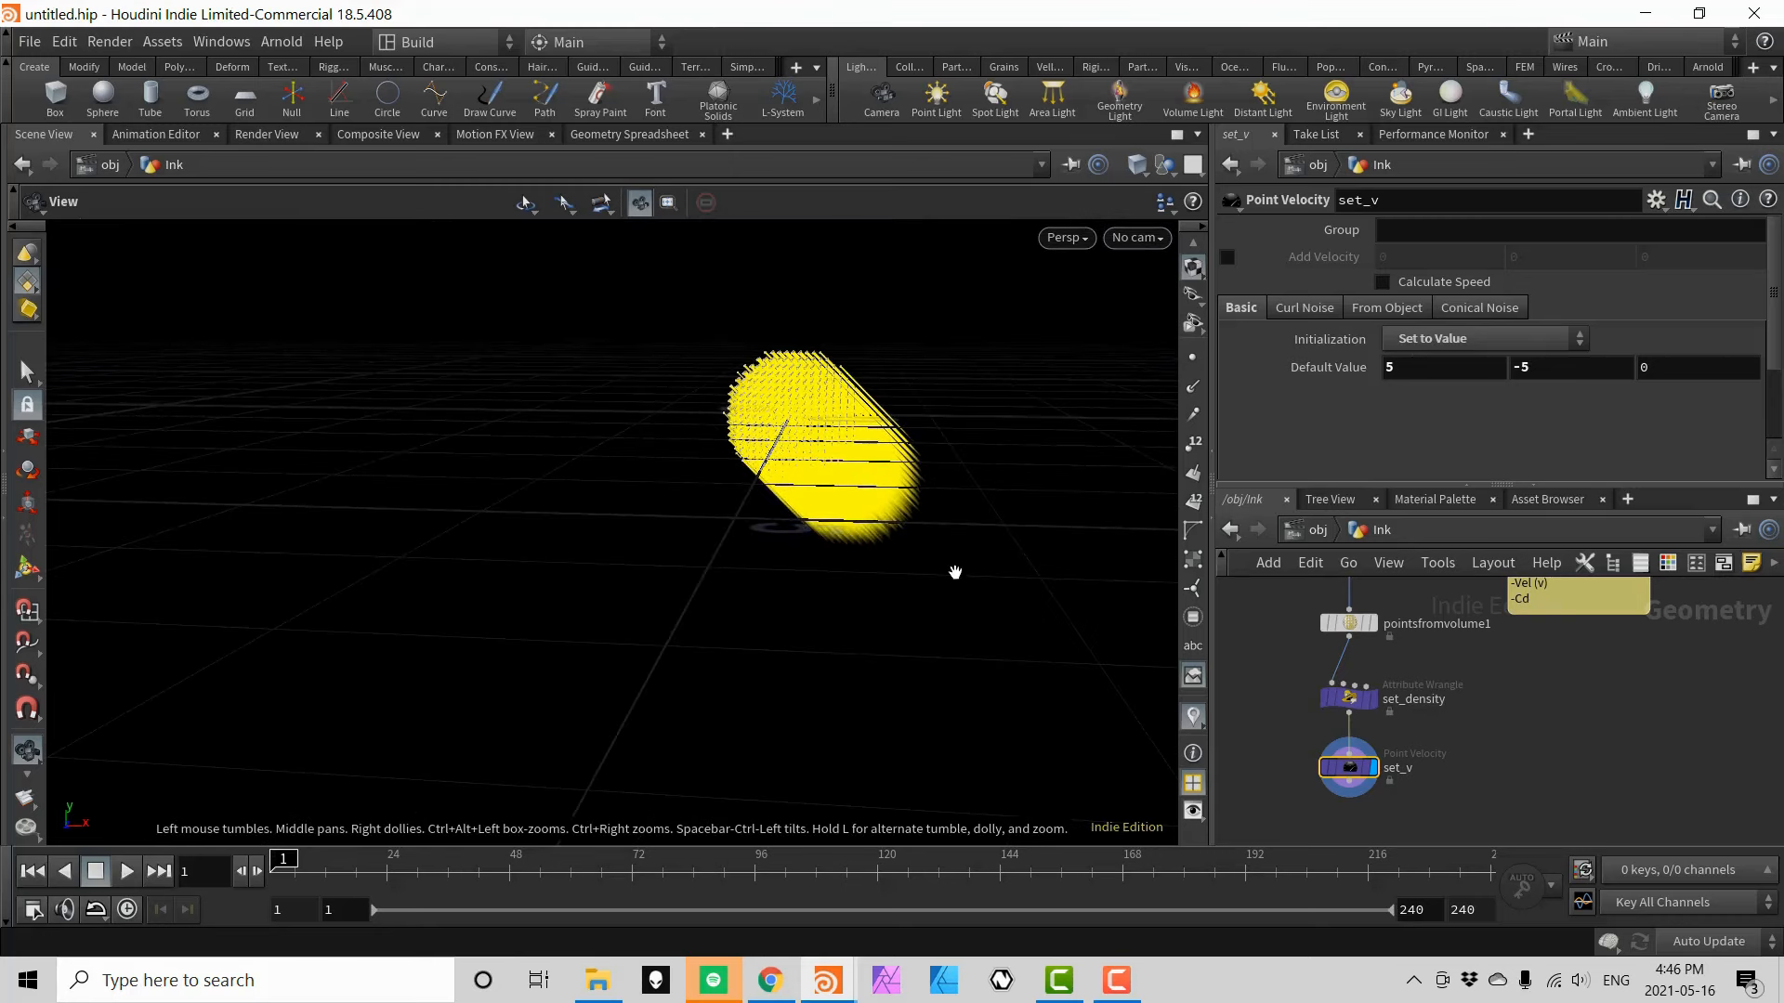
mouse_move(803, 424)
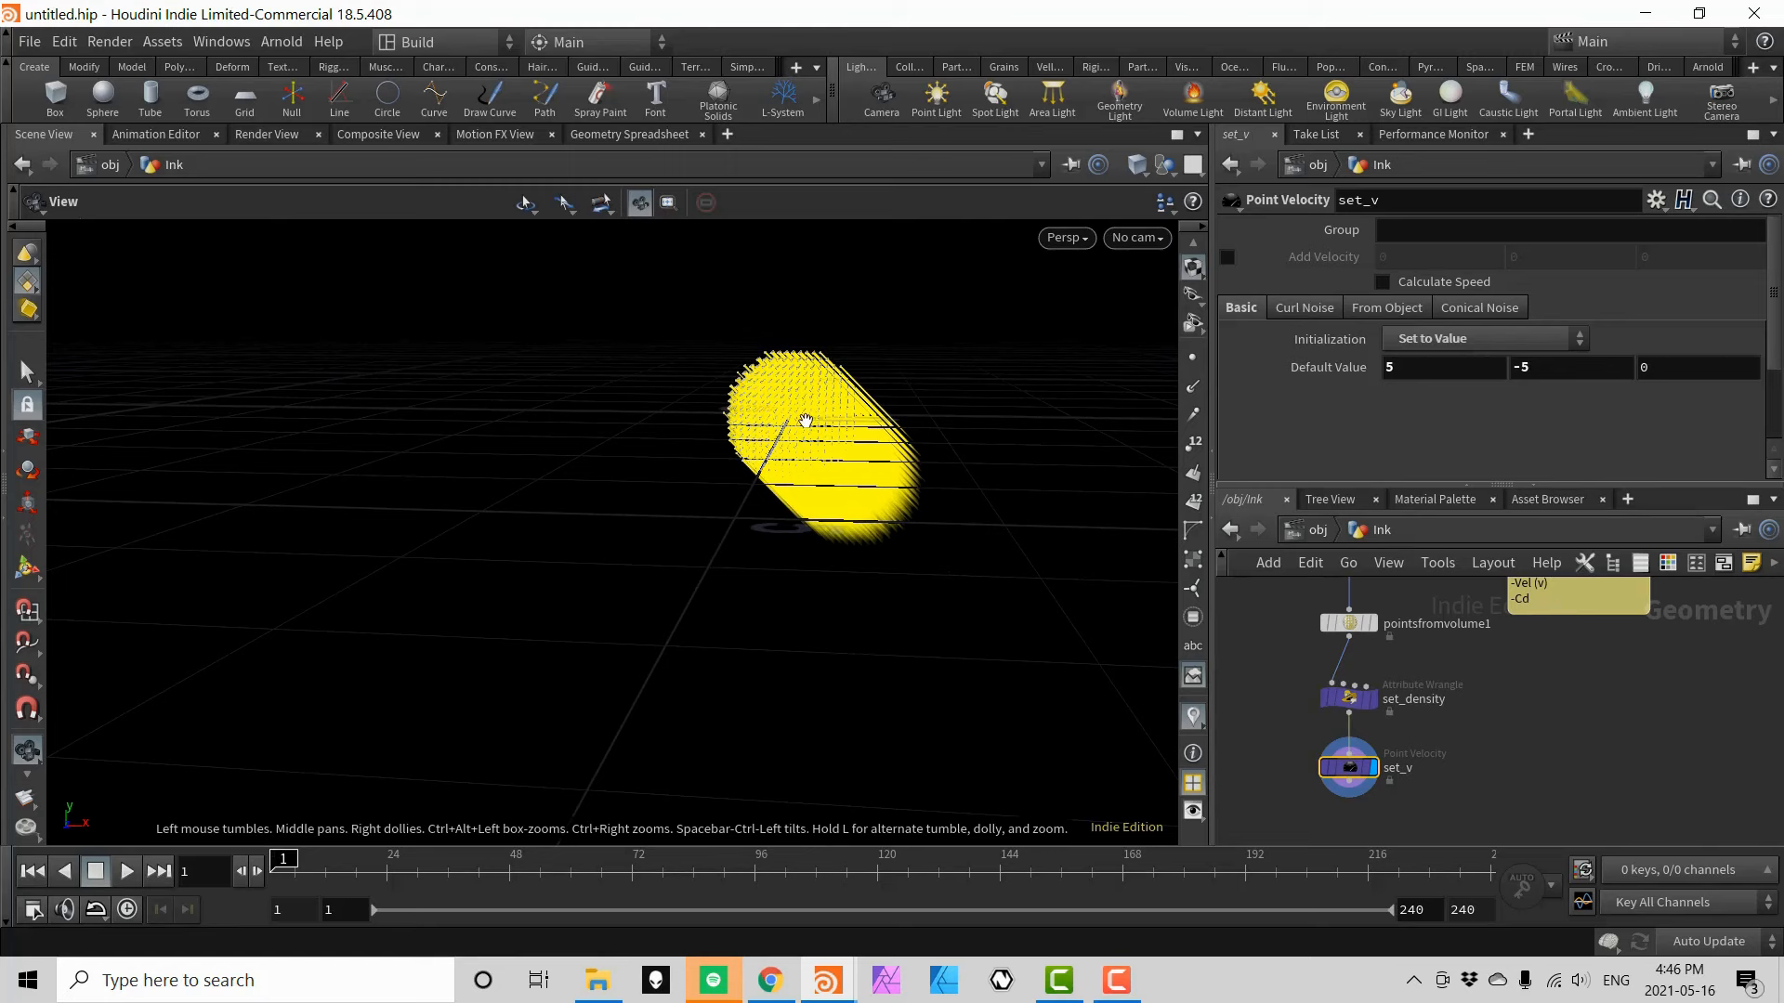
mouse_move(1182, 433)
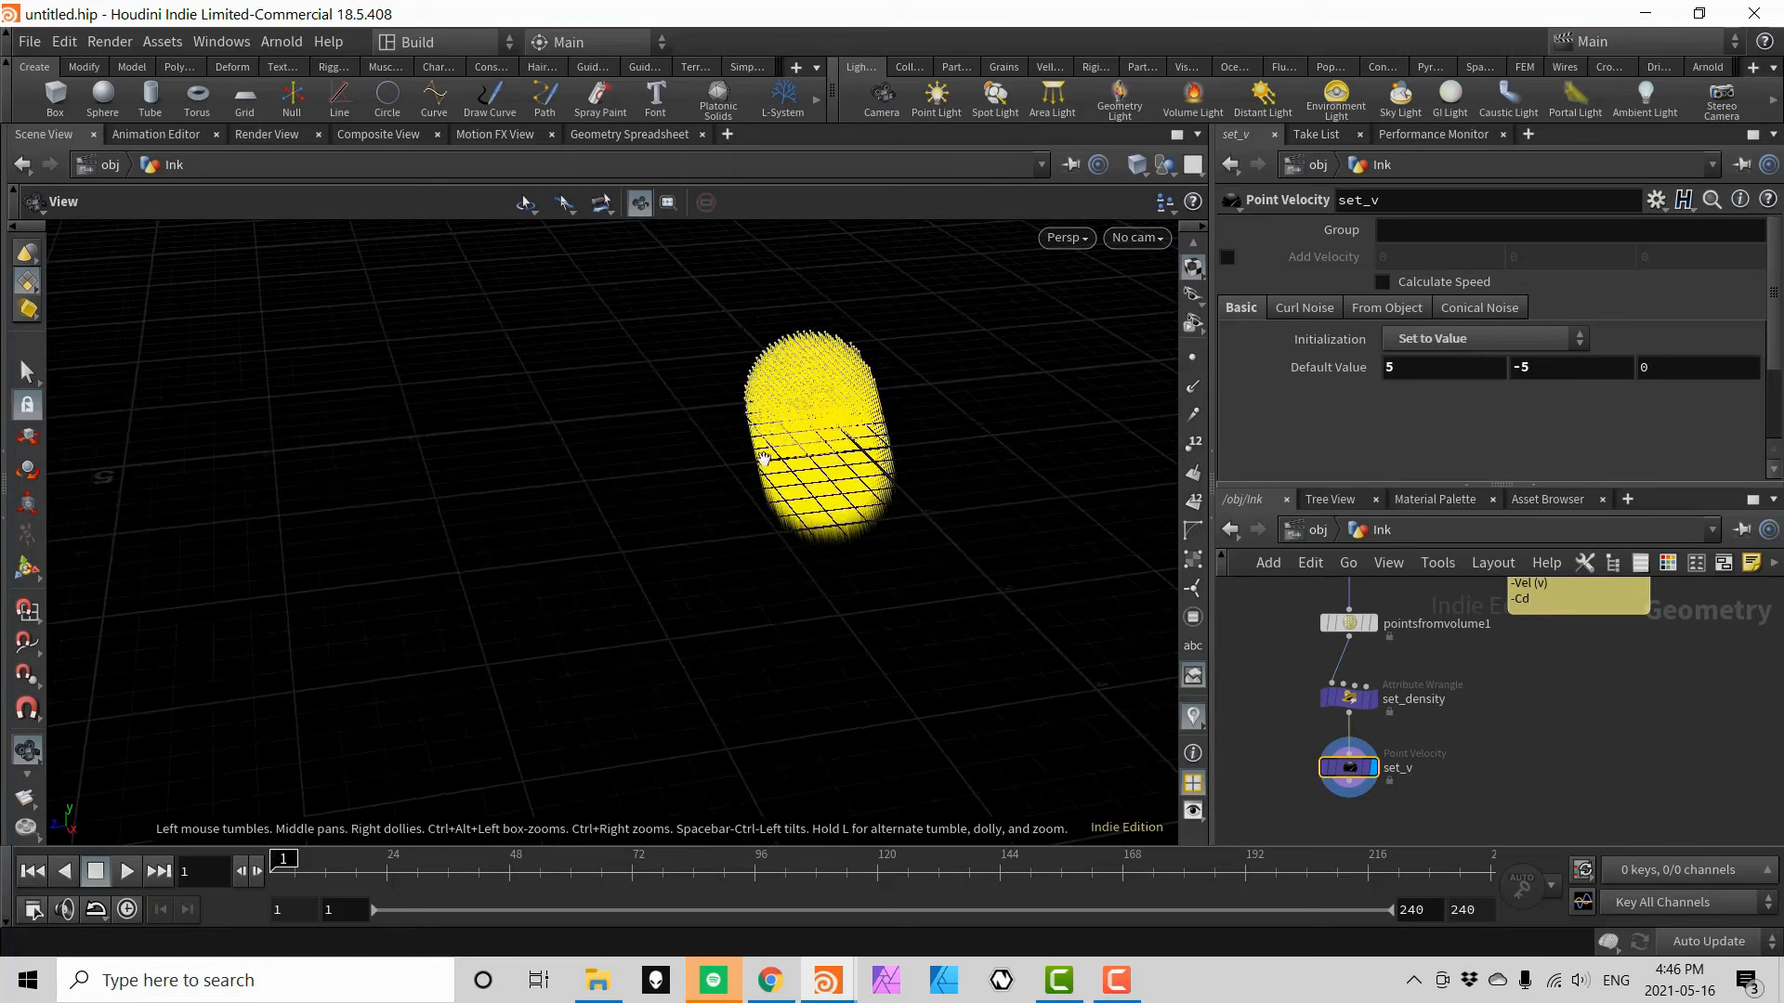
left_click(1694, 366)
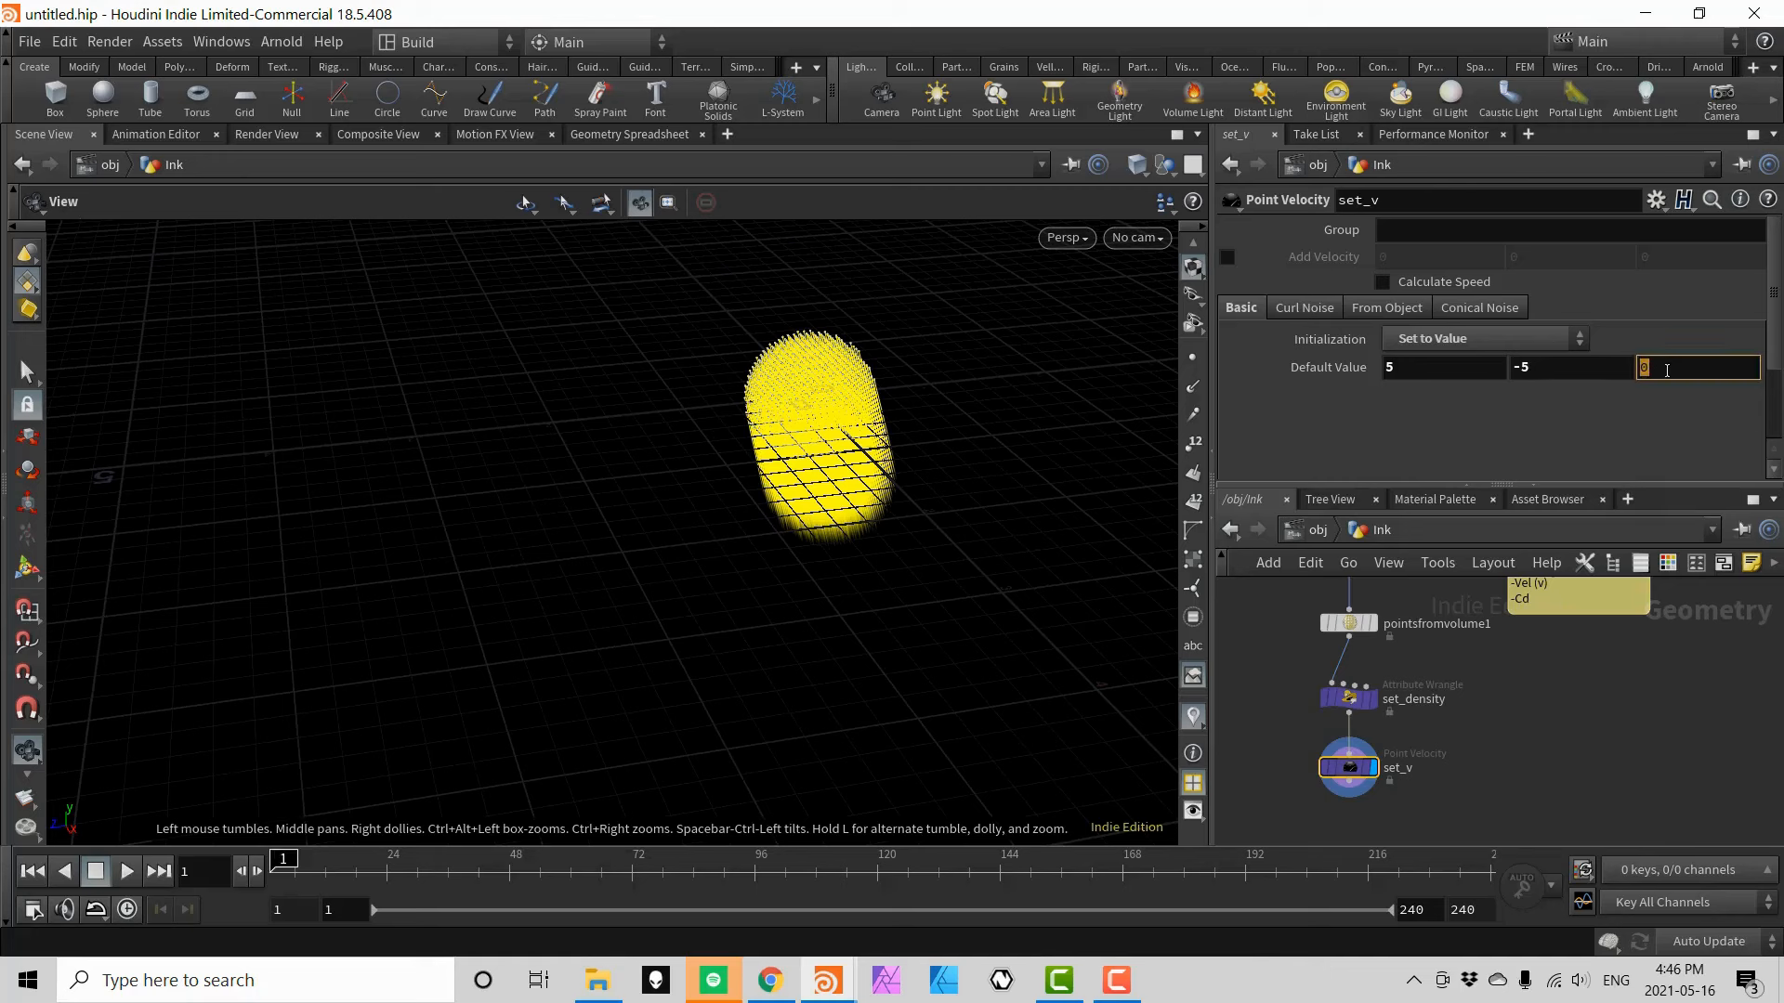
type("5")
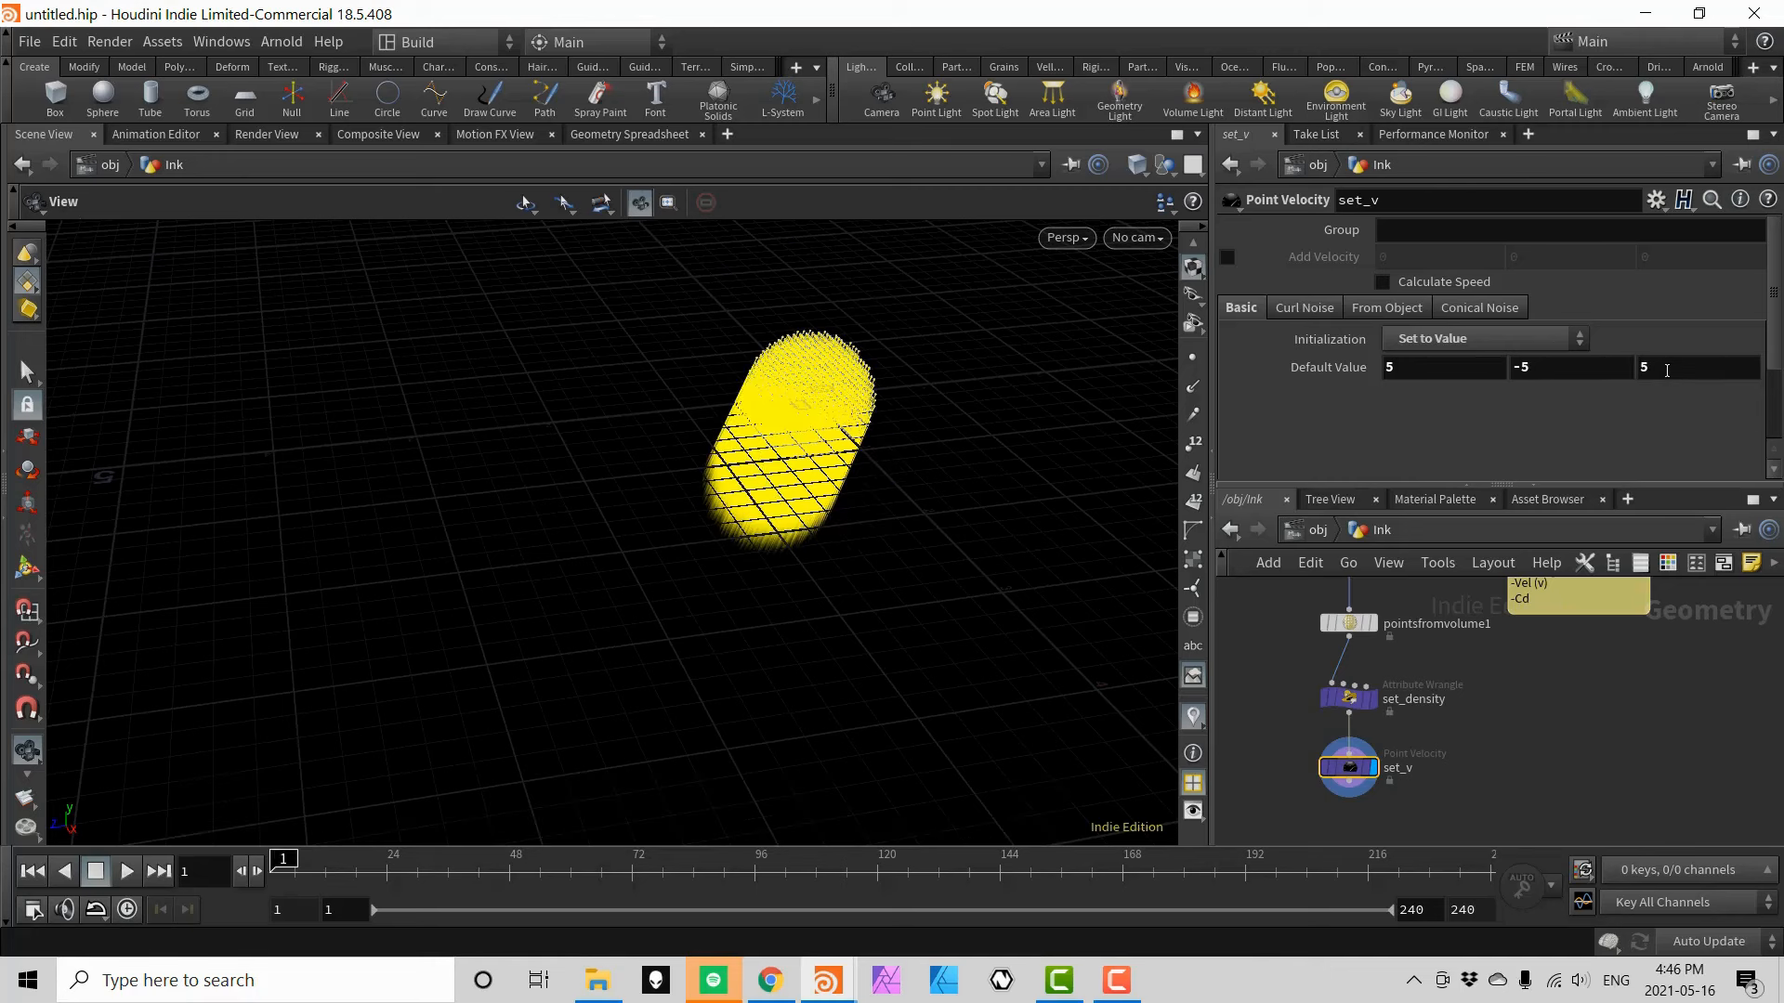
mouse_move(829, 366)
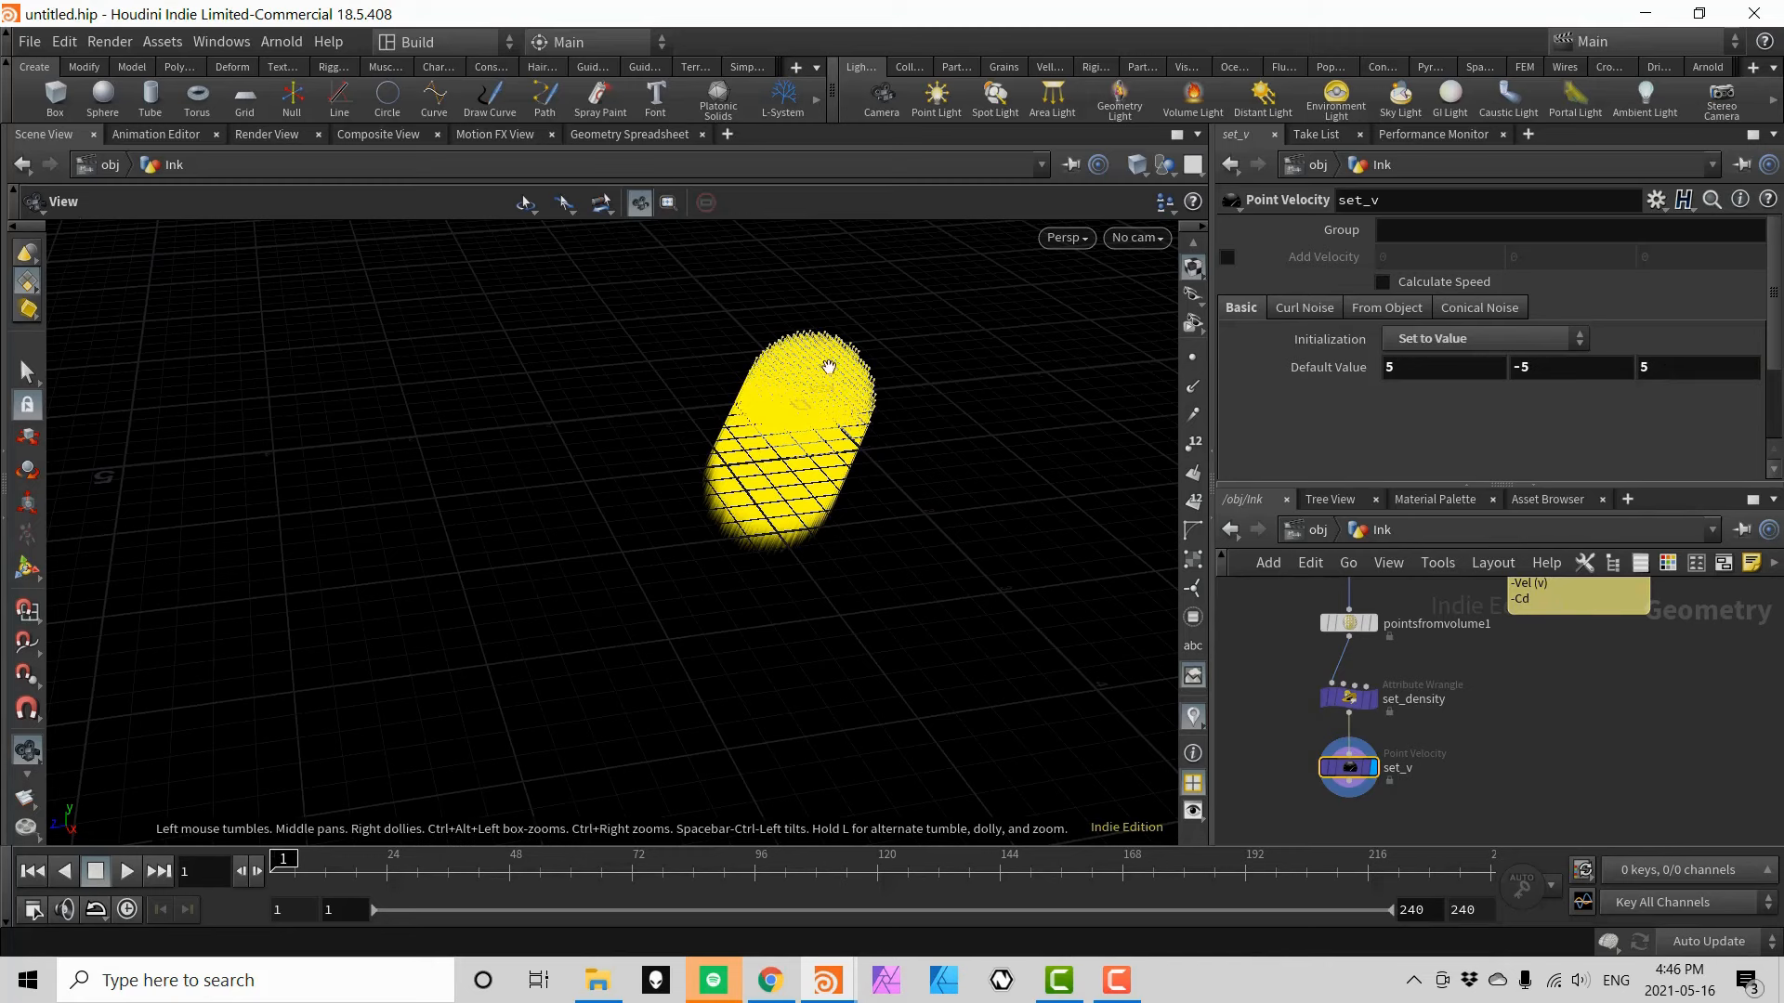
mouse_move(697, 448)
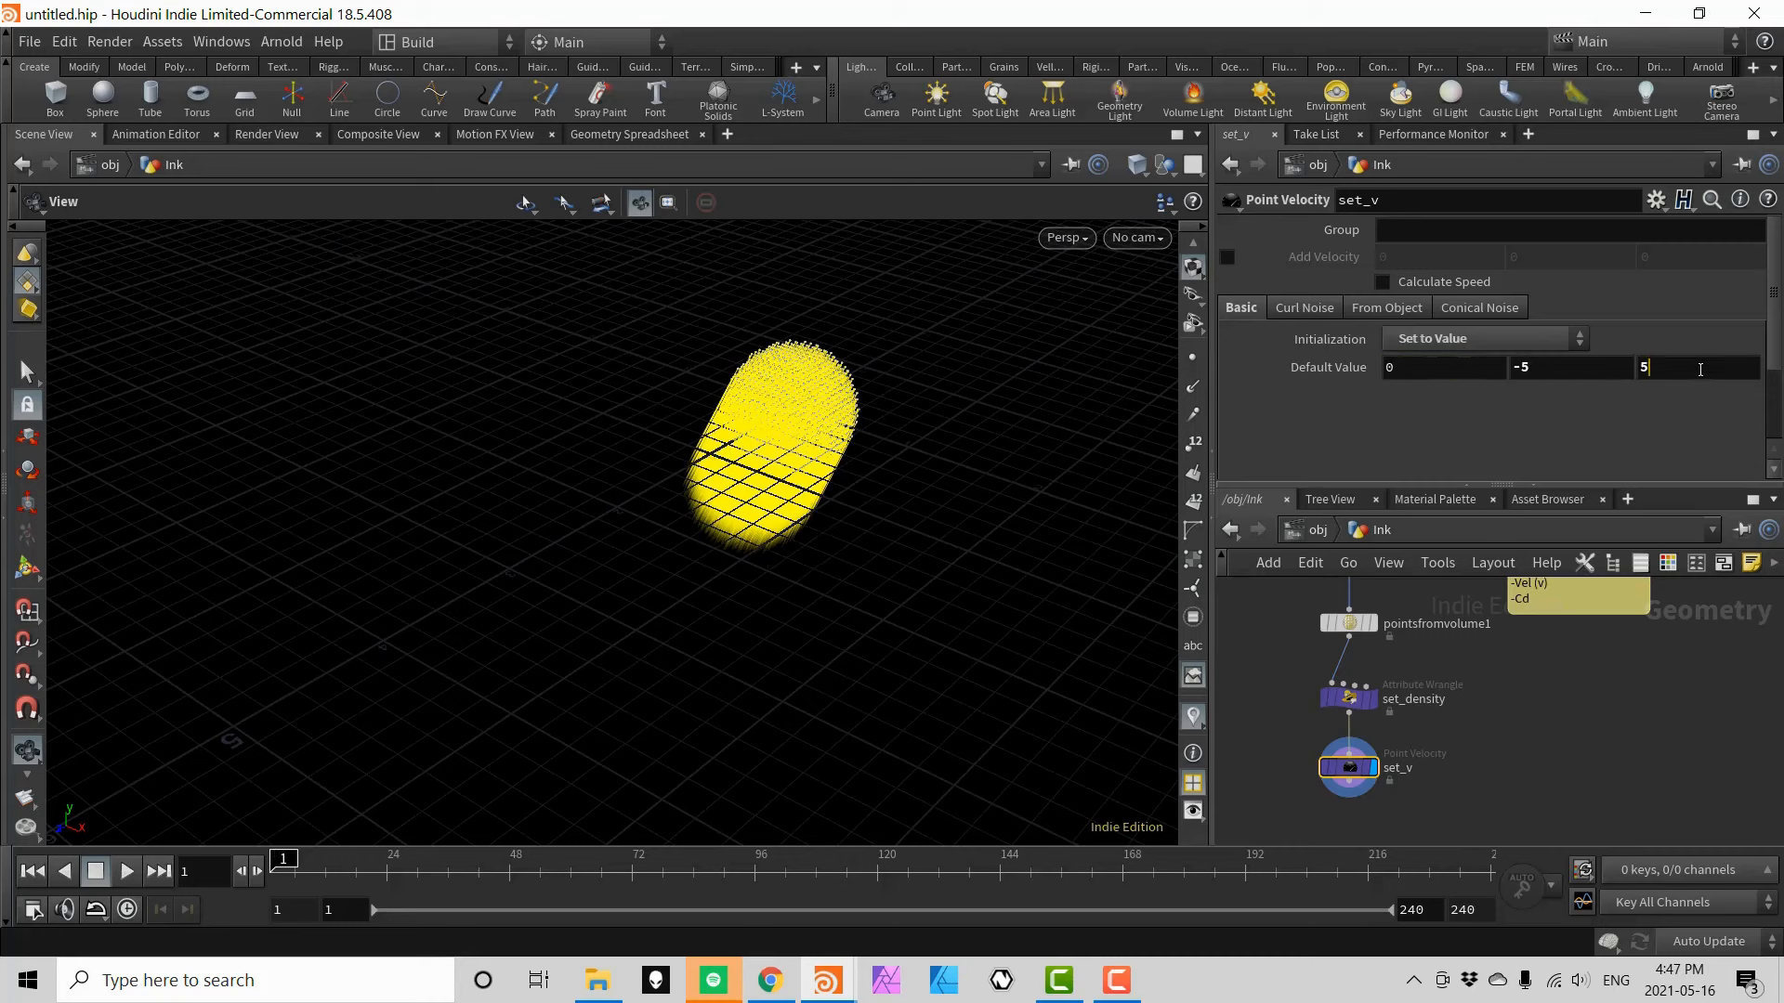
type("0")
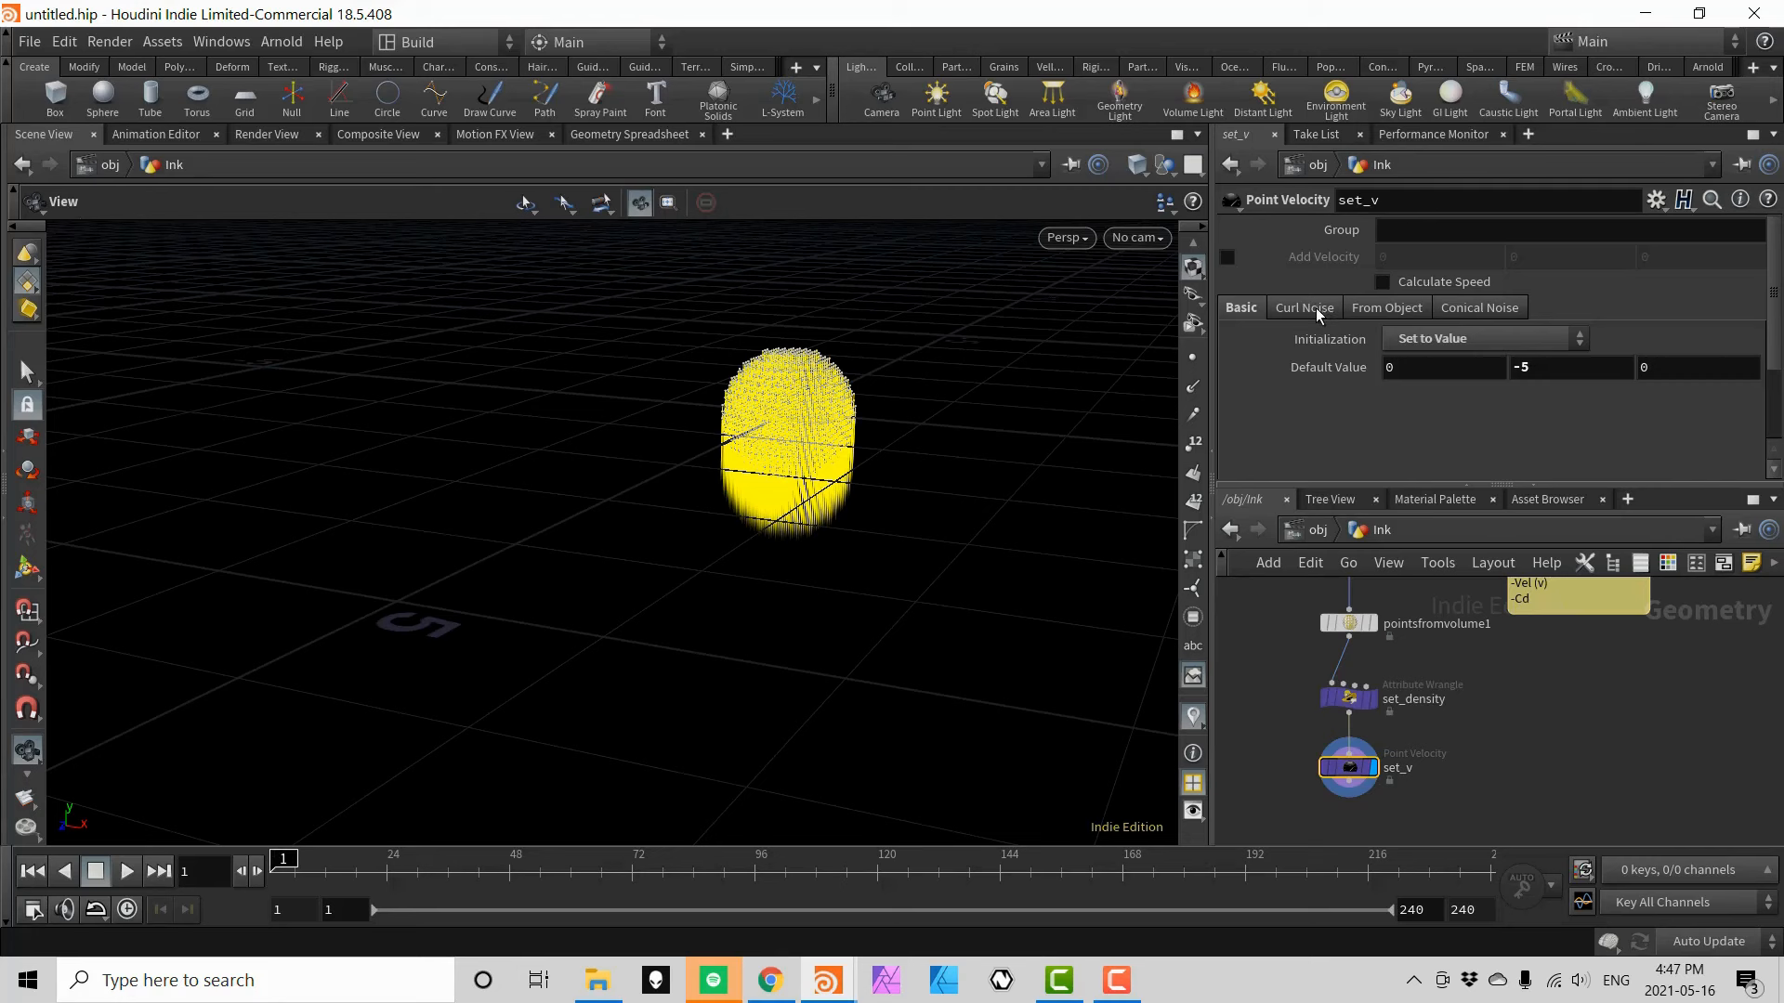
Enable Add Curl Noise on the Point Velocity node so the vectors scatter.
left_click(1304, 306)
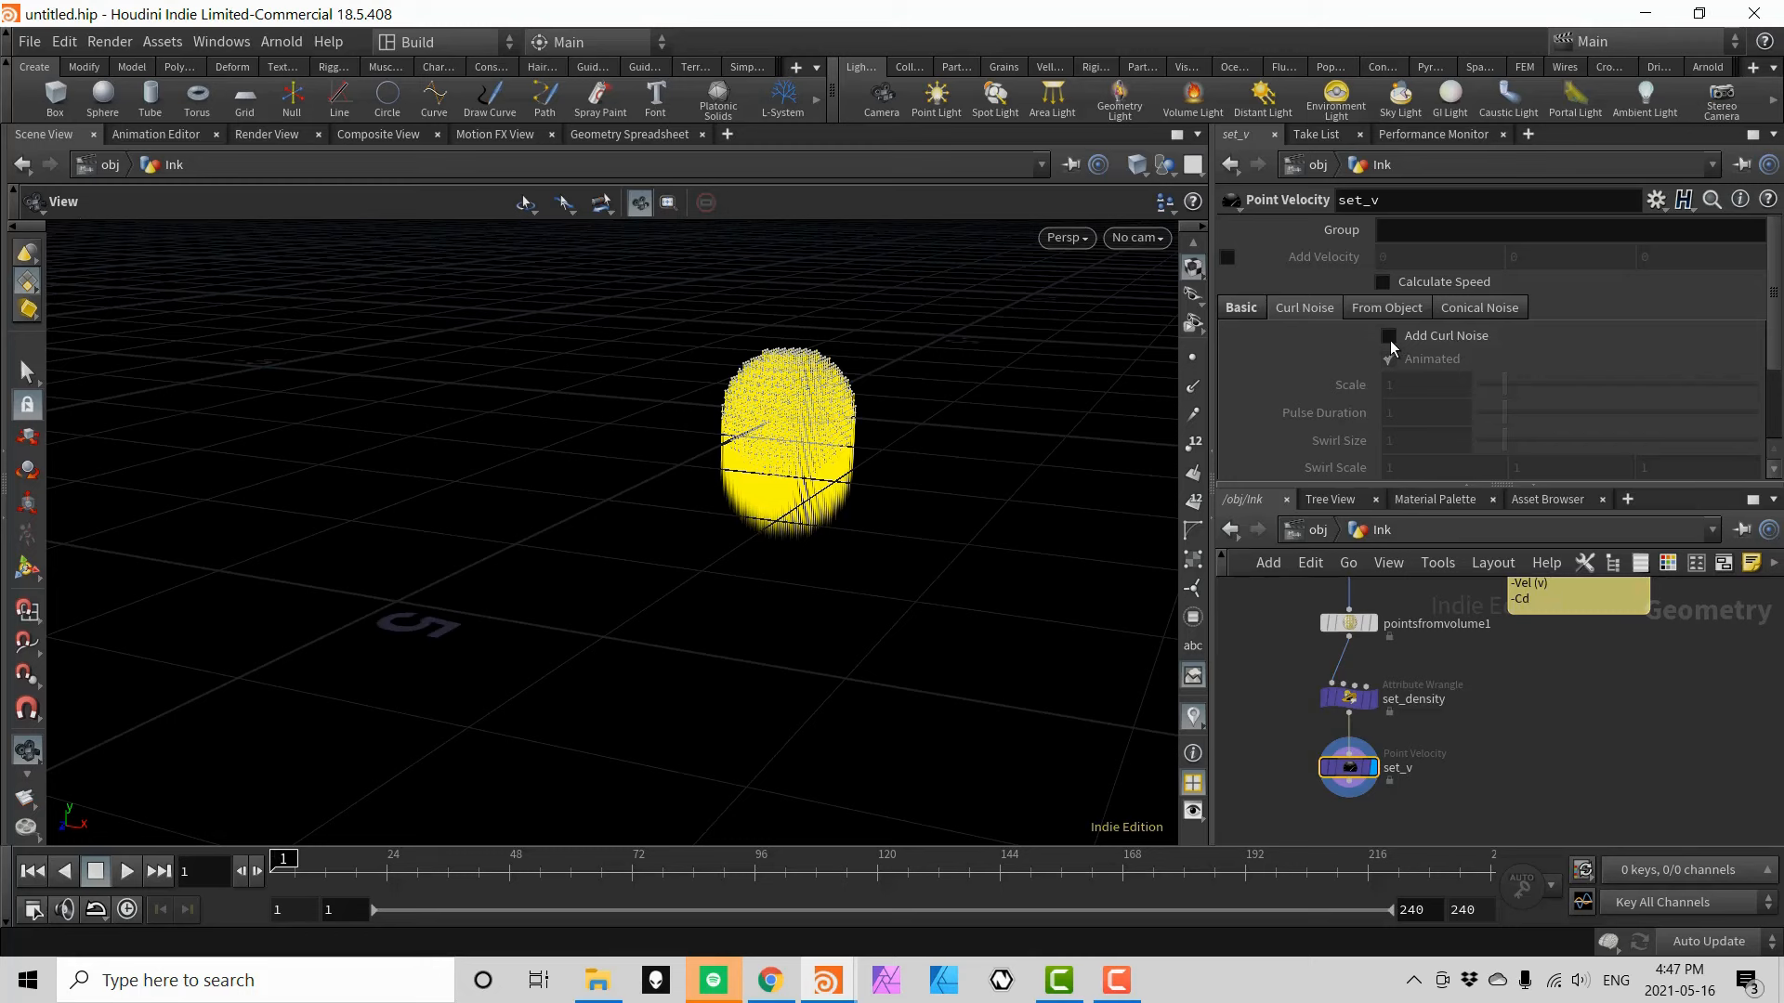
left_click(1390, 336)
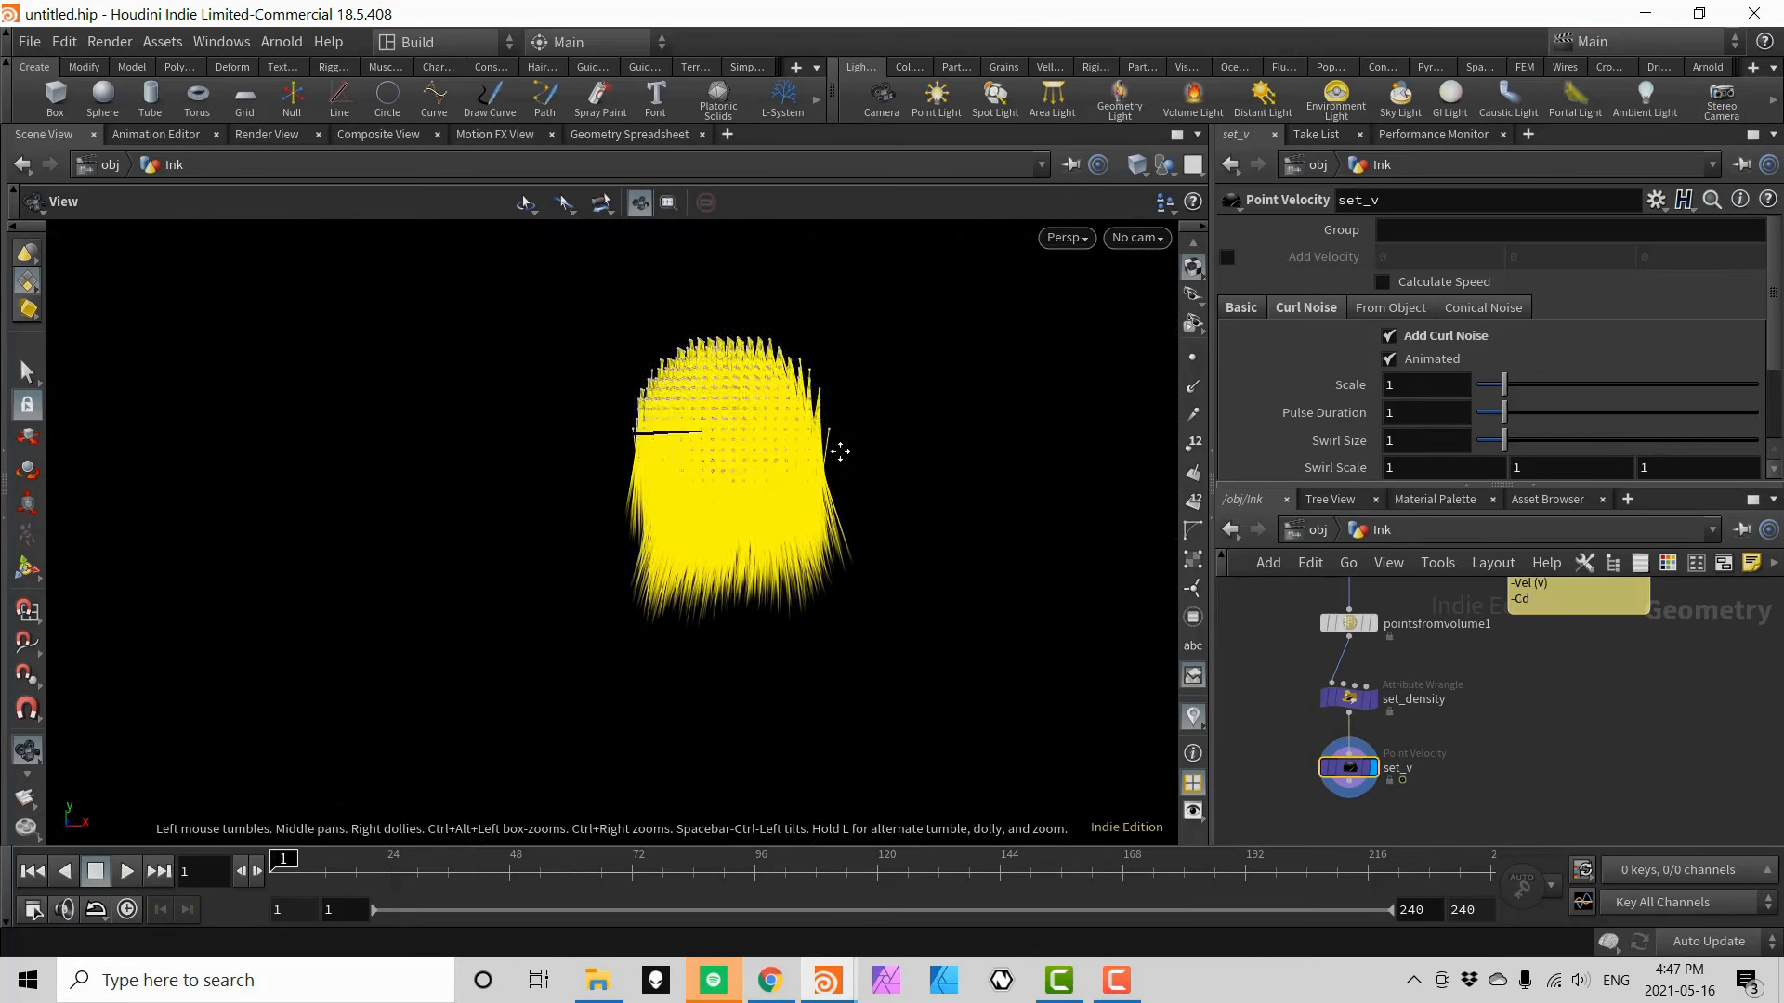
left_click_drag(842, 449, 864, 574)
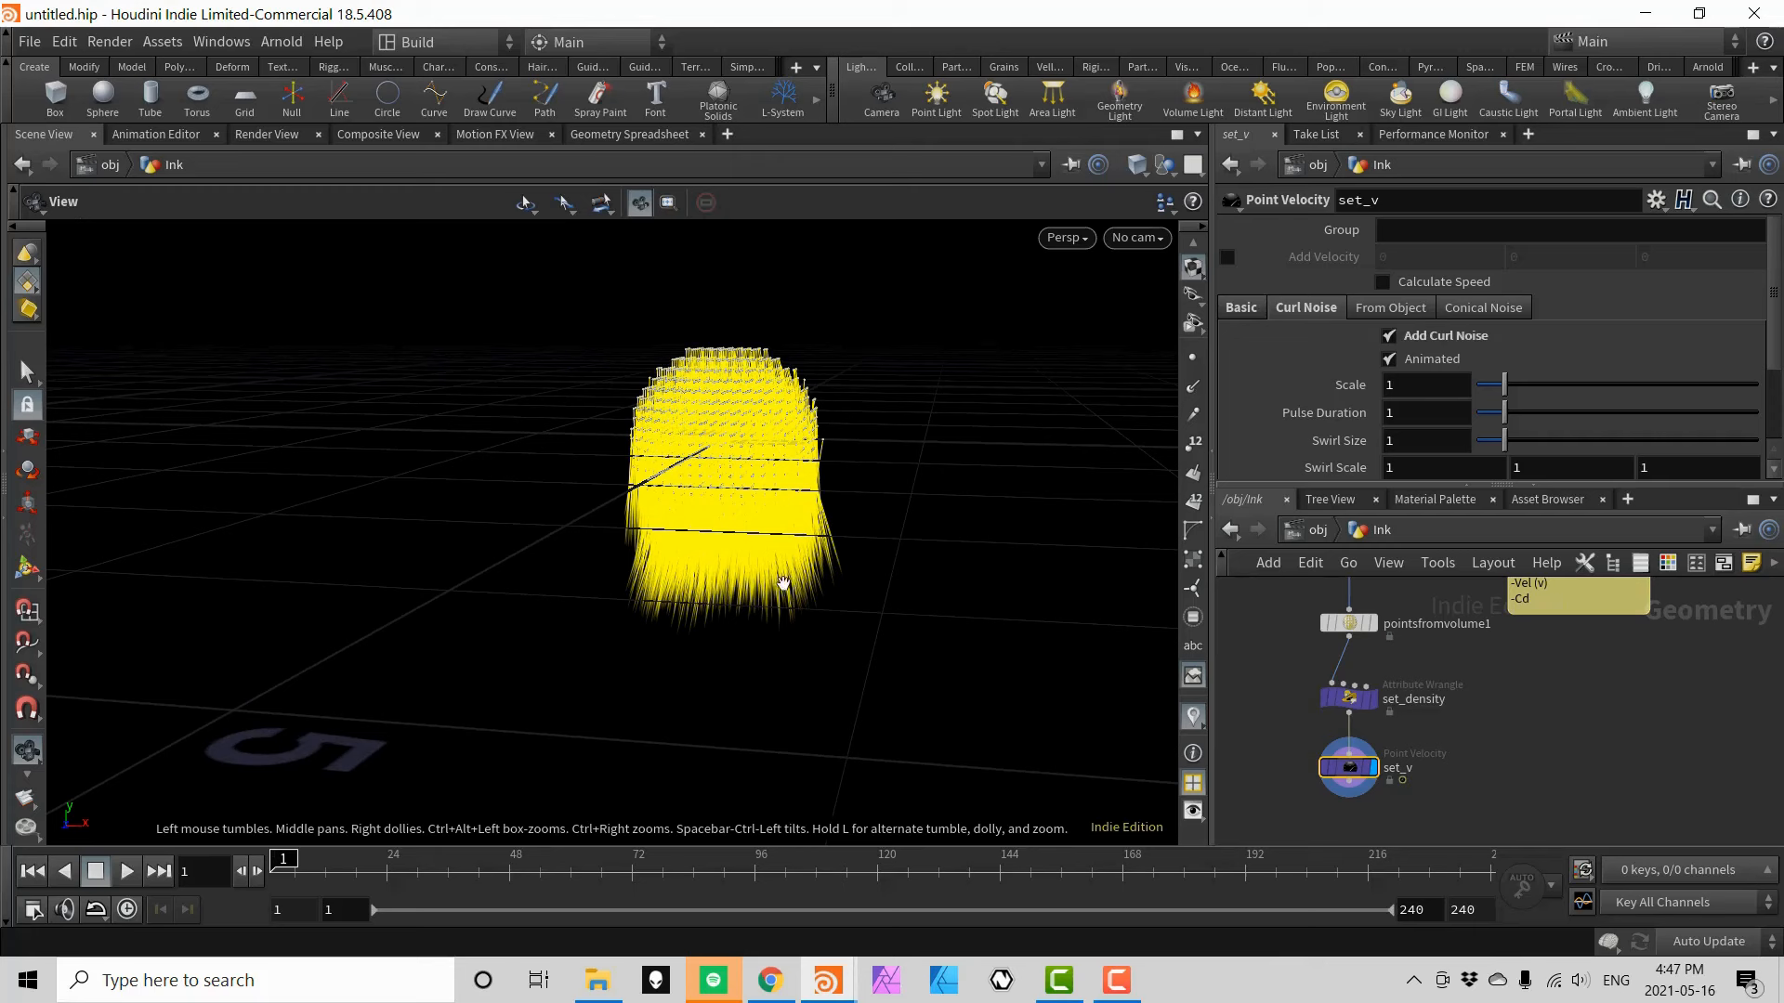
mouse_move(986, 523)
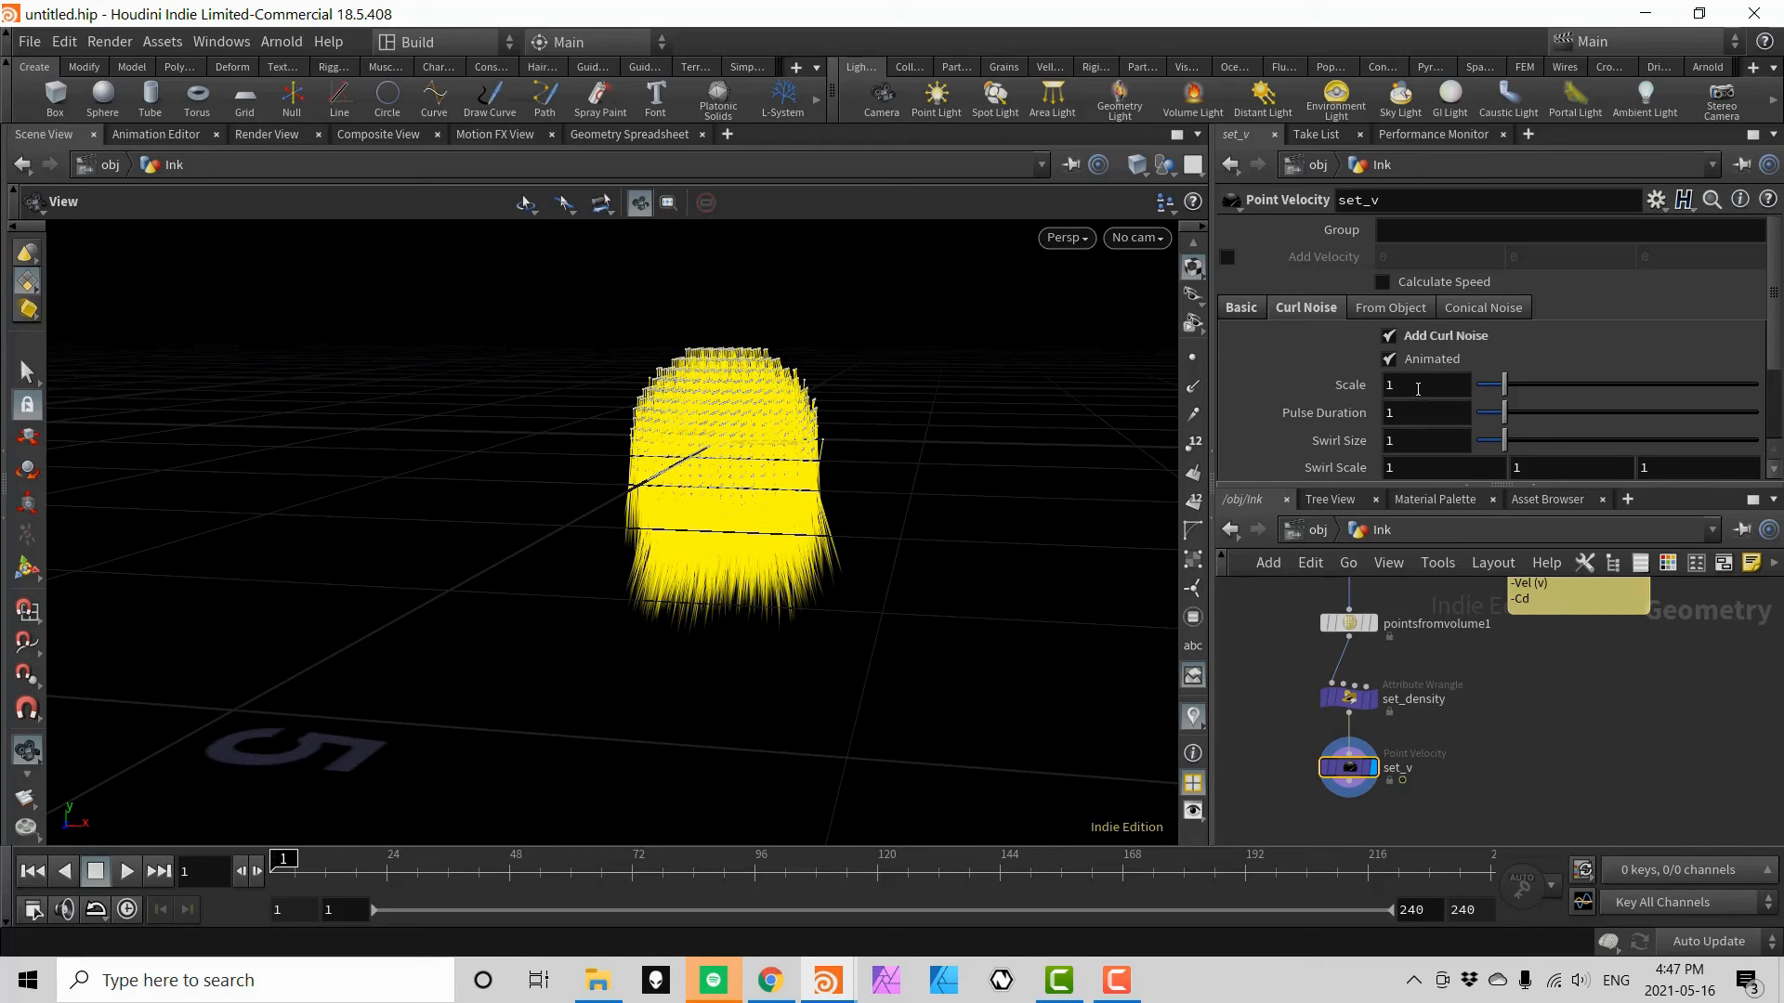
Set curl noise Scale to 1.5 and Swirl Size to 0.75.
type("1.5")
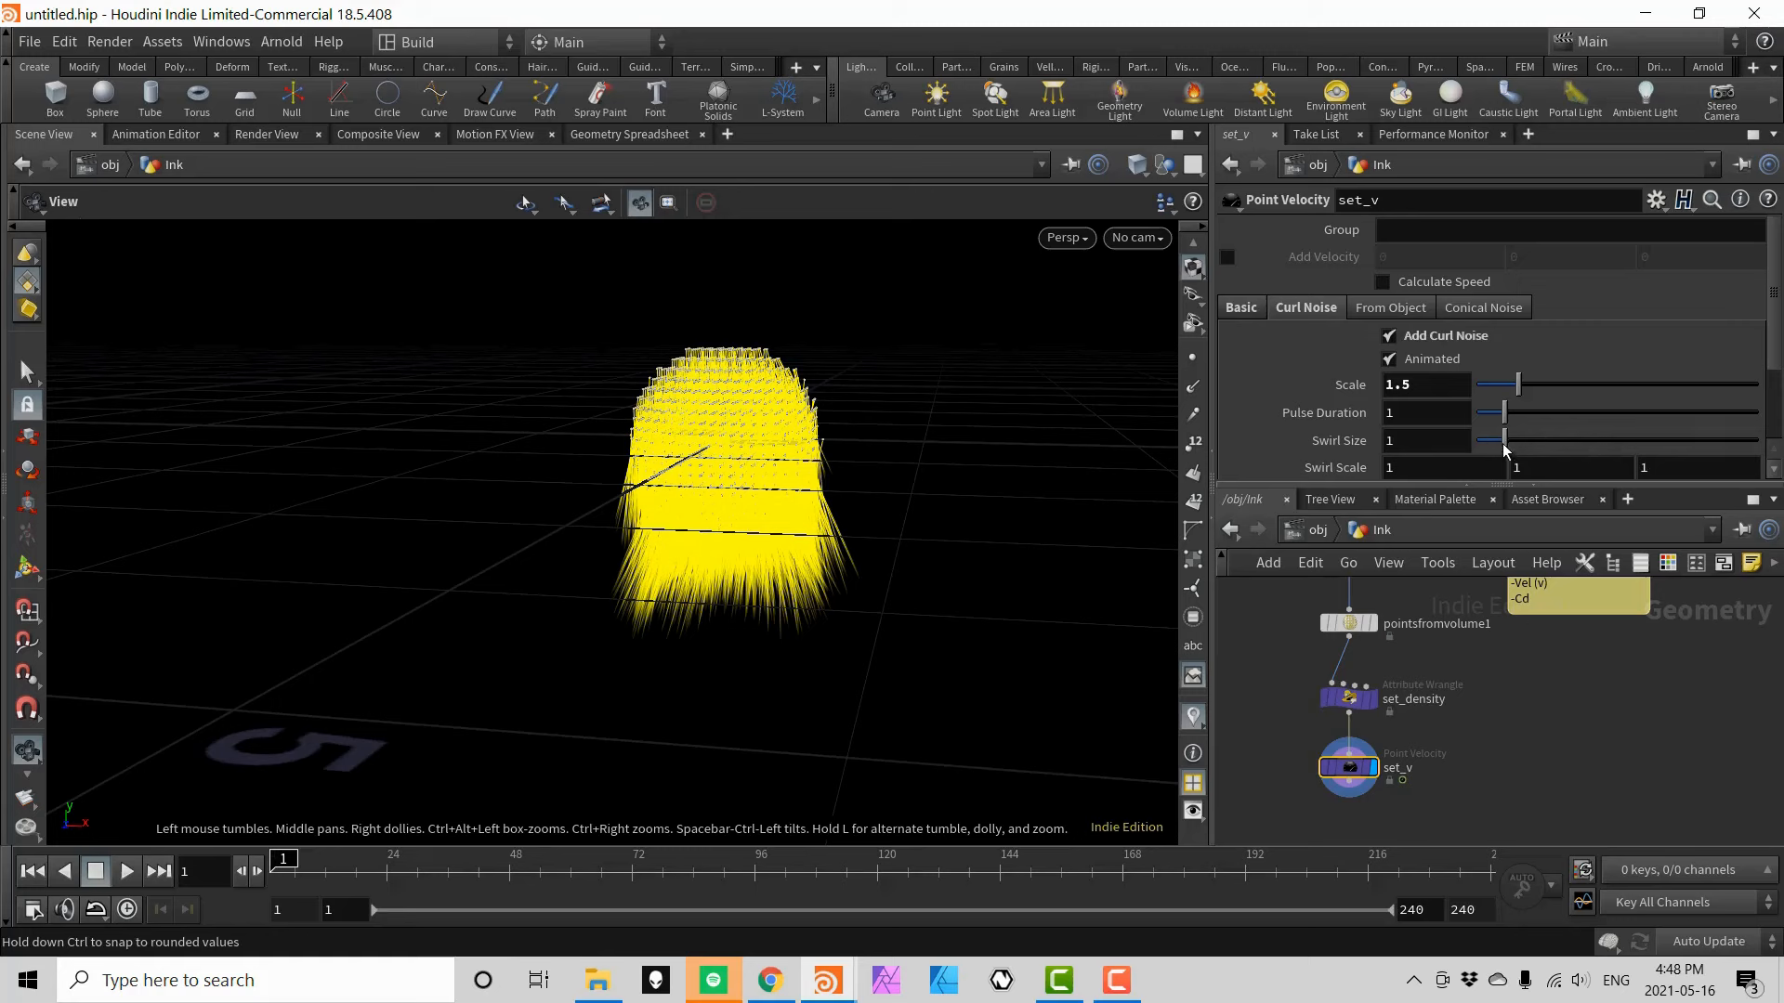
left_click_drag(1513, 441, 1490, 440)
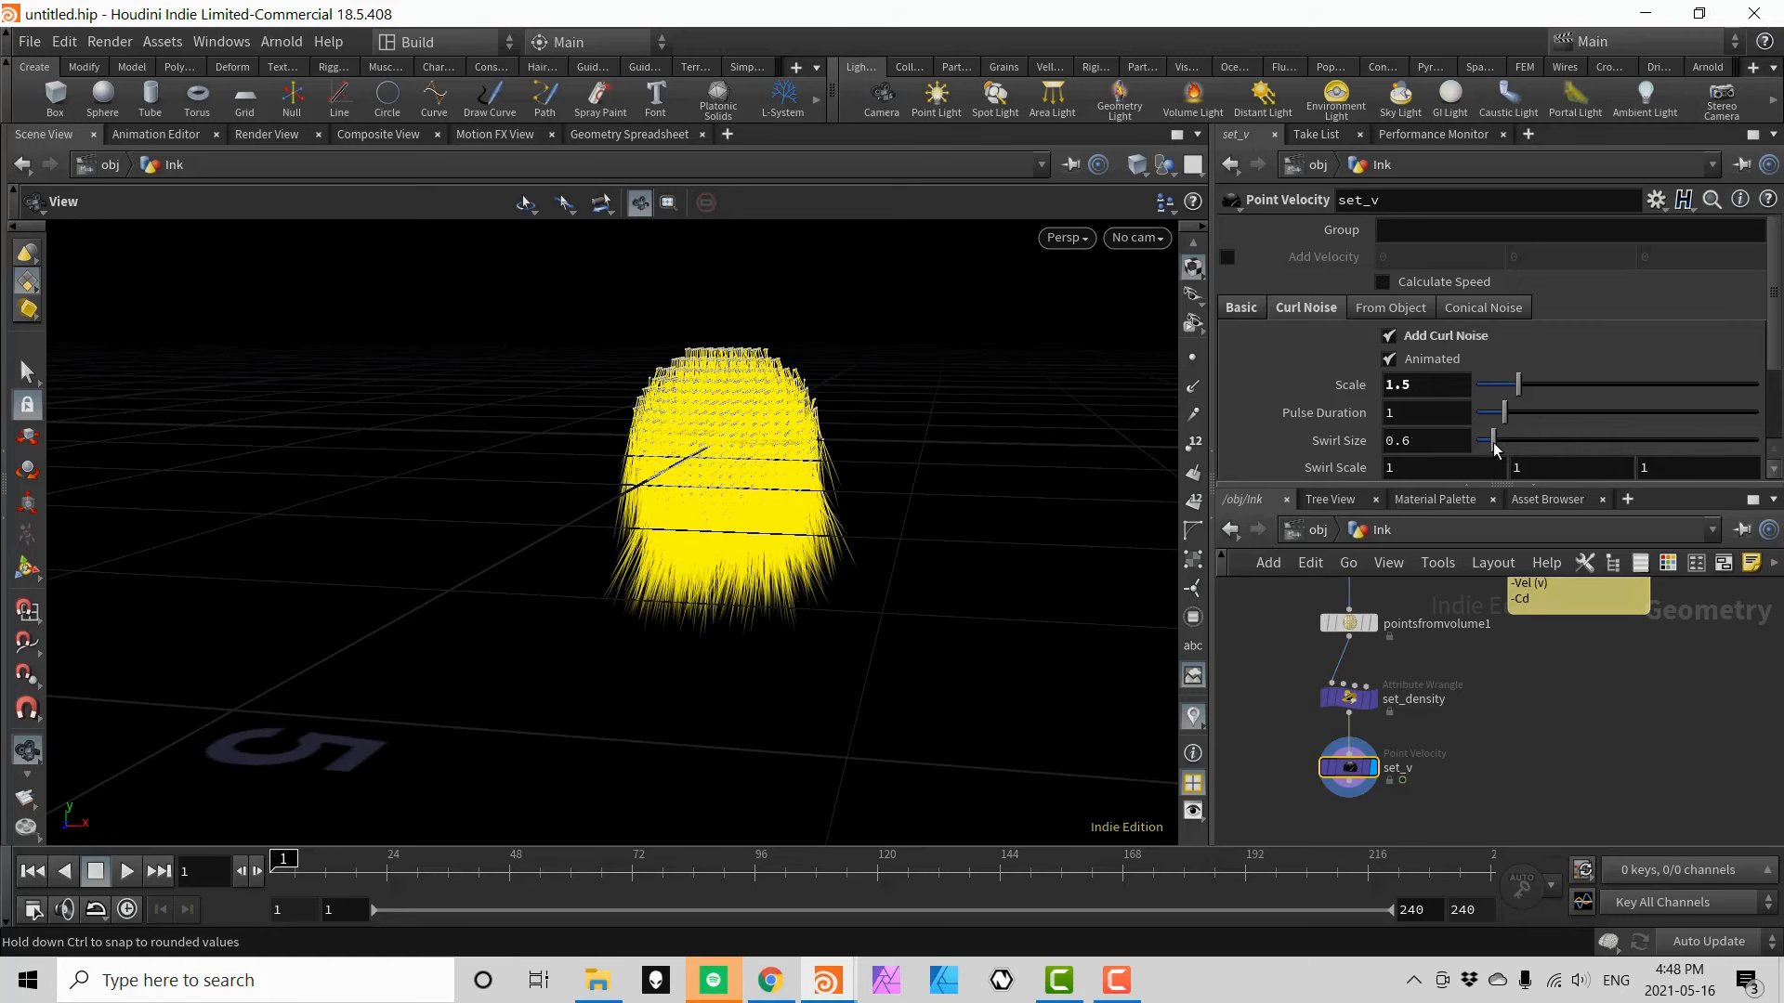
left_click(1425, 441)
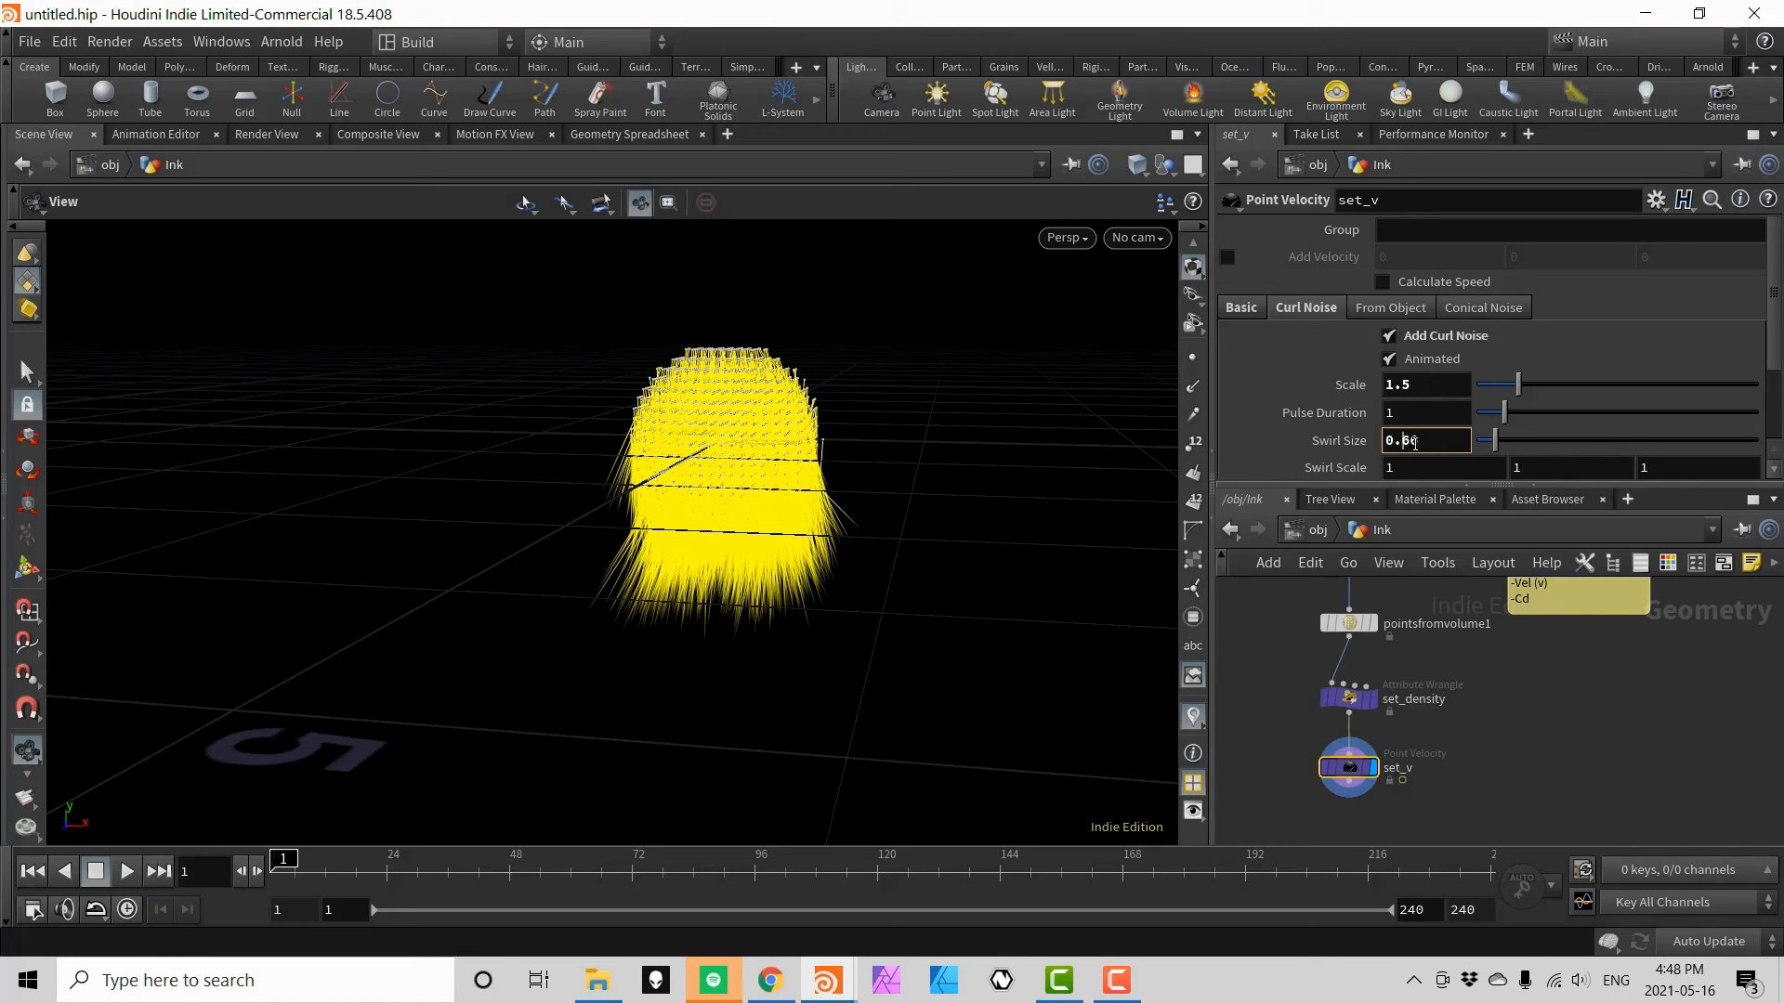
type("0..75")
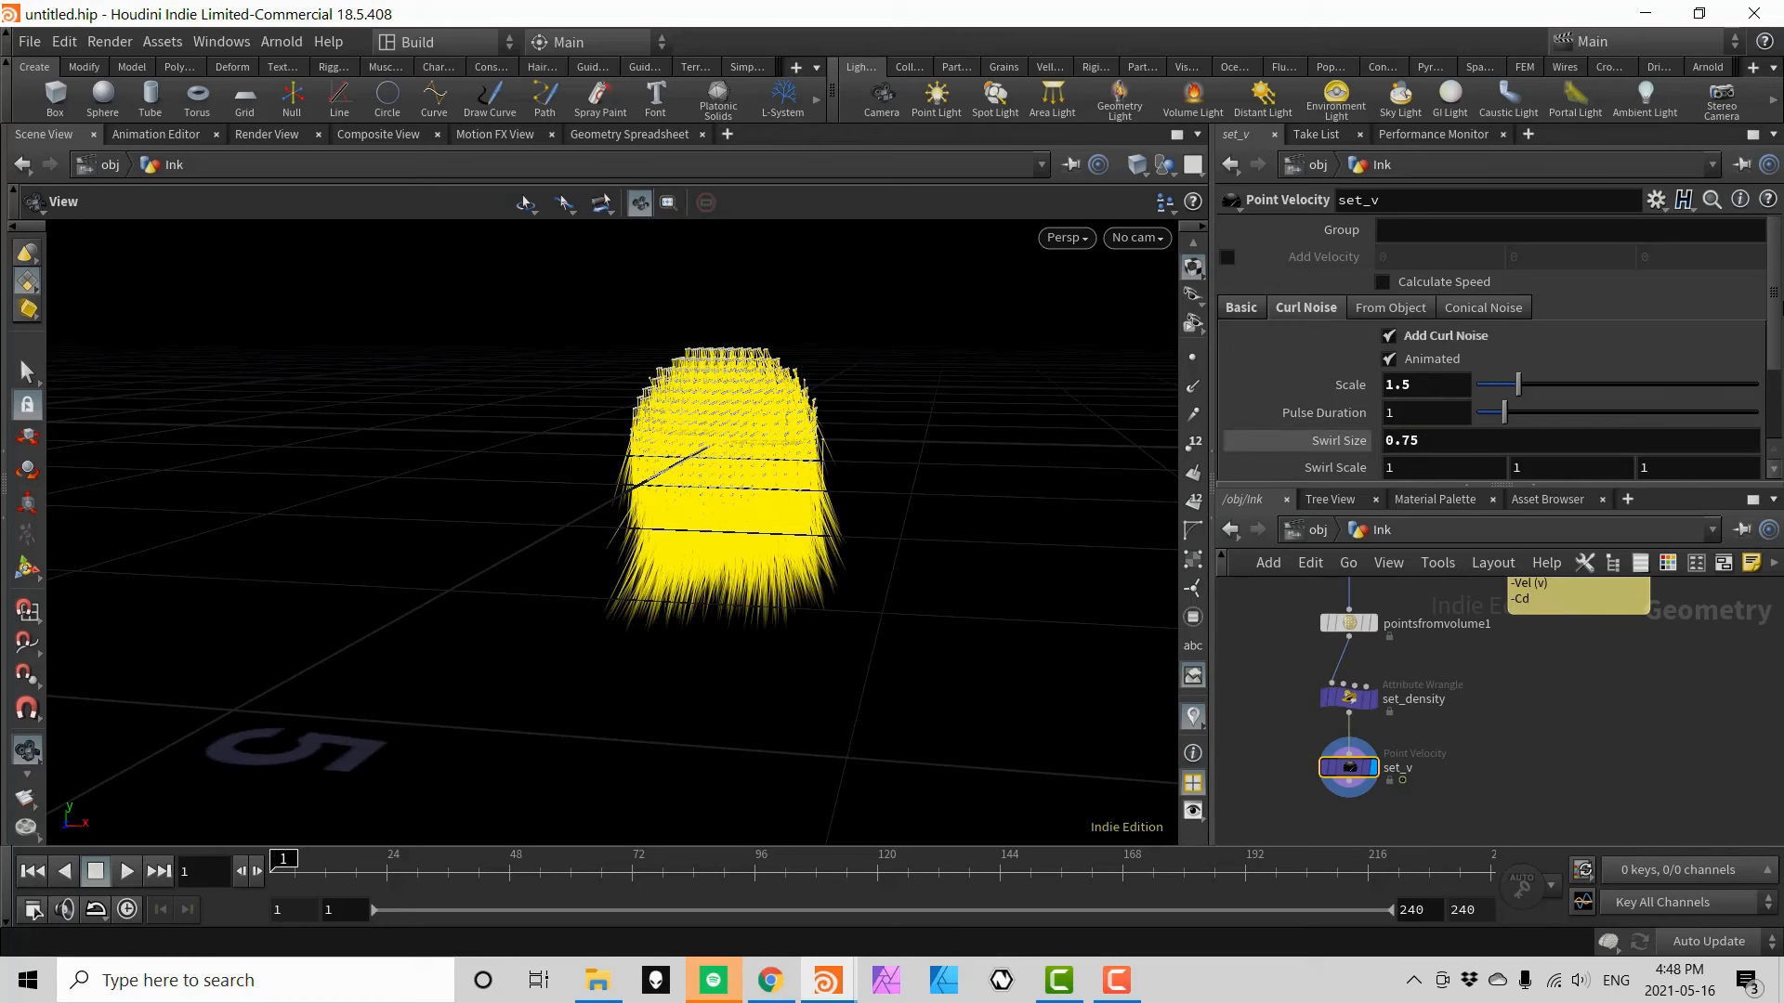
Set the curl noise Grain to 0.2.
scroll("down", 3)
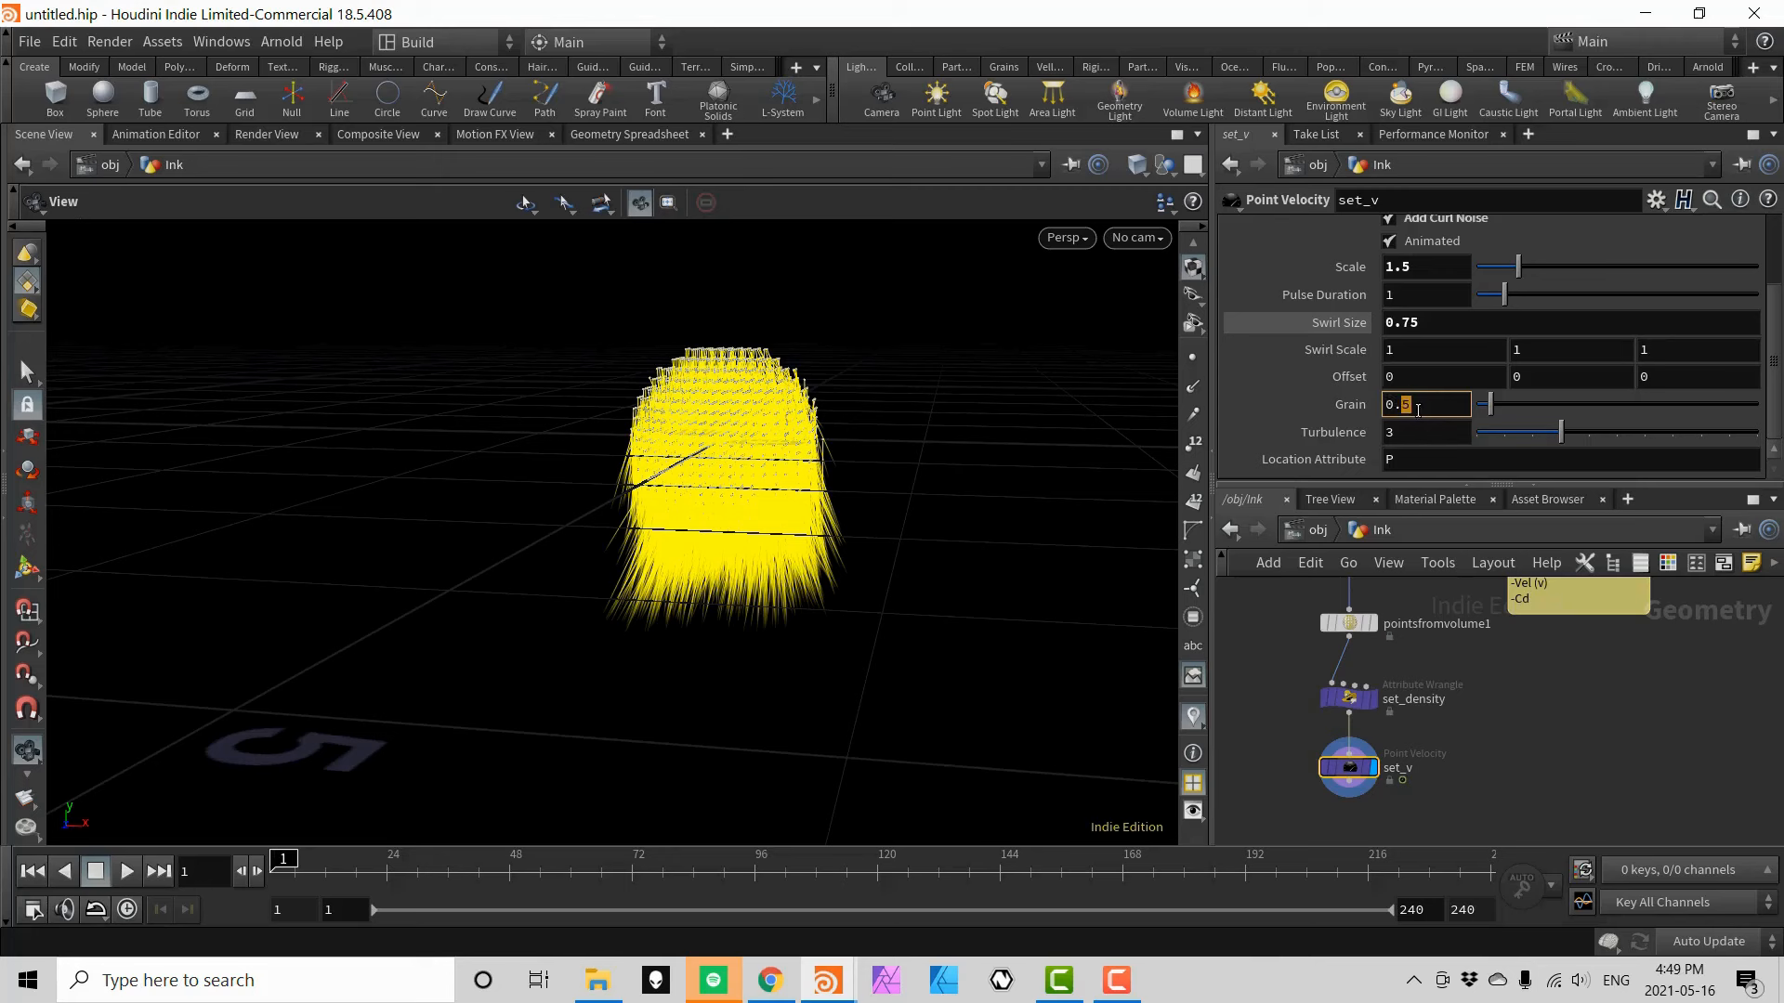
type("0.25")
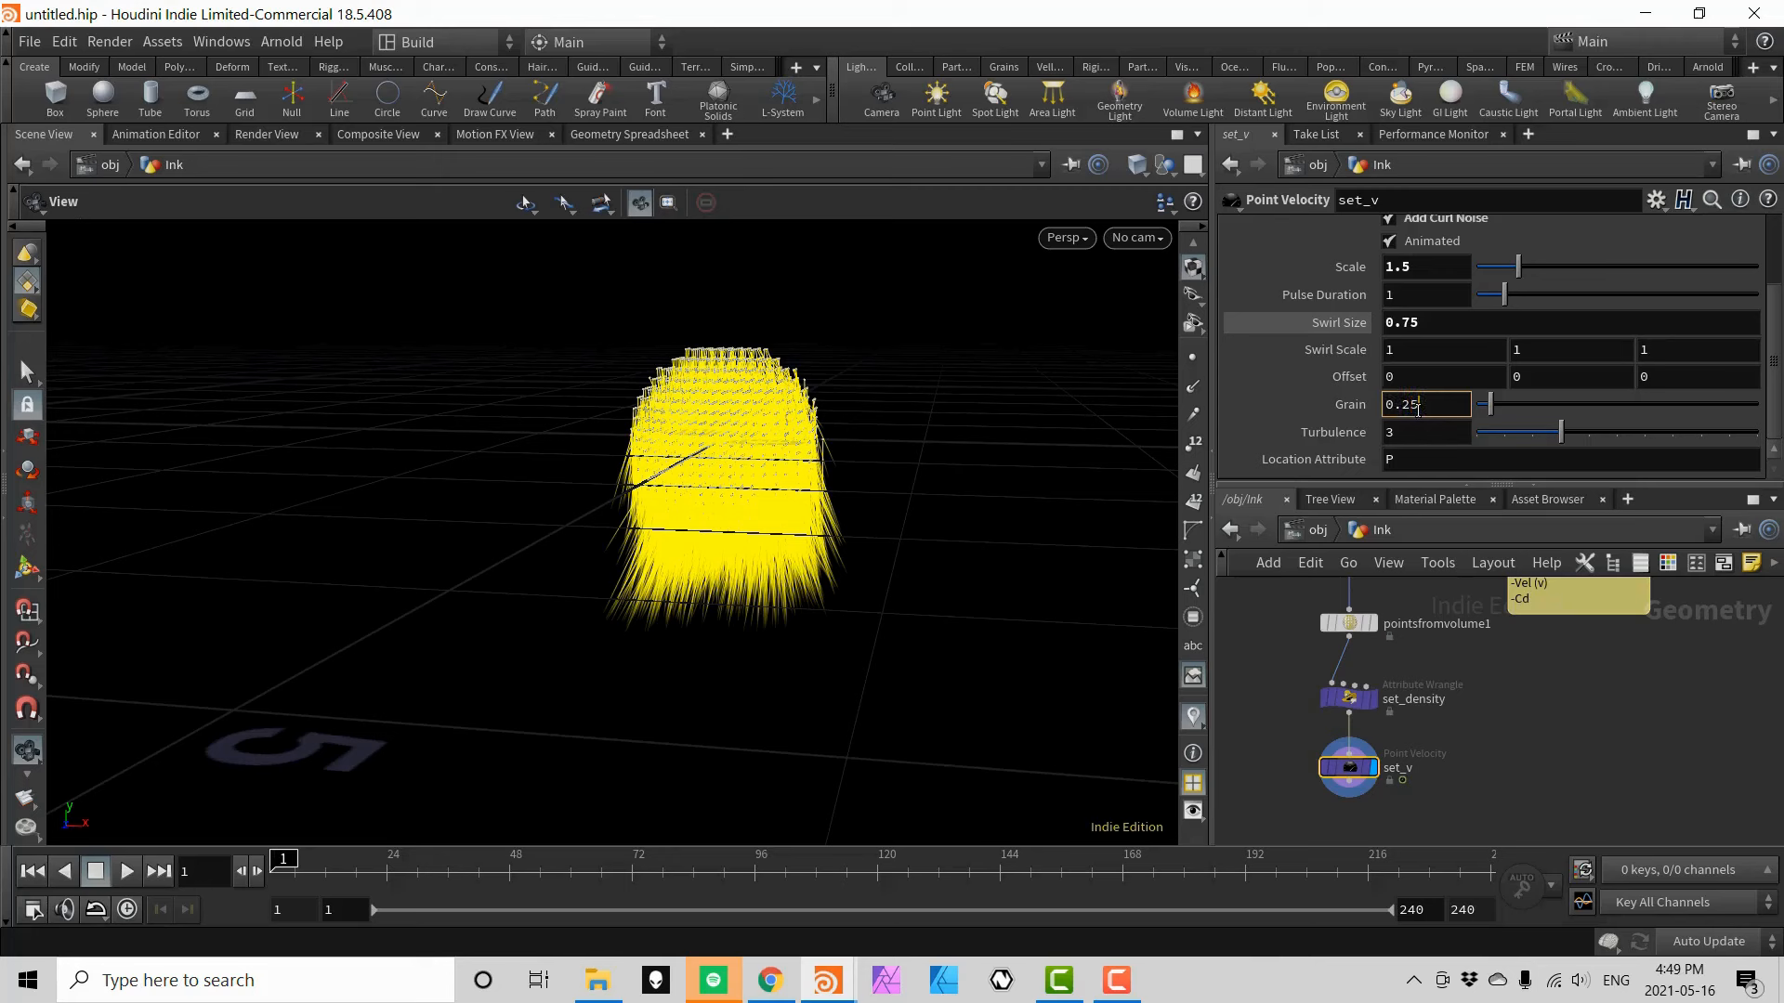
key("backspace")
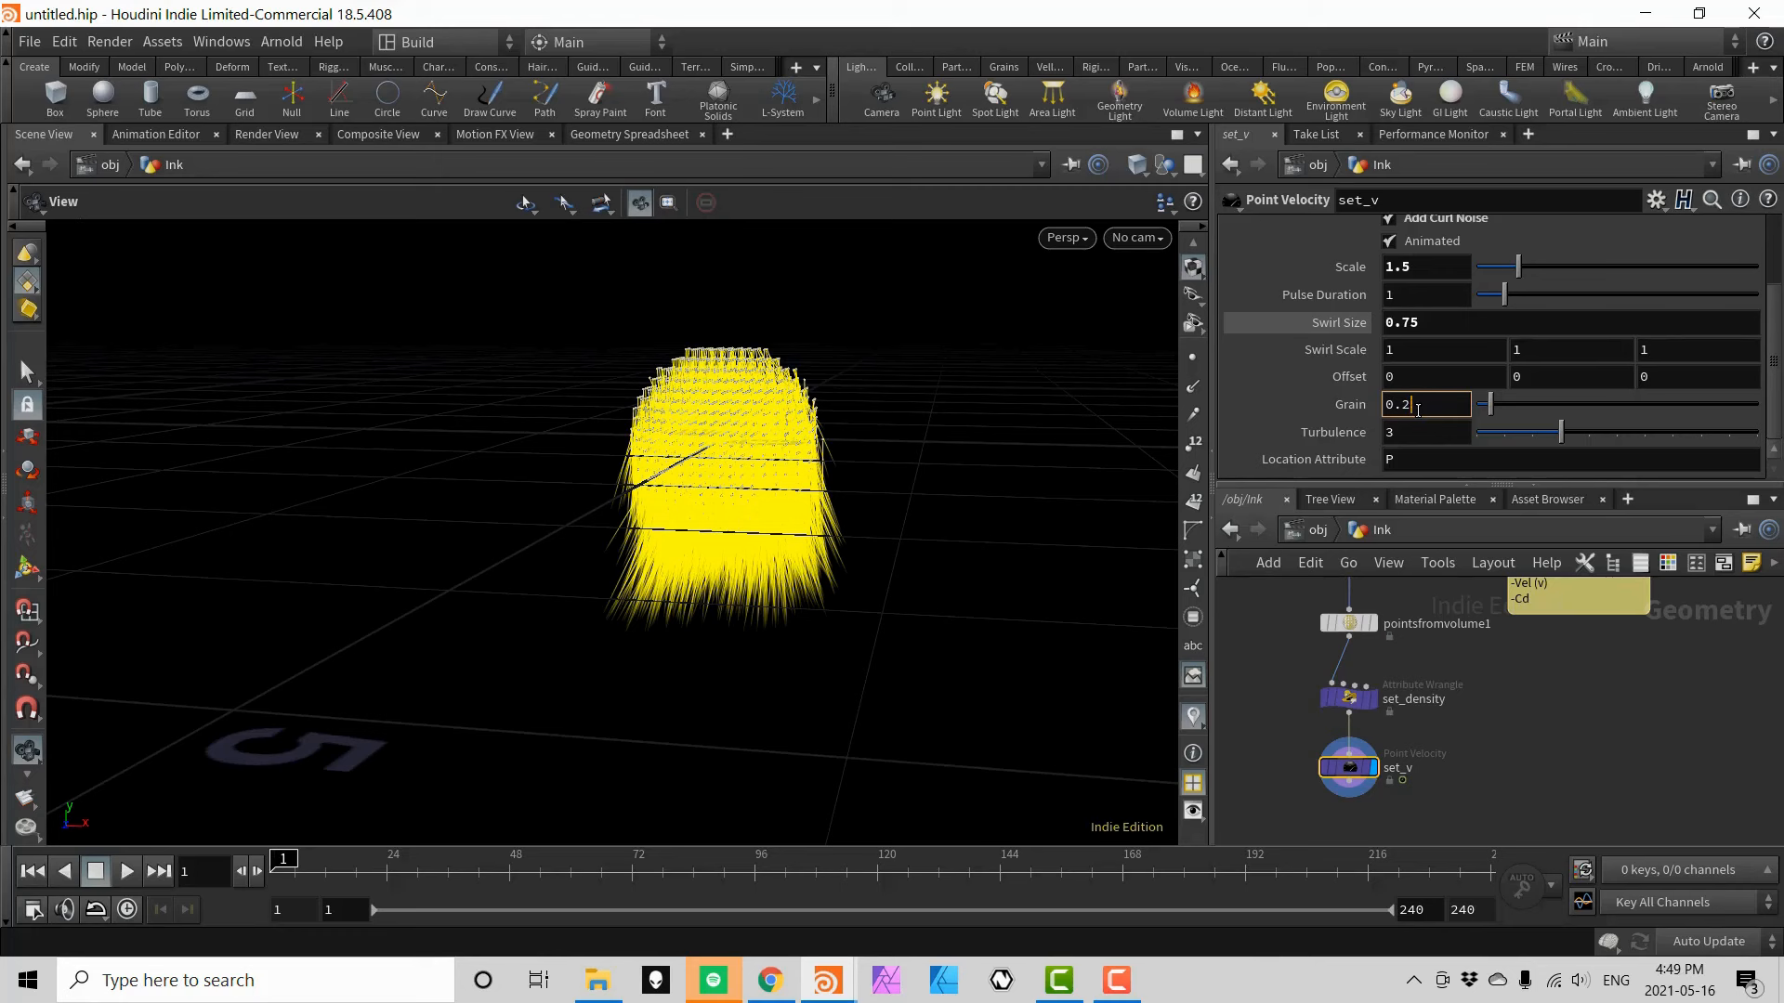